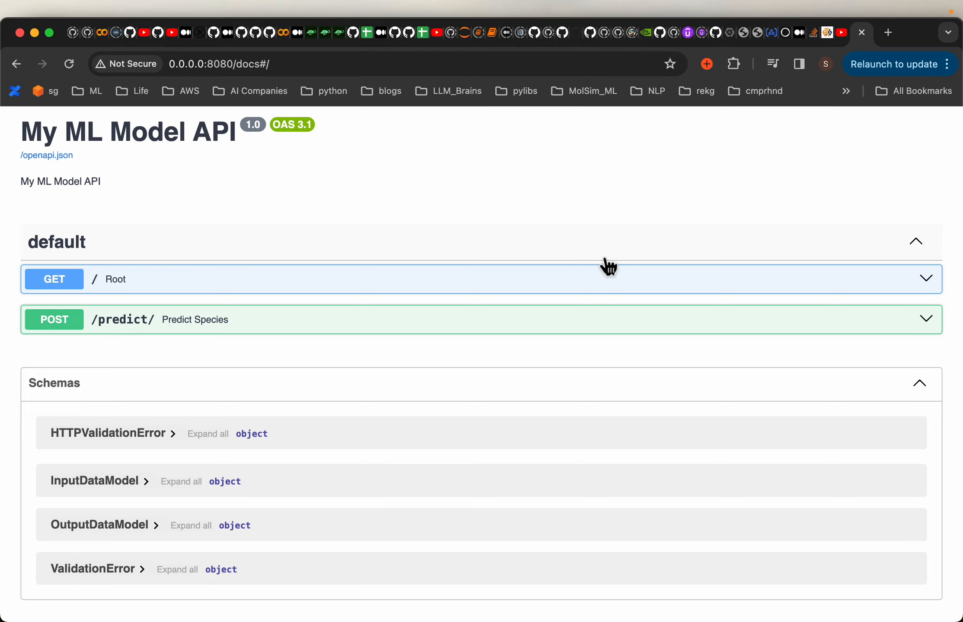
mouse_move(340, 191)
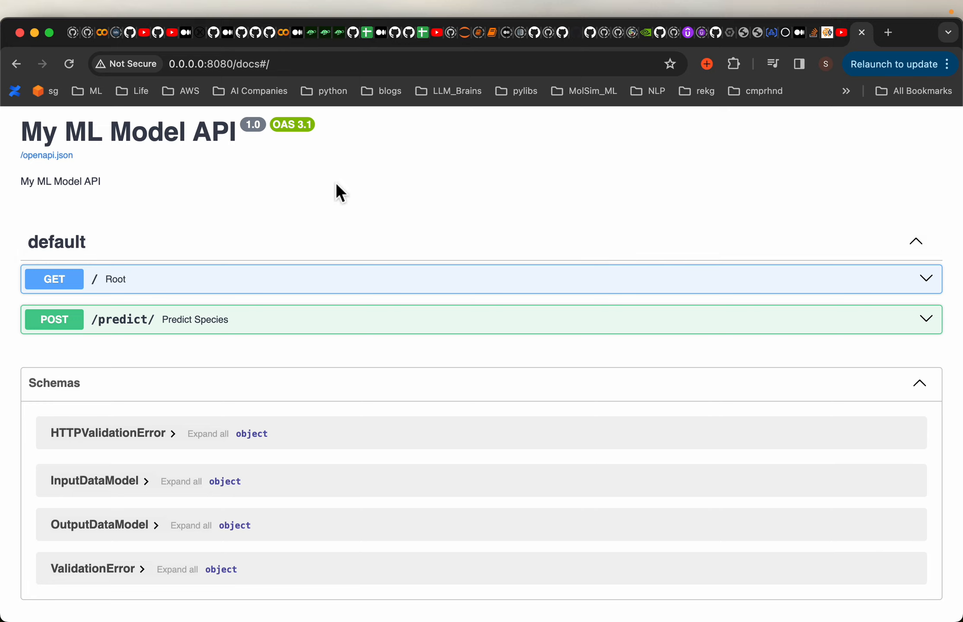
mouse_move(349, 197)
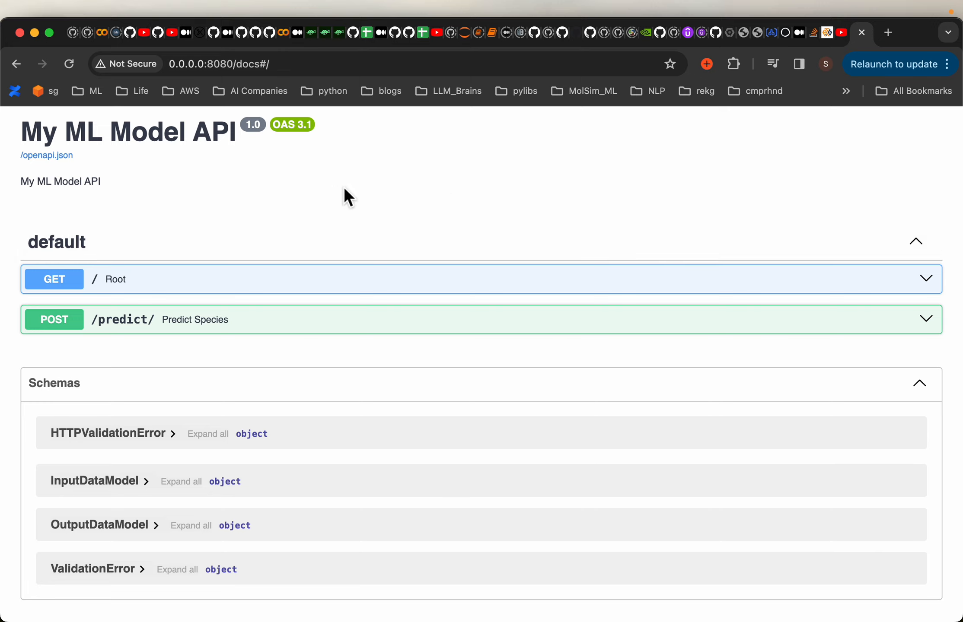
mouse_move(386, 204)
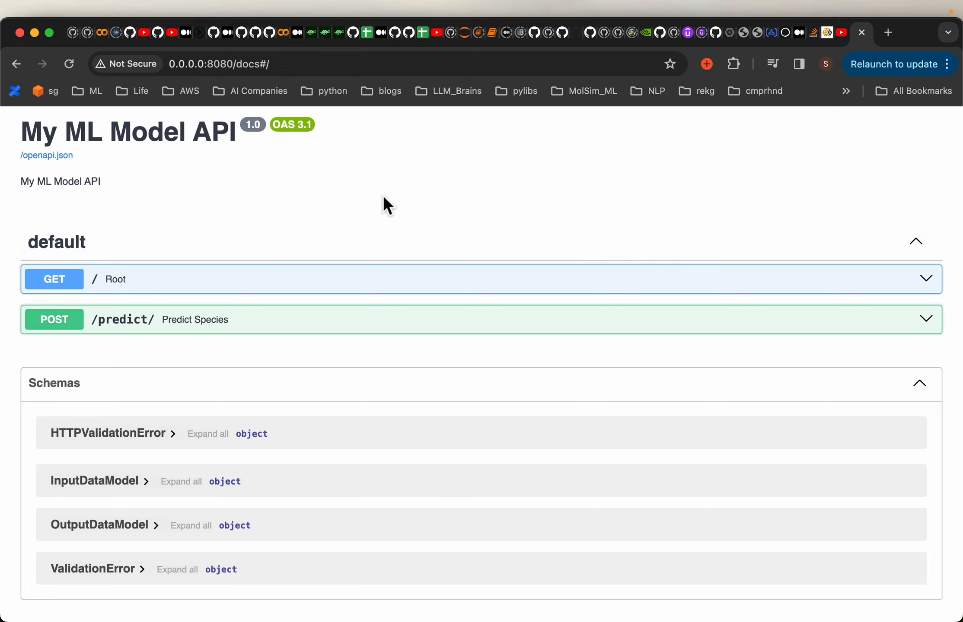
mouse_move(366, 216)
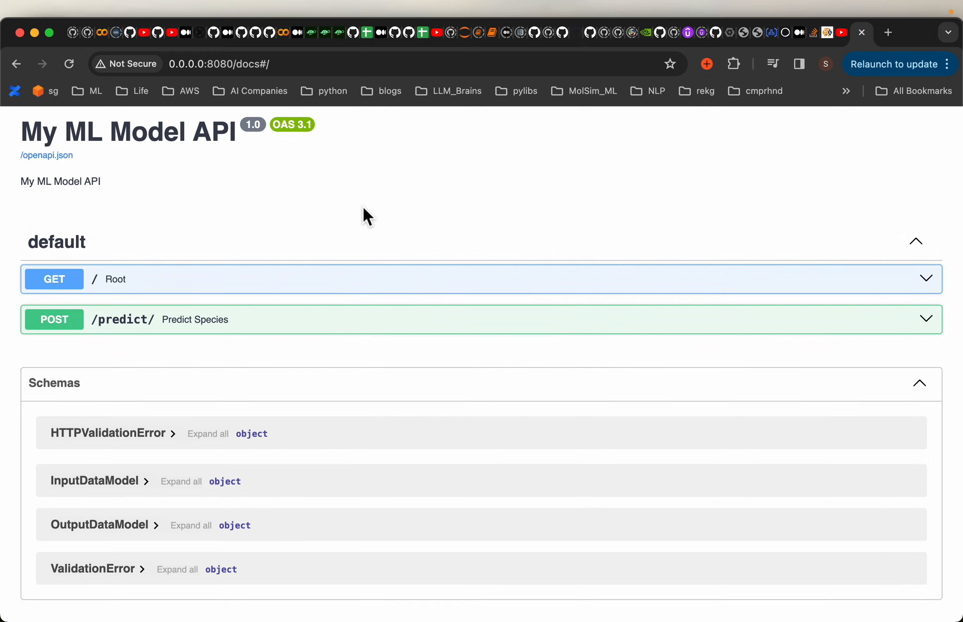
mouse_move(718, 216)
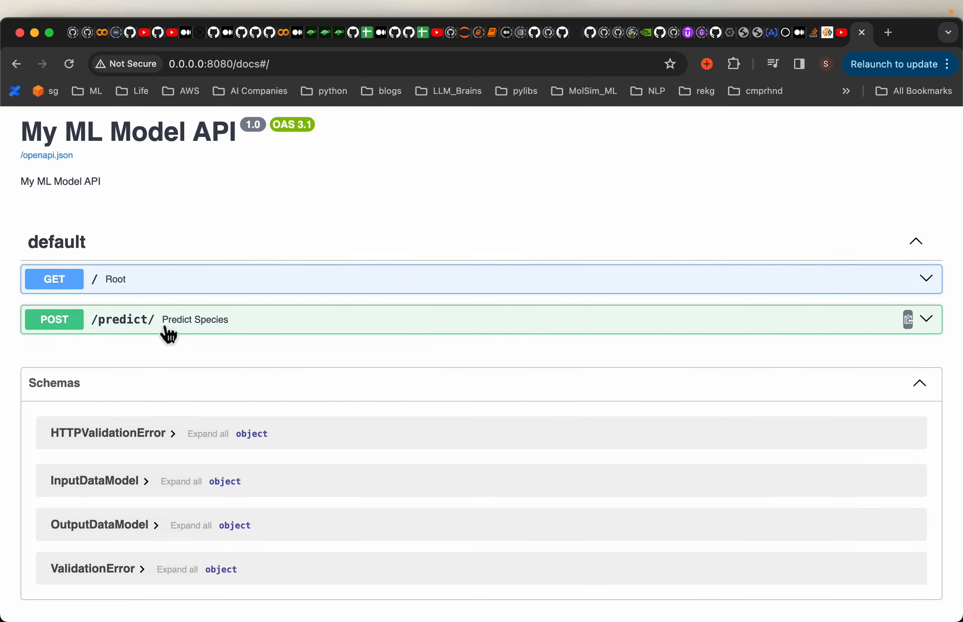
mouse_move(74, 287)
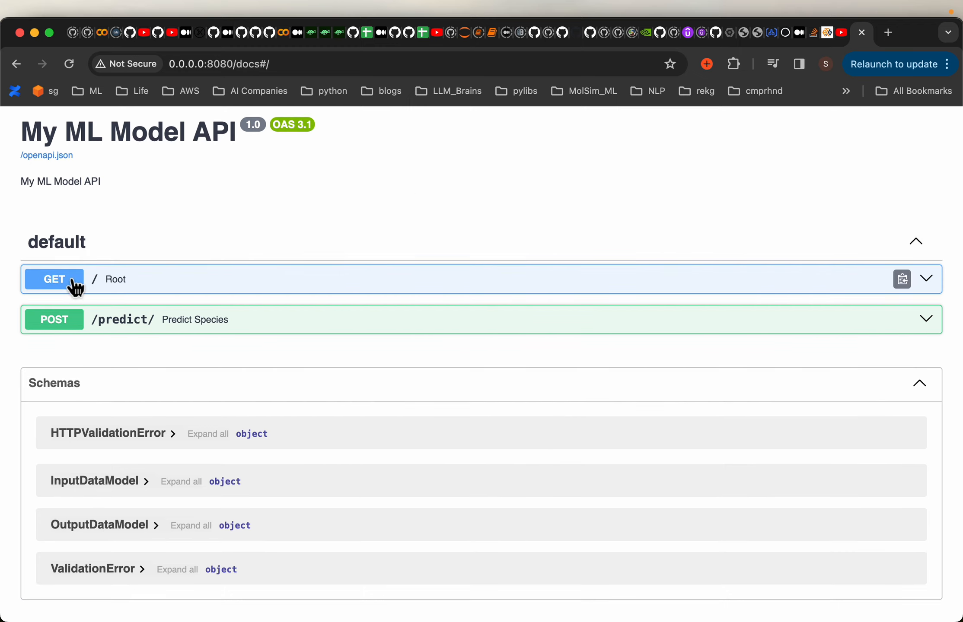
mouse_move(73, 348)
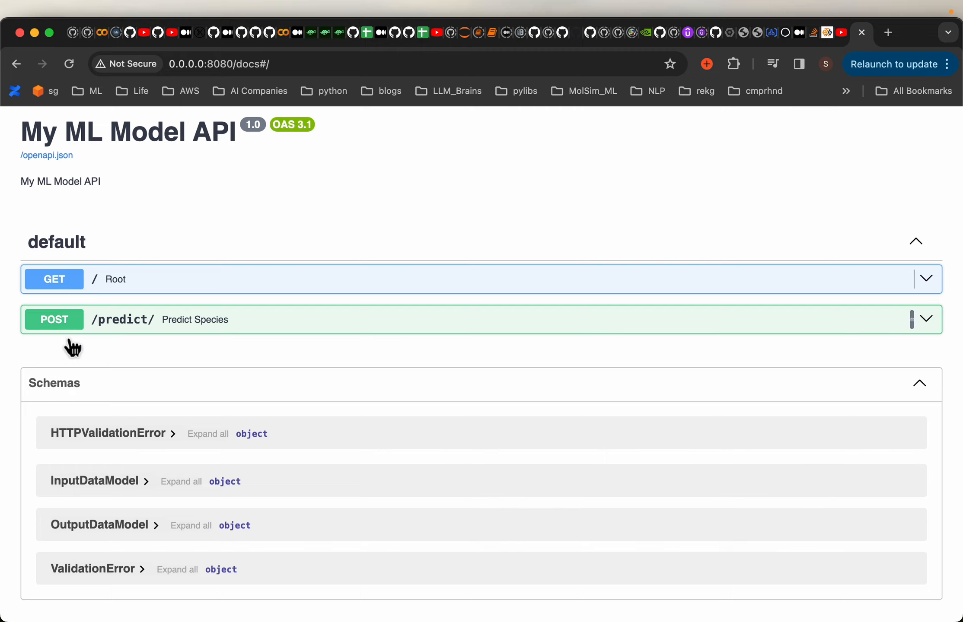
mouse_move(930, 332)
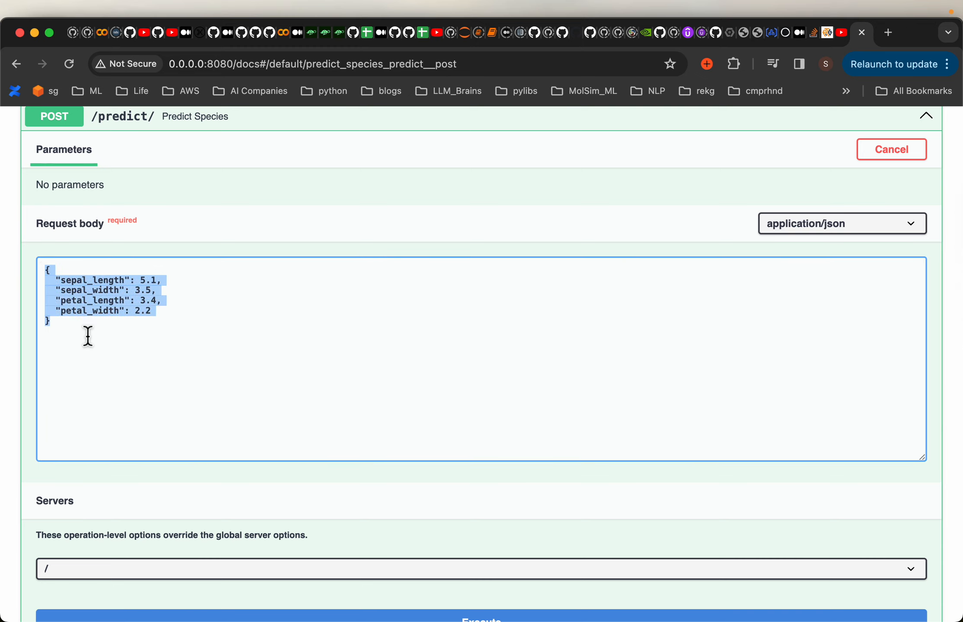
mouse_move(126, 339)
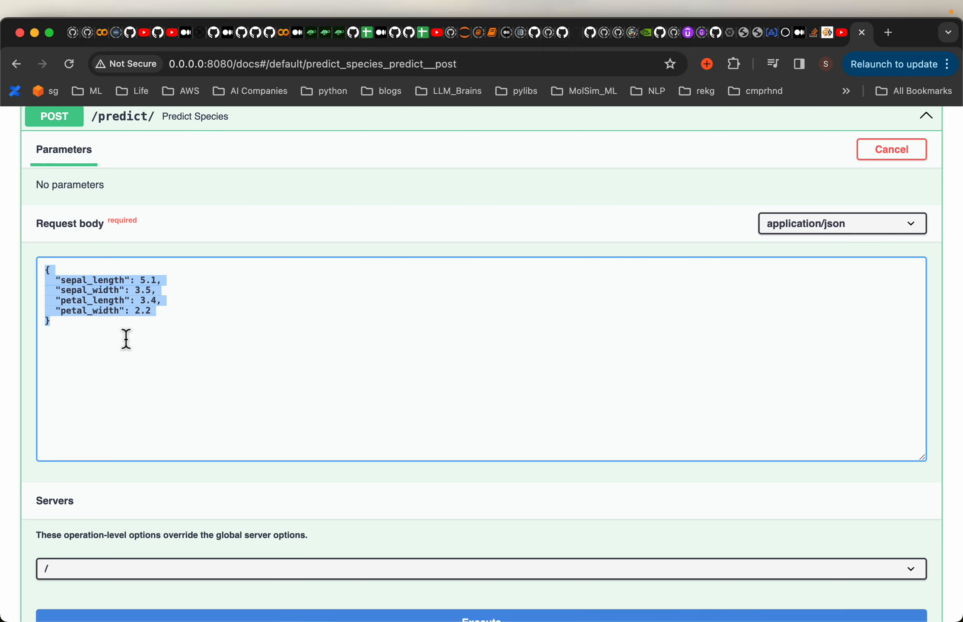
mouse_move(406, 357)
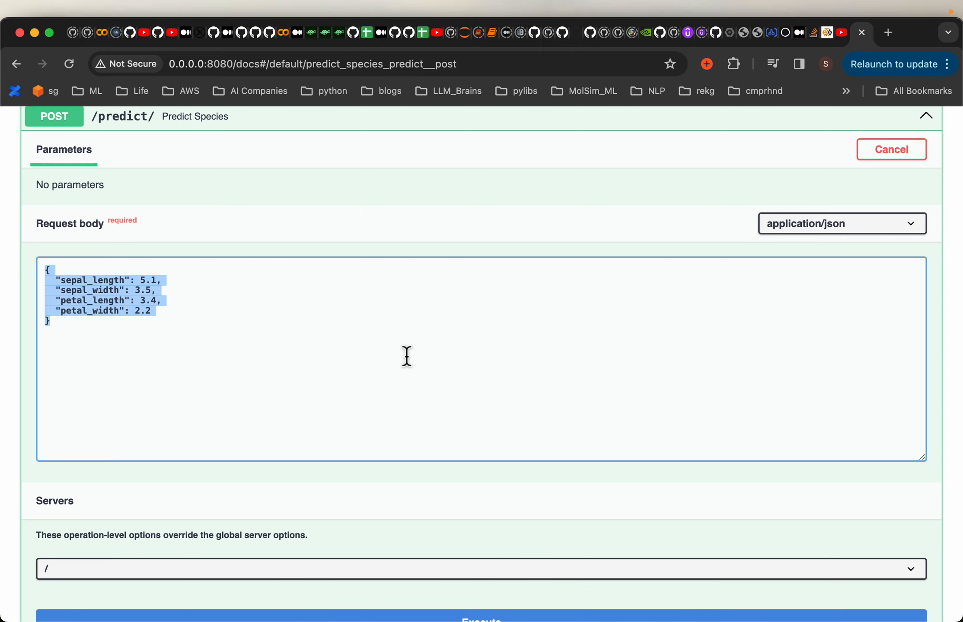
Step: Execute POST /predict/ with the sample iris body and review the versicolor probabilities
scroll("down", 3)
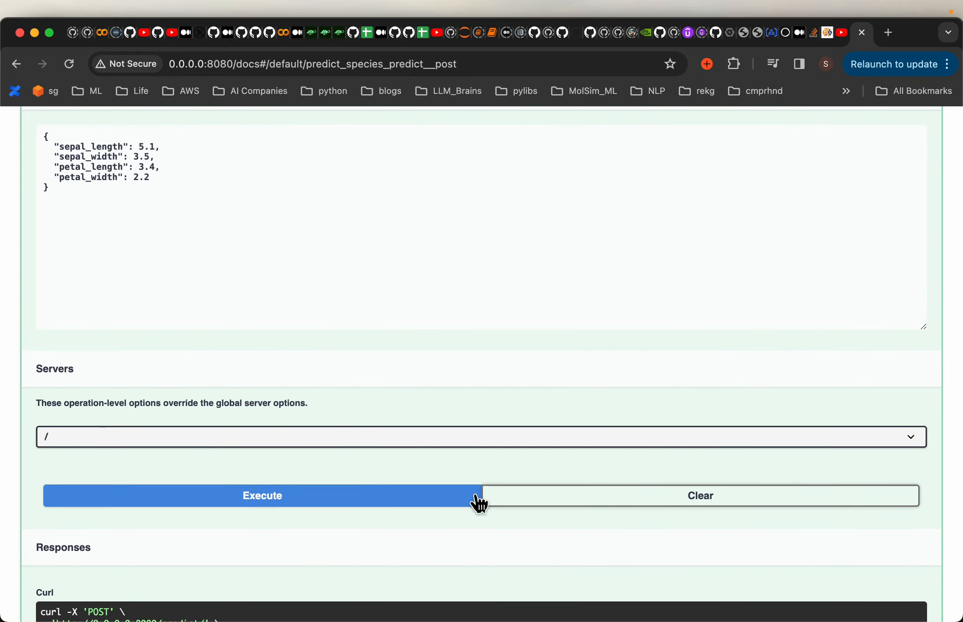
left_click(261, 495)
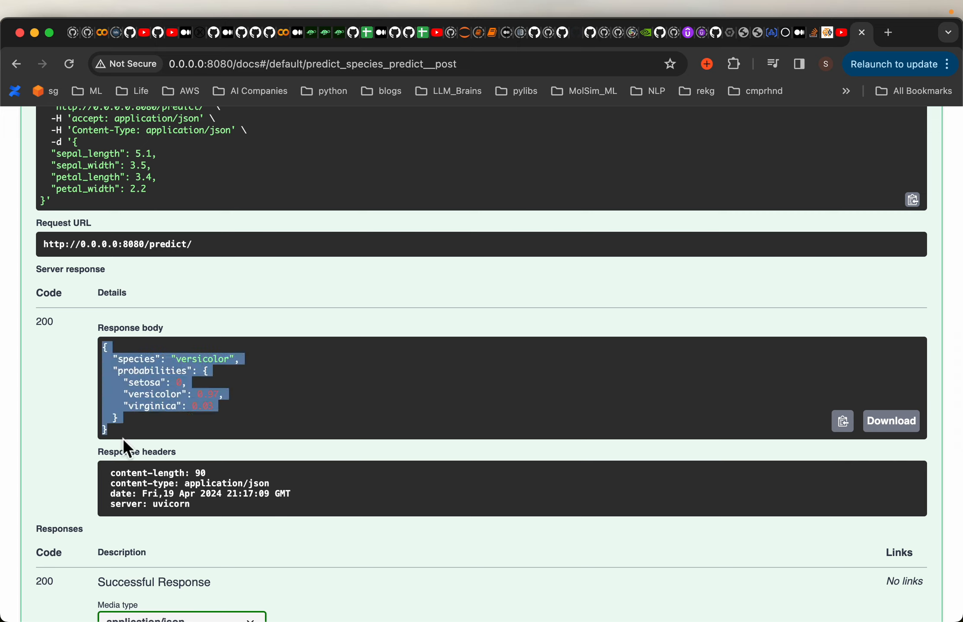
mouse_move(141, 375)
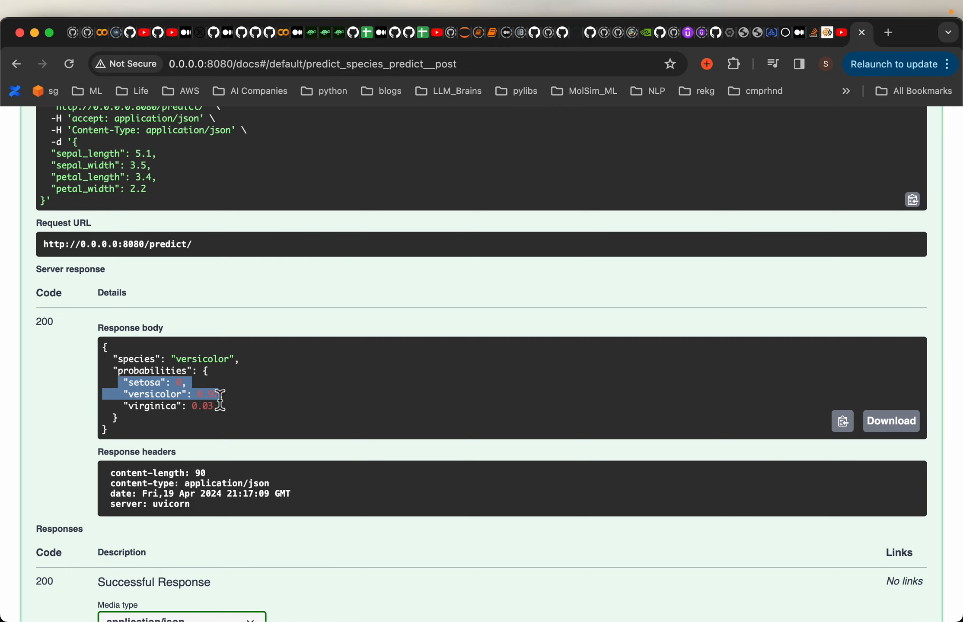
scroll("up", 3)
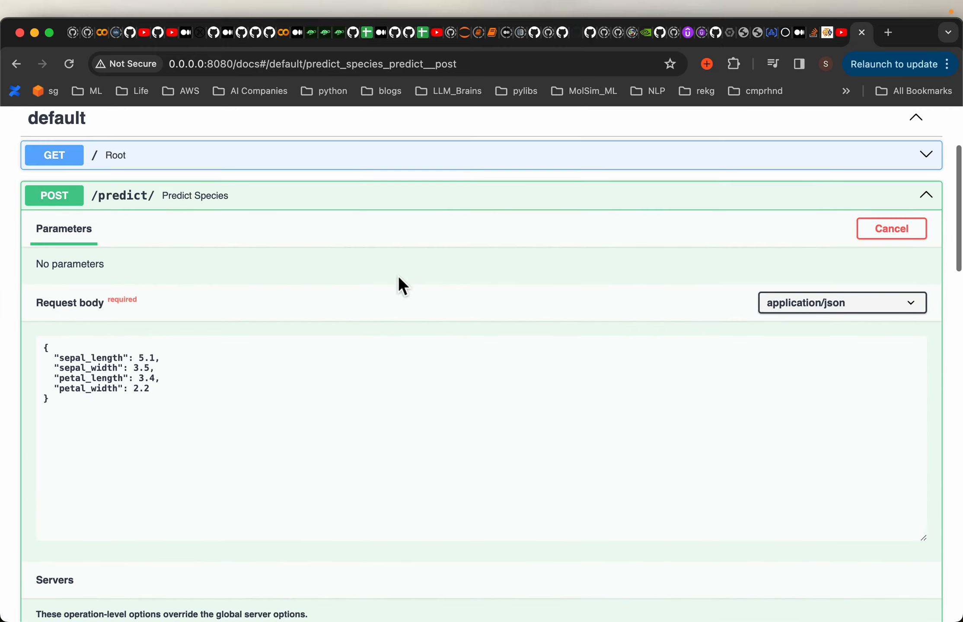
scroll("up", 3)
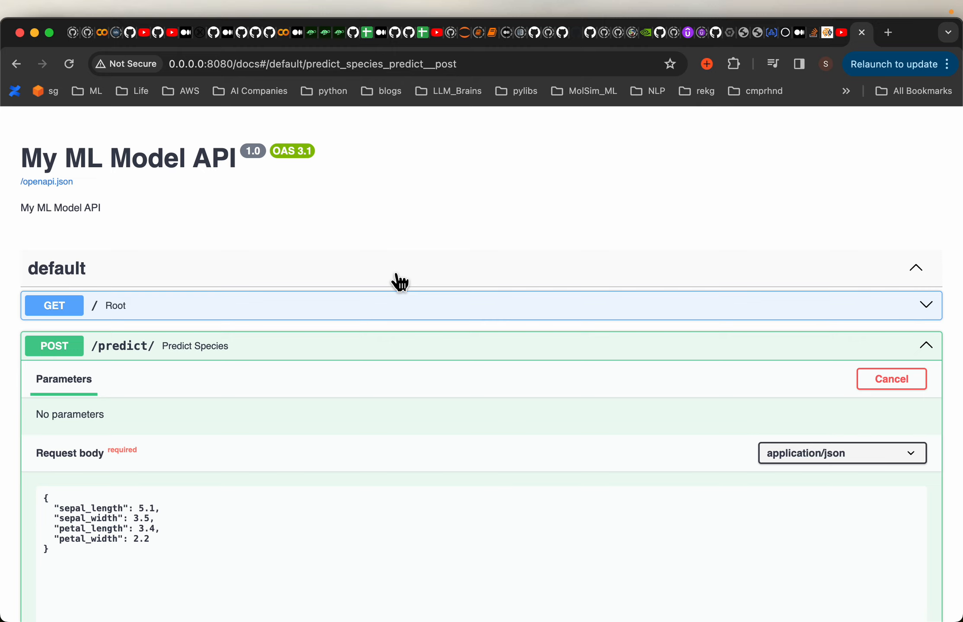
mouse_move(213, 230)
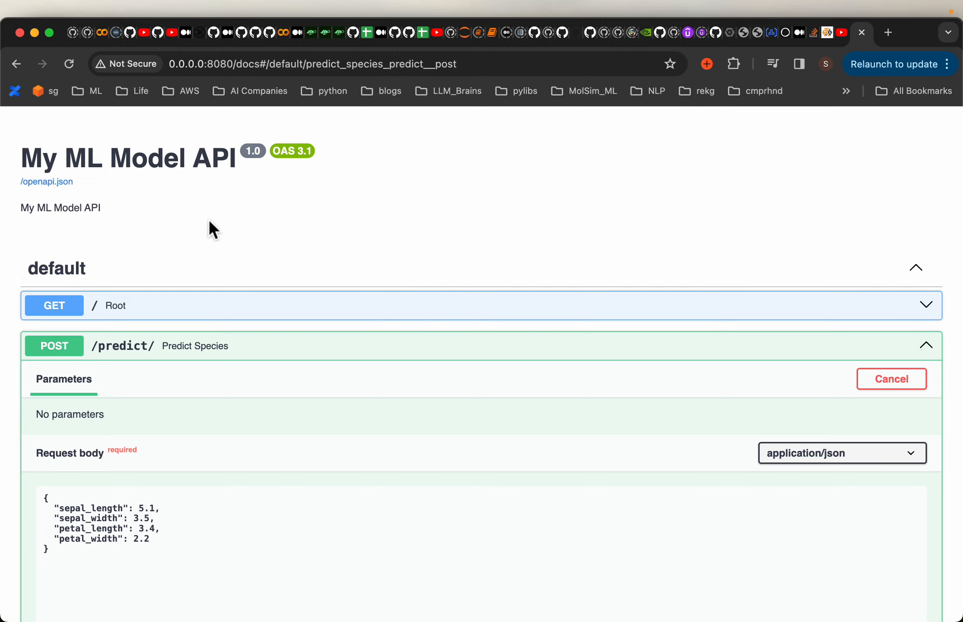
mouse_move(331, 302)
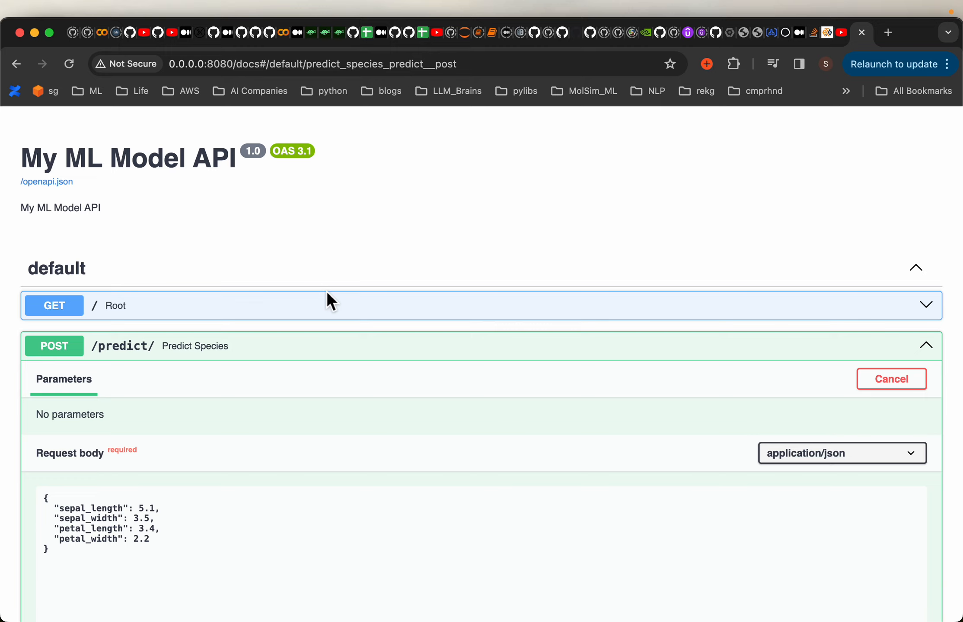
mouse_move(559, 321)
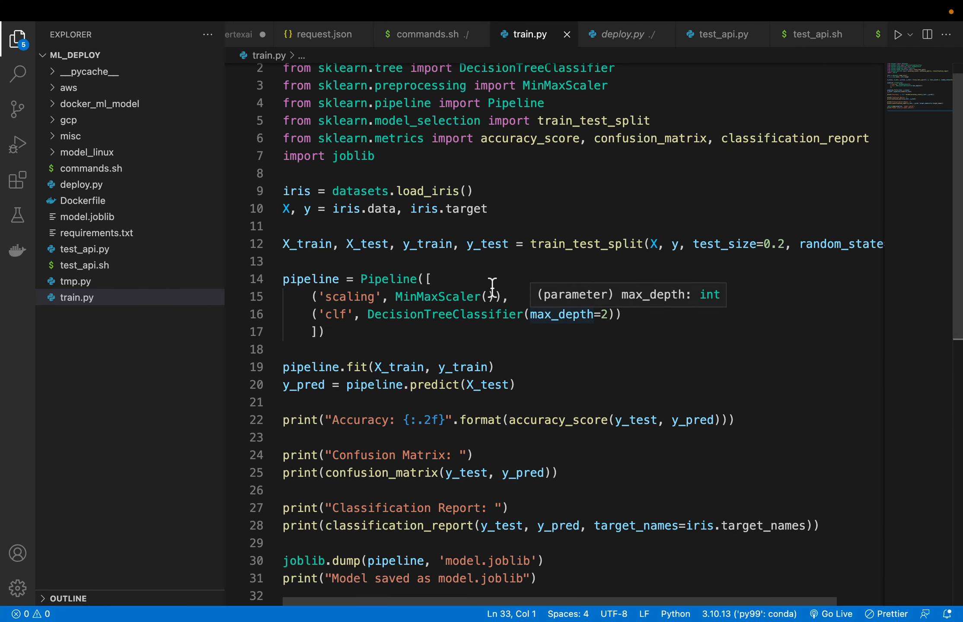
Step: Walk through train.py's imports, data split, decision-tree pipeline, metrics and joblib.dump
scroll("up", 3)
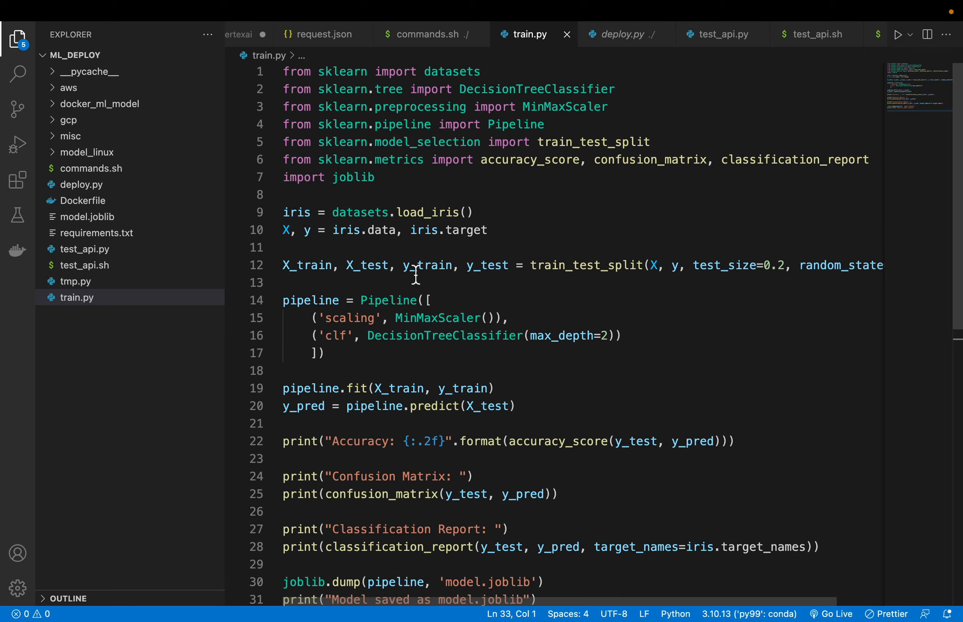
mouse_move(581, 243)
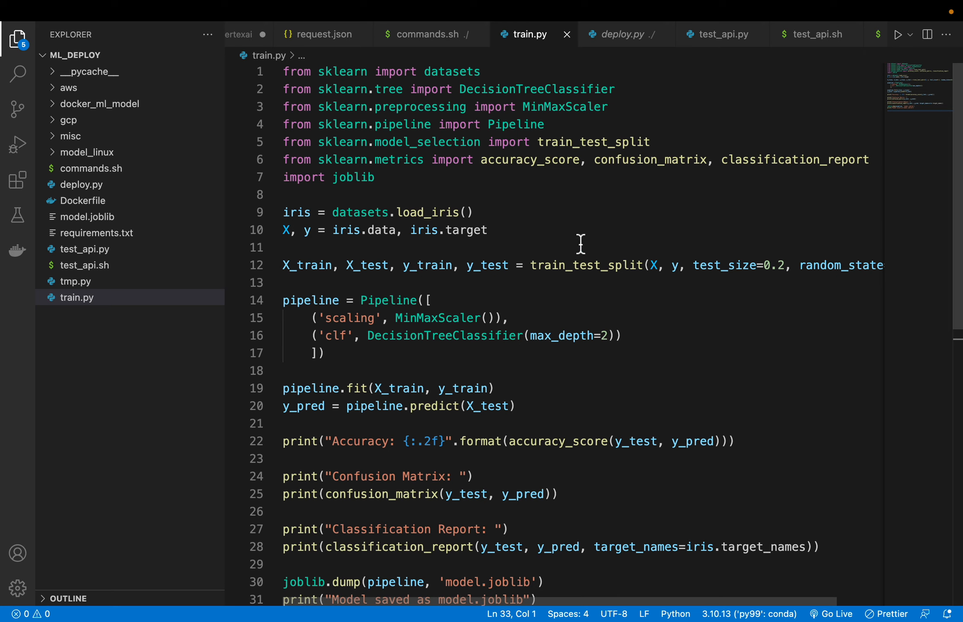
mouse_move(285, 79)
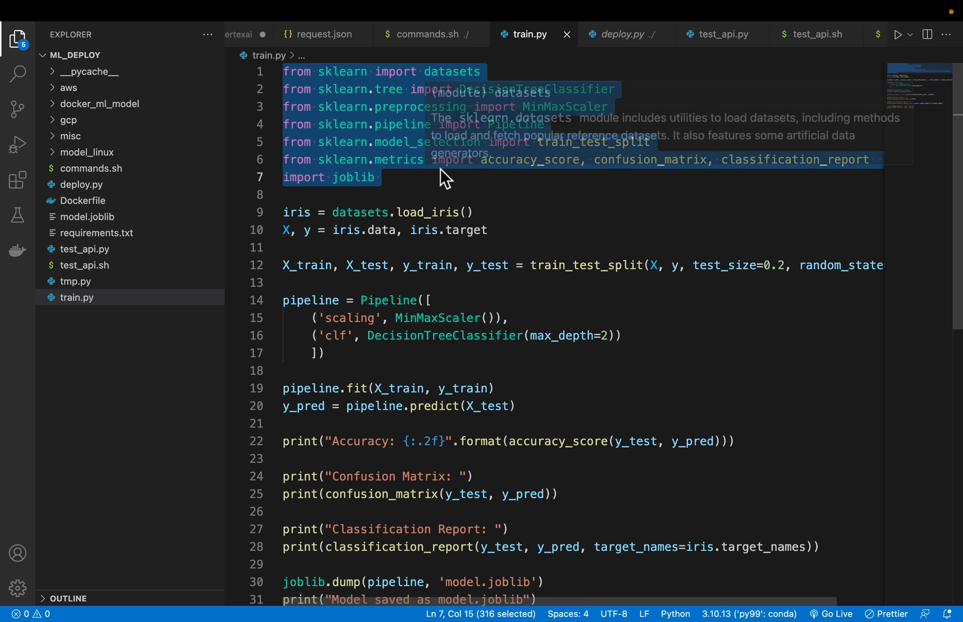
scroll("down", 3)
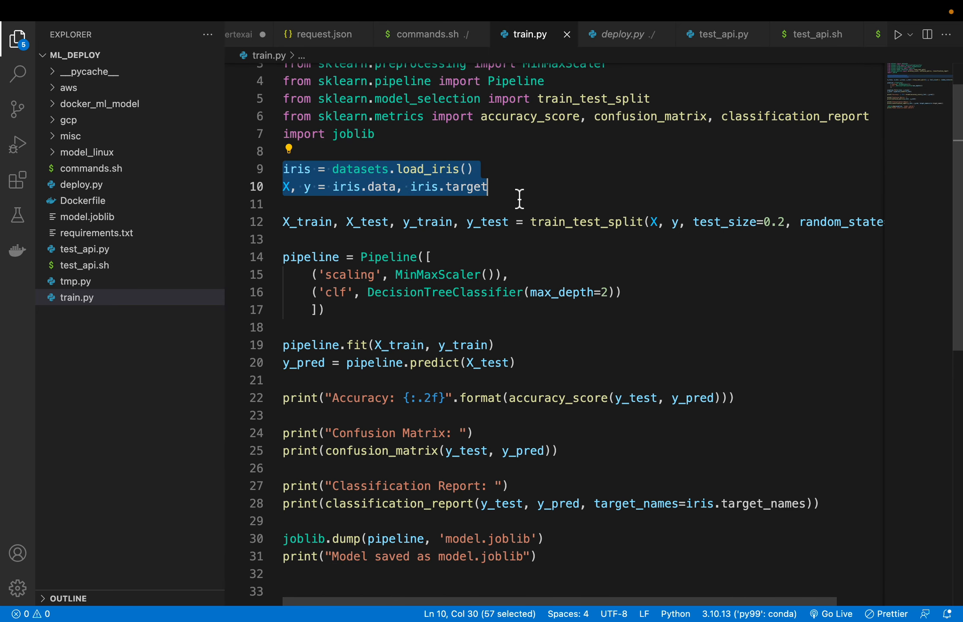
left_click(305, 221)
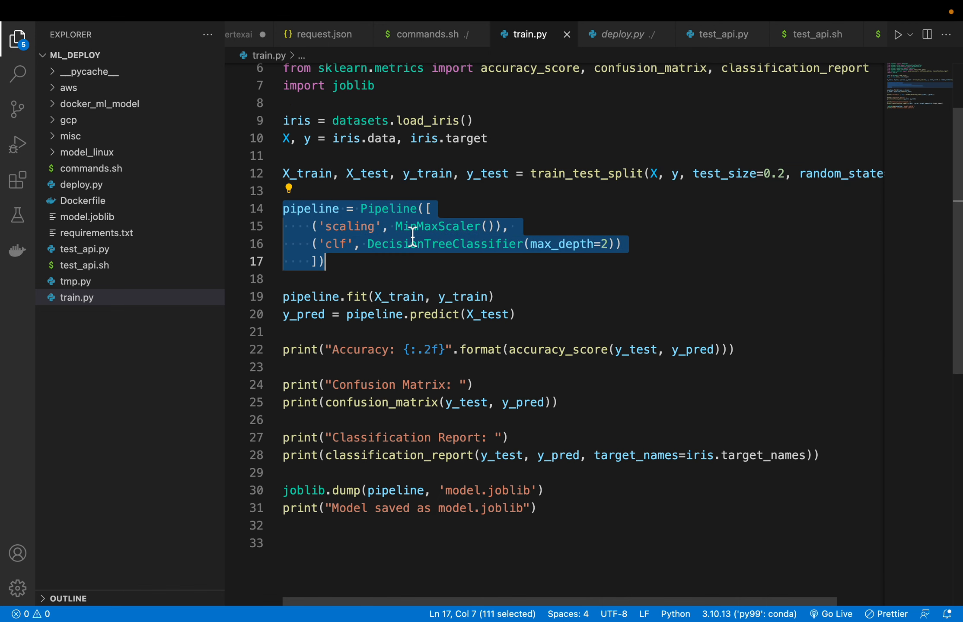
mouse_move(525, 234)
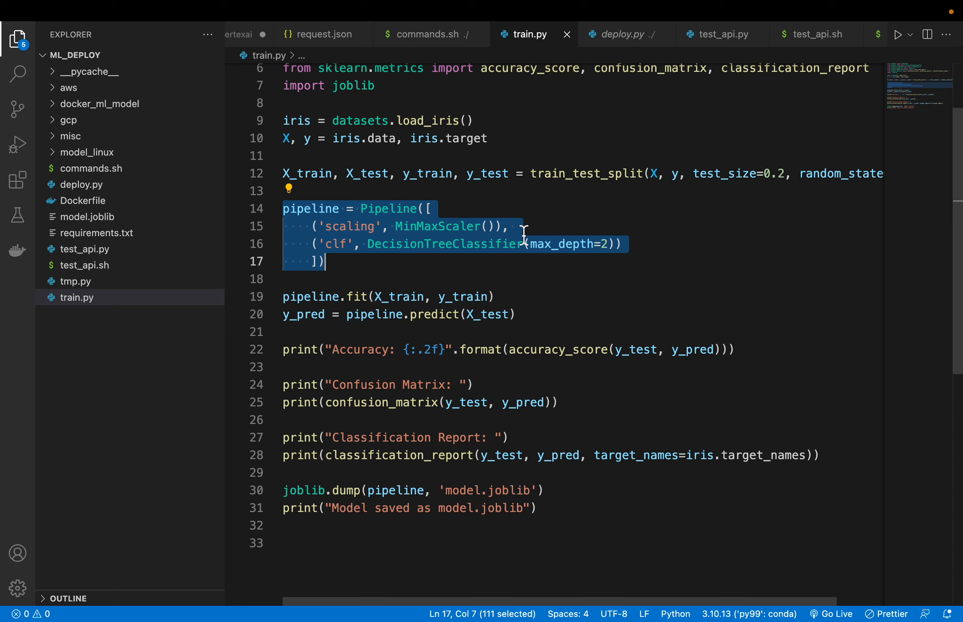
mouse_move(498, 248)
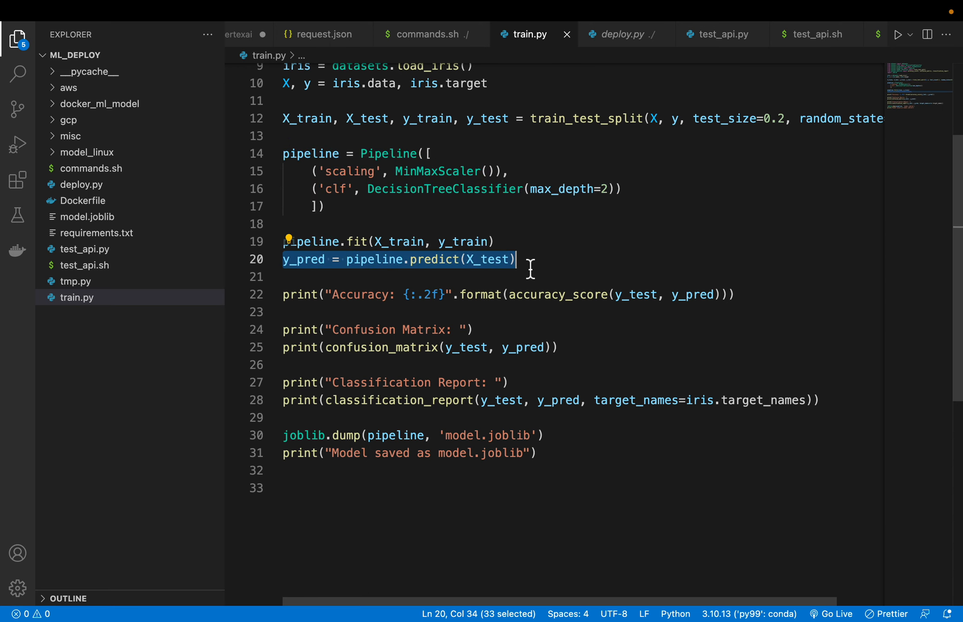
mouse_move(301, 235)
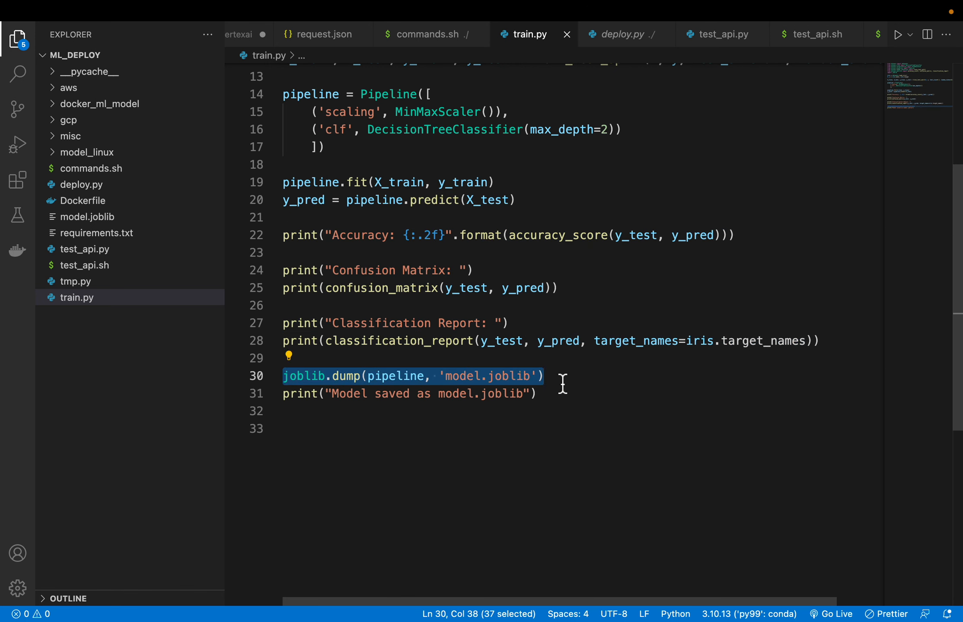
mouse_move(481, 514)
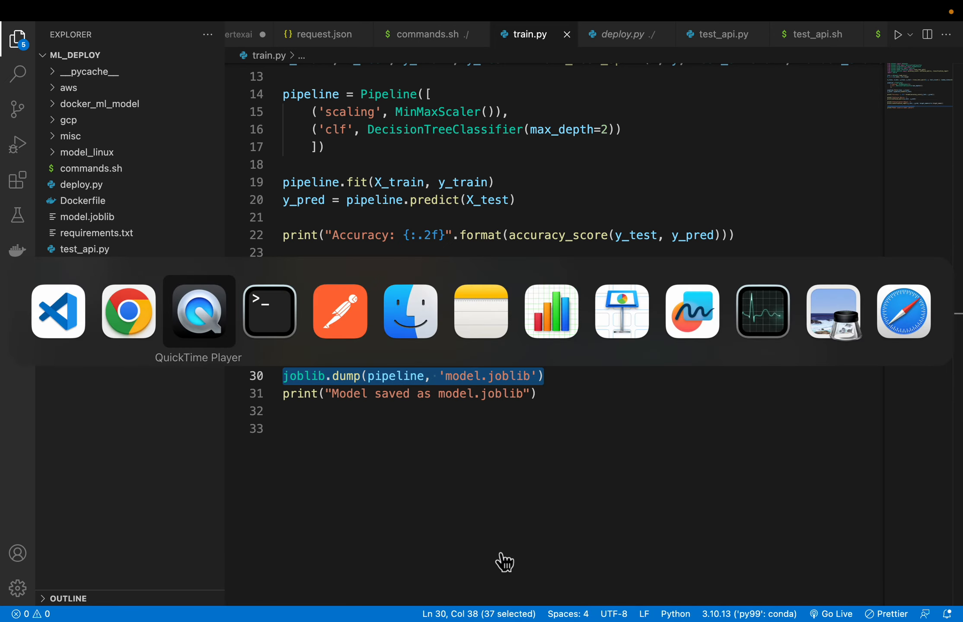
Step: Delete model.joblib, rerun python3 train.py at 0.97 accuracy, and confirm the new model file
left_click(268, 310)
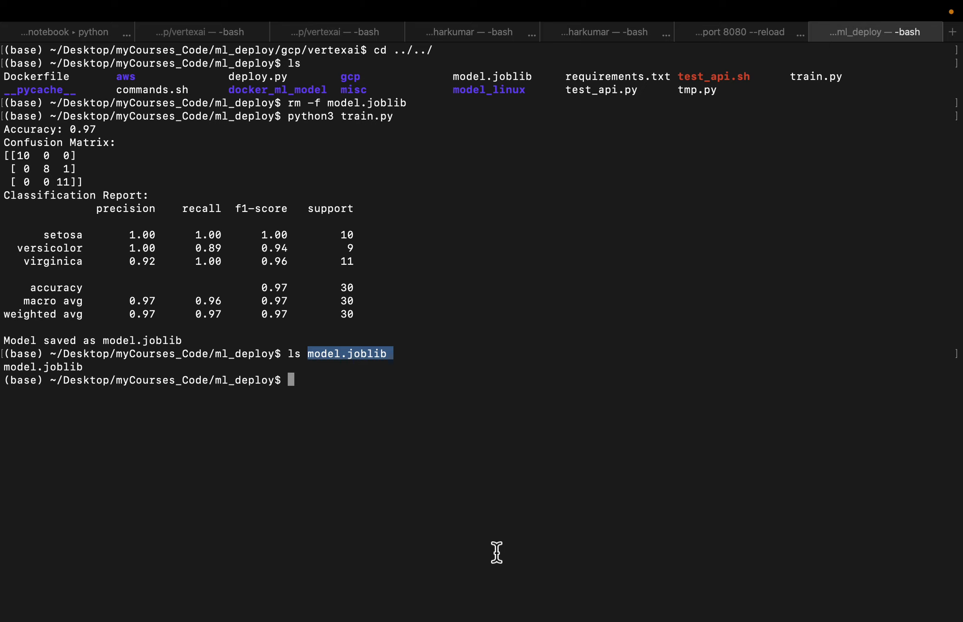
type("rm -f")
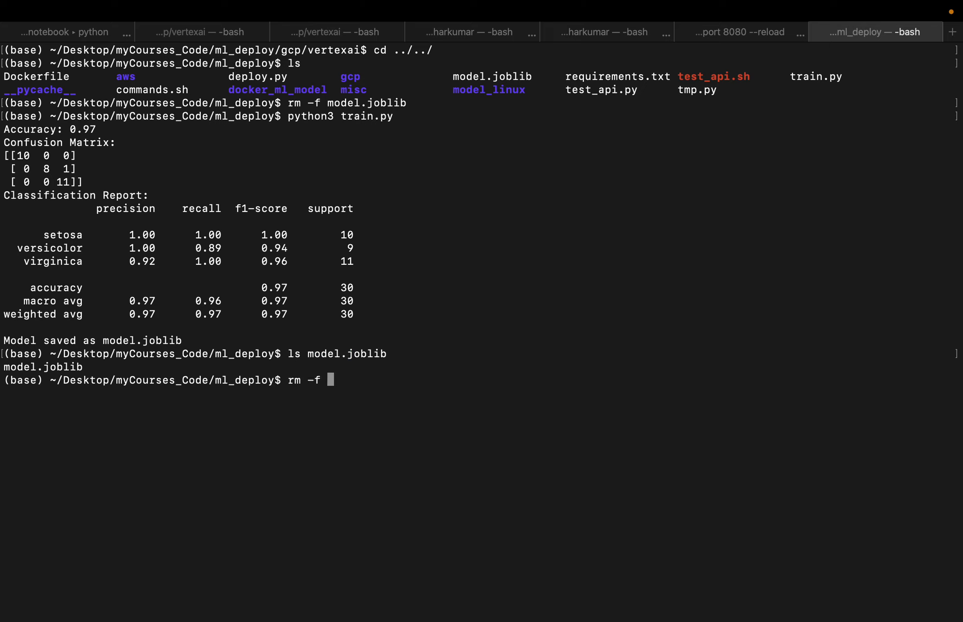
type("model.joblib")
type("python3 train.py")
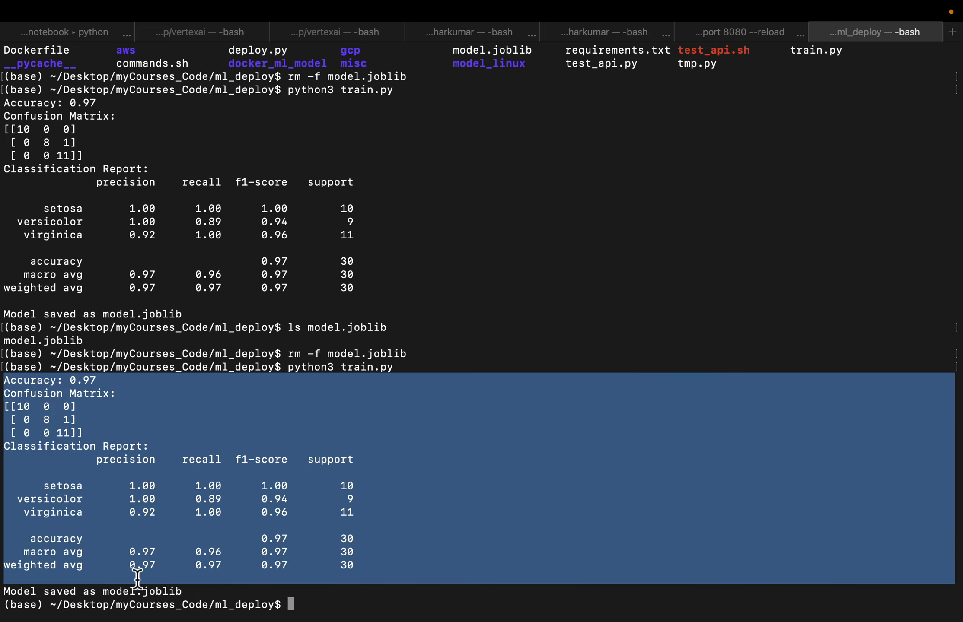
double_click(139, 591)
type("ls")
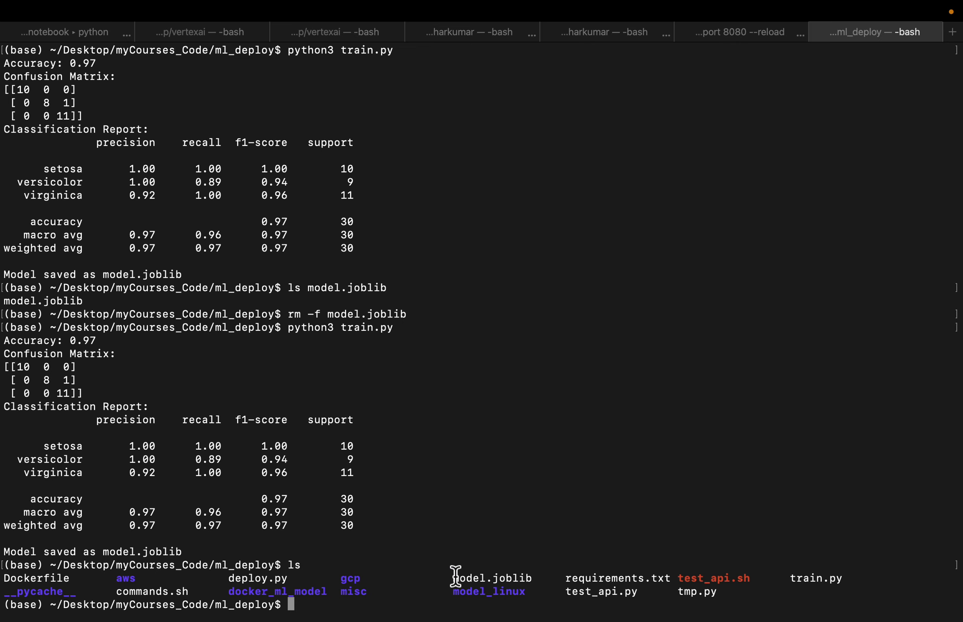
double_click(494, 578)
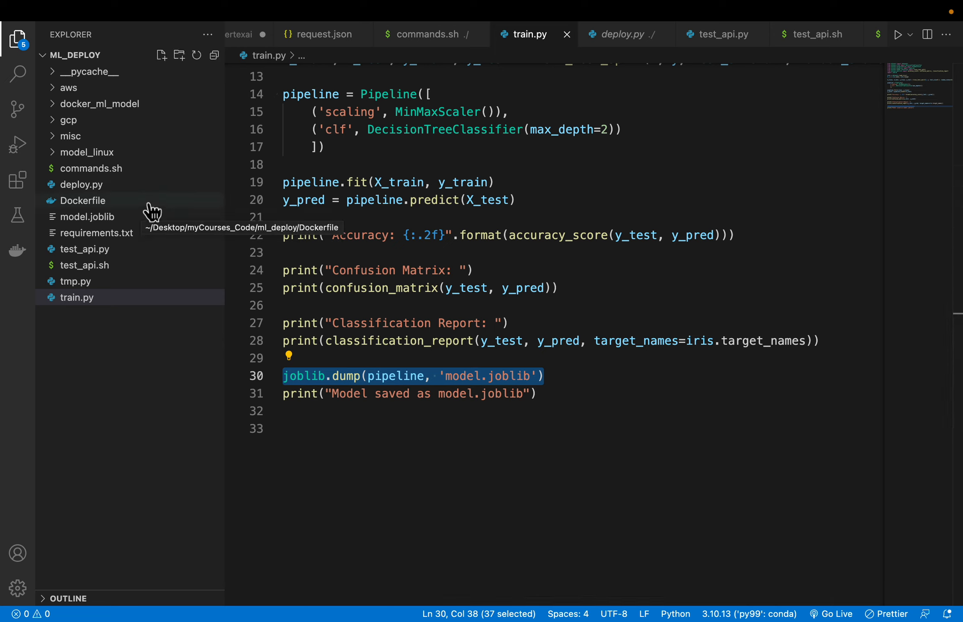
mouse_move(125, 166)
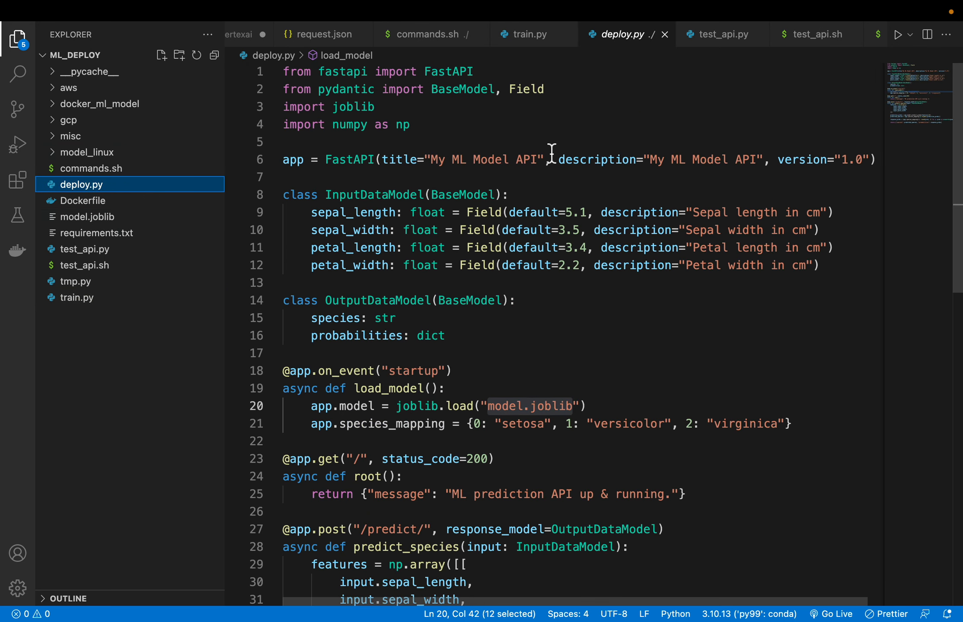
mouse_move(465, 122)
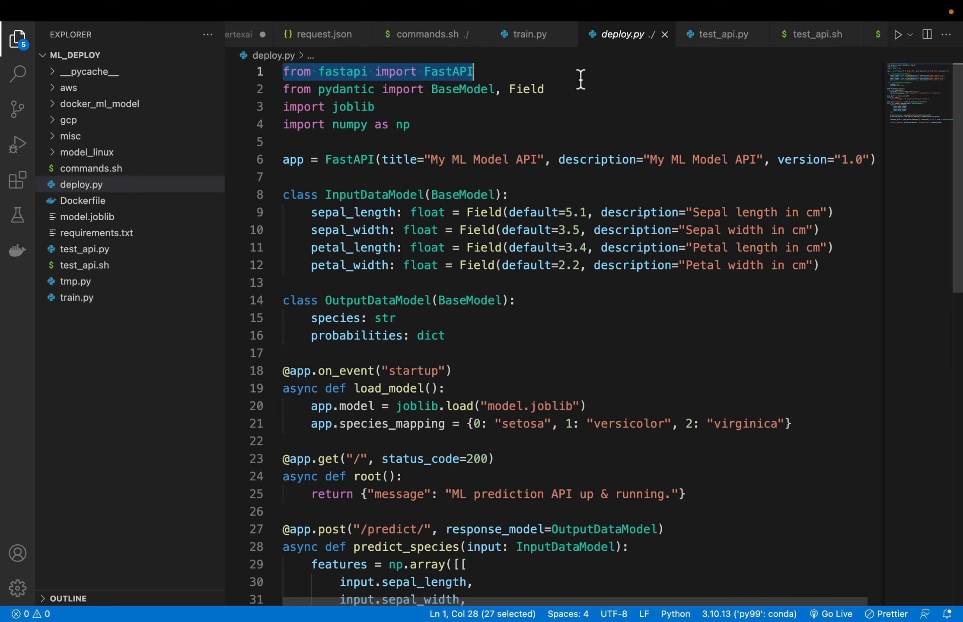
Step: Open deploy.py and highlight the pydantic library name in its imports
left_click(319, 89)
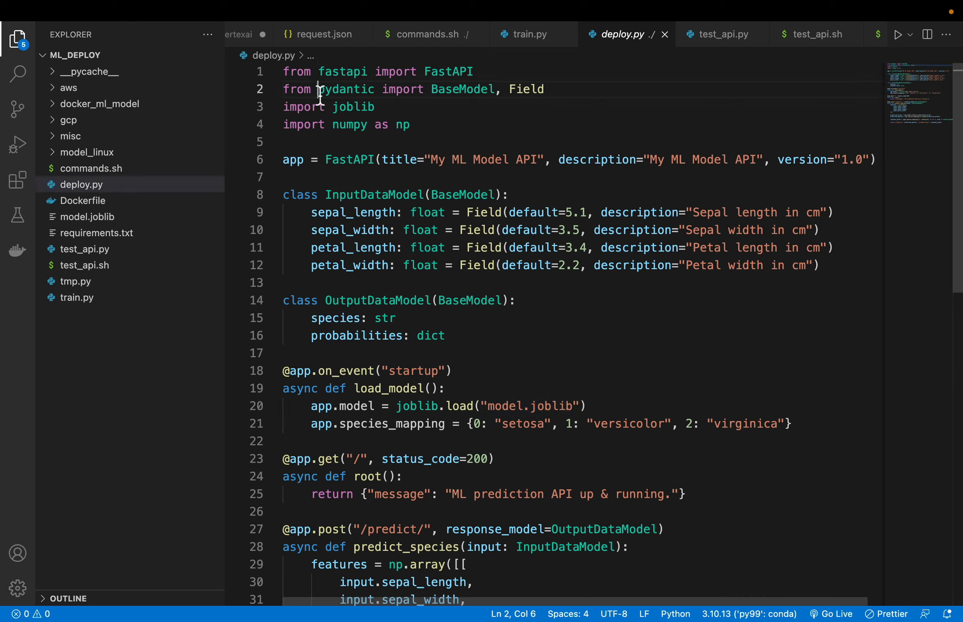
double_click(346, 89)
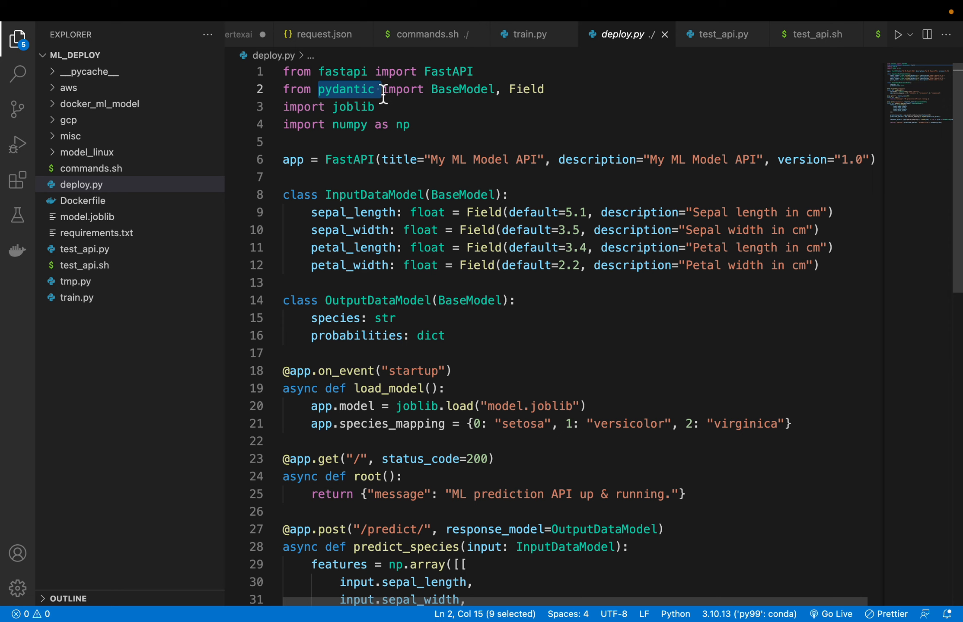
mouse_move(576, 257)
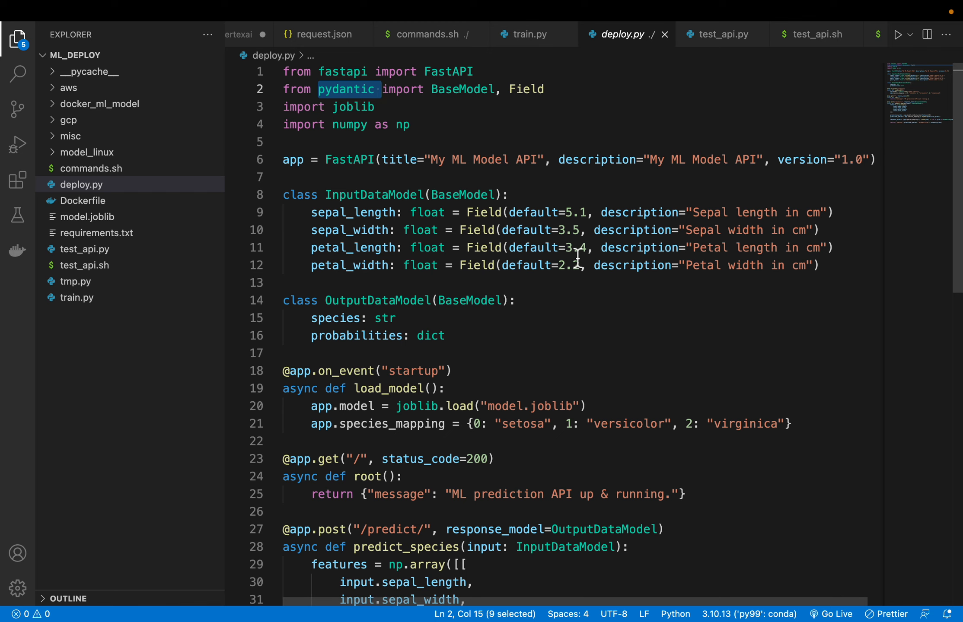
mouse_move(464, 265)
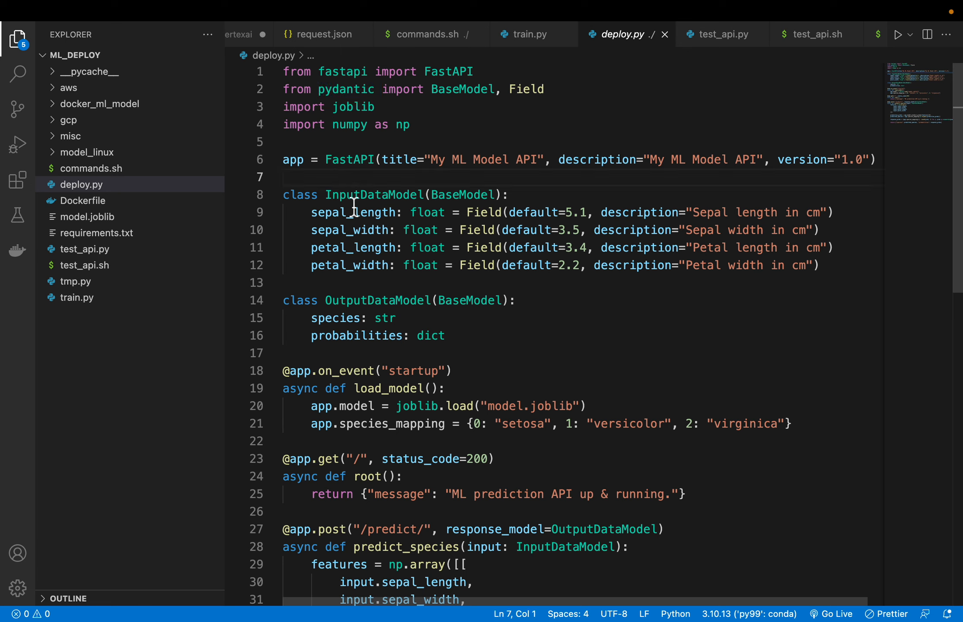
mouse_move(284, 171)
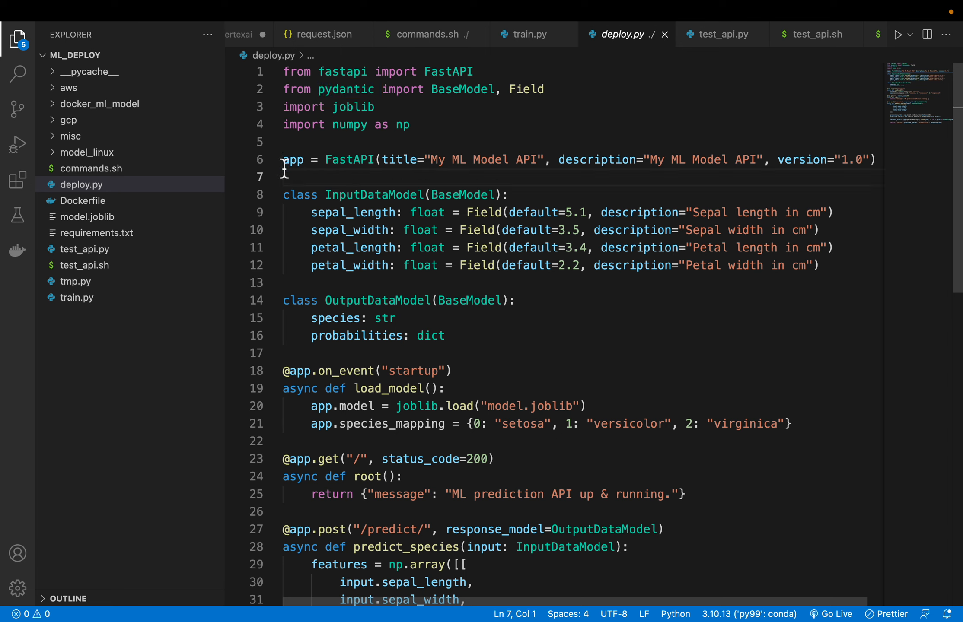
mouse_move(350, 107)
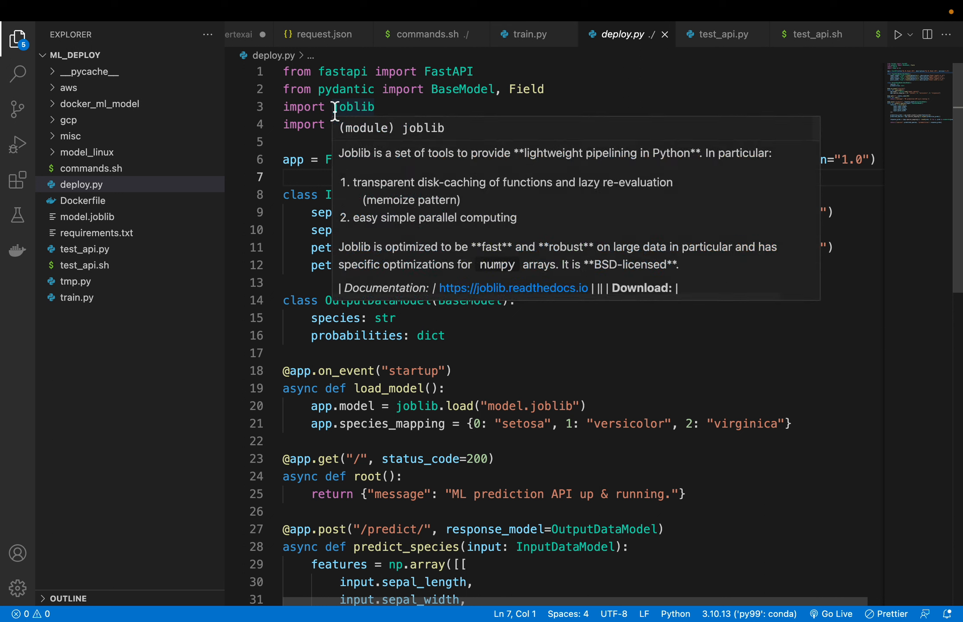
double_click(353, 107)
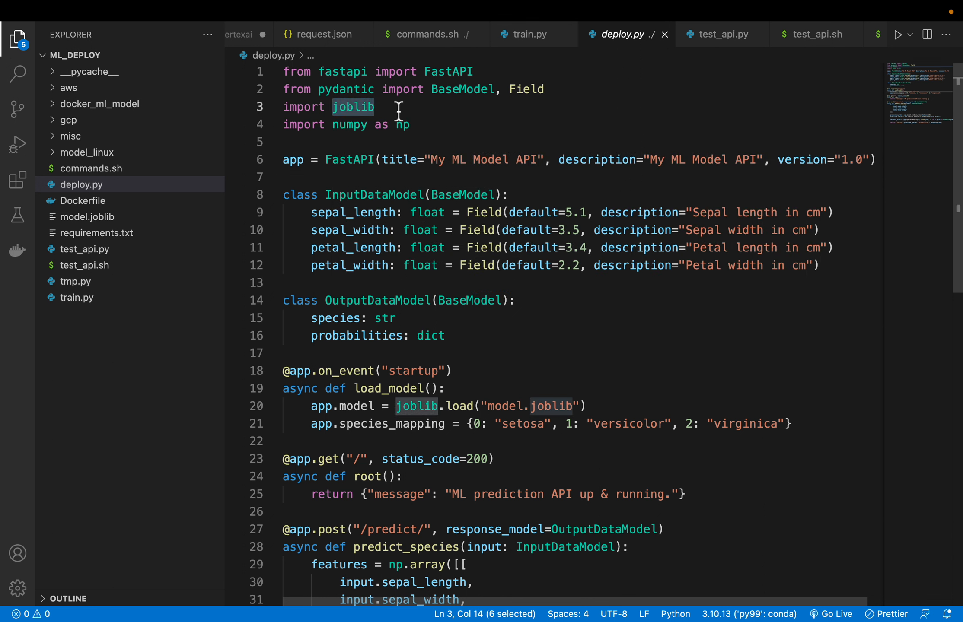
mouse_move(318, 177)
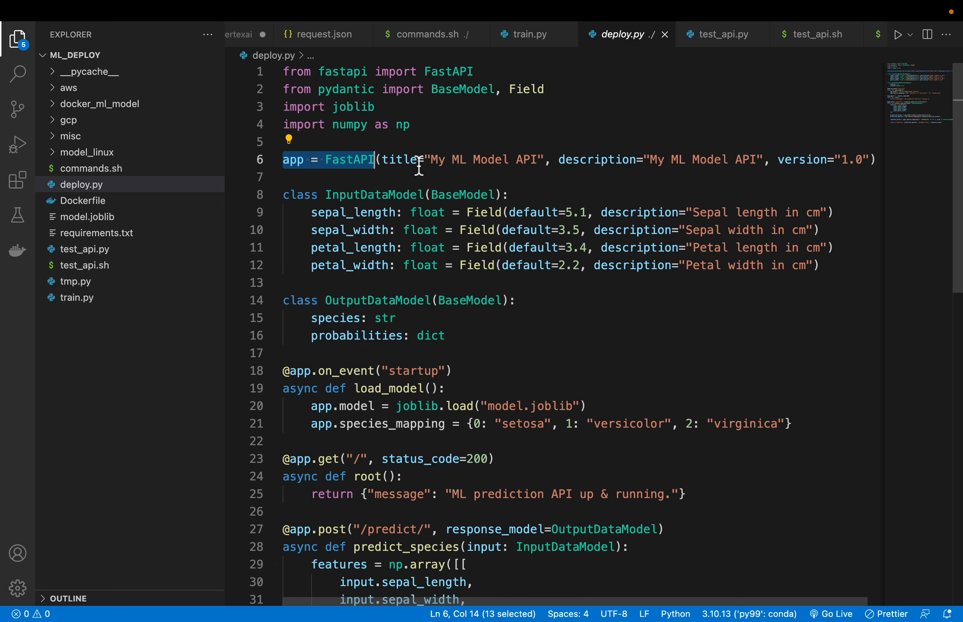
mouse_move(495, 195)
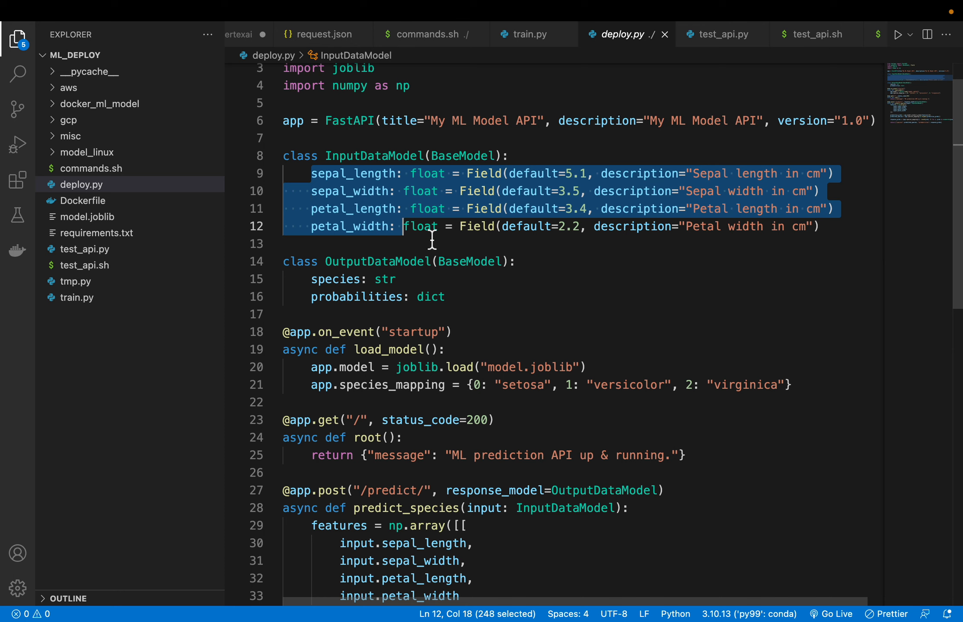
mouse_move(422, 226)
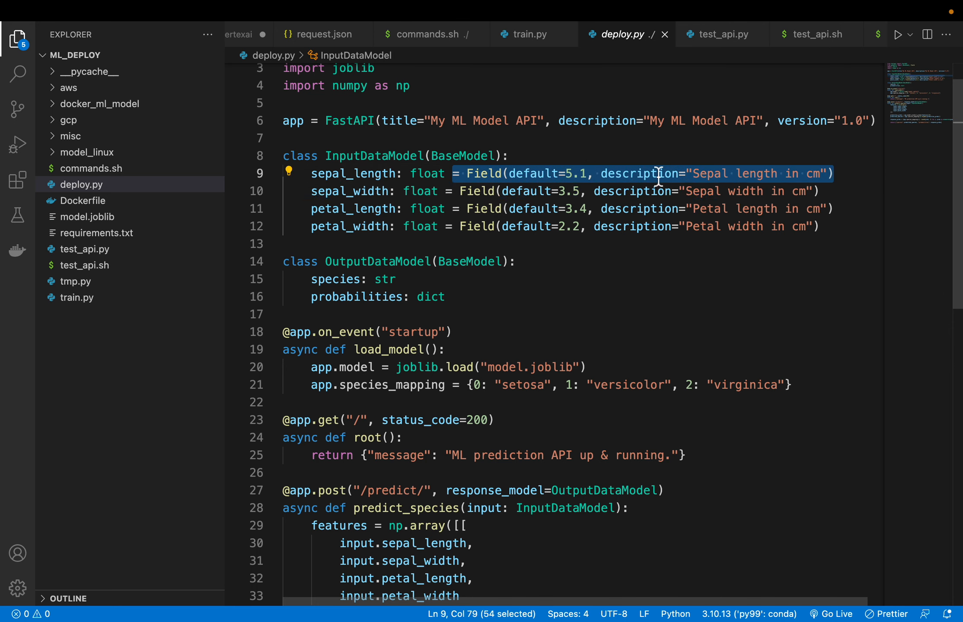
mouse_move(674, 191)
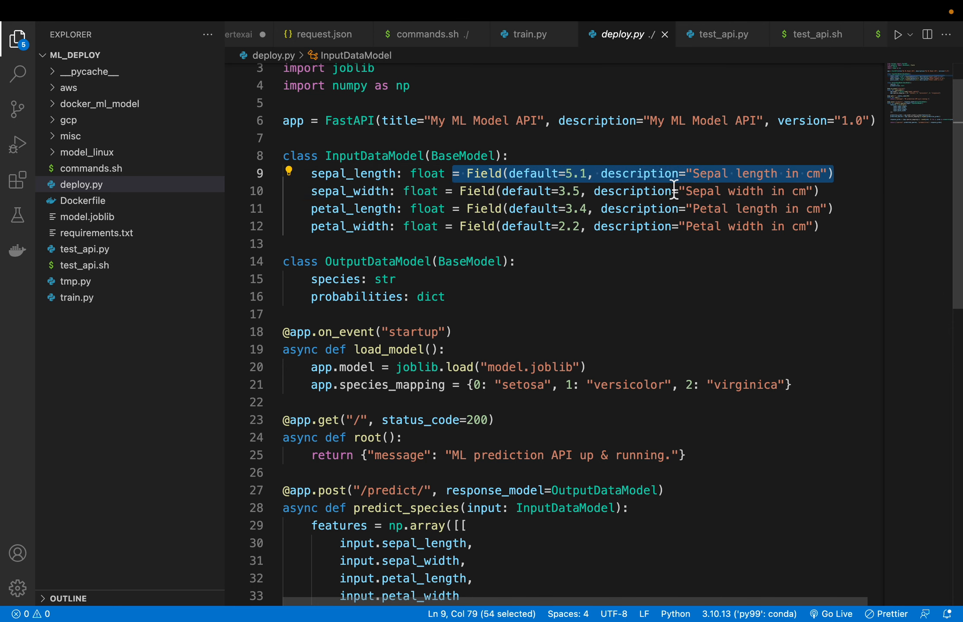
mouse_move(728, 273)
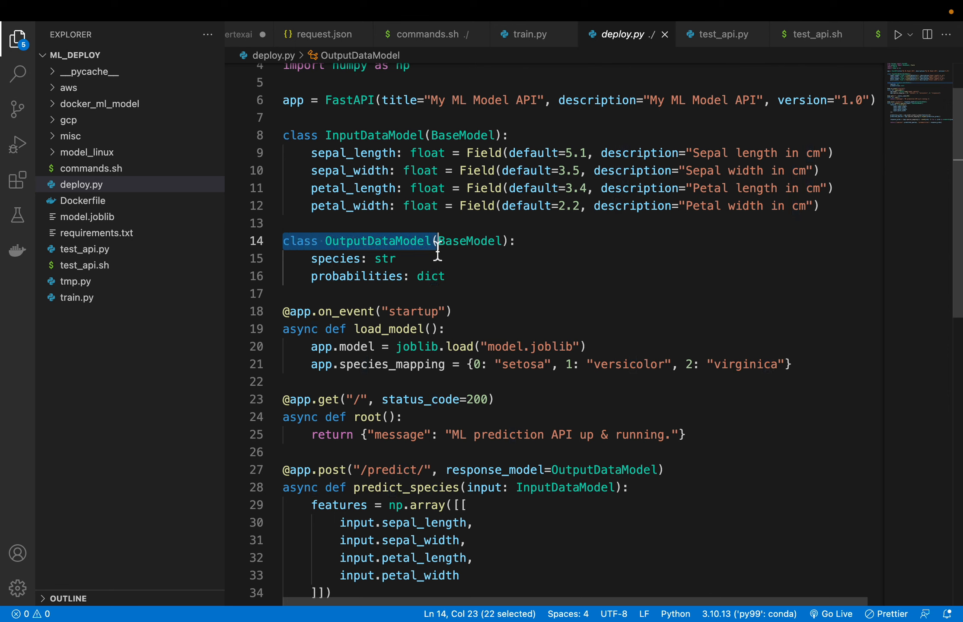
double_click(385, 258)
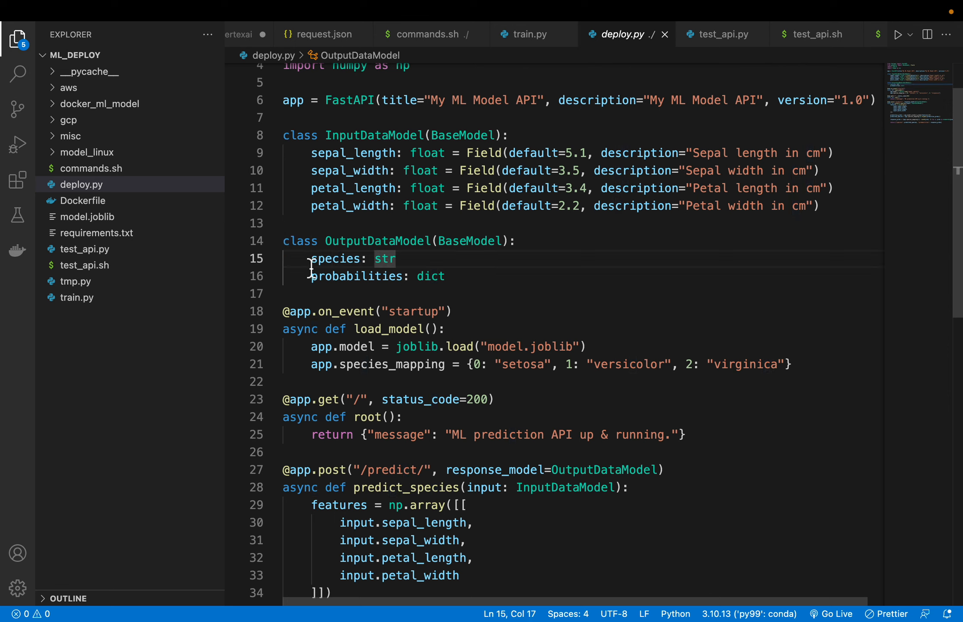
double_click(336, 258)
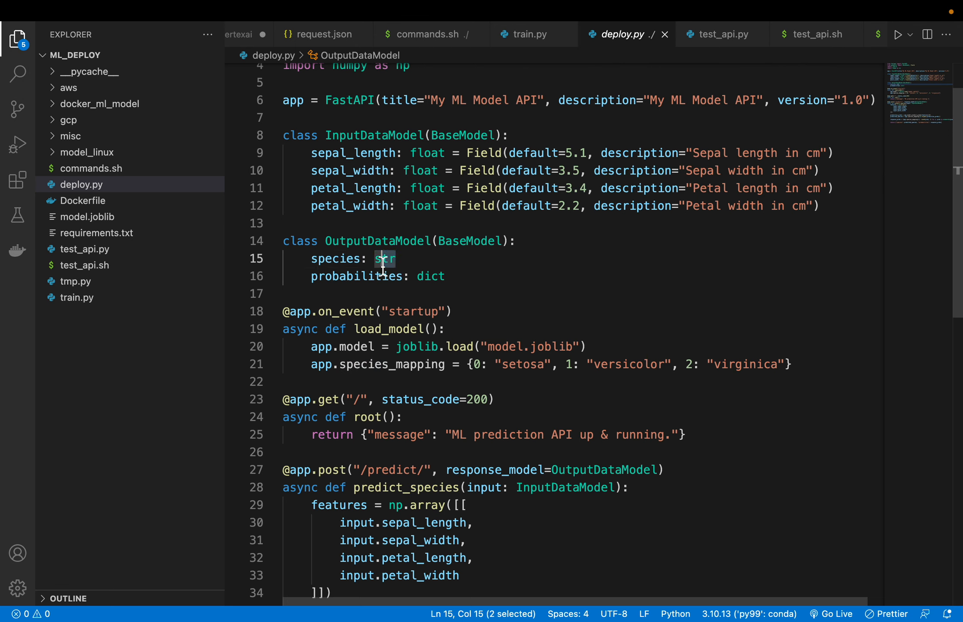
mouse_move(417, 284)
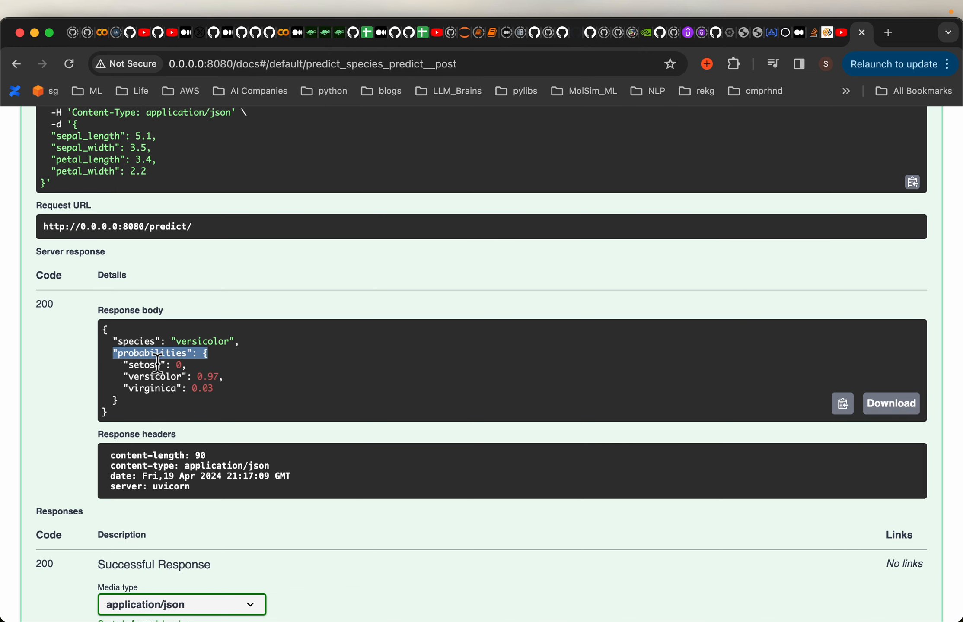
left_click(872, 32)
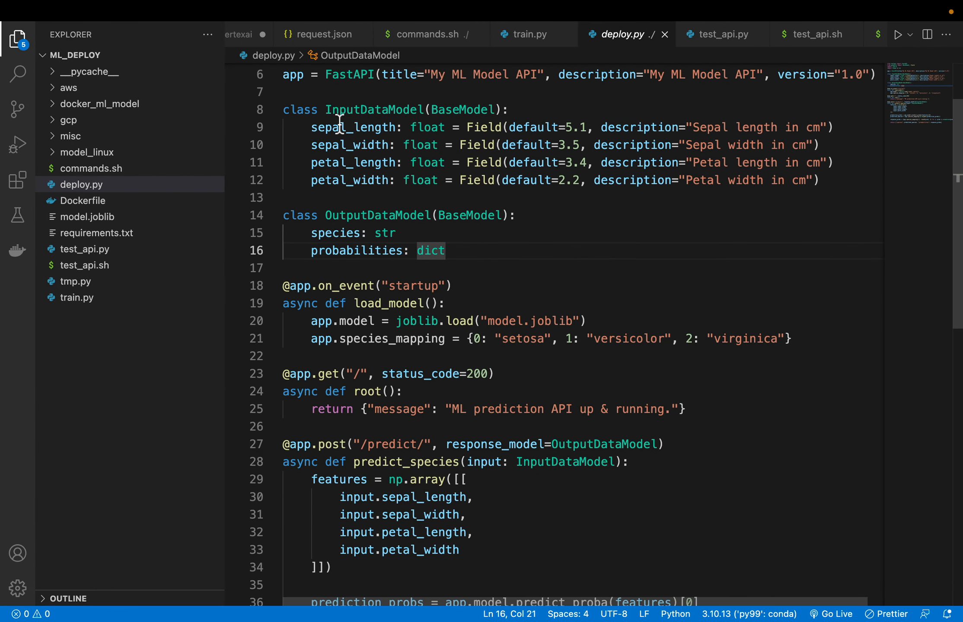
scroll("down", 3)
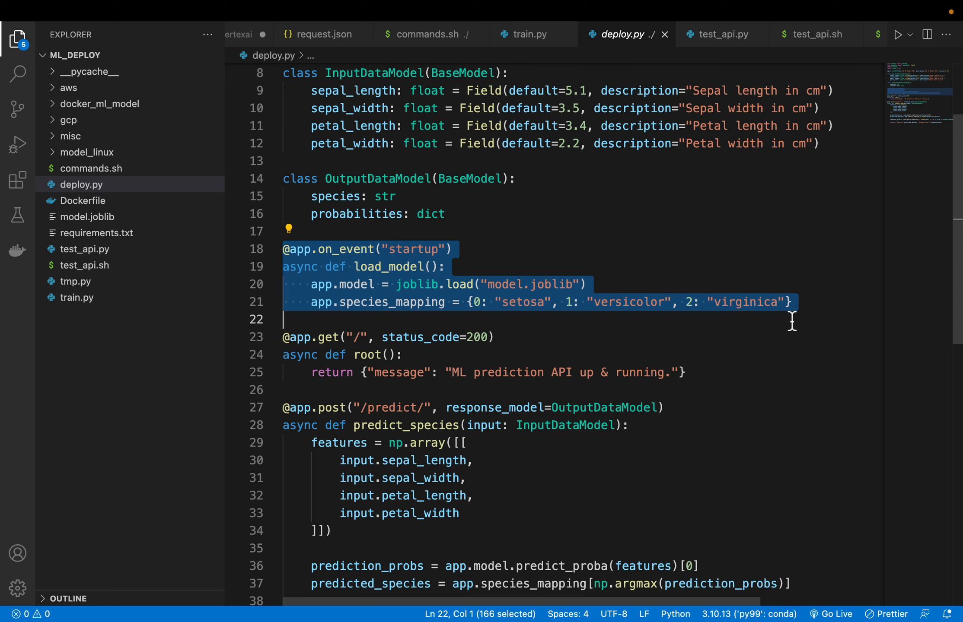
mouse_move(511, 298)
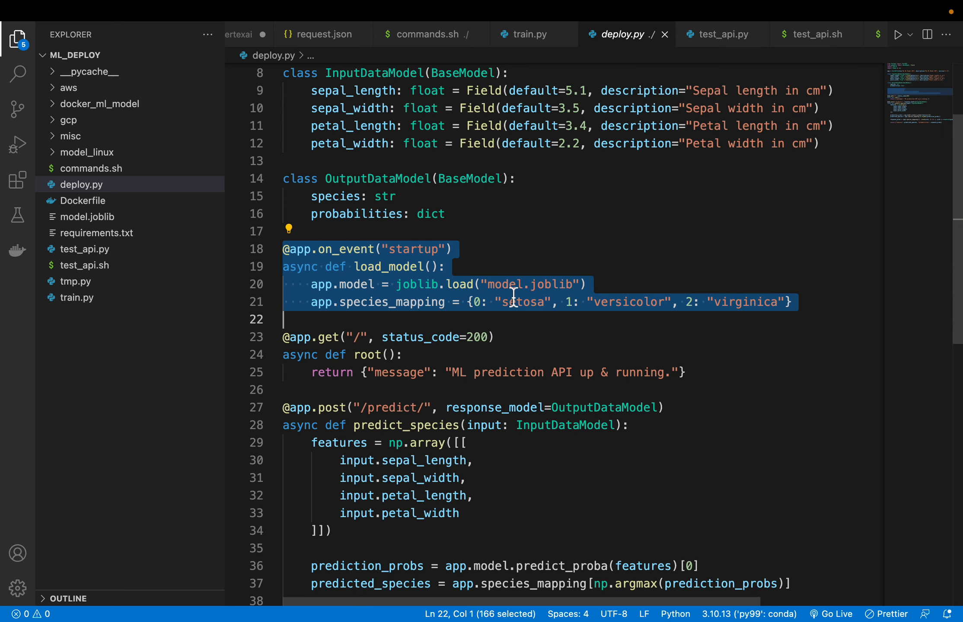
mouse_move(483, 263)
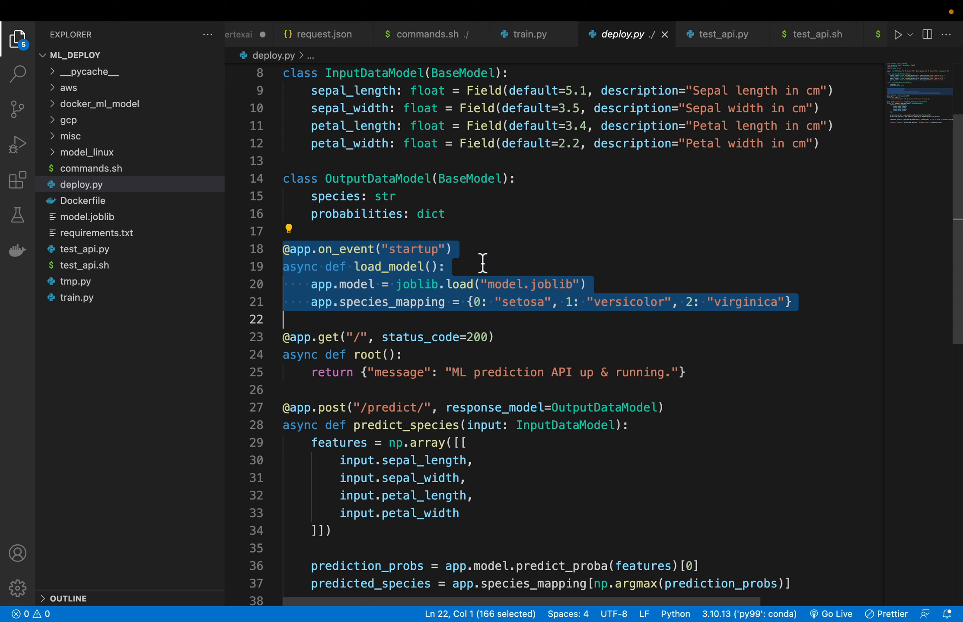
left_click(374, 249)
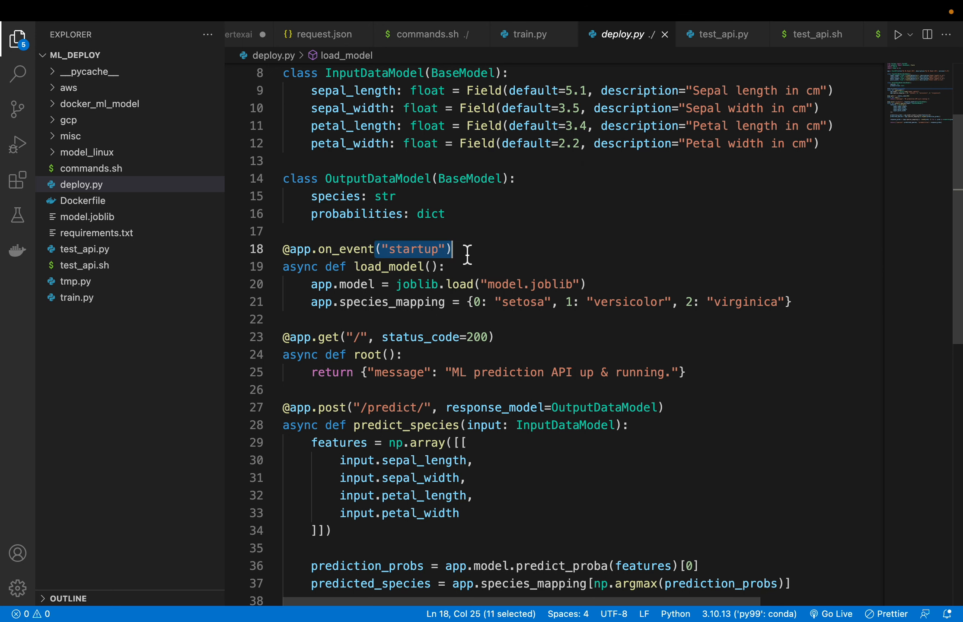
mouse_move(352, 249)
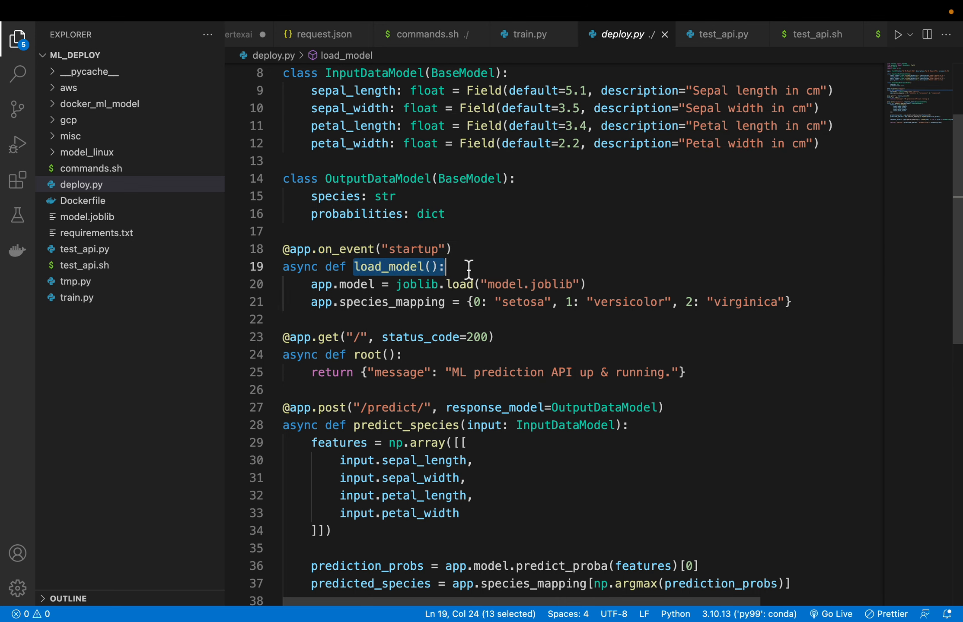
left_click(397, 285)
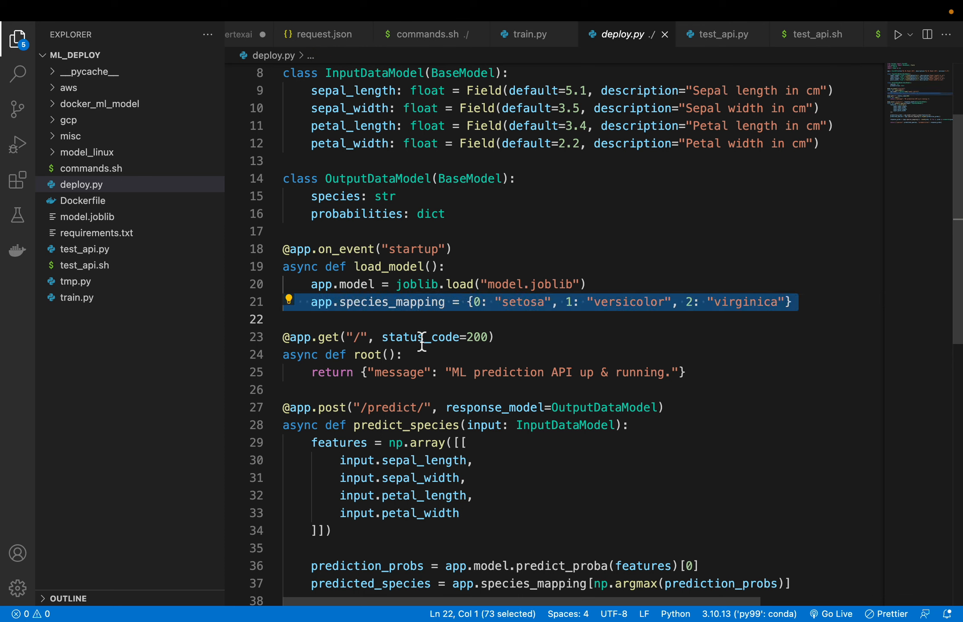
mouse_move(413, 322)
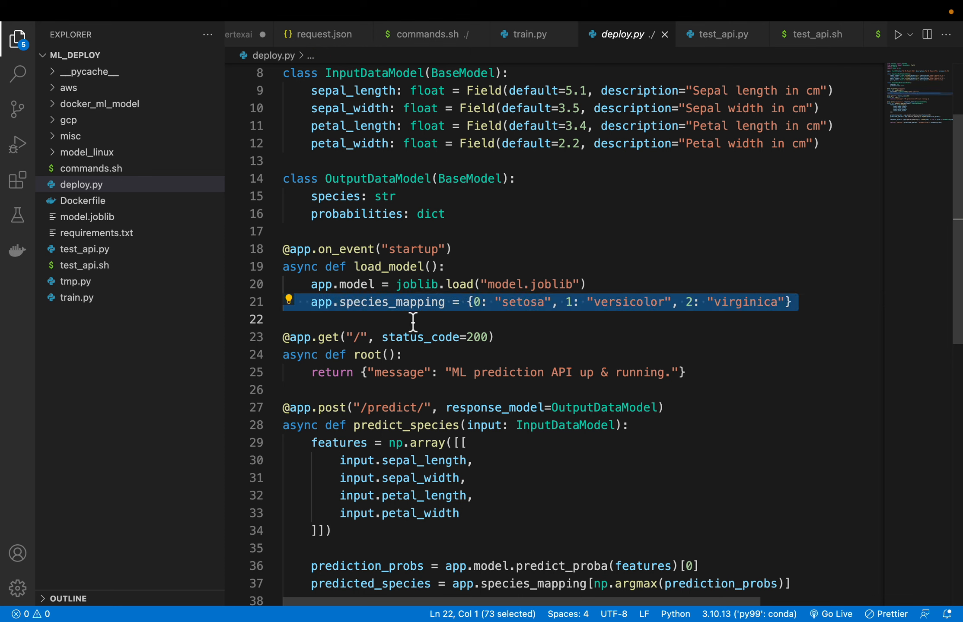
mouse_move(556, 325)
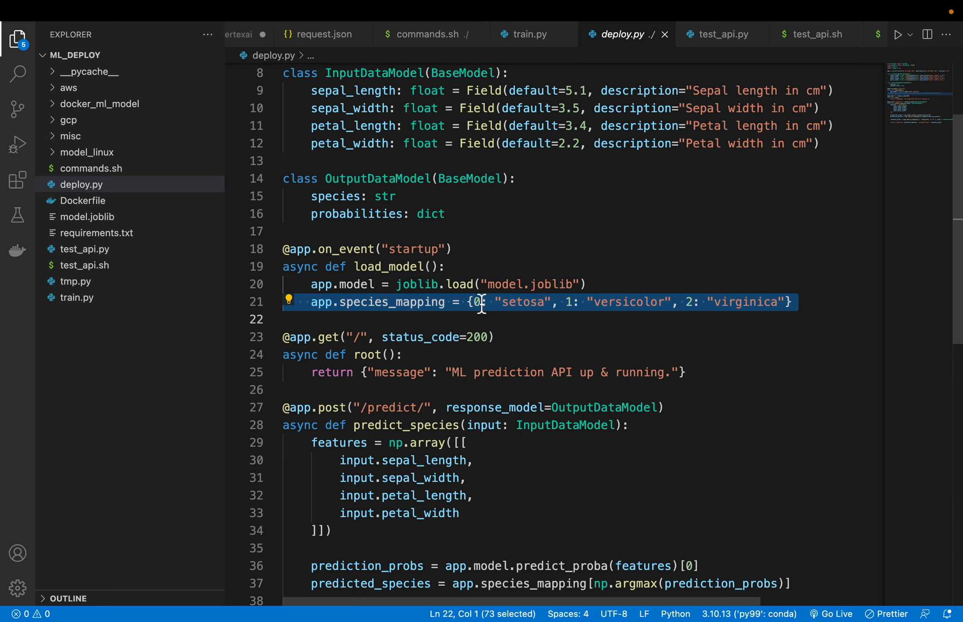
mouse_move(527, 272)
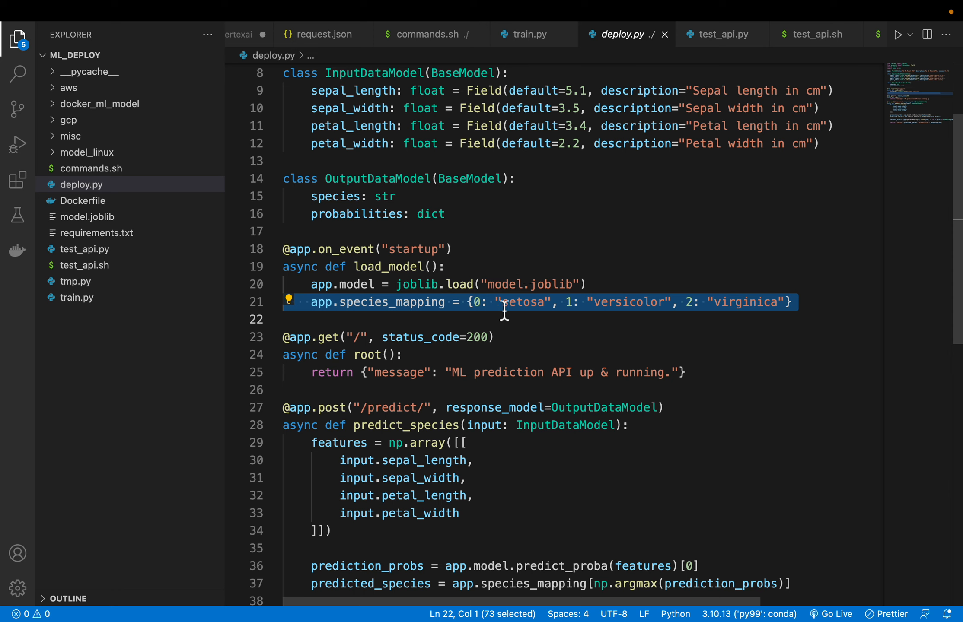
mouse_move(645, 316)
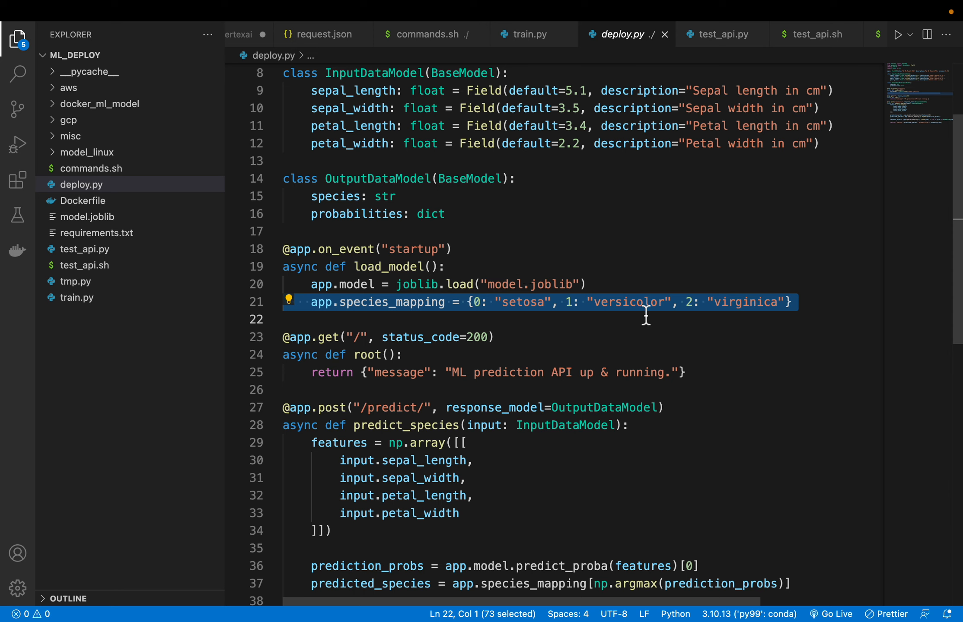
mouse_move(571, 301)
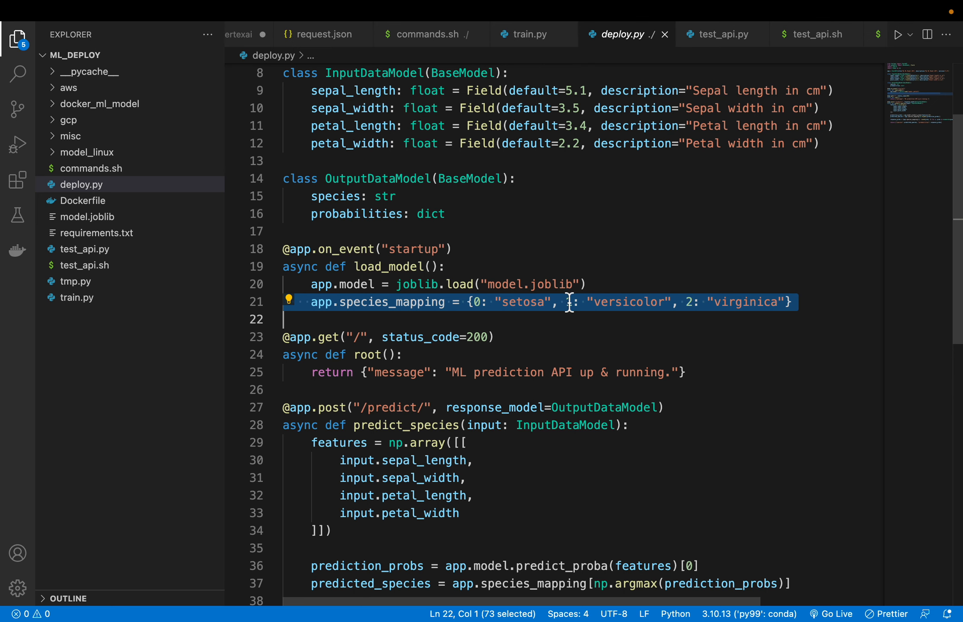
scroll("down", 3)
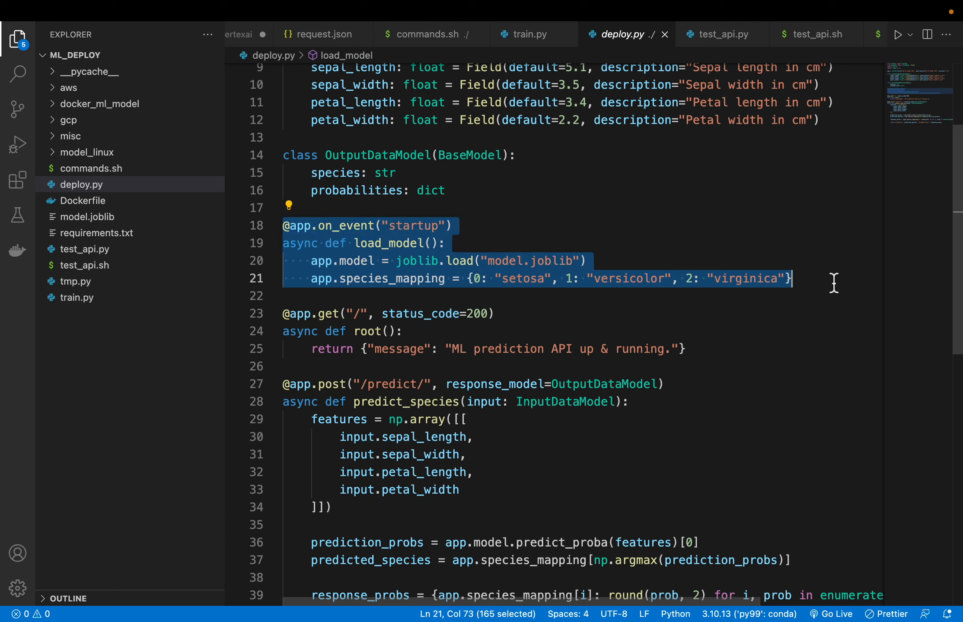
mouse_move(644, 243)
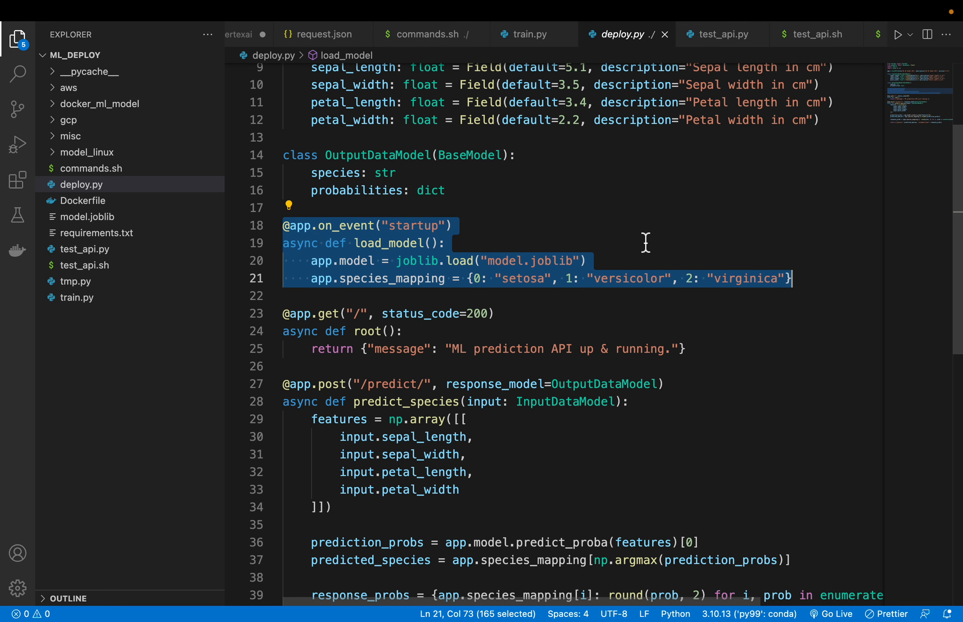
scroll("down", 3)
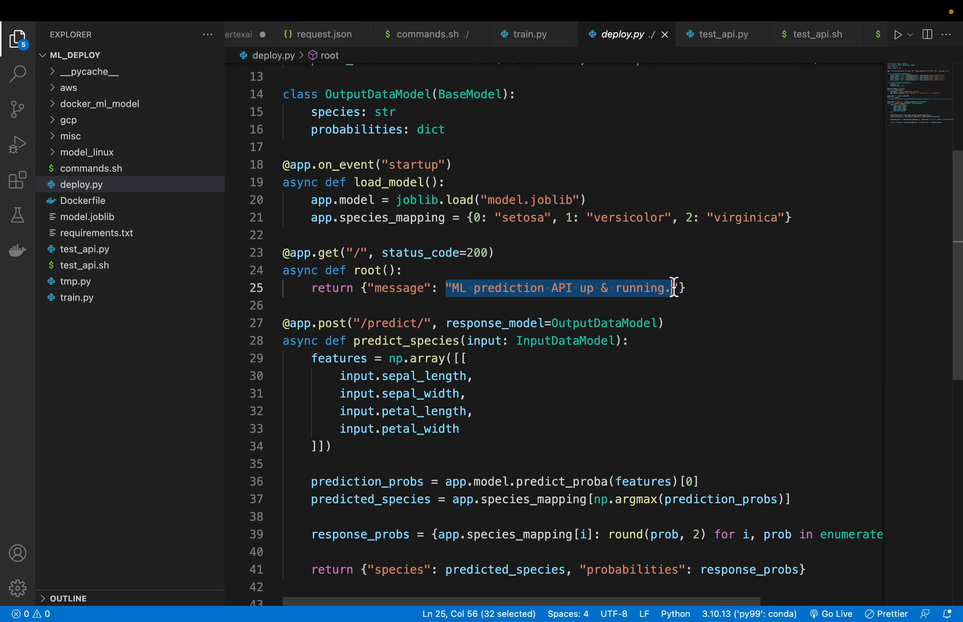
mouse_move(708, 281)
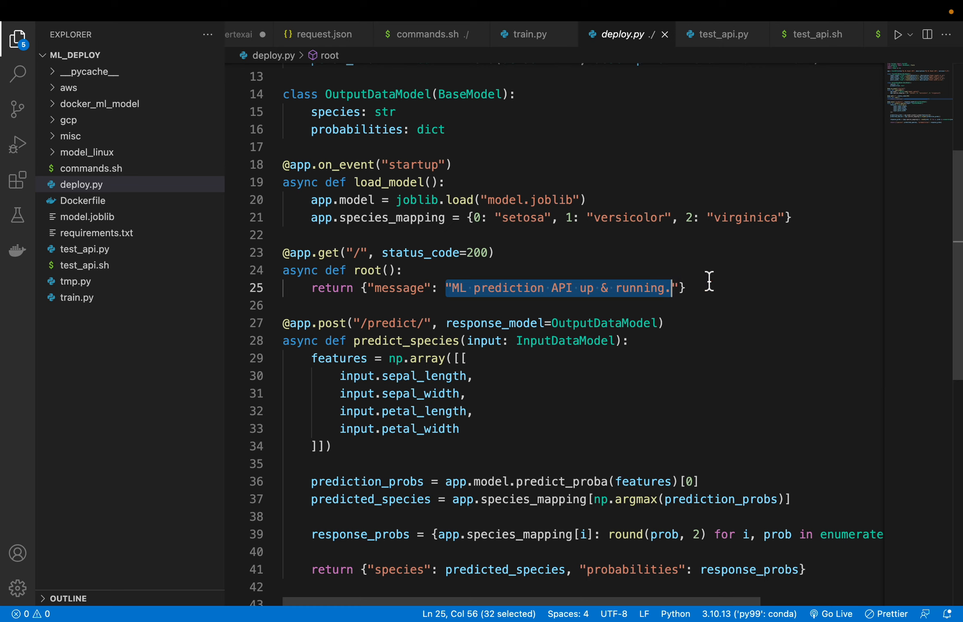
mouse_move(591, 278)
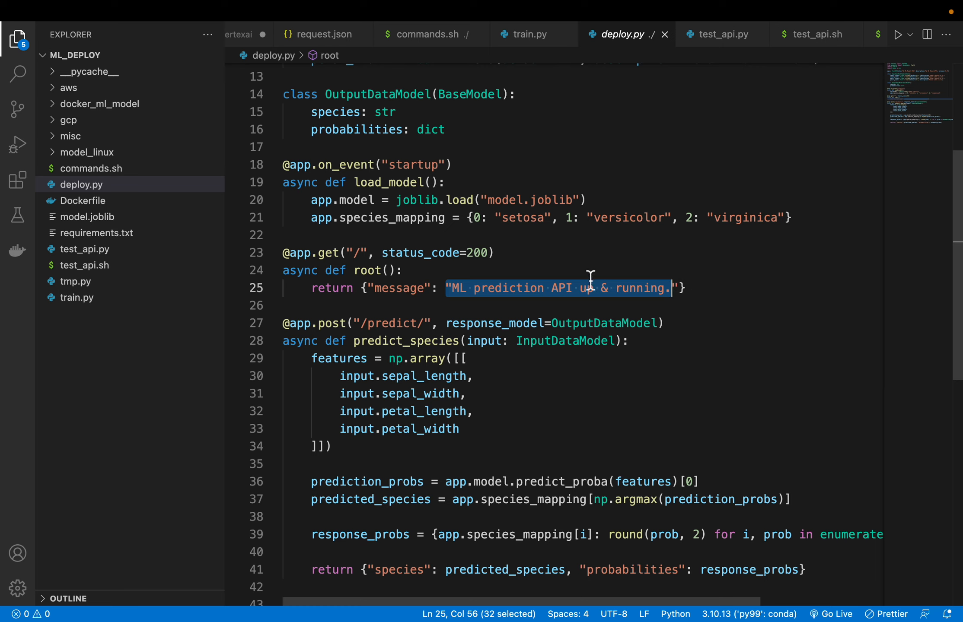
scroll("down", 3)
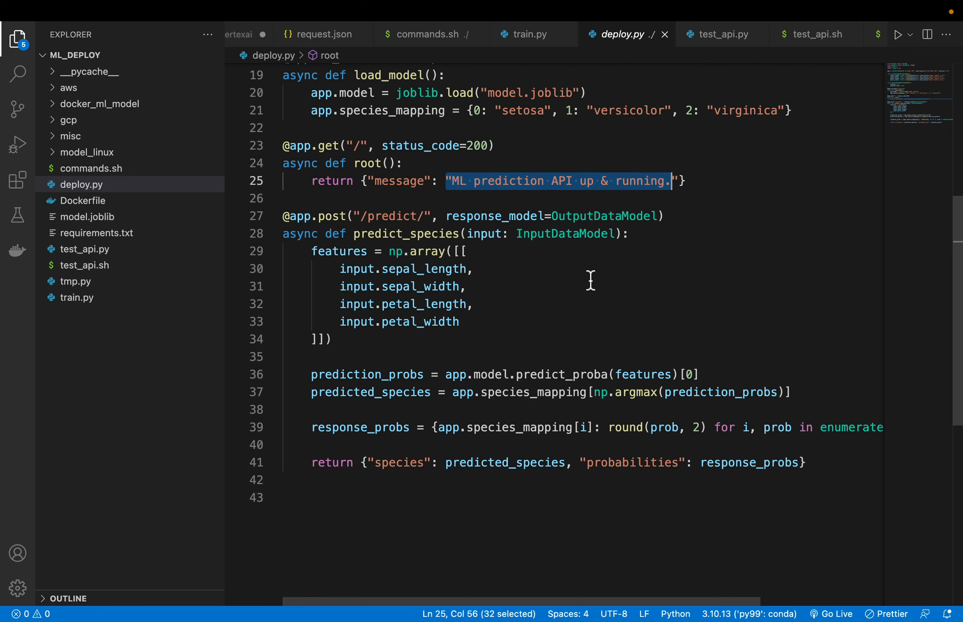
mouse_move(322, 227)
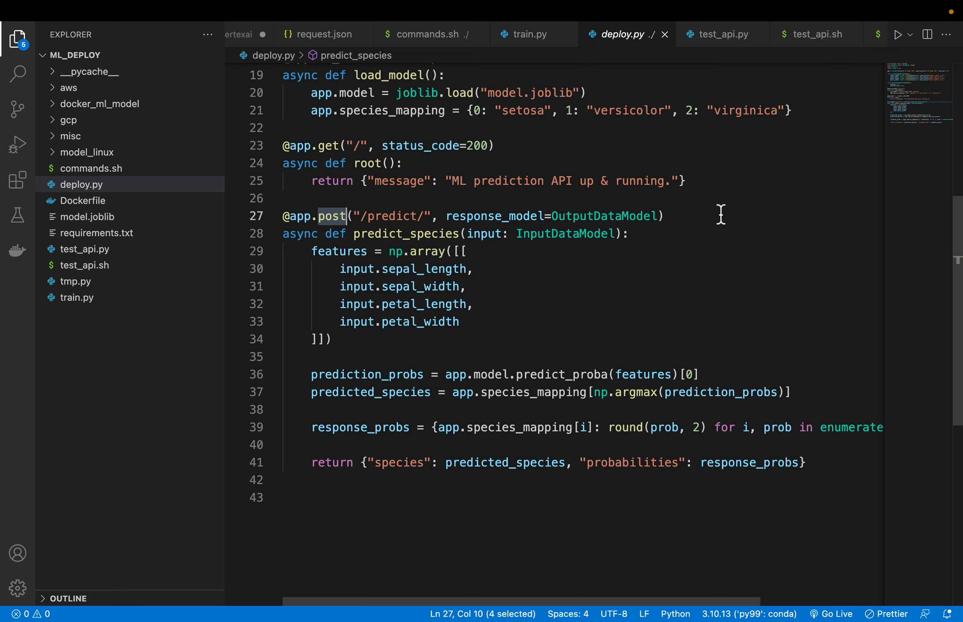
left_click(374, 216)
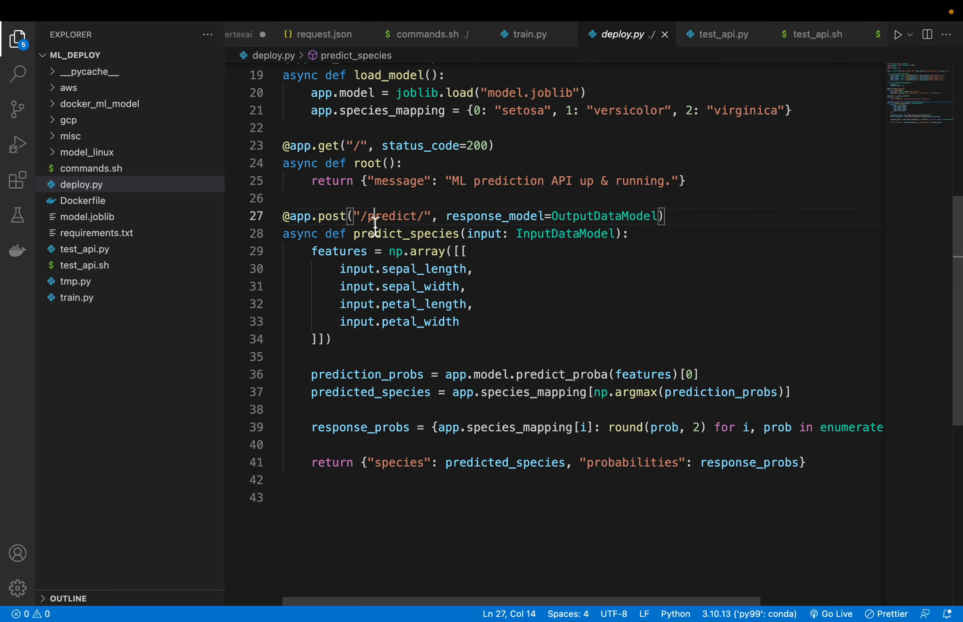
double_click(396, 216)
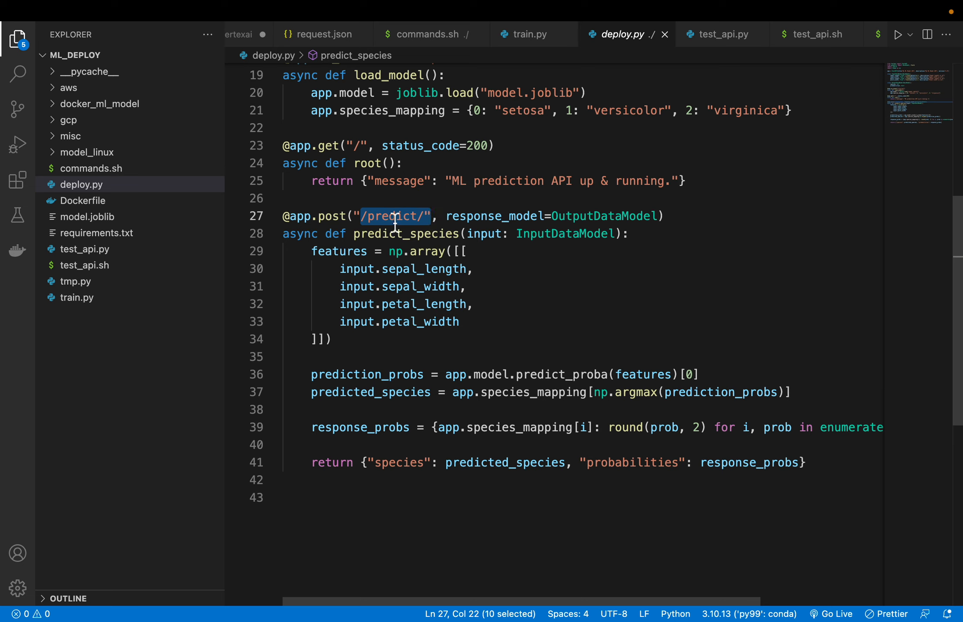
scroll("up", 3)
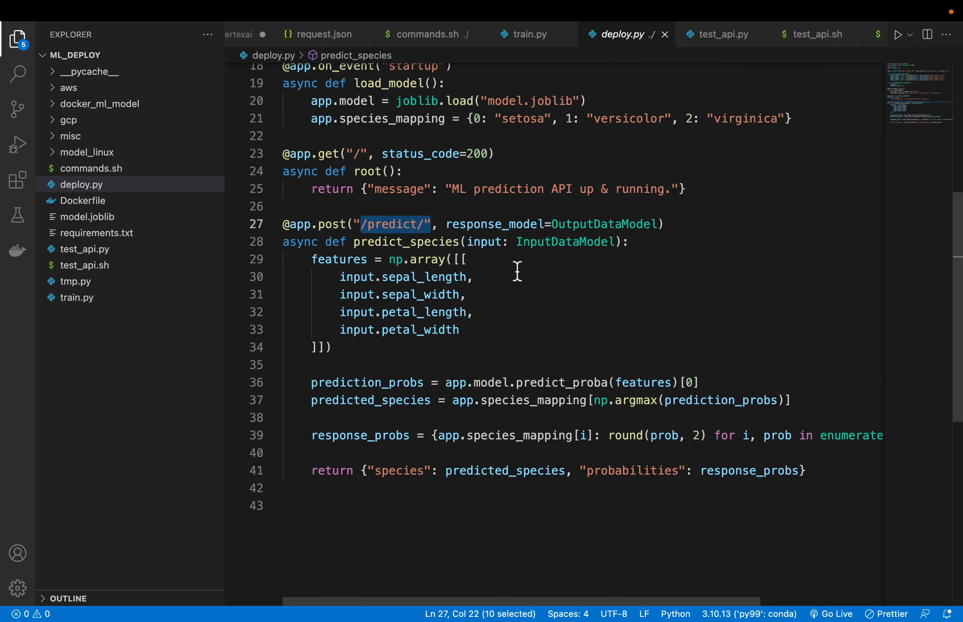
left_click(485, 259)
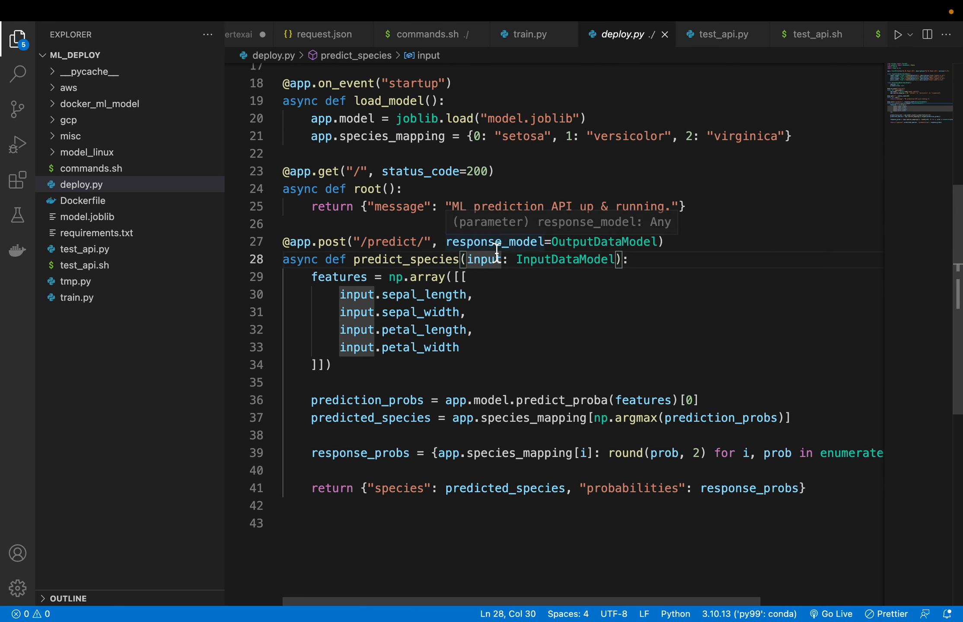
scroll("up", 3)
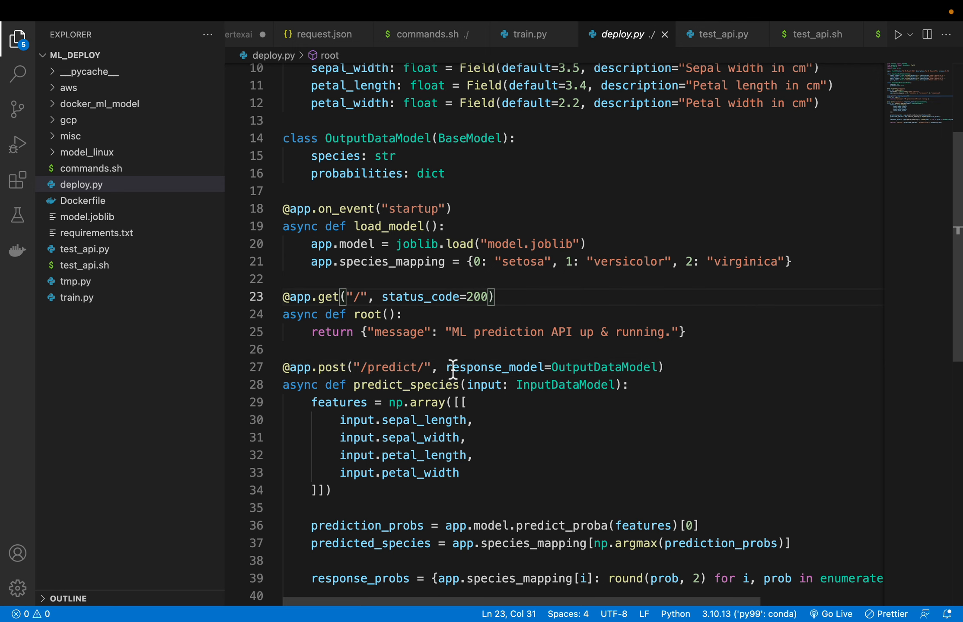
double_click(493, 367)
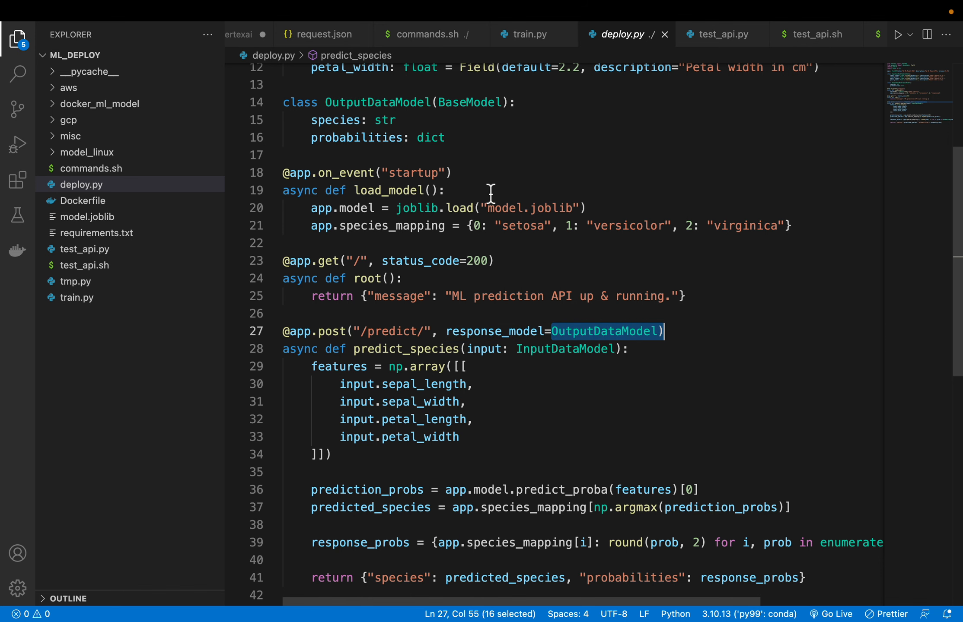
scroll("up", 3)
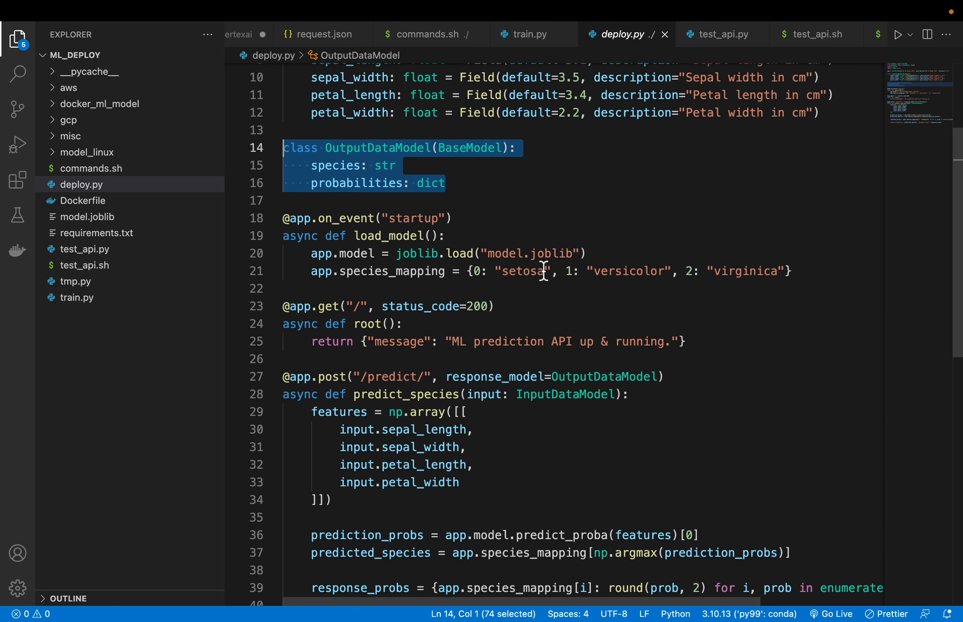
scroll("down", 3)
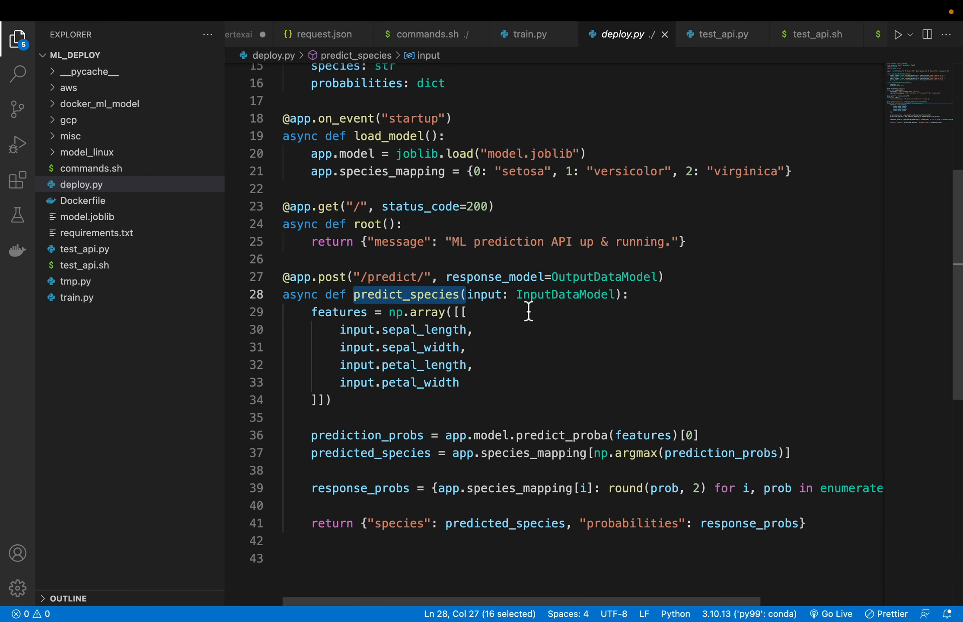
double_click(564, 294)
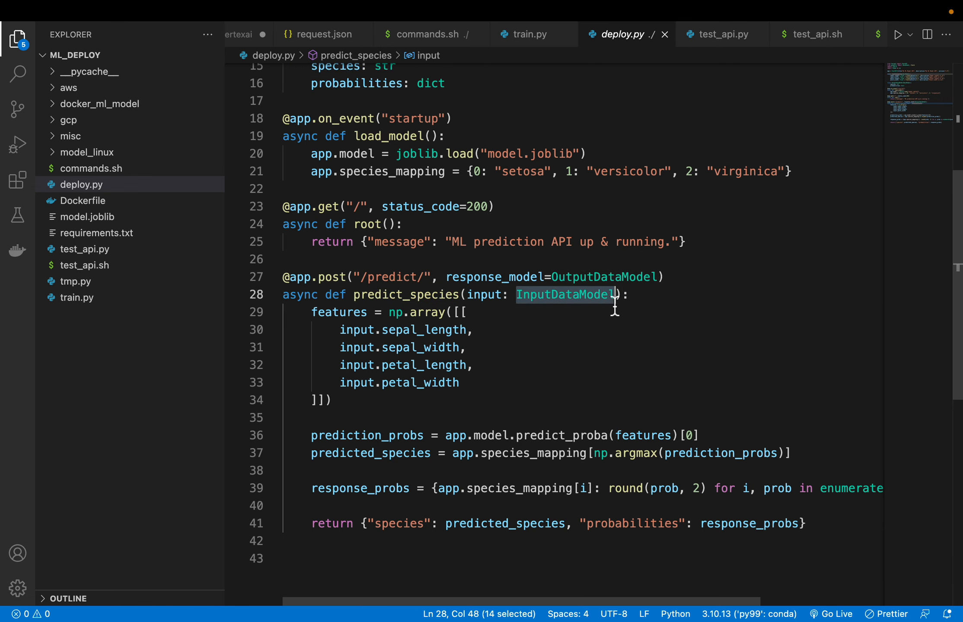
scroll("up", 3)
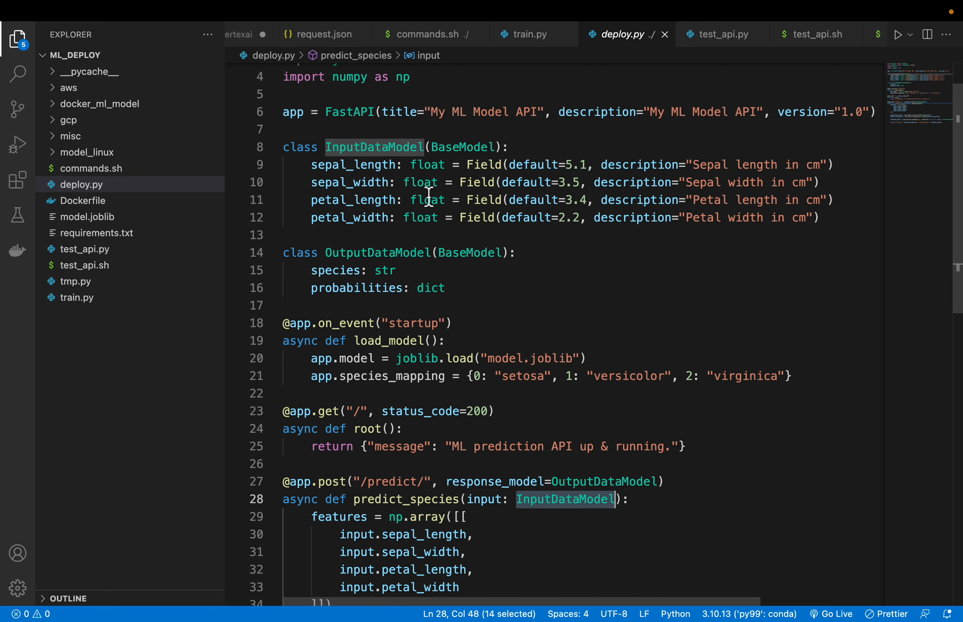
mouse_move(359, 178)
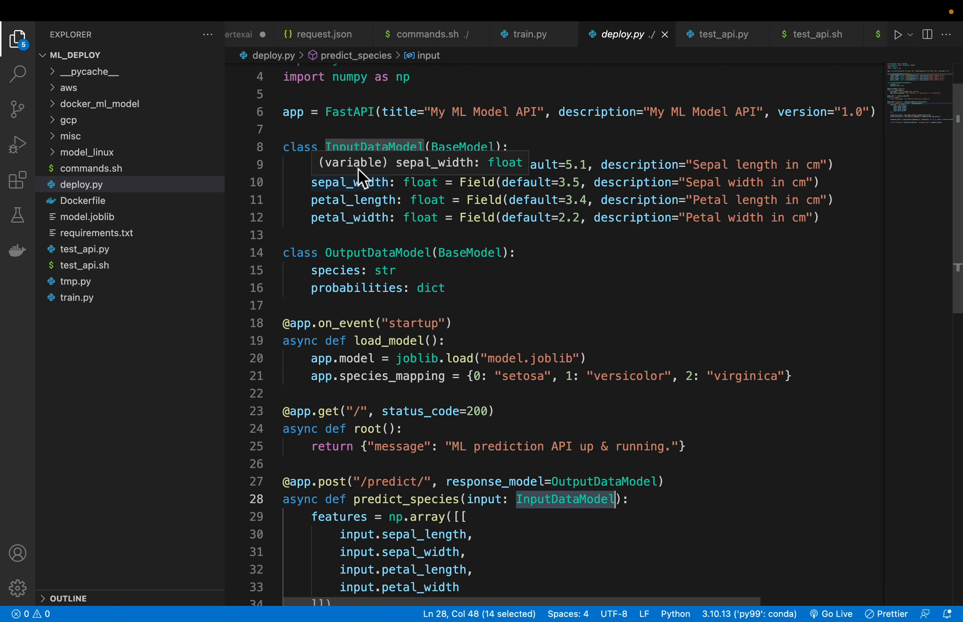
mouse_move(356, 218)
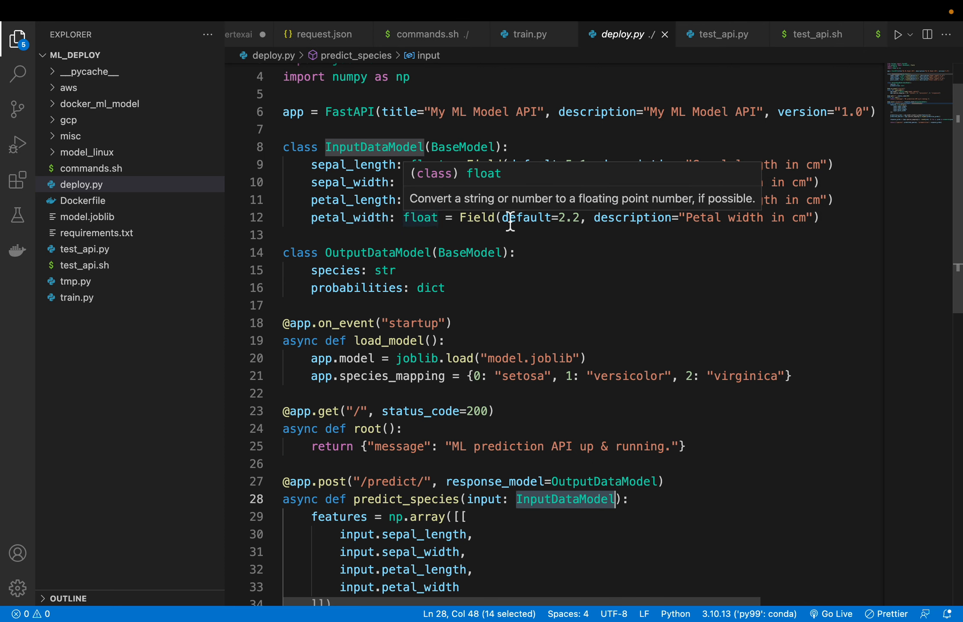
scroll("down", 3)
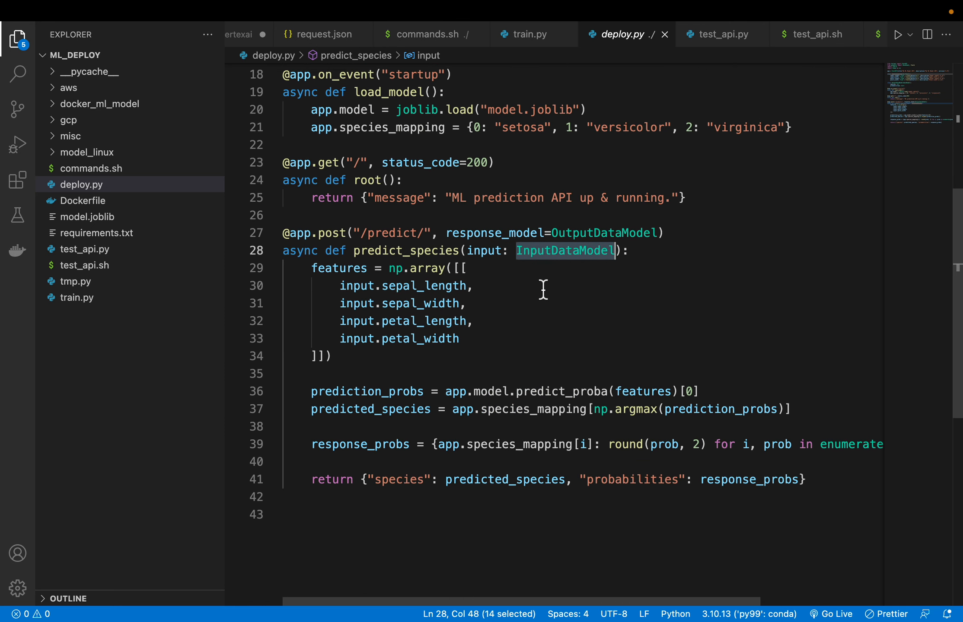
mouse_move(403, 280)
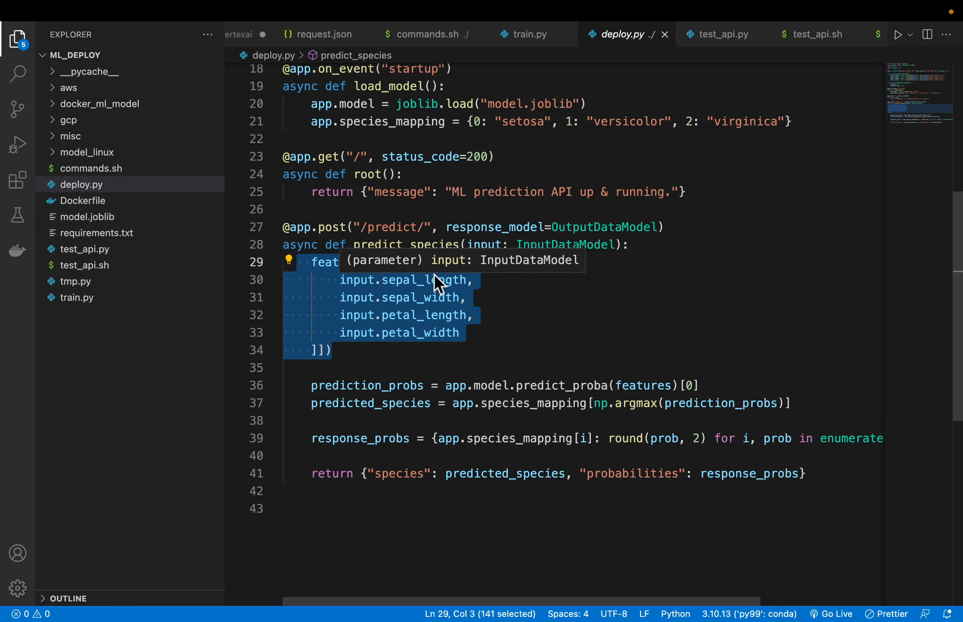
mouse_move(505, 286)
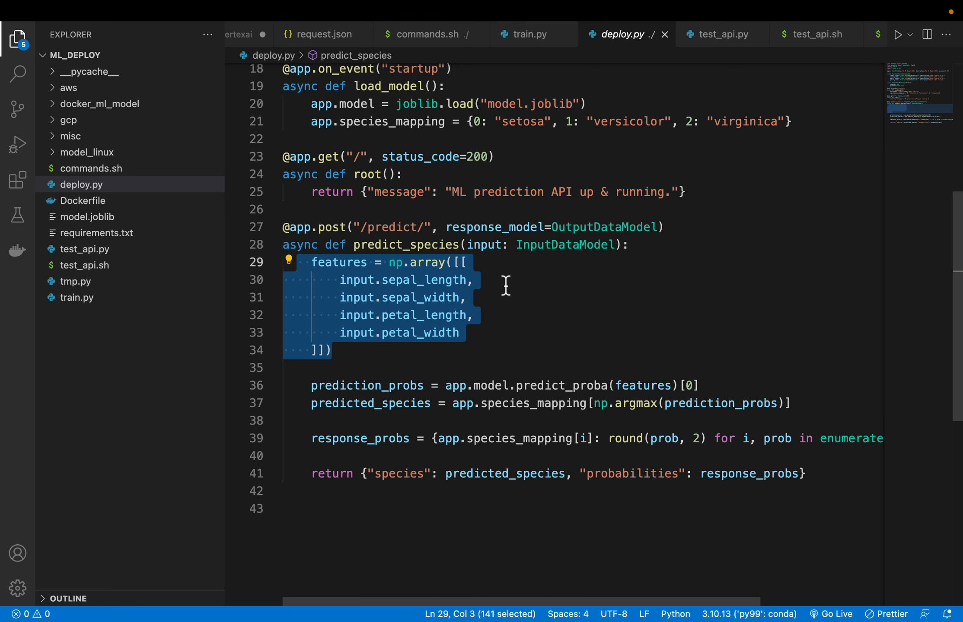
left_click(482, 337)
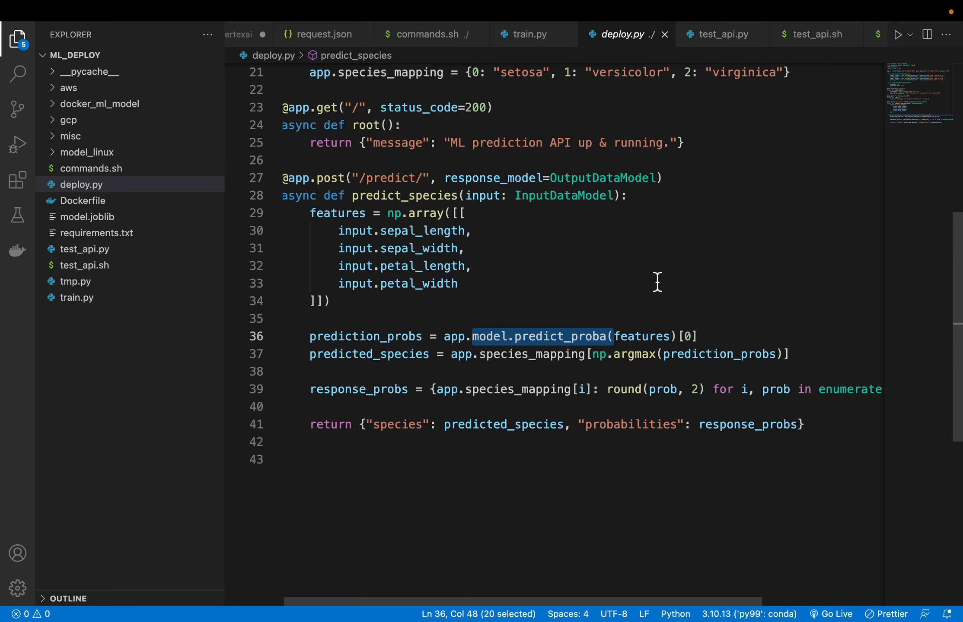
mouse_move(581, 342)
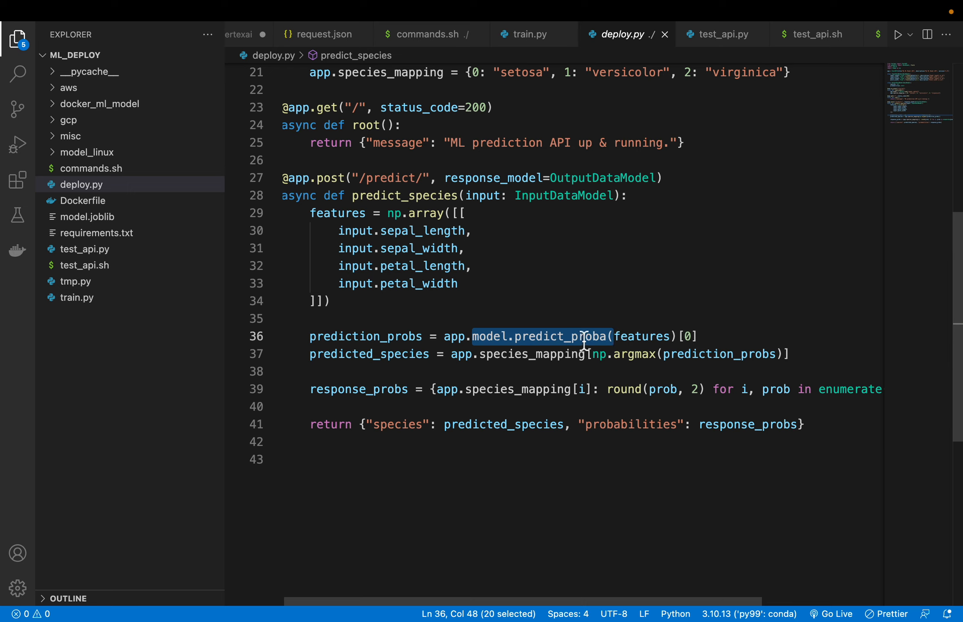
mouse_move(584, 336)
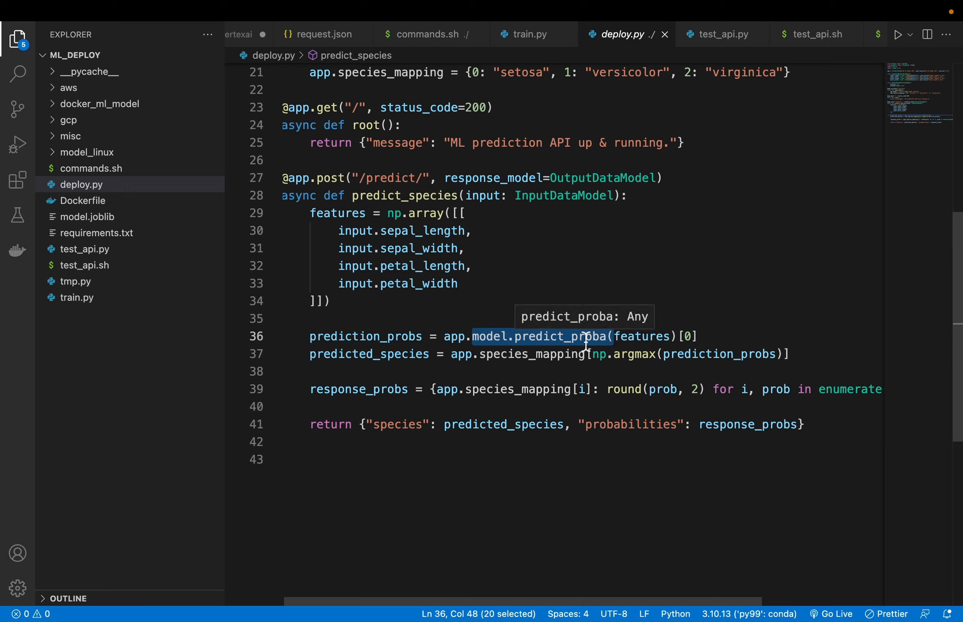
mouse_move(430, 342)
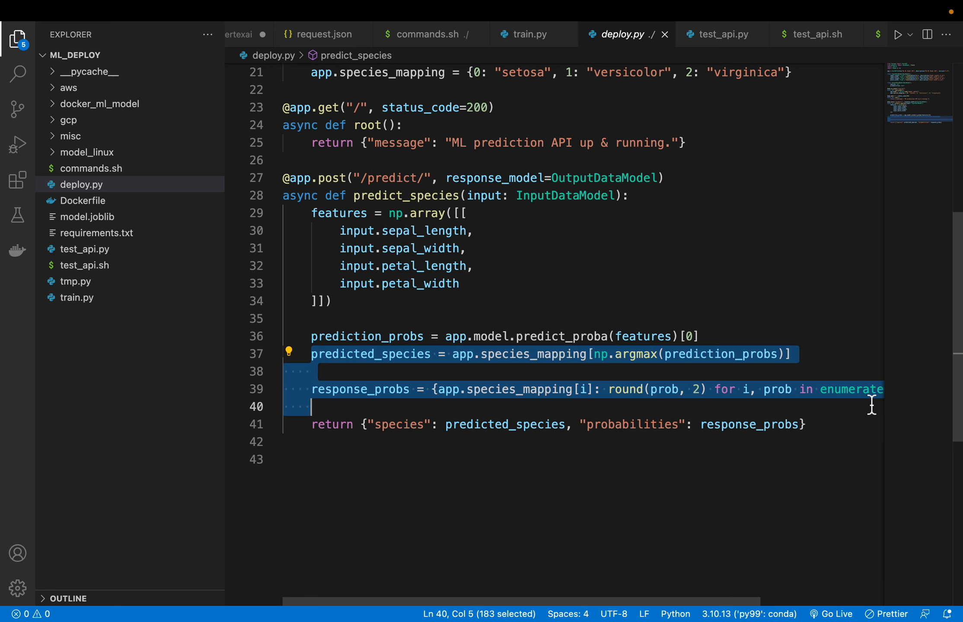
scroll("right", 3)
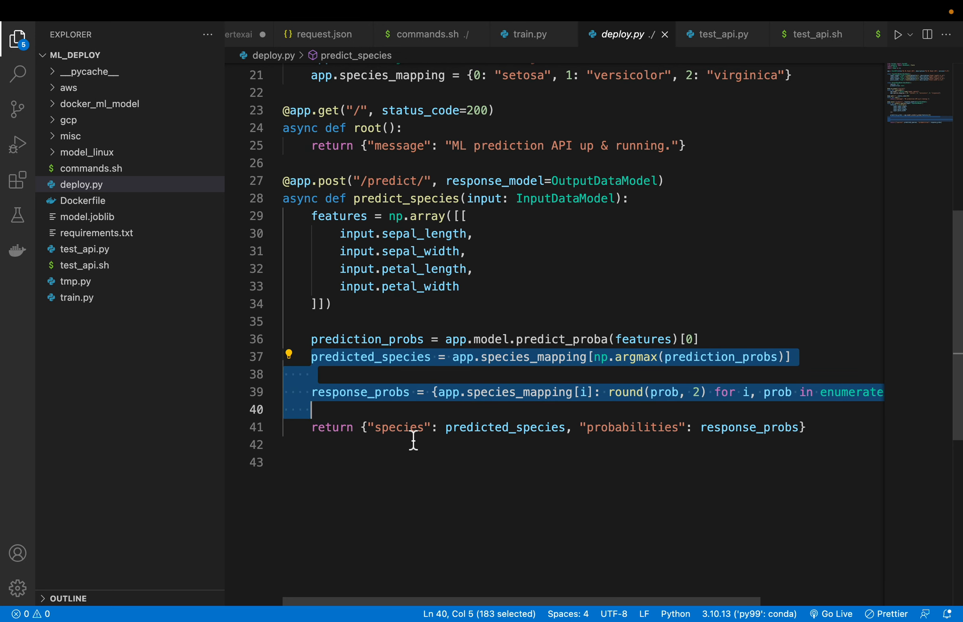
mouse_move(656, 445)
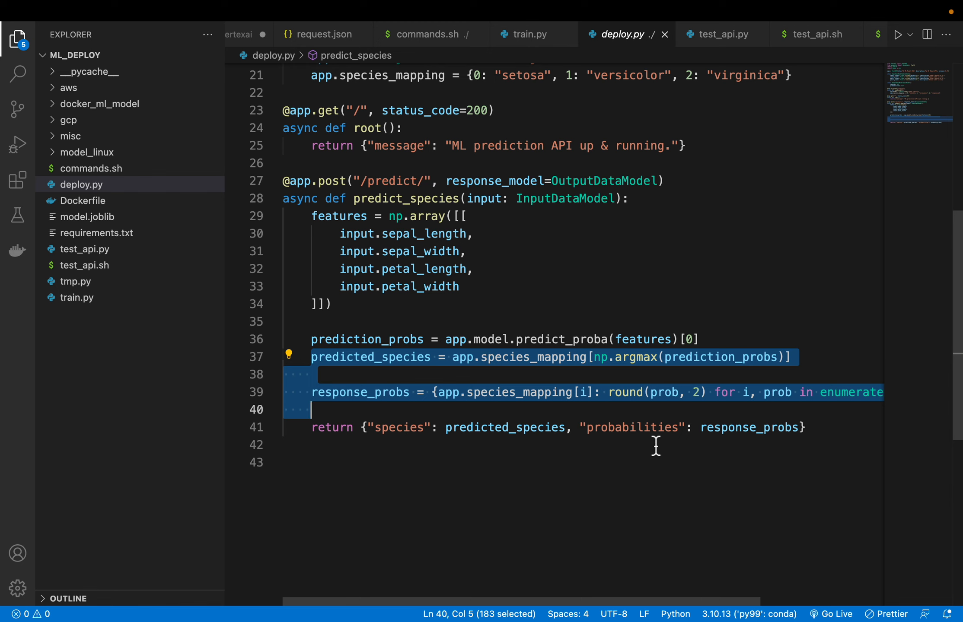
mouse_move(523, 455)
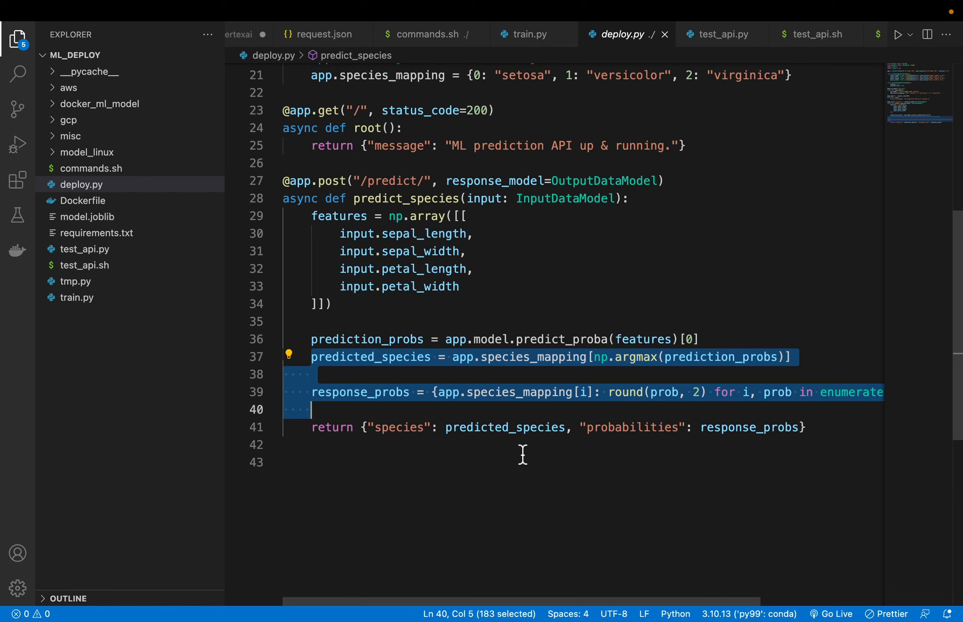
scroll("up", 3)
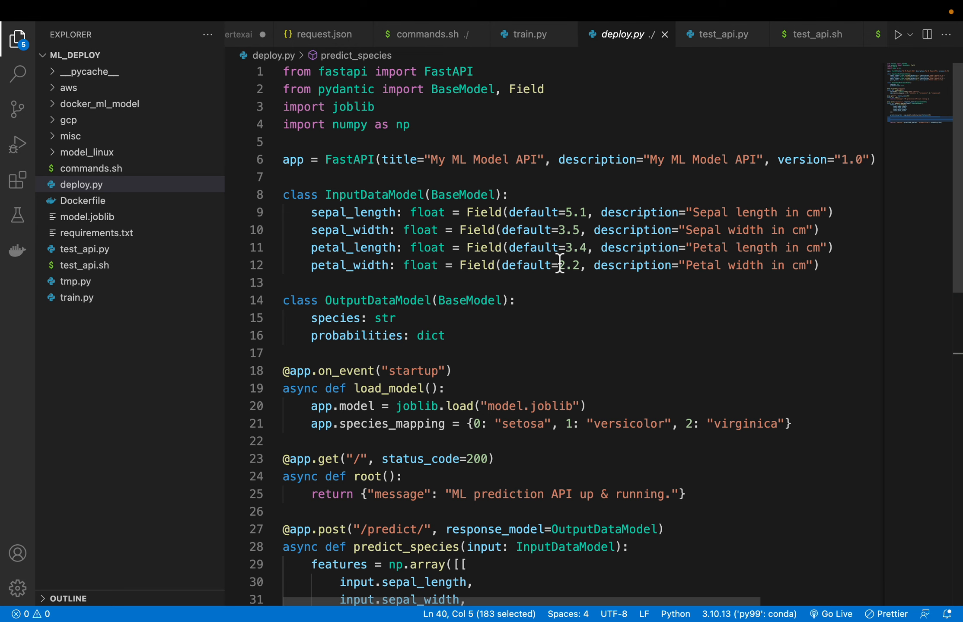
scroll("down", 3)
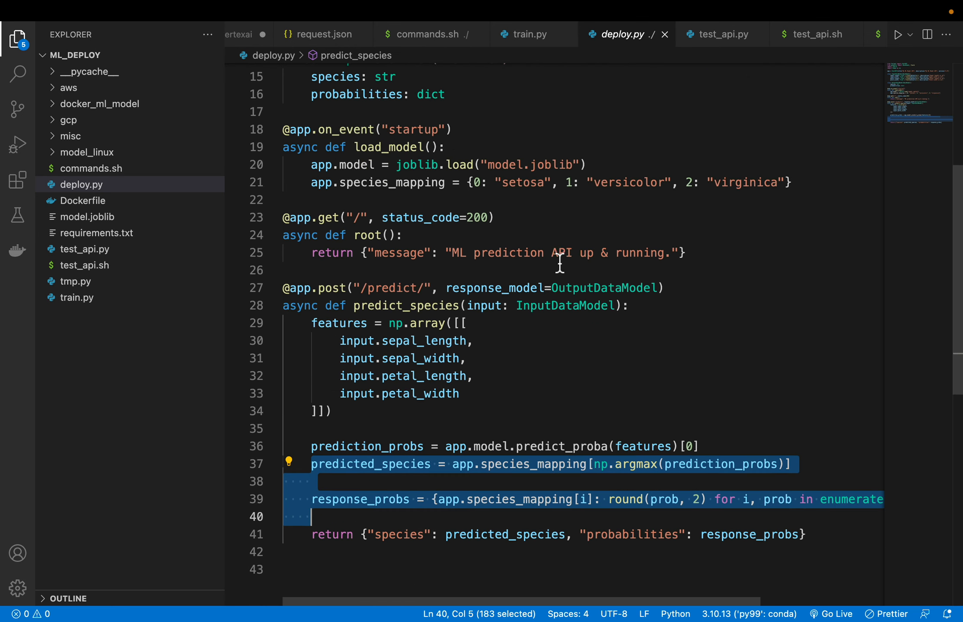
scroll("up", 3)
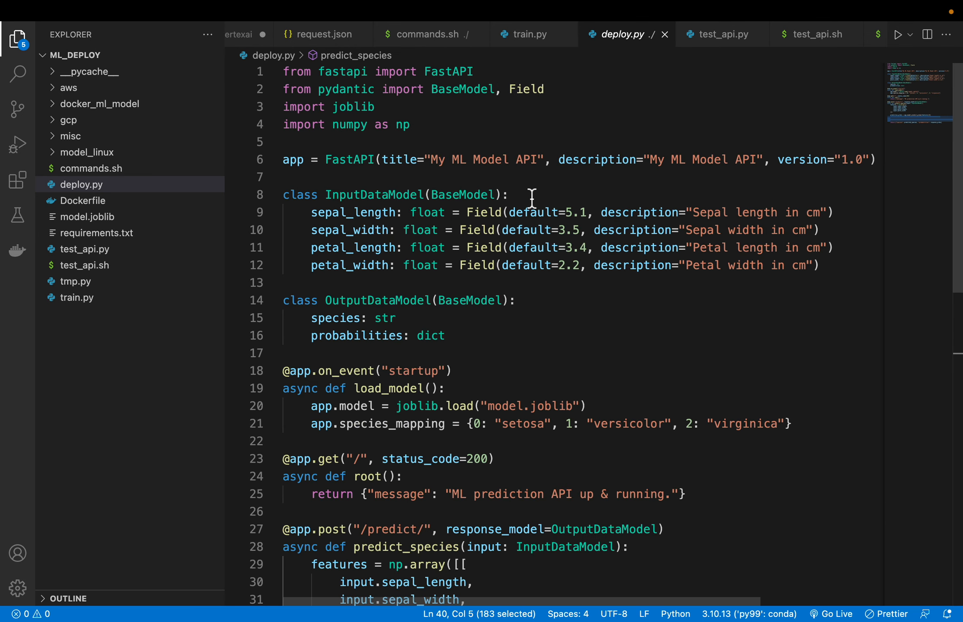
mouse_move(129, 175)
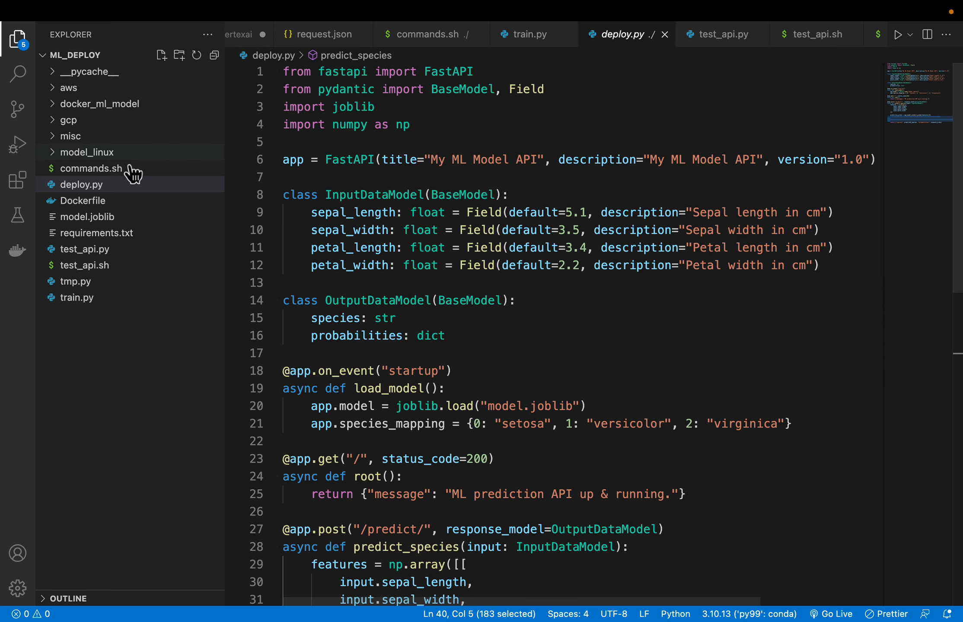
Step: Open commands.sh, then highlight deploy.py and model.joblib in the Terminal ls listing
left_click(92, 168)
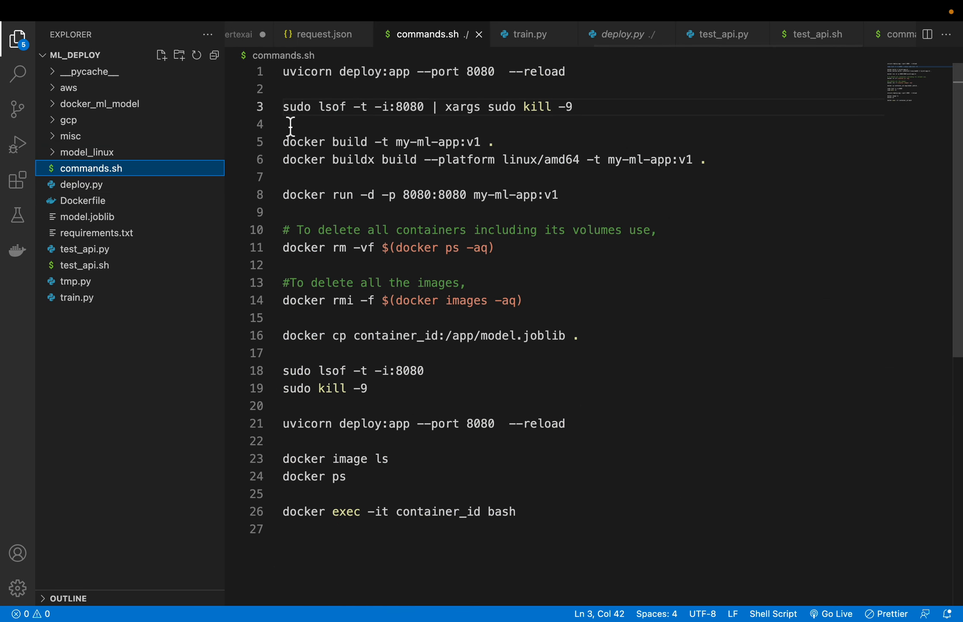
mouse_move(278, 78)
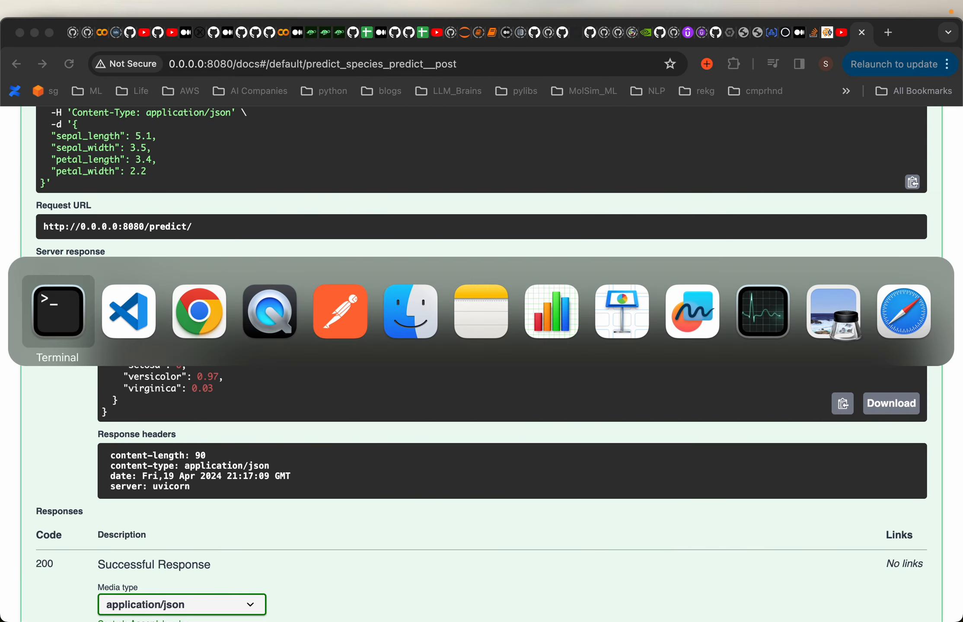
left_click(57, 311)
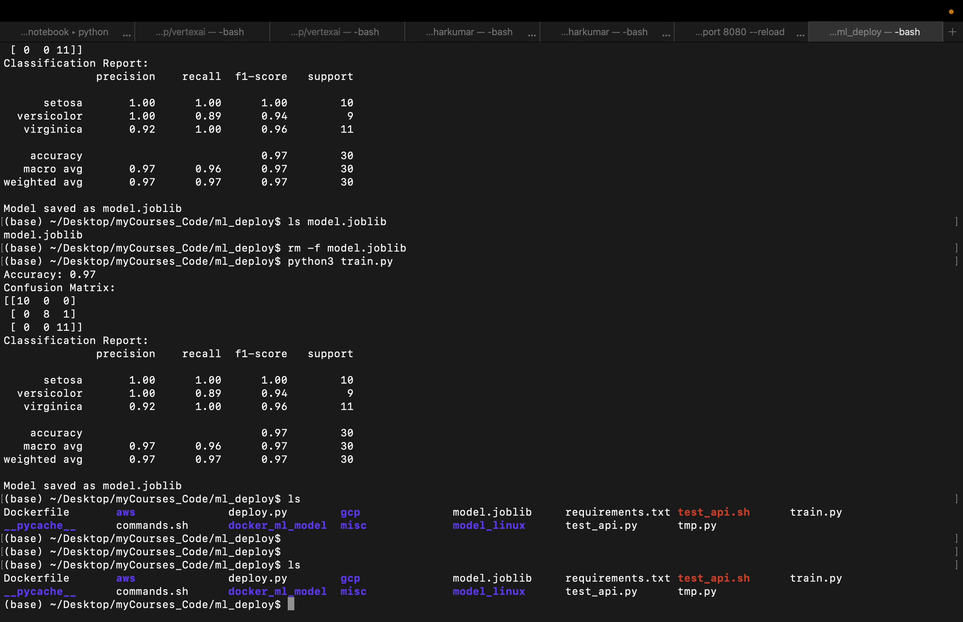
mouse_move(575, 606)
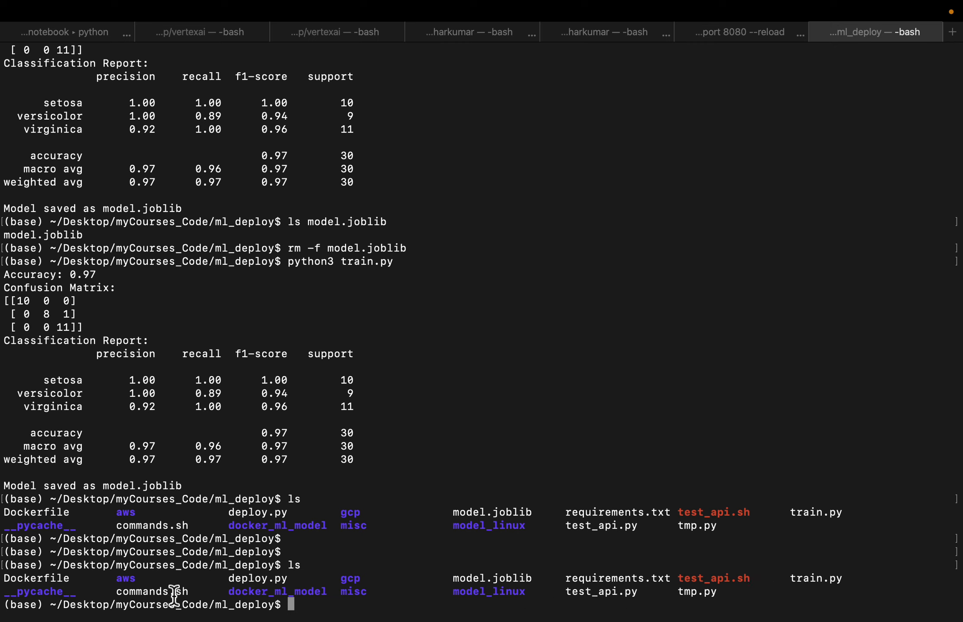
mouse_move(229, 588)
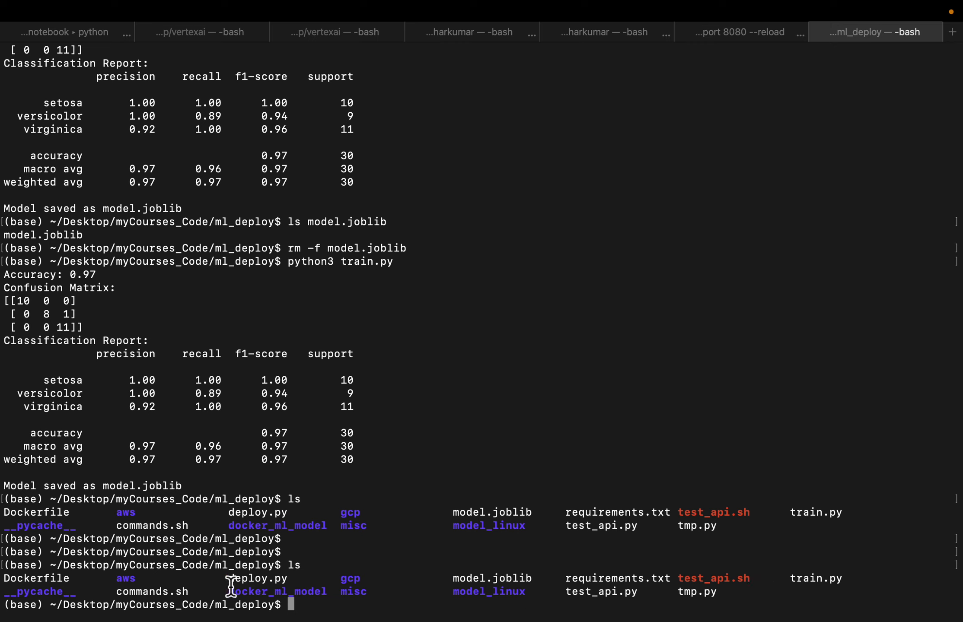
double_click(258, 578)
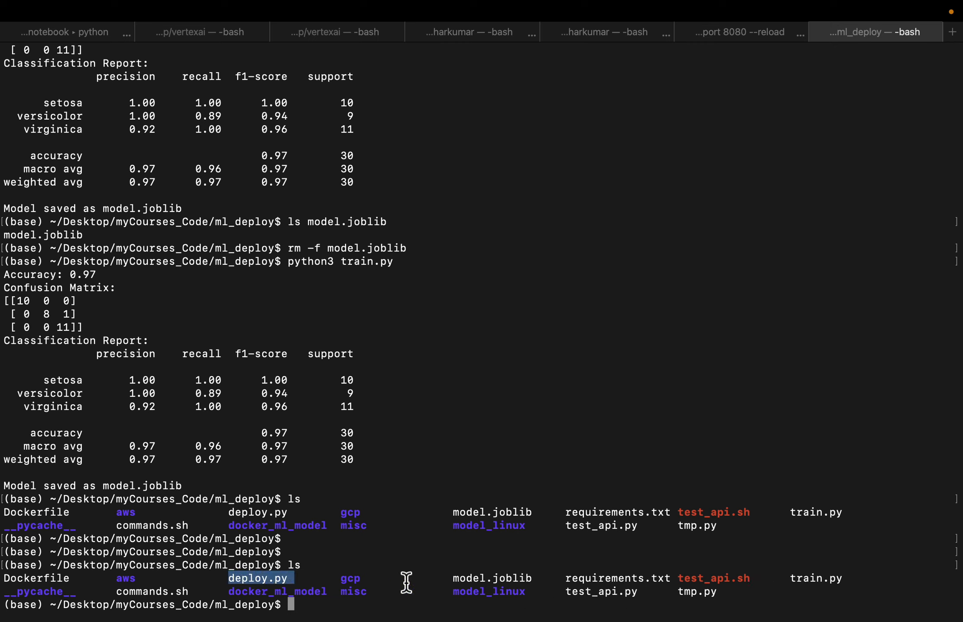
double_click(491, 577)
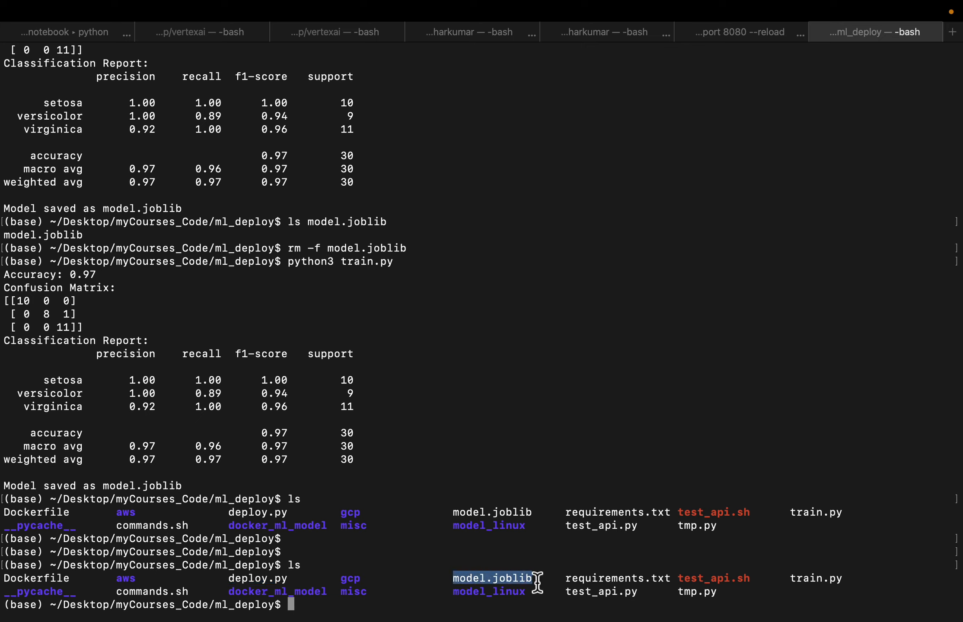
mouse_move(517, 463)
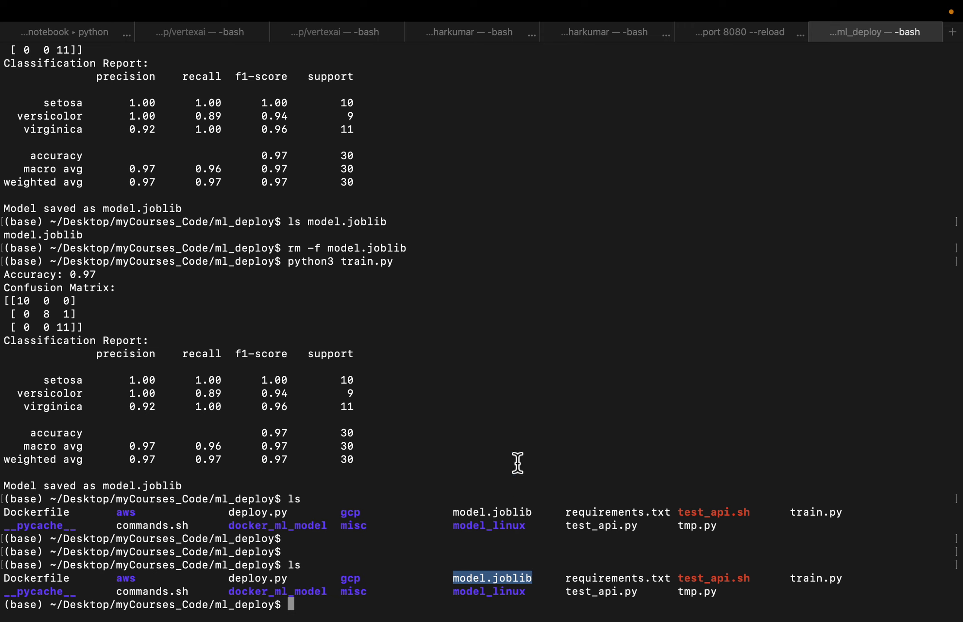
mouse_move(477, 336)
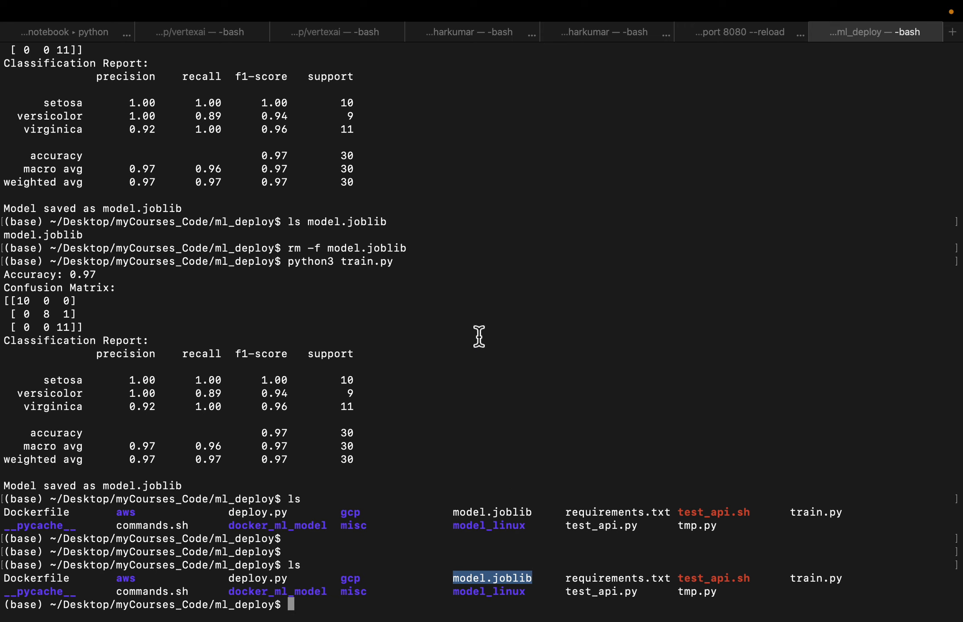
mouse_move(230, 581)
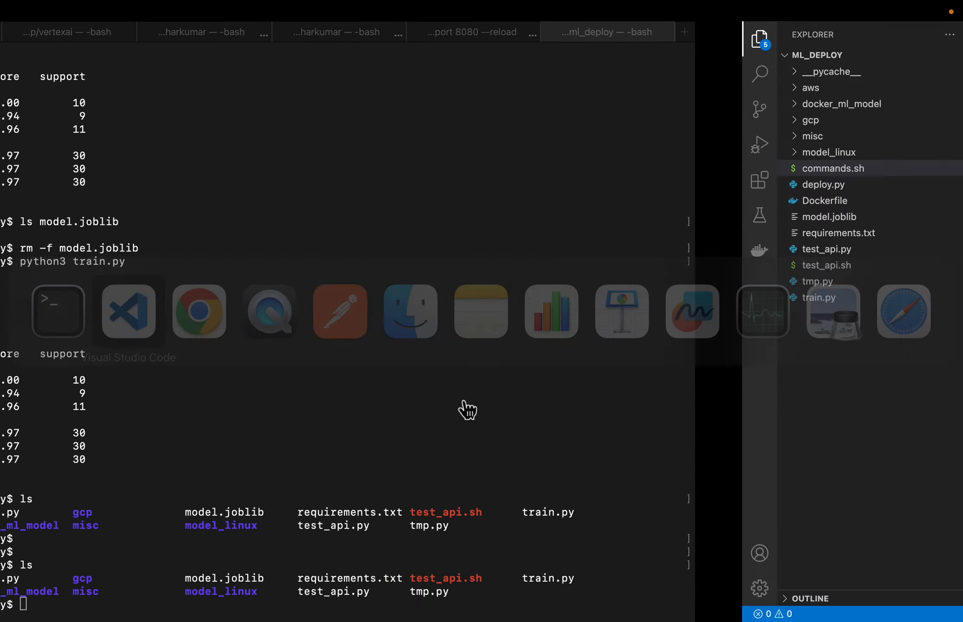
Step: Return to VS Code and reopen deploy.py after viewing the uvicorn command
left_click(127, 312)
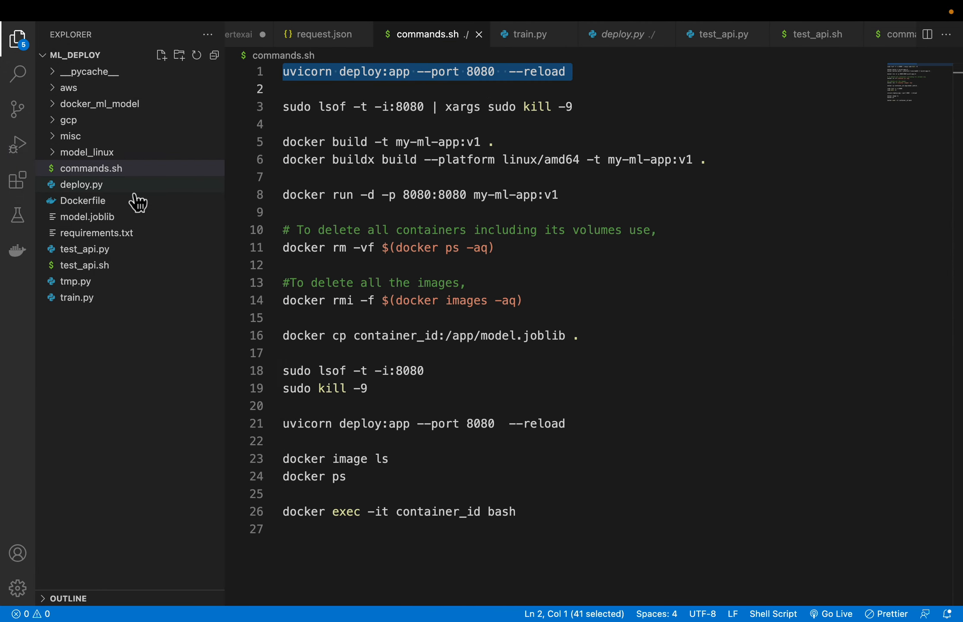
left_click(81, 184)
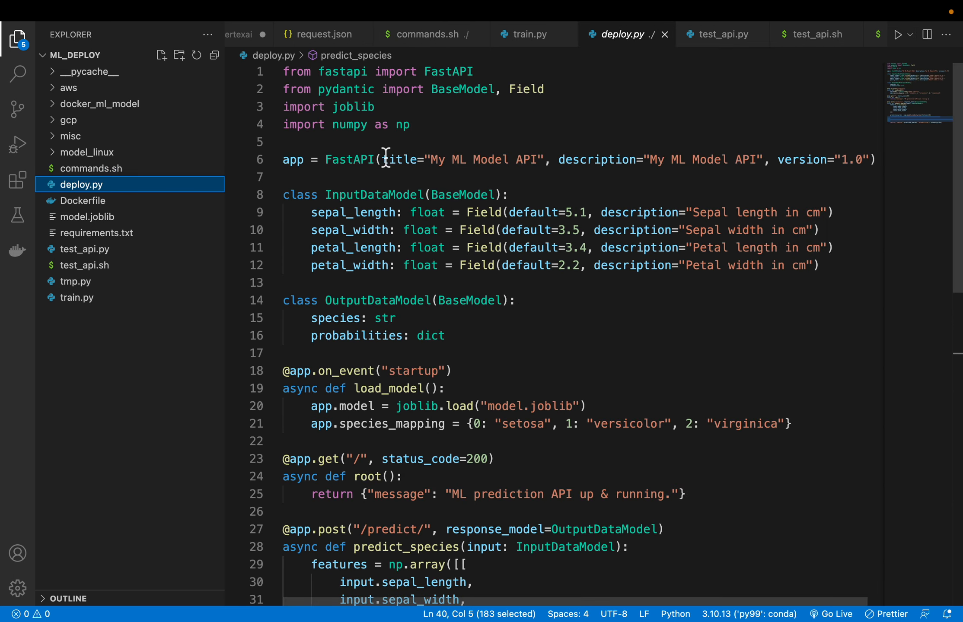
mouse_move(348, 159)
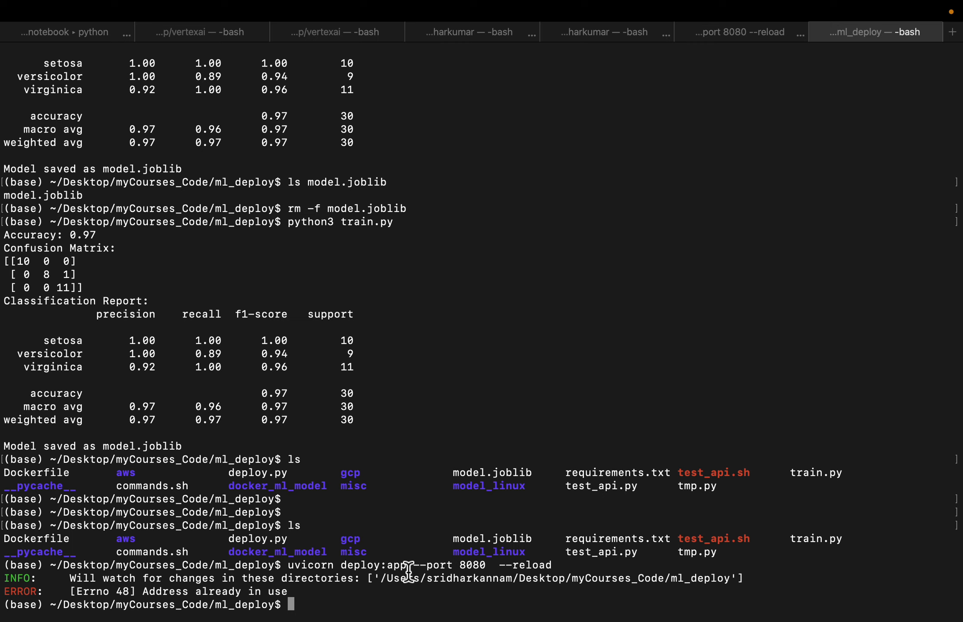
mouse_move(350, 569)
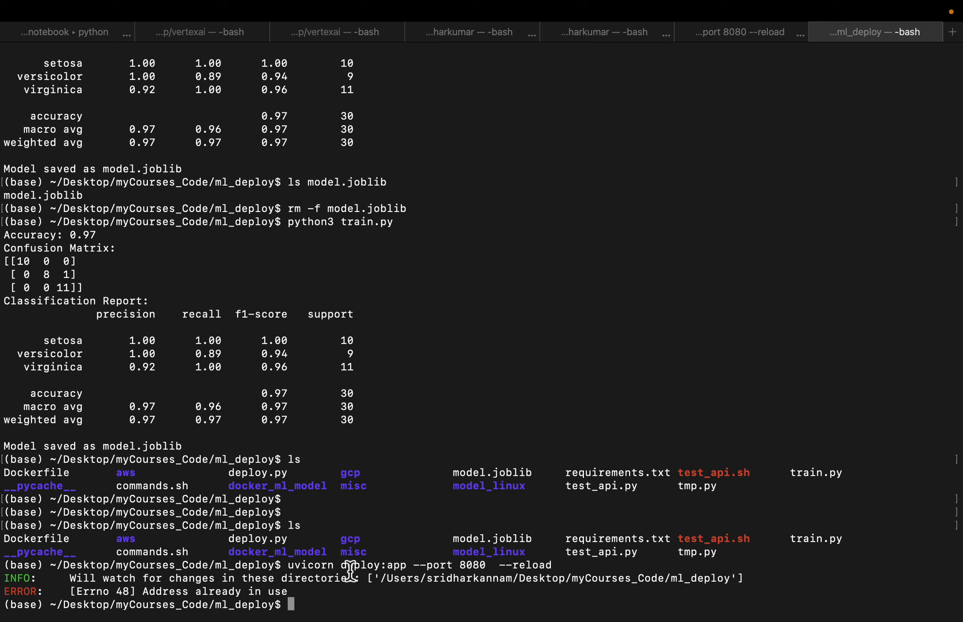
Step: Point out deploy in the failed uvicorn port-8080 launch and deploy.py in the listing
double_click(372, 566)
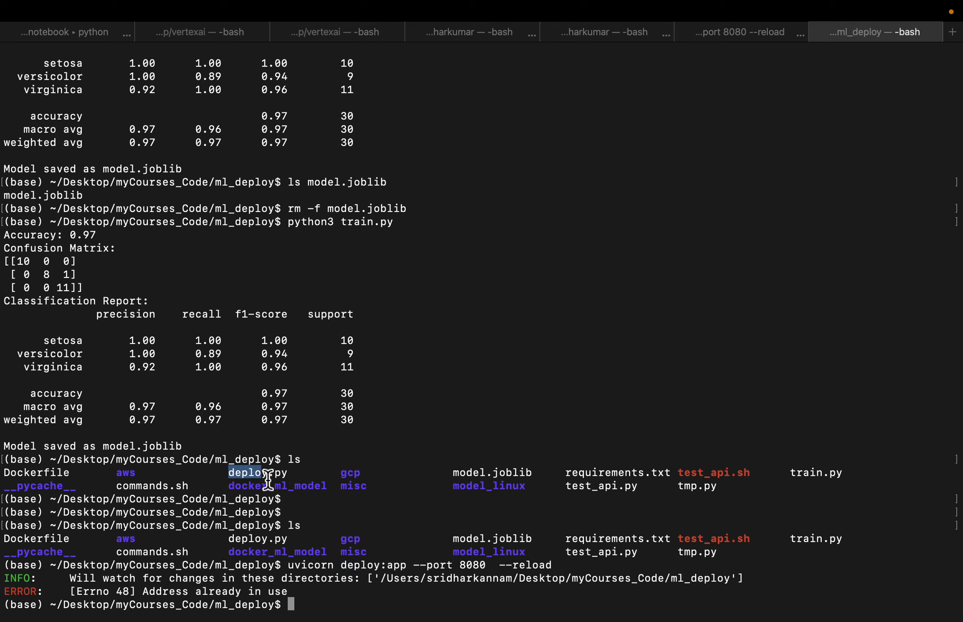
mouse_move(389, 577)
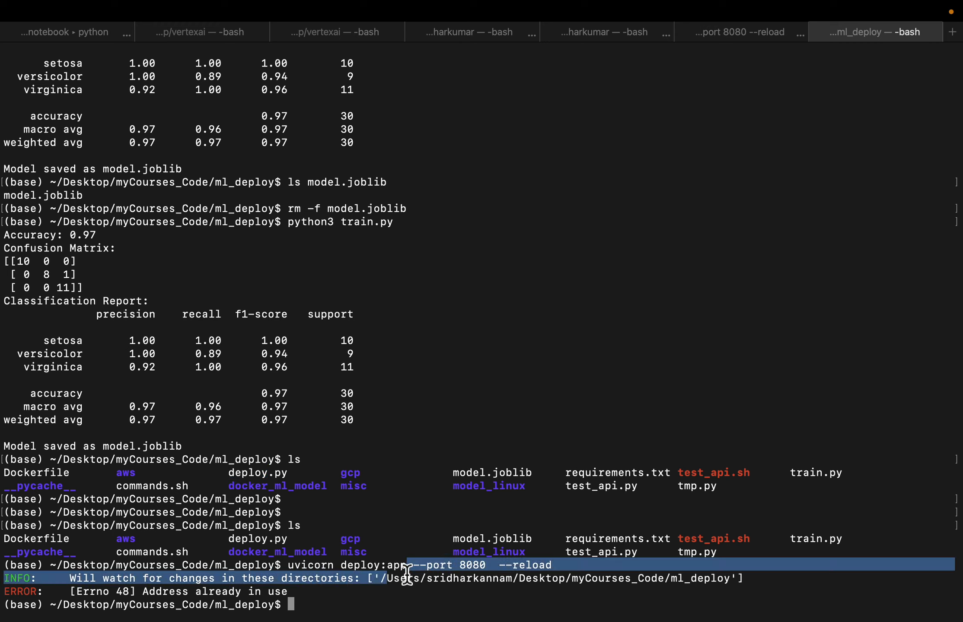
mouse_move(413, 577)
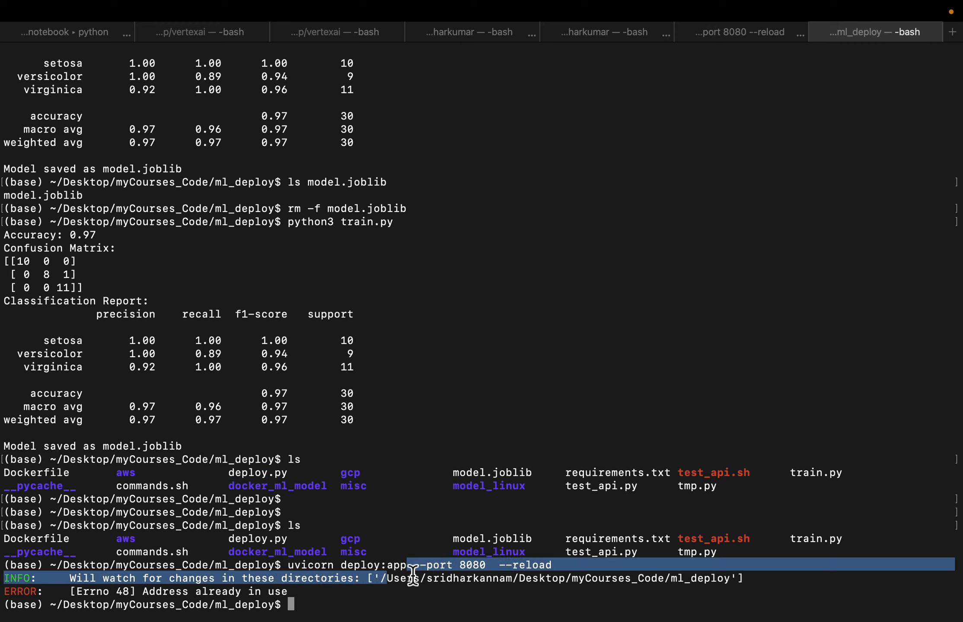
mouse_move(231, 476)
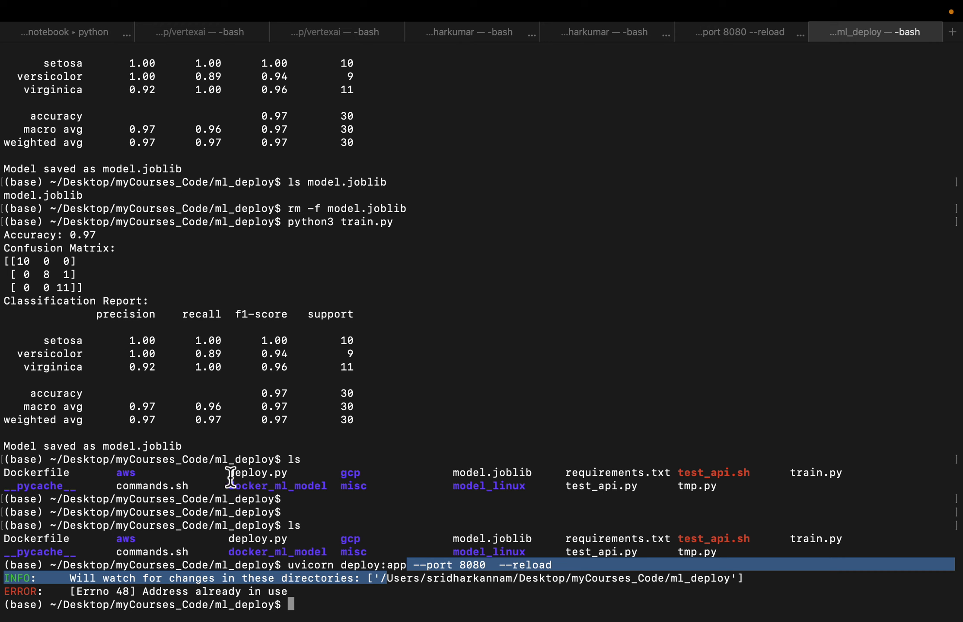
double_click(258, 472)
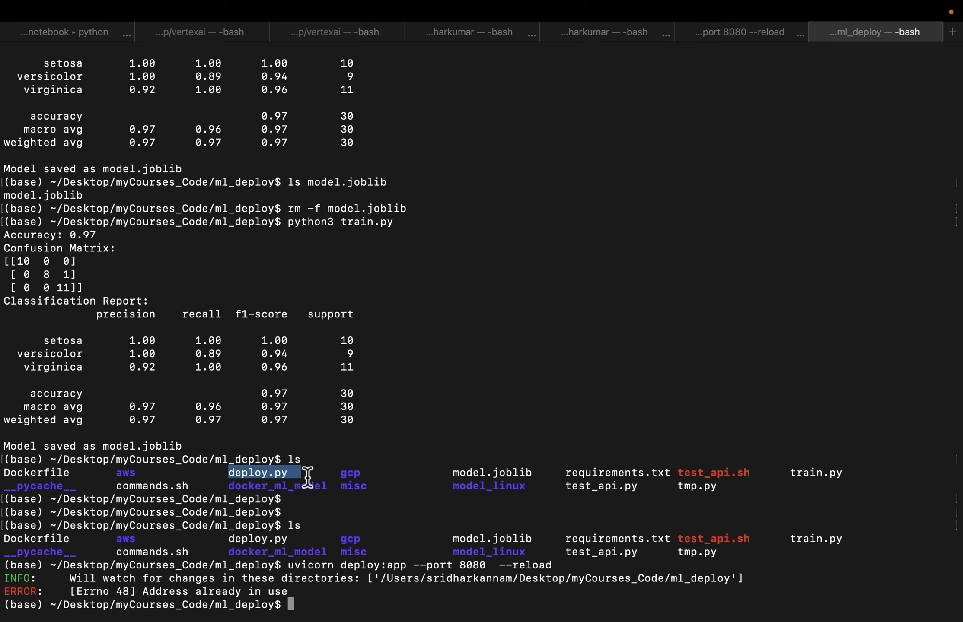
mouse_move(425, 457)
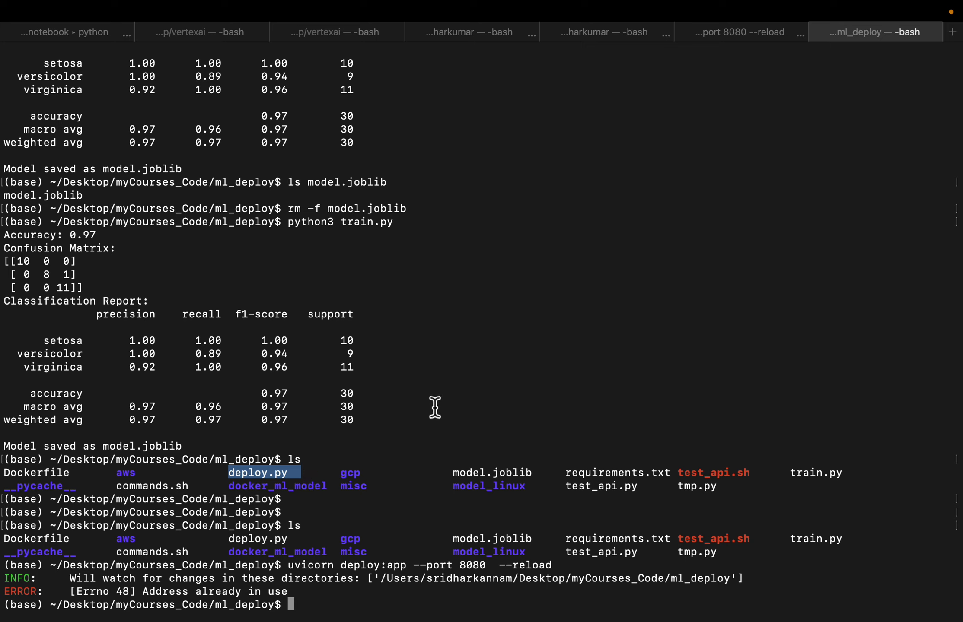
mouse_move(143, 594)
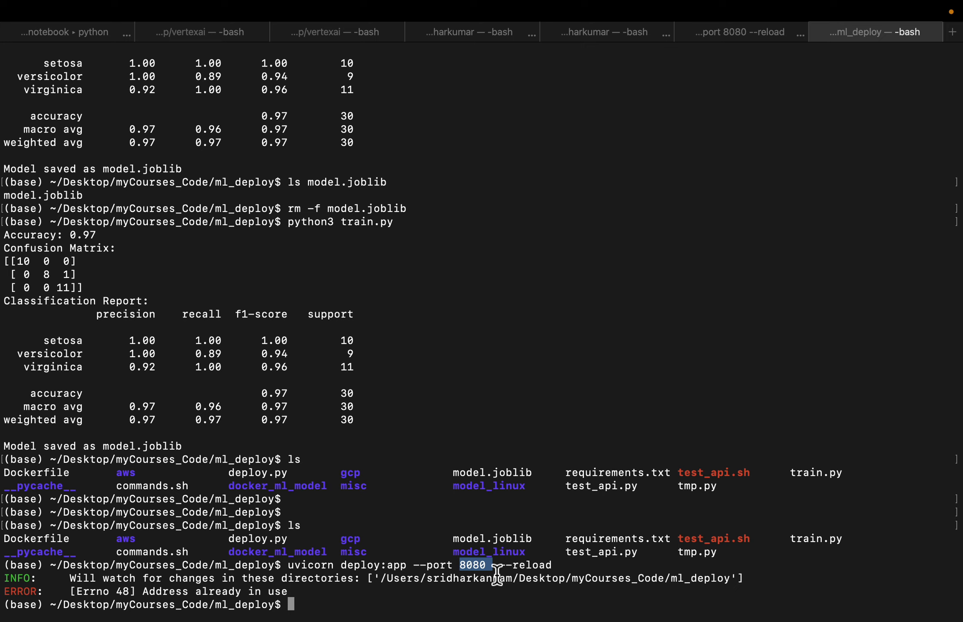
mouse_move(446, 484)
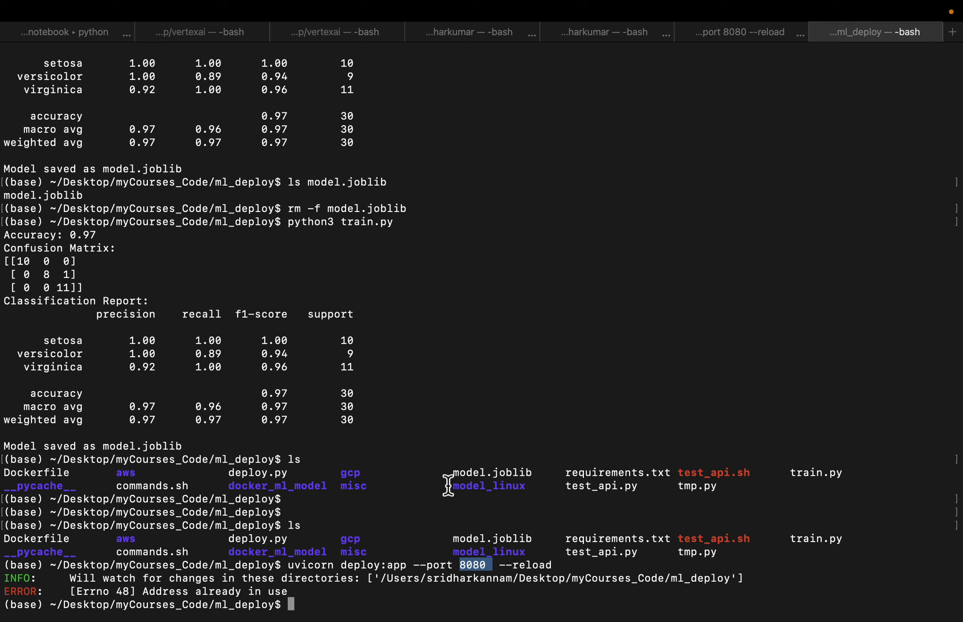
mouse_move(404, 393)
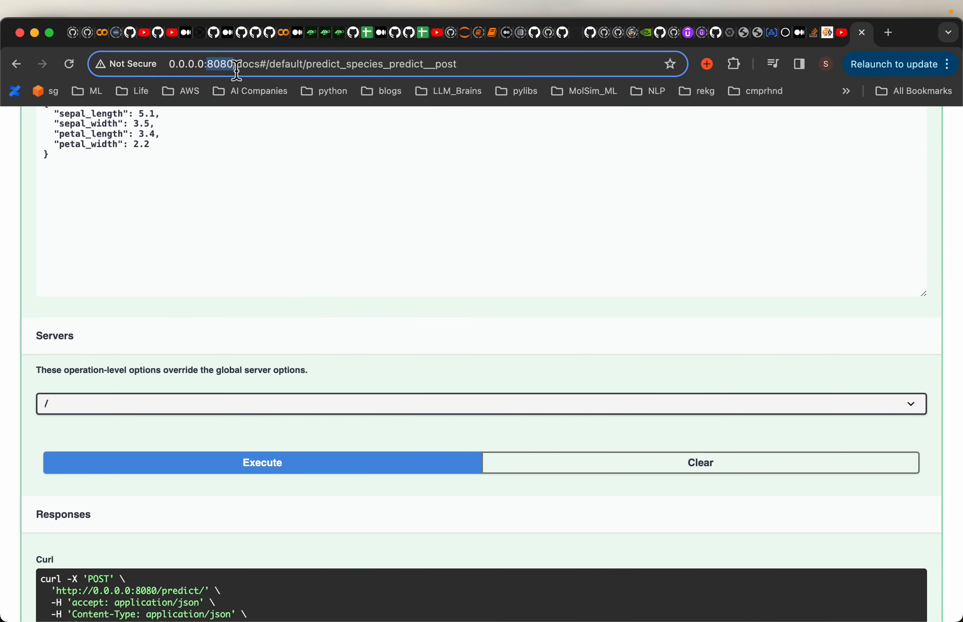
mouse_move(414, 436)
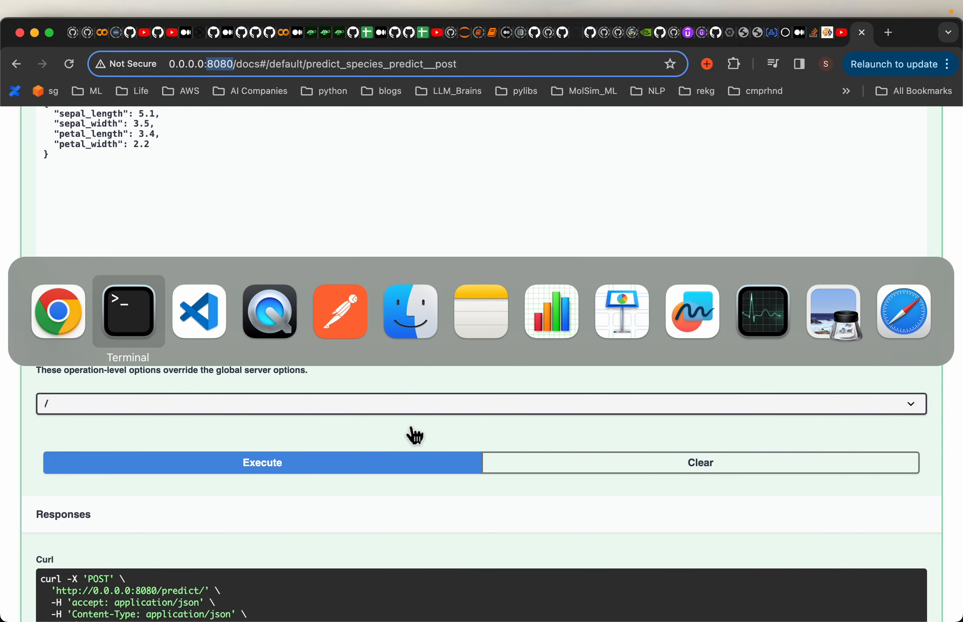
Step: Return to Terminal after checking port 8080 in the Swagger UI address
left_click(128, 311)
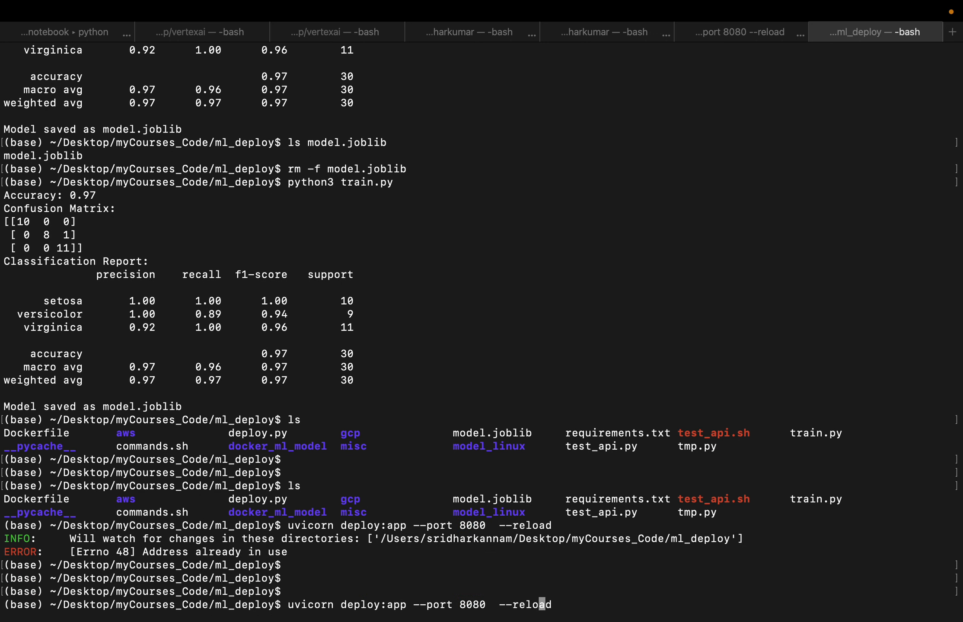
Step: Restore the command's port from 8082 to 8080 and highlight the --reload option
type("2")
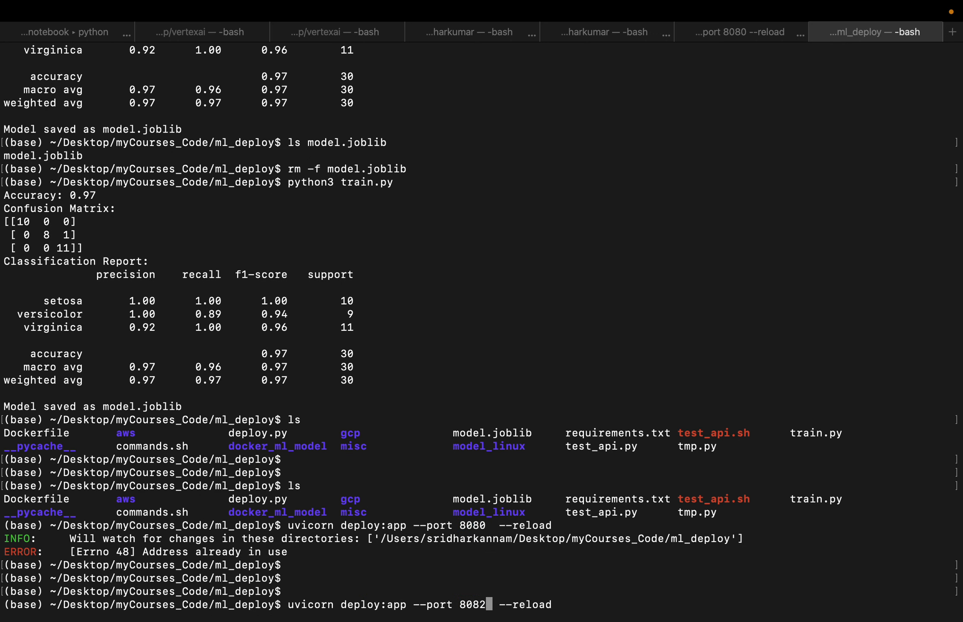
mouse_move(485, 543)
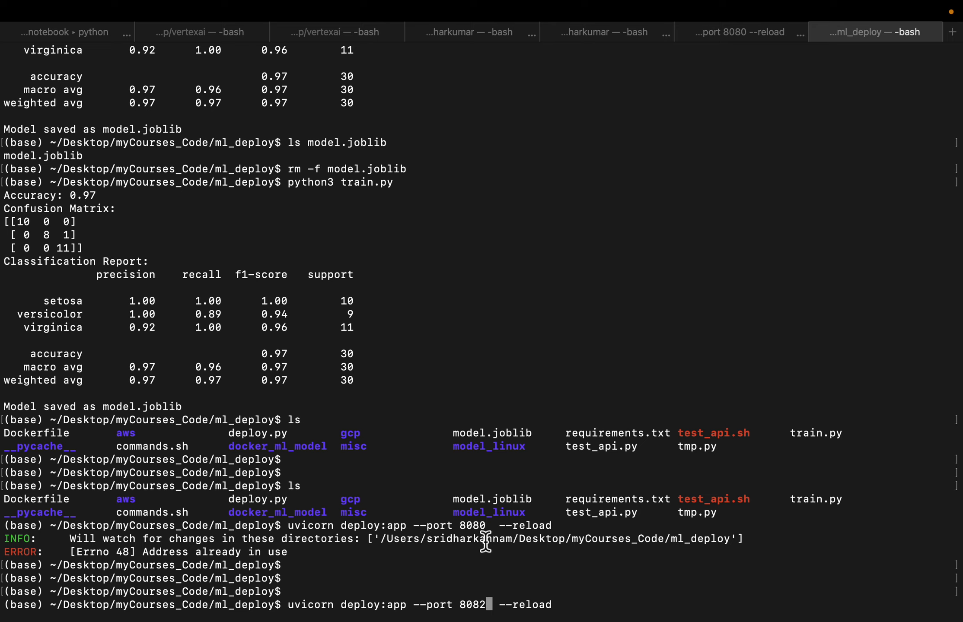
key("BackSpace")
type("0")
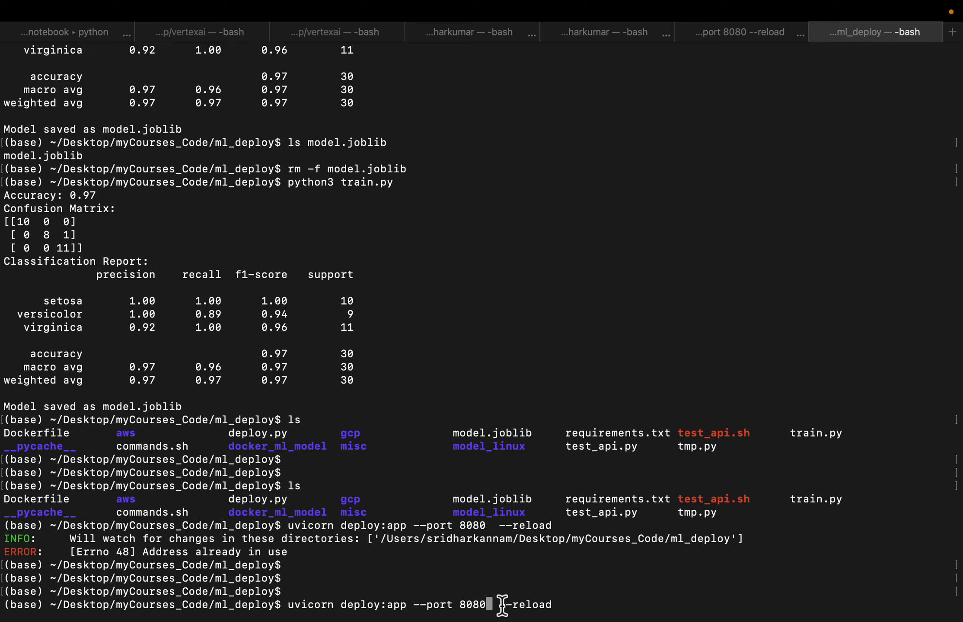
double_click(525, 605)
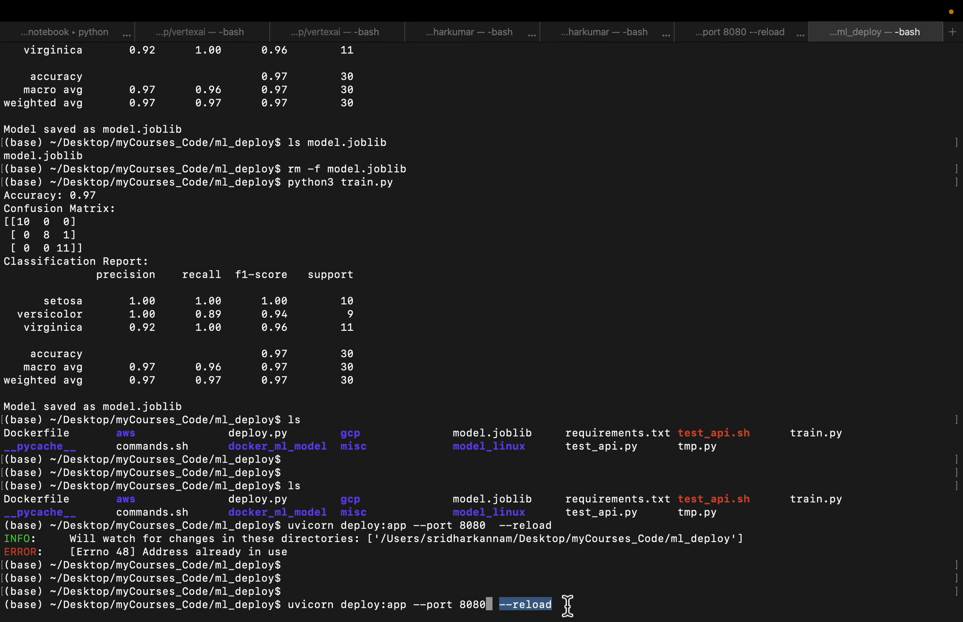
mouse_move(560, 420)
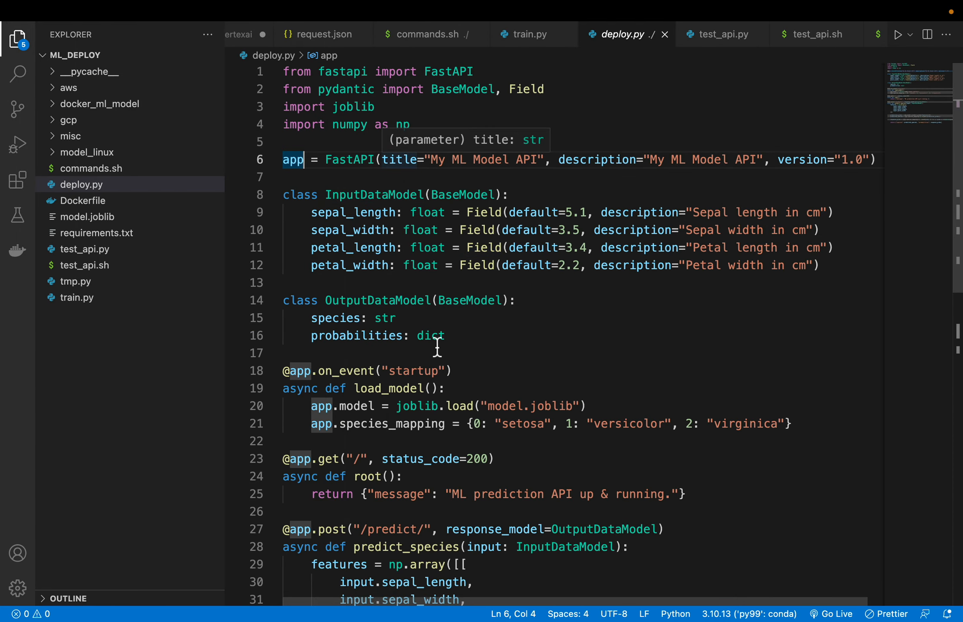
mouse_move(438, 353)
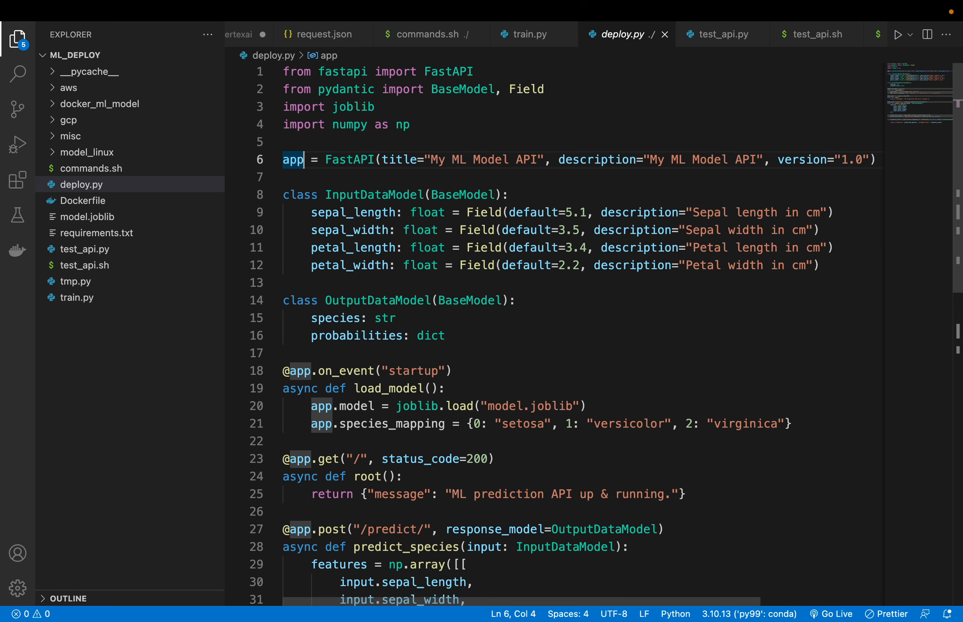
mouse_move(441, 358)
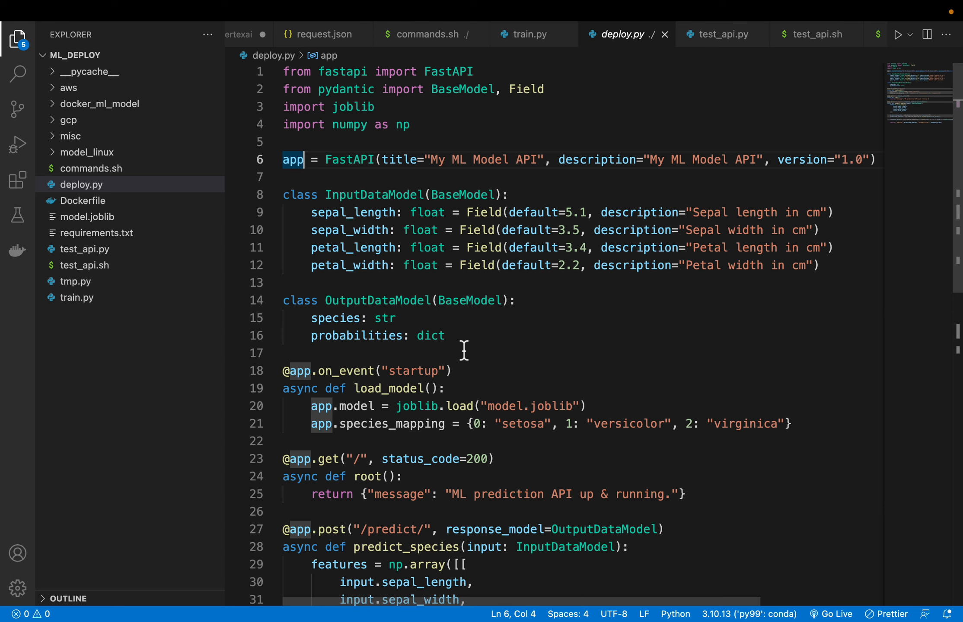
Step: Click into deploy.py's FastAPI app code in the VS Code editor
left_click(429, 33)
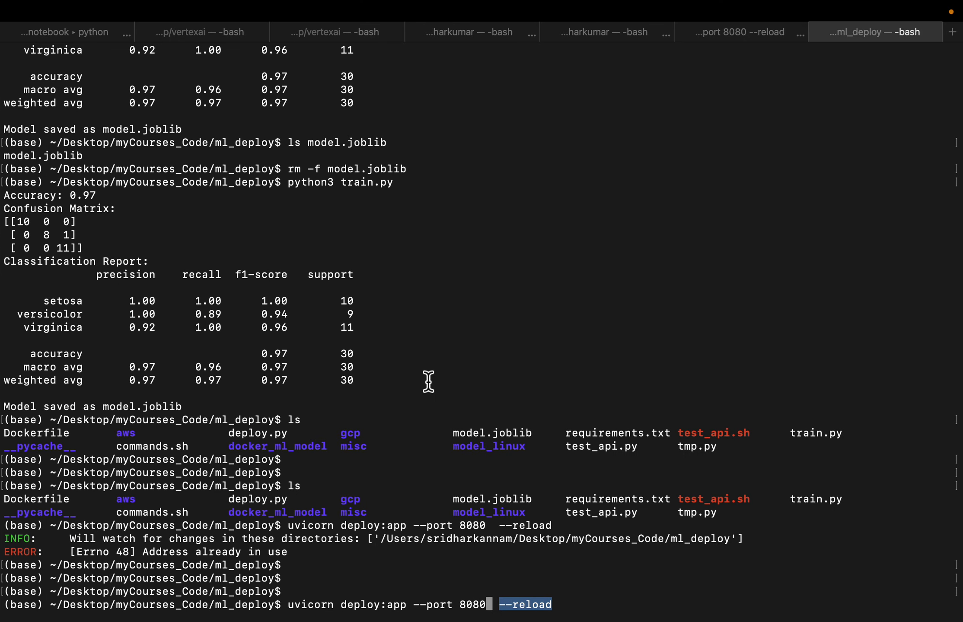
Step: Kill the process holding port 8080 with 'sudo lsof -t -i:8080 | xargs sudo kill -9'
type("sudo lsof -t -i:8080 | xargs sudo kill -9")
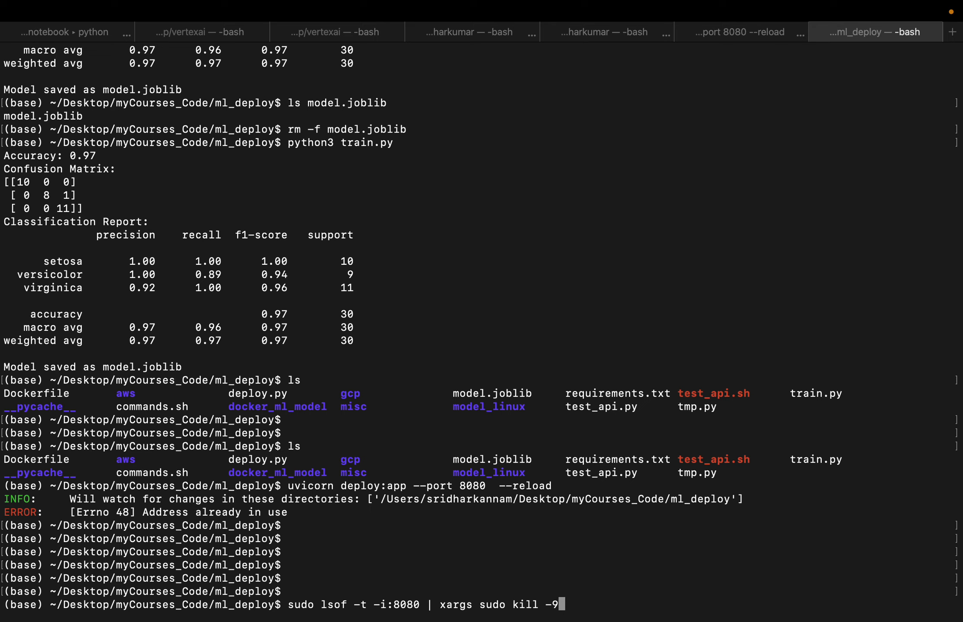
mouse_move(398, 610)
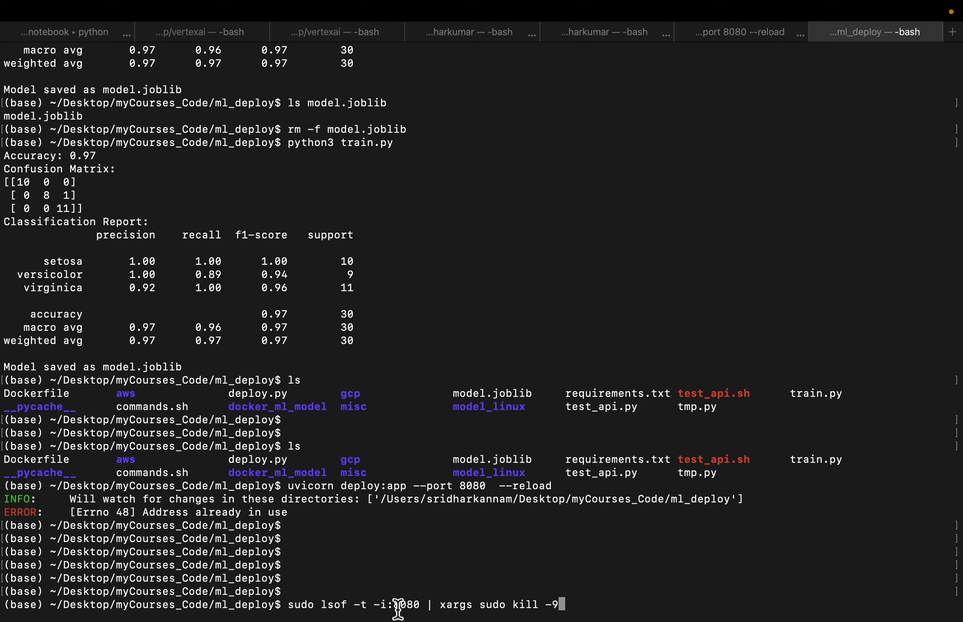
double_click(404, 605)
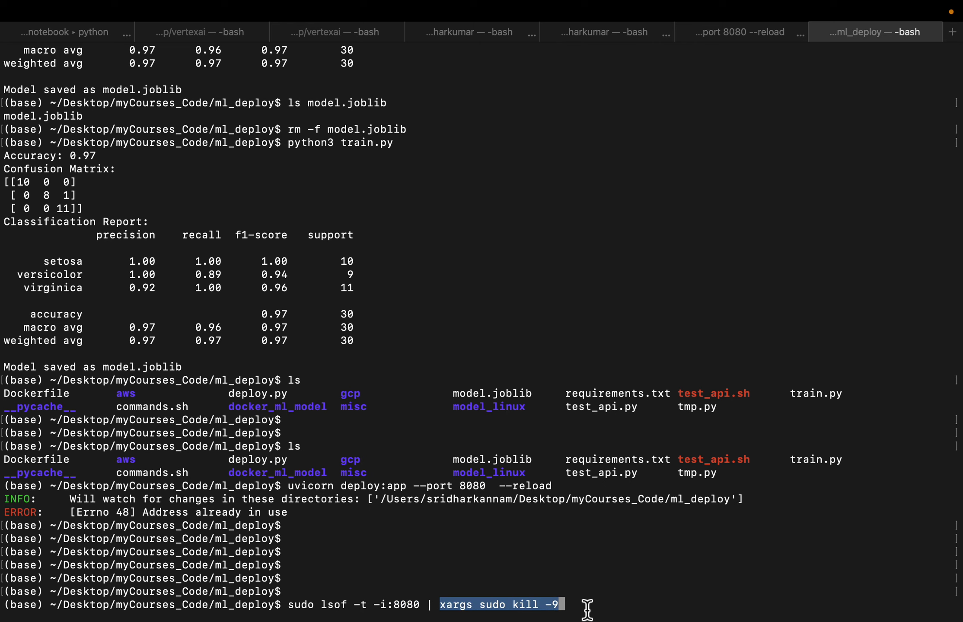
key("Return")
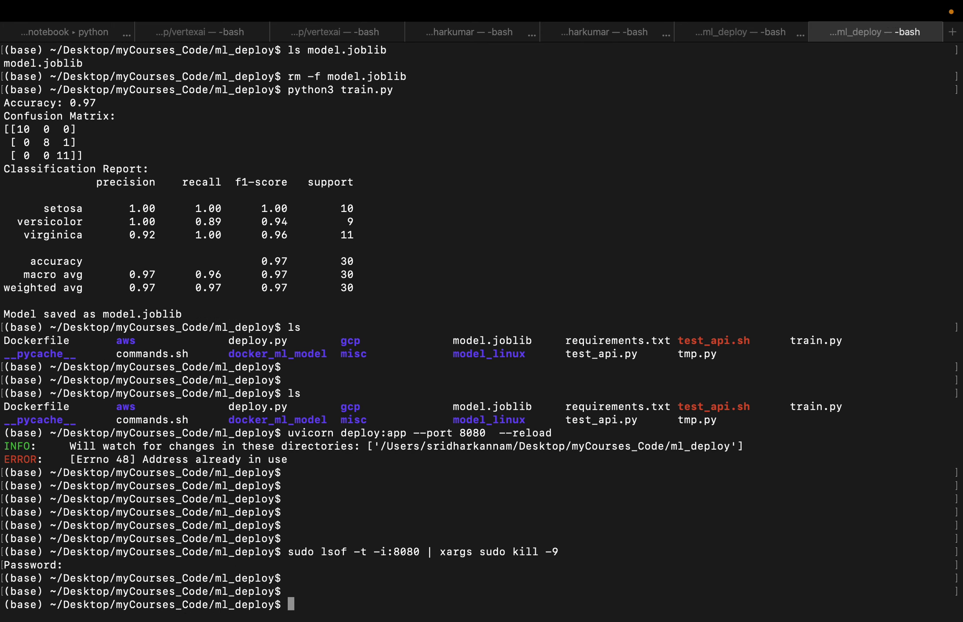
Step: Relaunch 'uvicorn deploy:app --port 8080 --reload', which fails on the model dtype error
type("uvicorn deploy:app --port 8080  --reload")
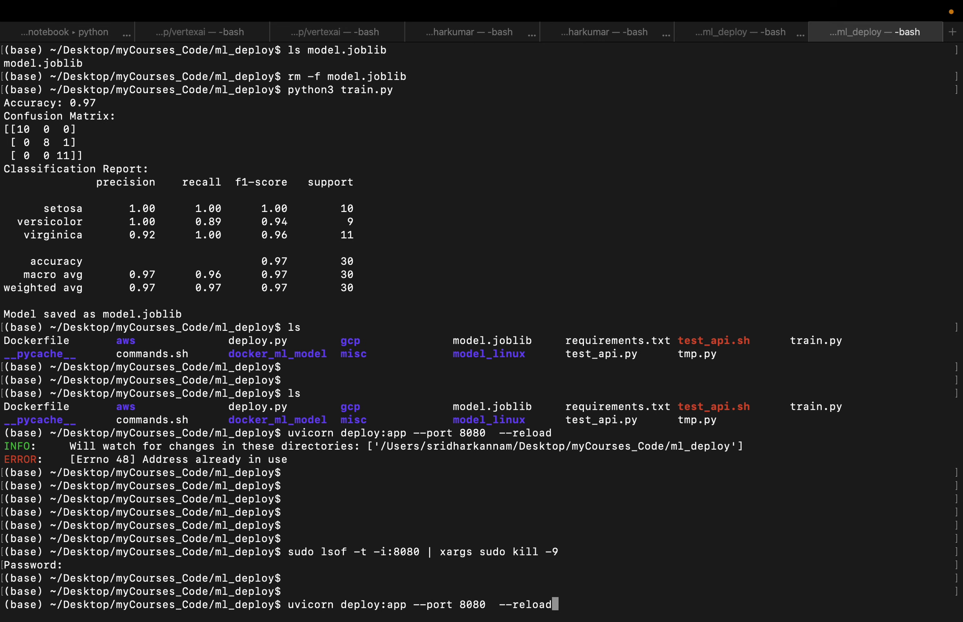
key("Return")
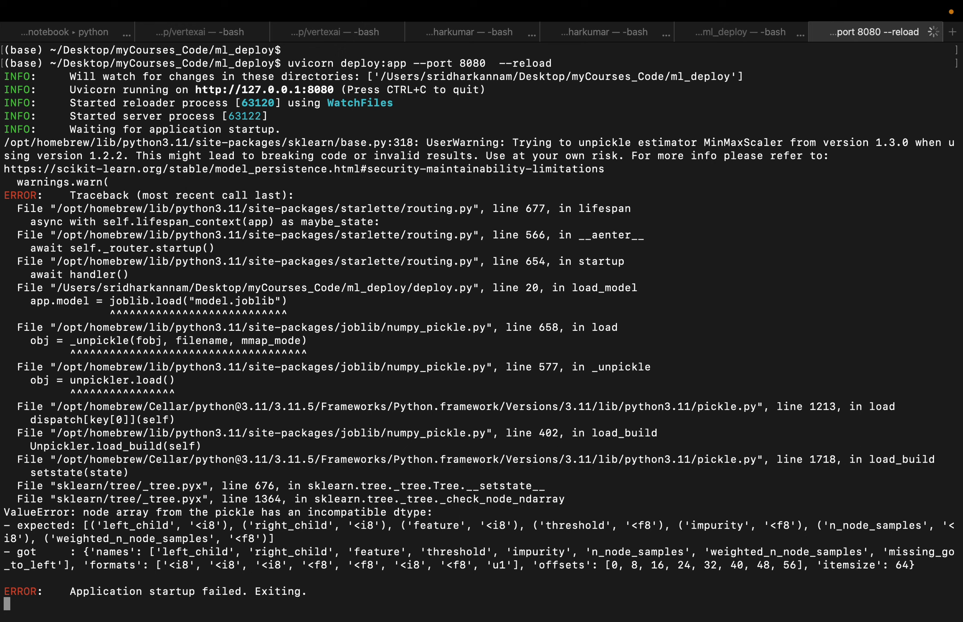
mouse_move(228, 163)
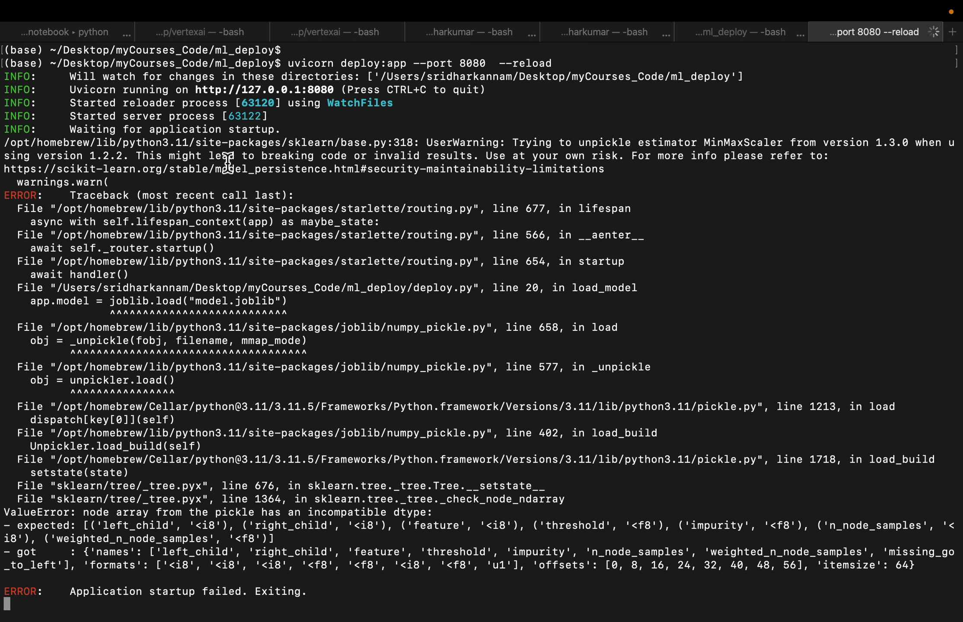
mouse_move(300, 123)
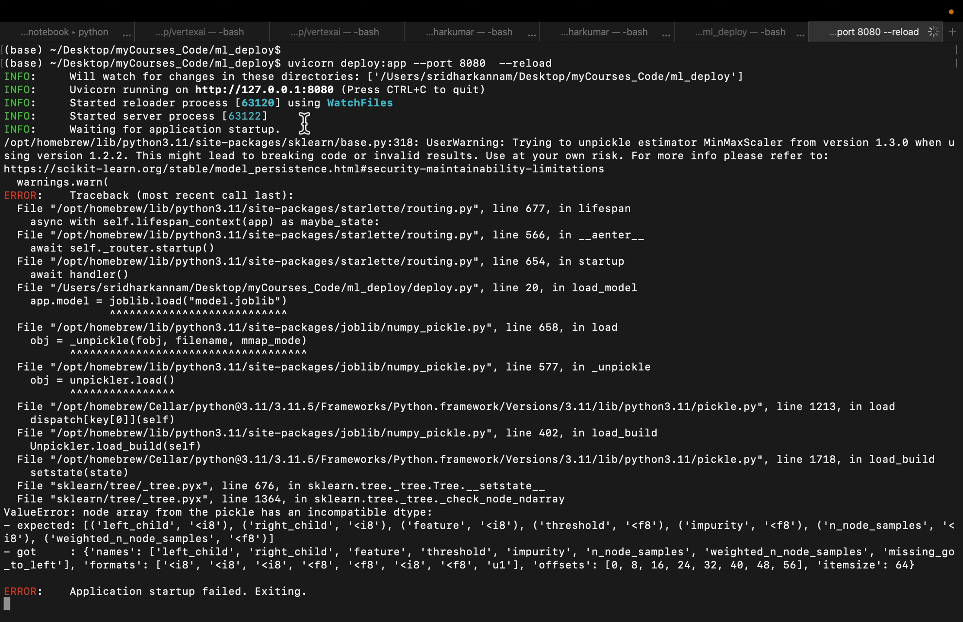
mouse_move(295, 213)
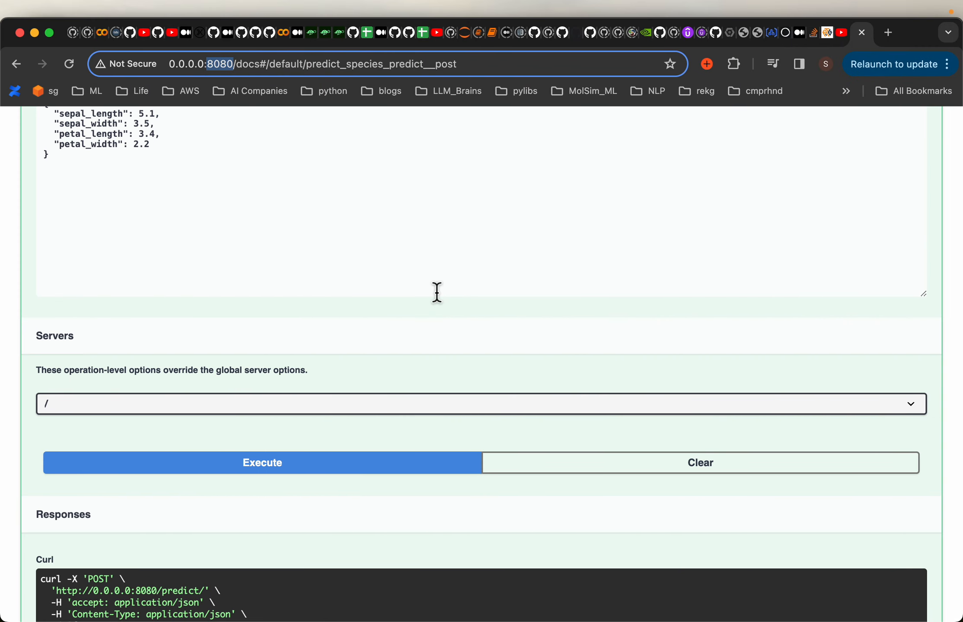
mouse_move(294, 64)
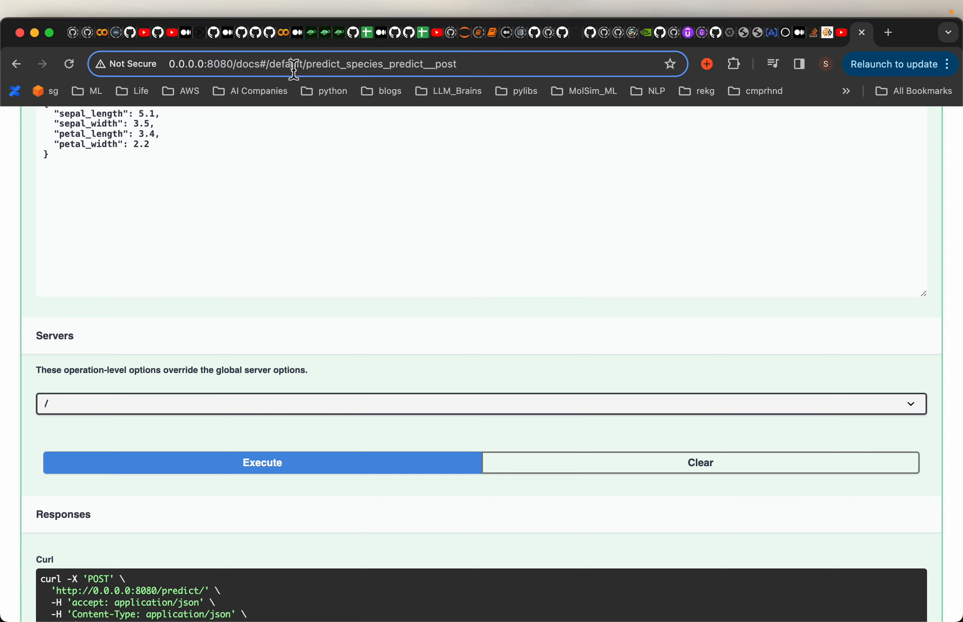
type("http://127.0.0.1:8080")
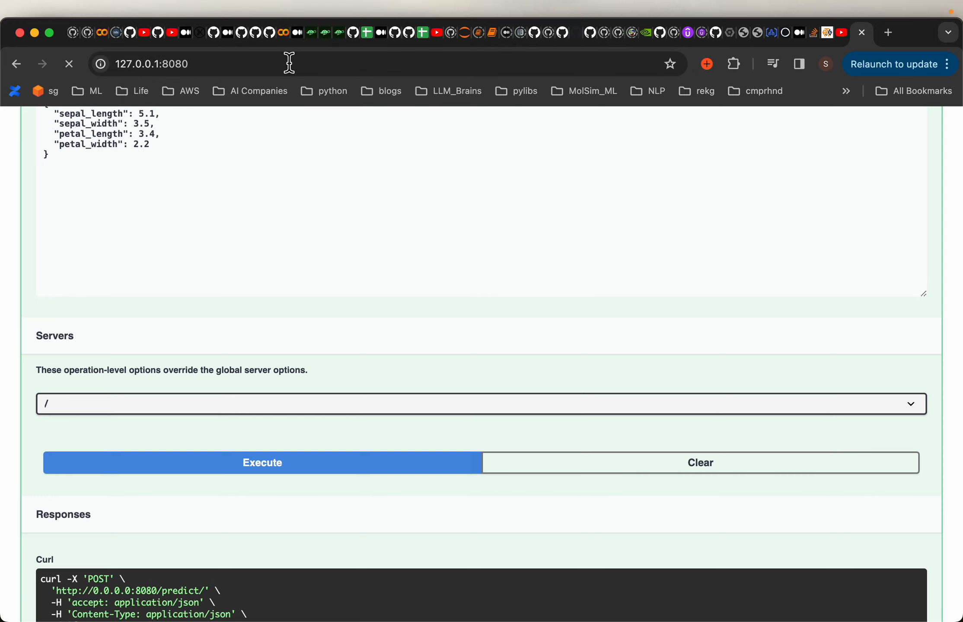
scroll("up", 3)
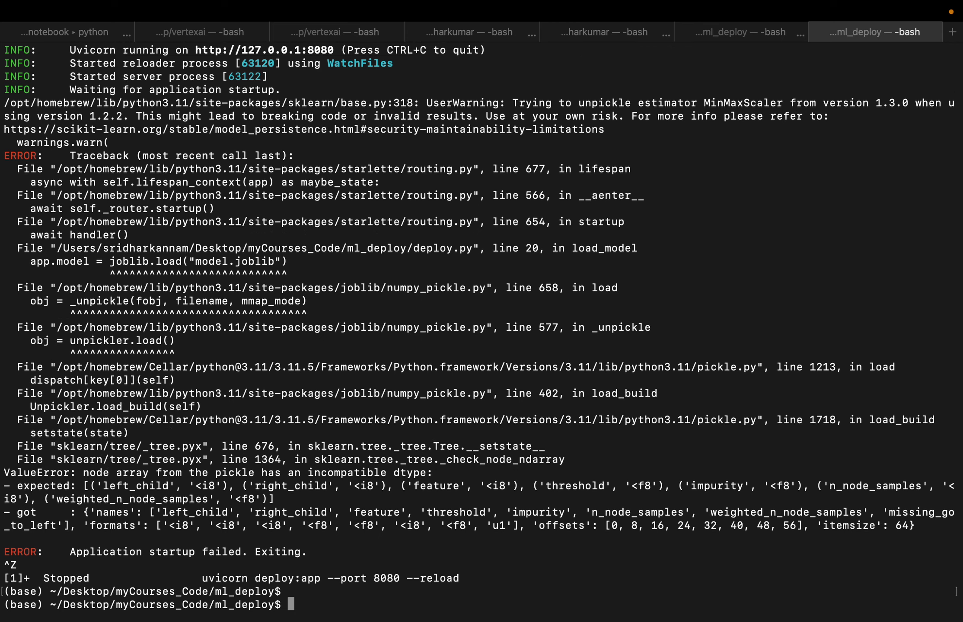
Step: Try uvicorn deploy:app on ports 8080, 8081 and 8084, then suspend the failing server
type("uvicorn deploy:app --port 8080 --reload")
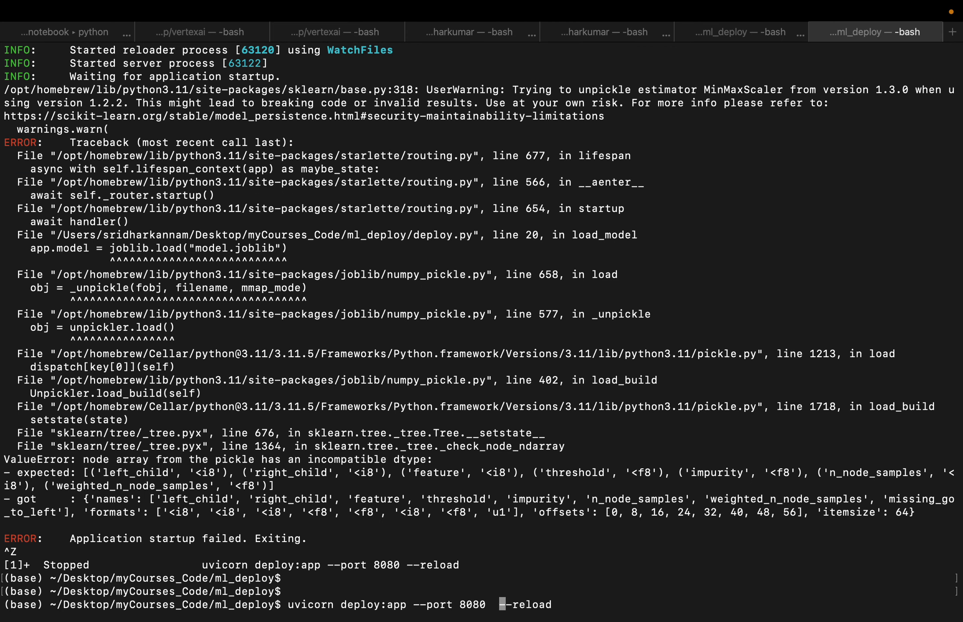
key("Return")
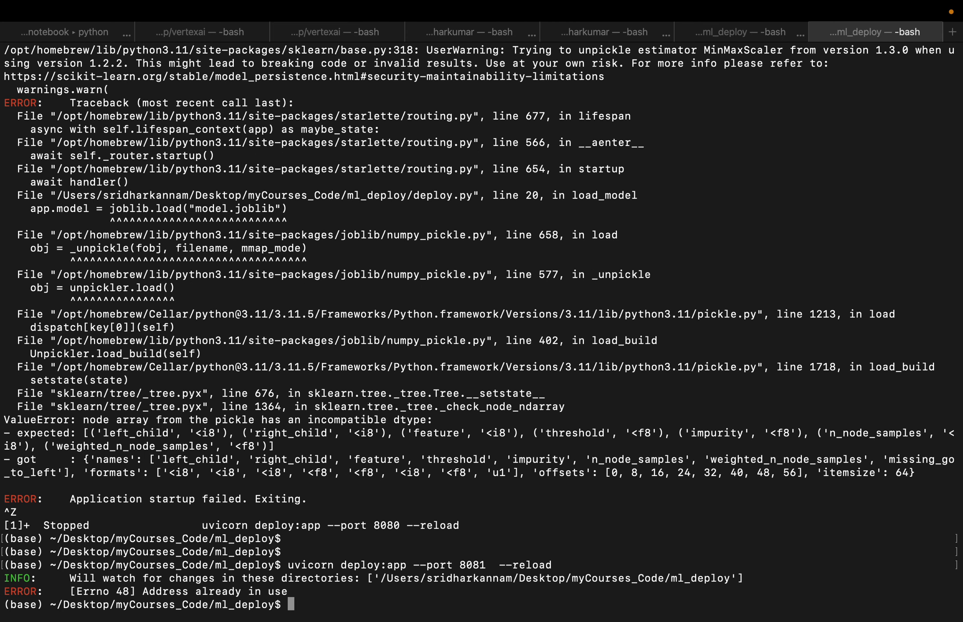
type("uvicorn deploy:app --port 8081  --reload")
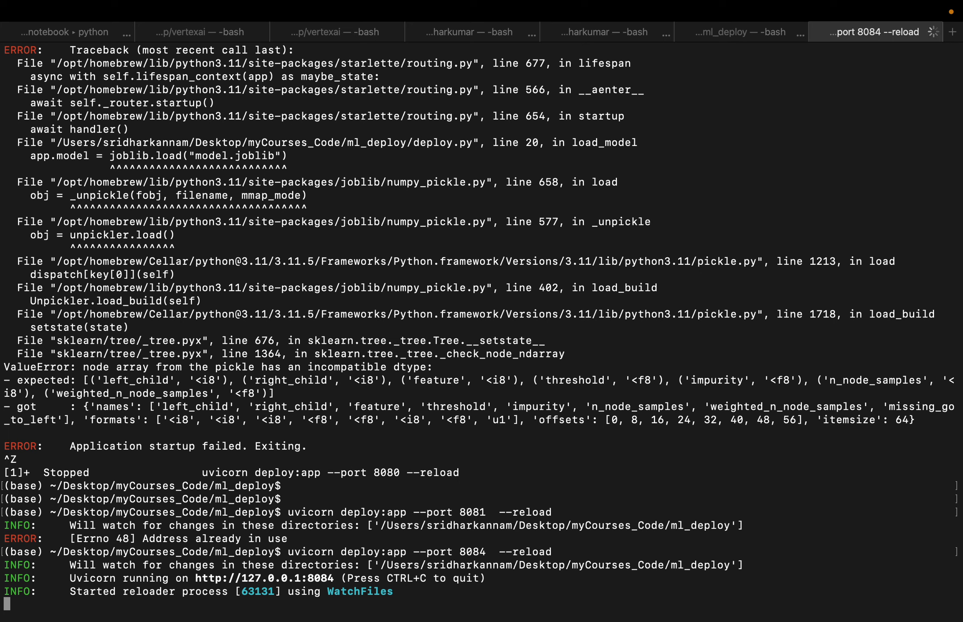
scroll("down", 3)
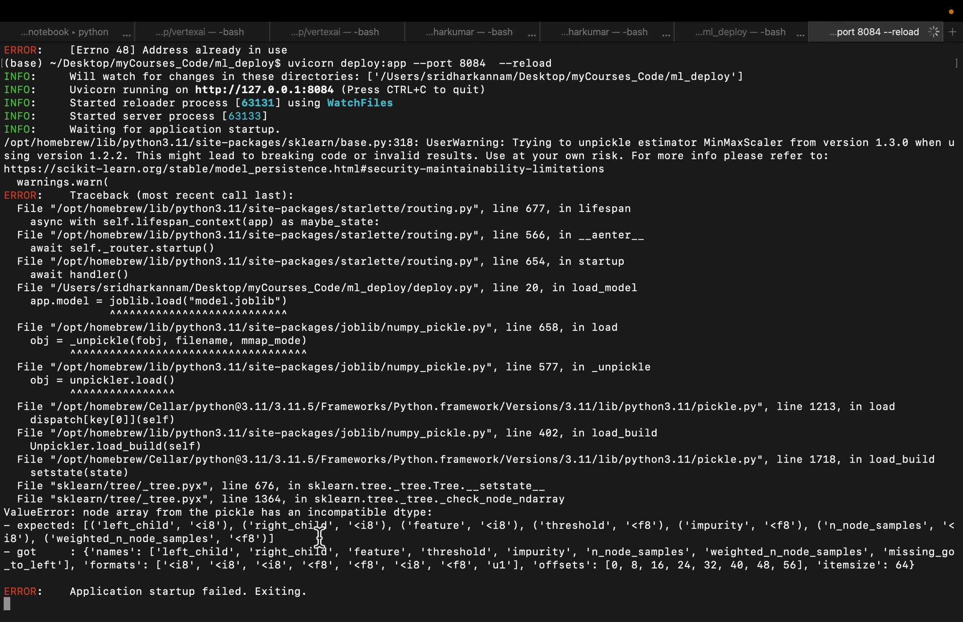
mouse_move(249, 379)
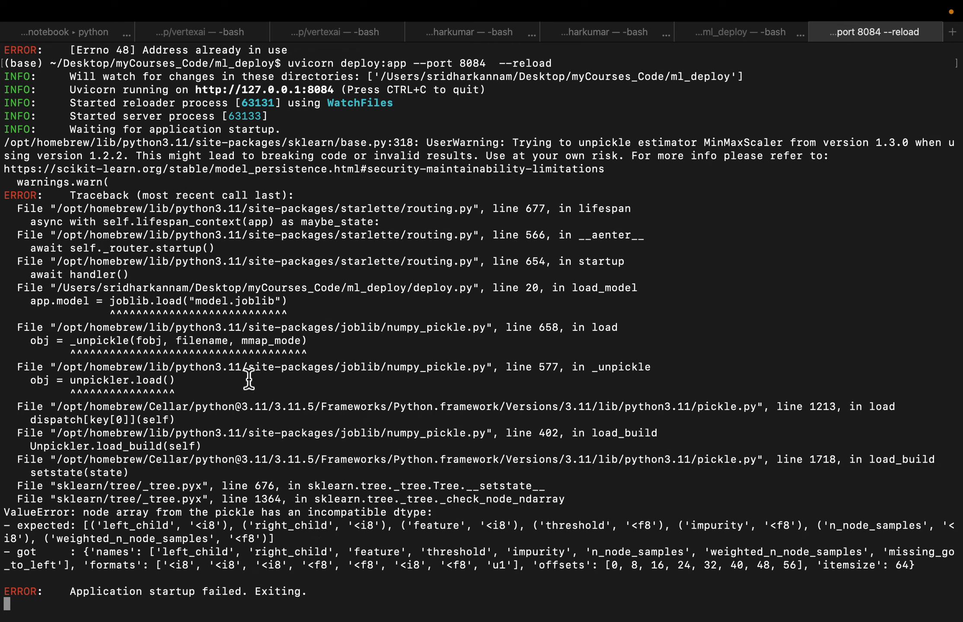
mouse_move(257, 358)
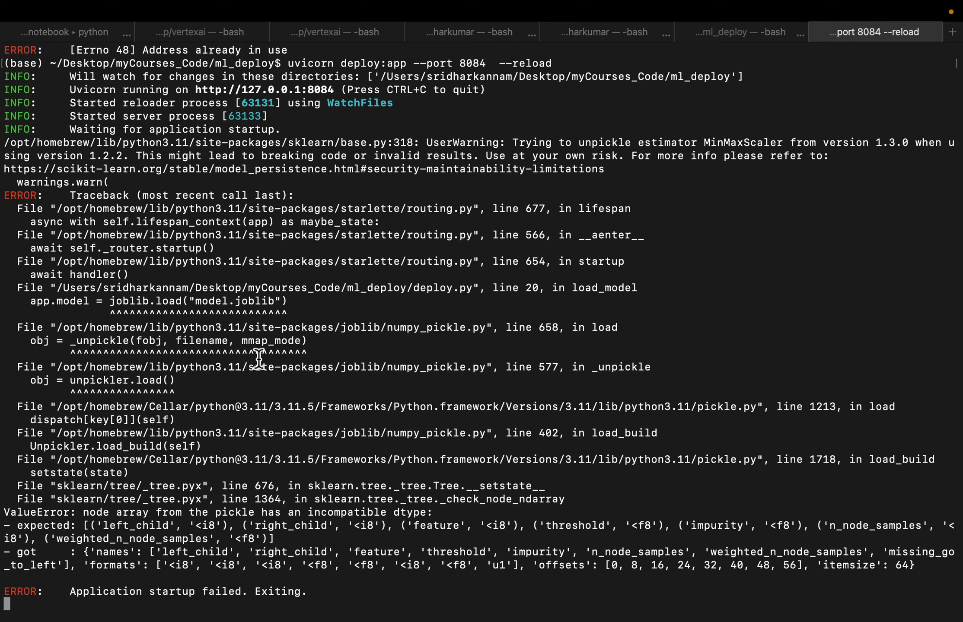
mouse_move(288, 399)
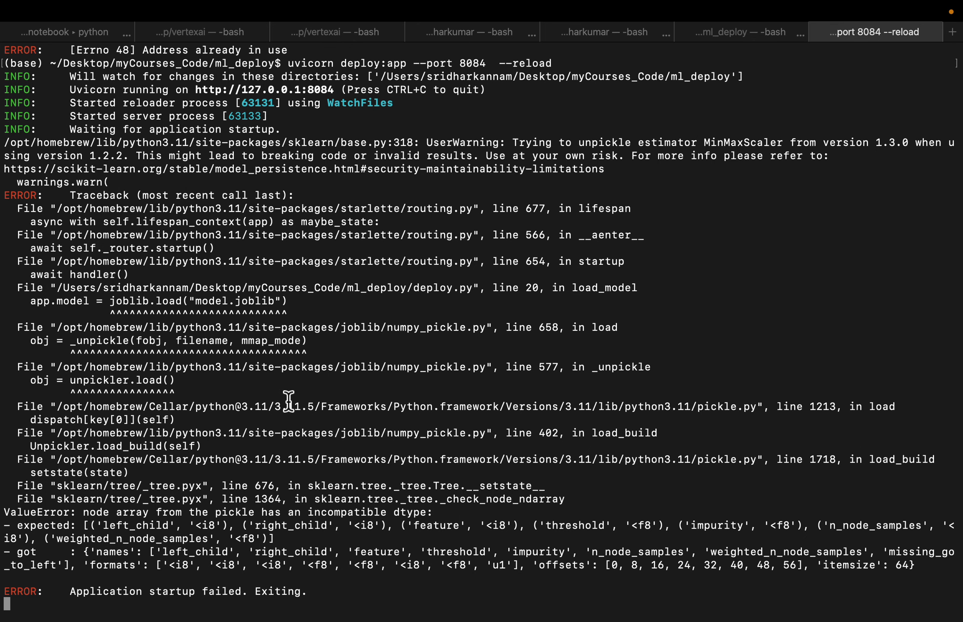
key("ctrl+z")
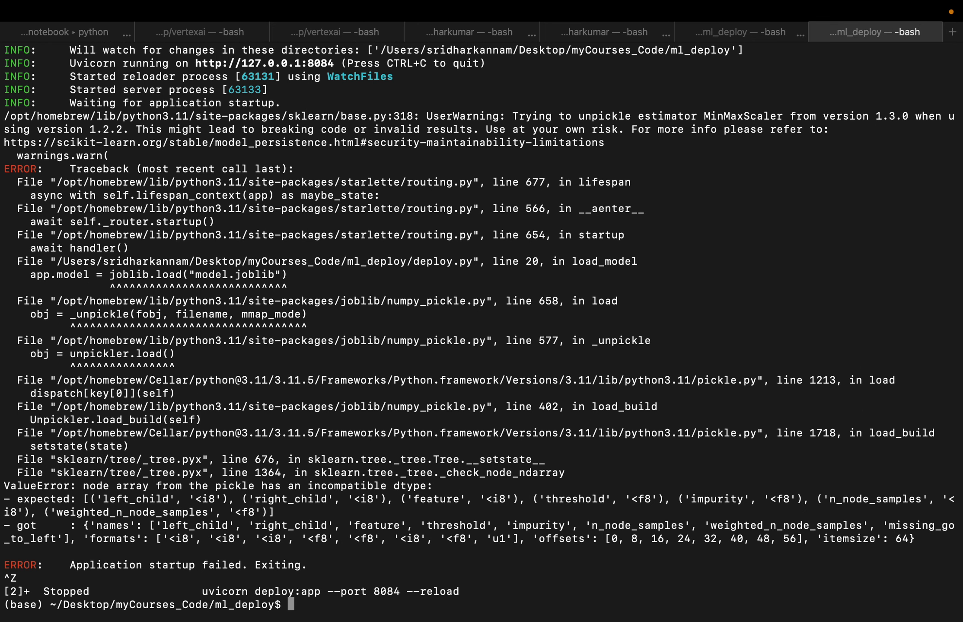
mouse_move(326, 485)
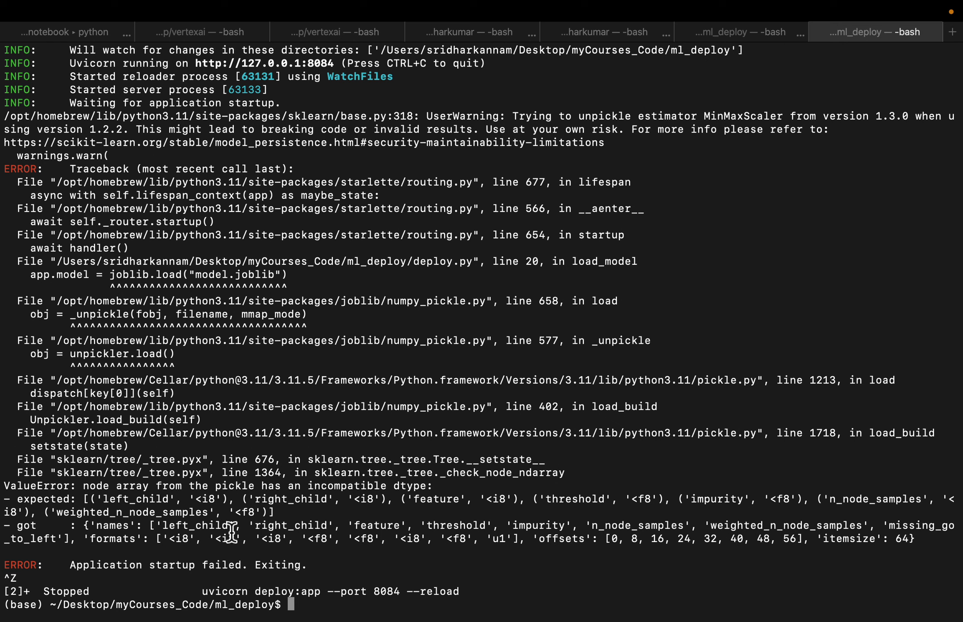
Step: Activate the py99 conda environment
type("p")
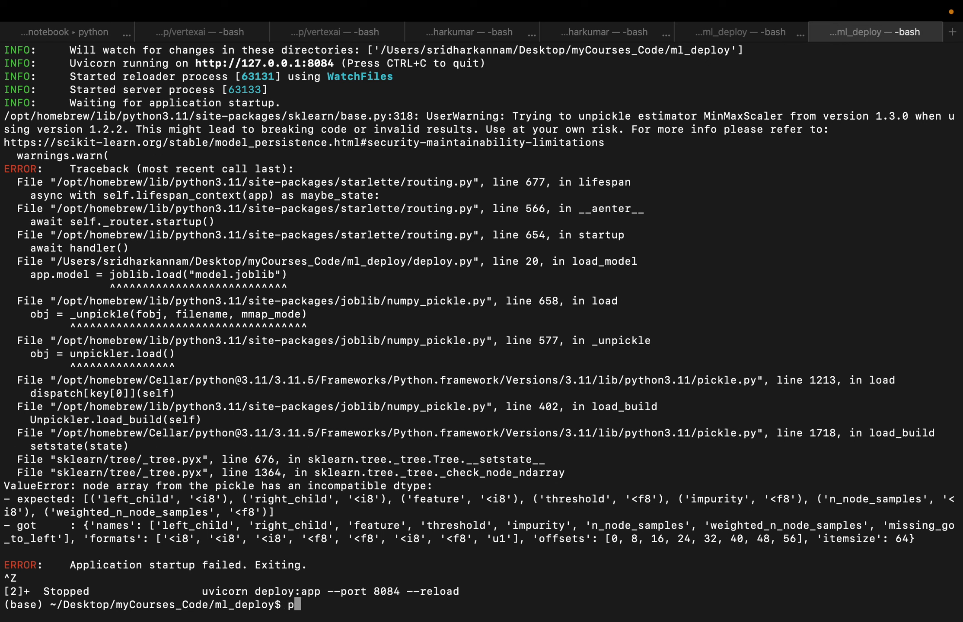
type("y99")
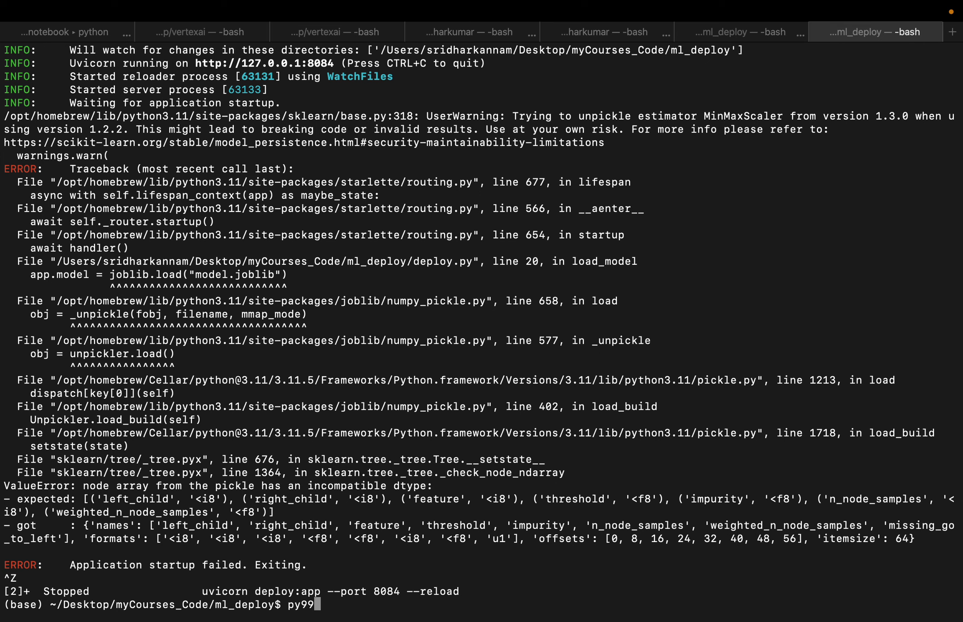
key("Return")
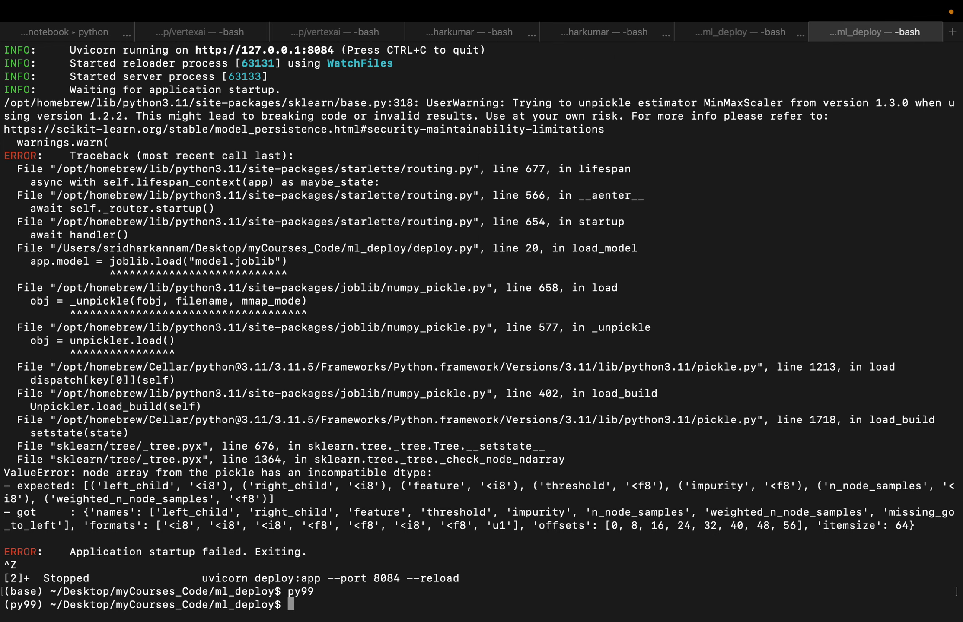
mouse_move(317, 600)
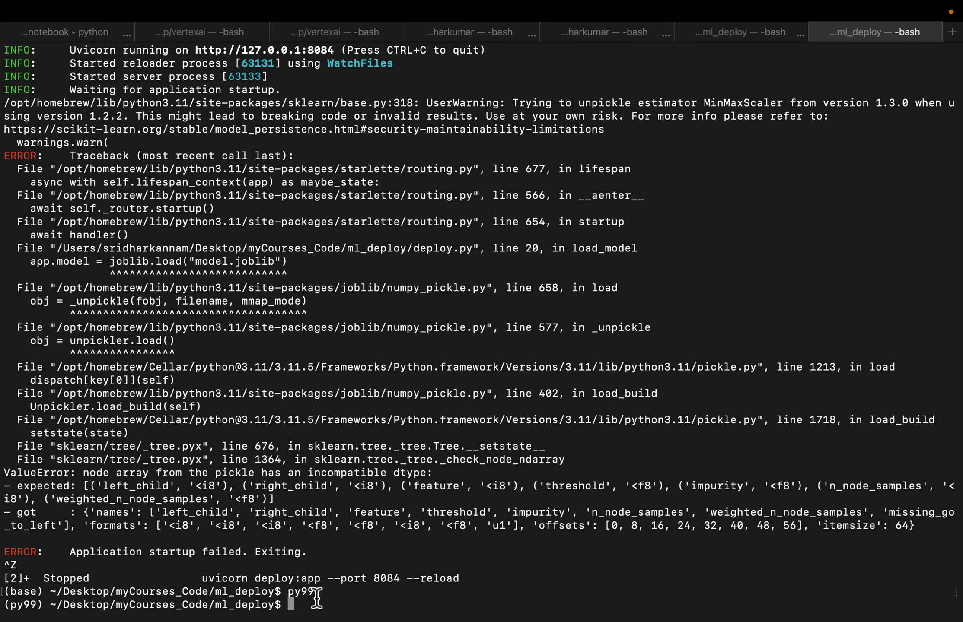
double_click(25, 592)
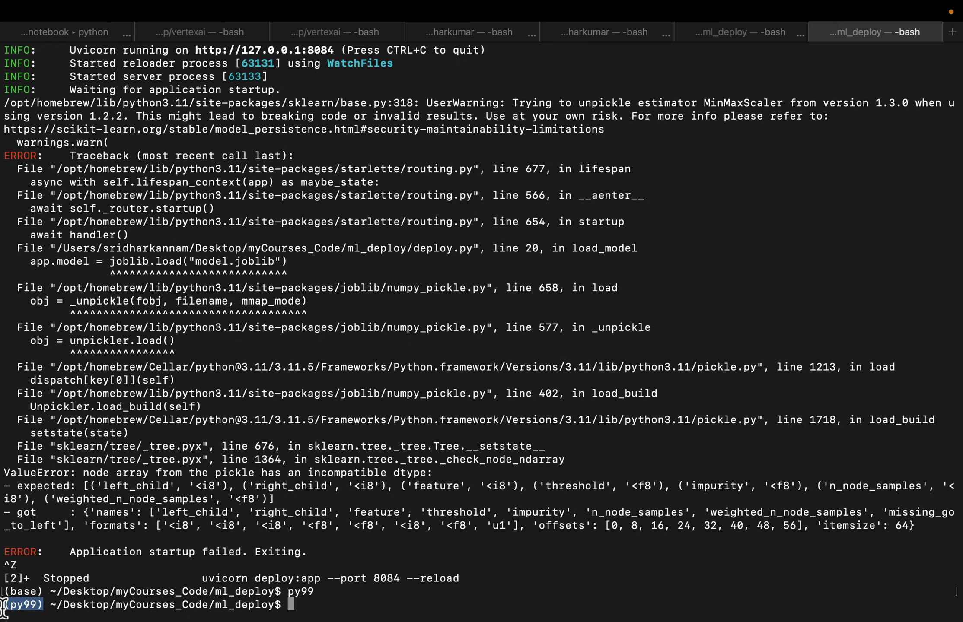
mouse_move(443, 585)
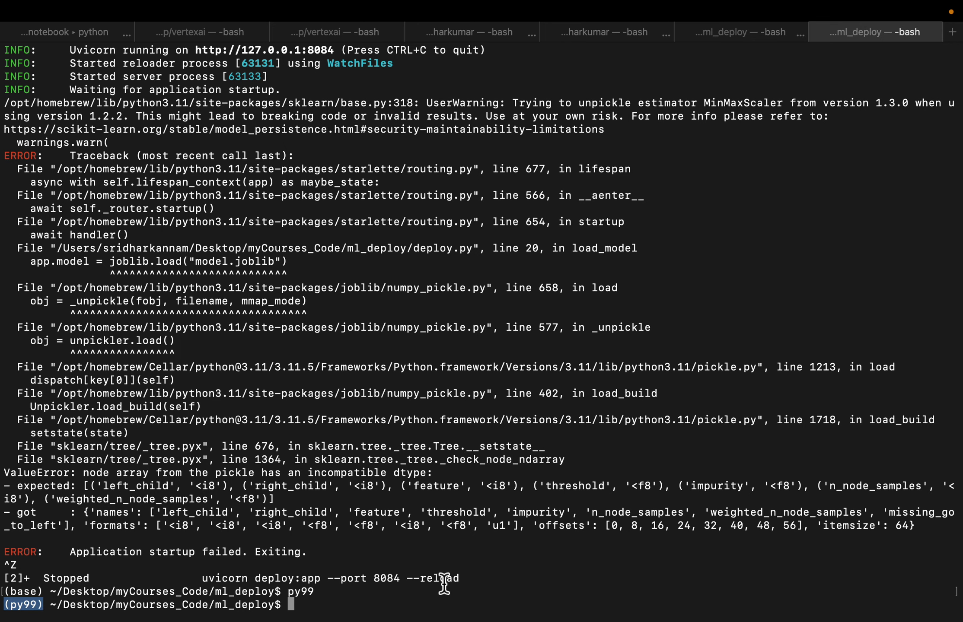
Step: Retrain the iris model with python3 train.py, saving model.joblib at 0.97 accuracy
type("ls")
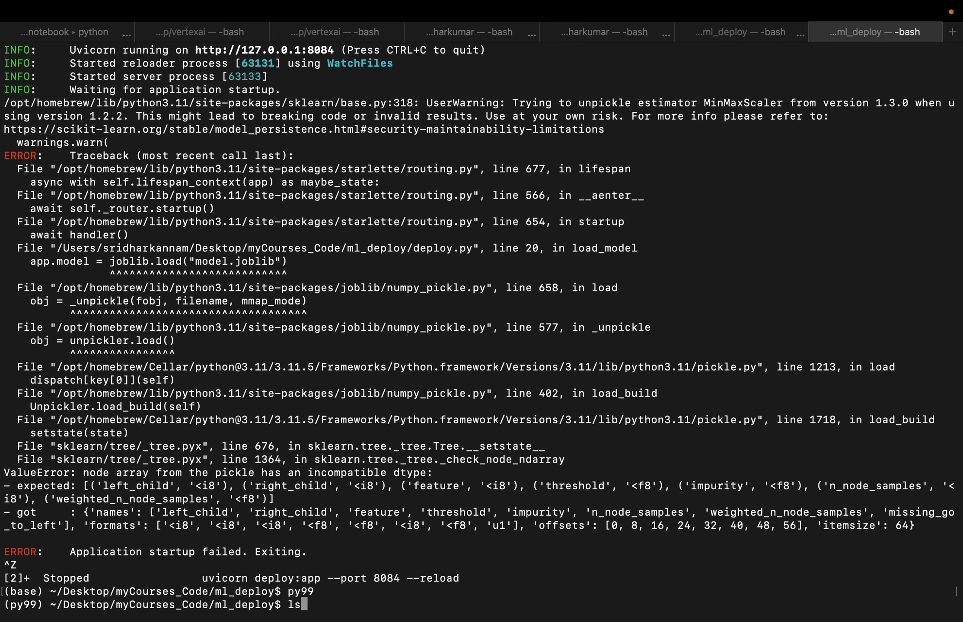
type("python3 train.py")
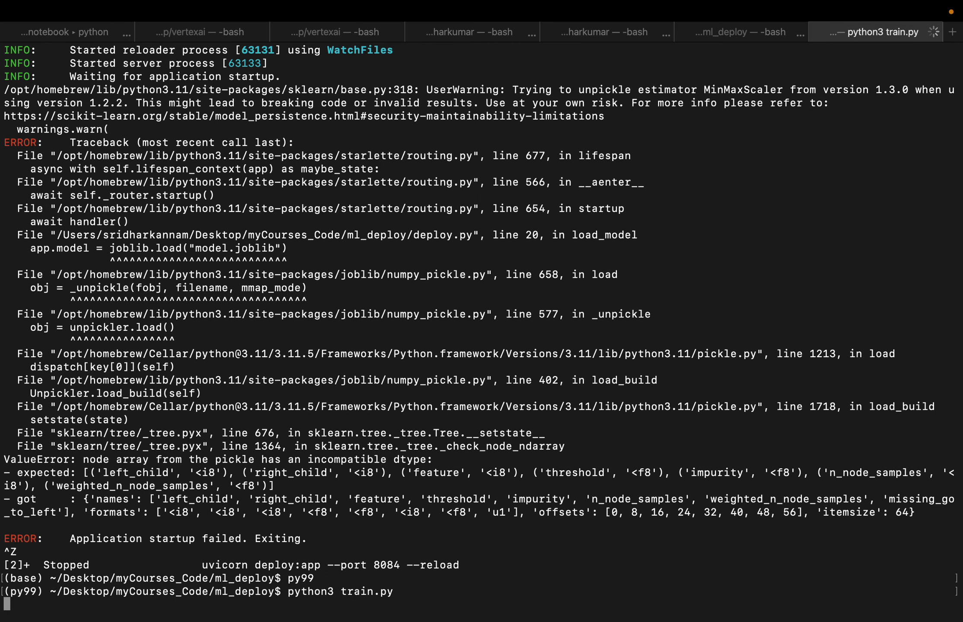
key("Return")
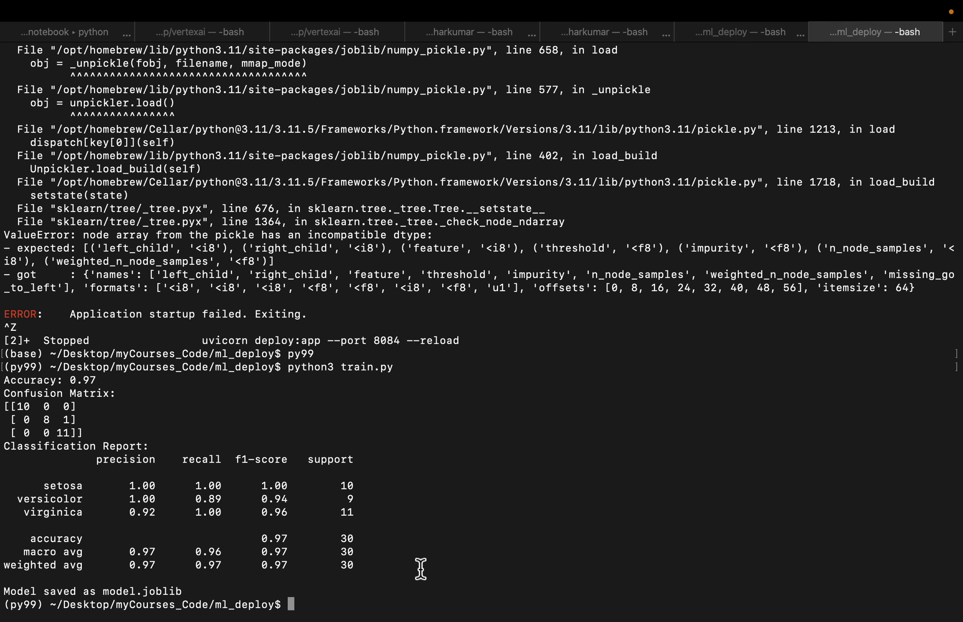
mouse_move(369, 399)
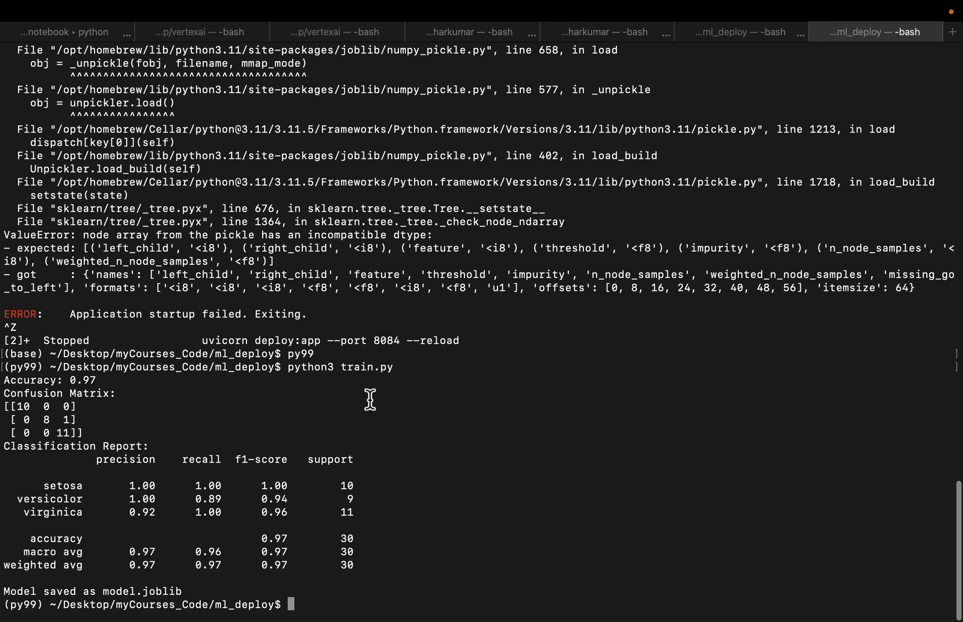
mouse_move(45, 342)
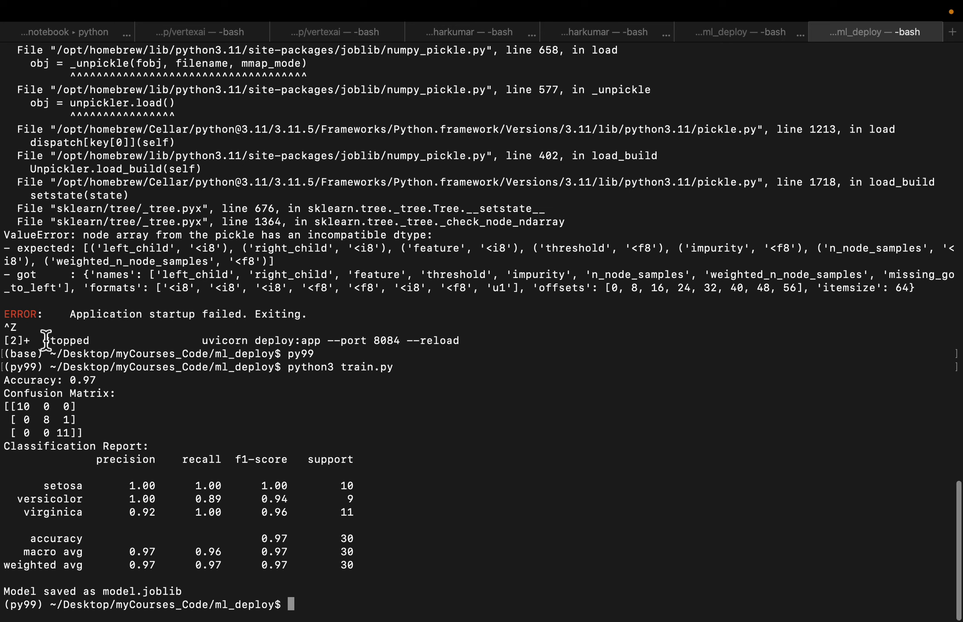
mouse_move(427, 331)
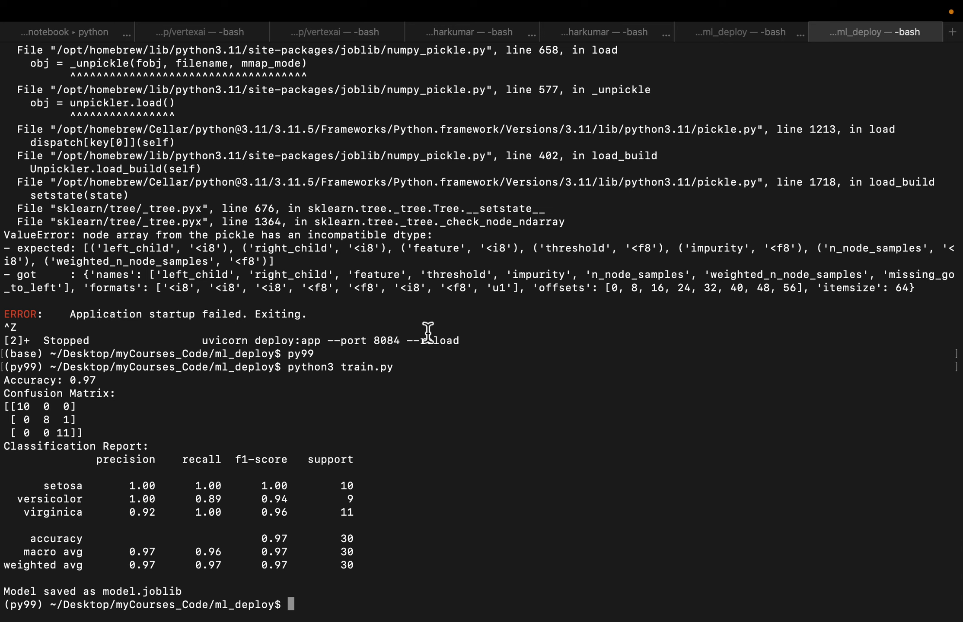
mouse_move(457, 301)
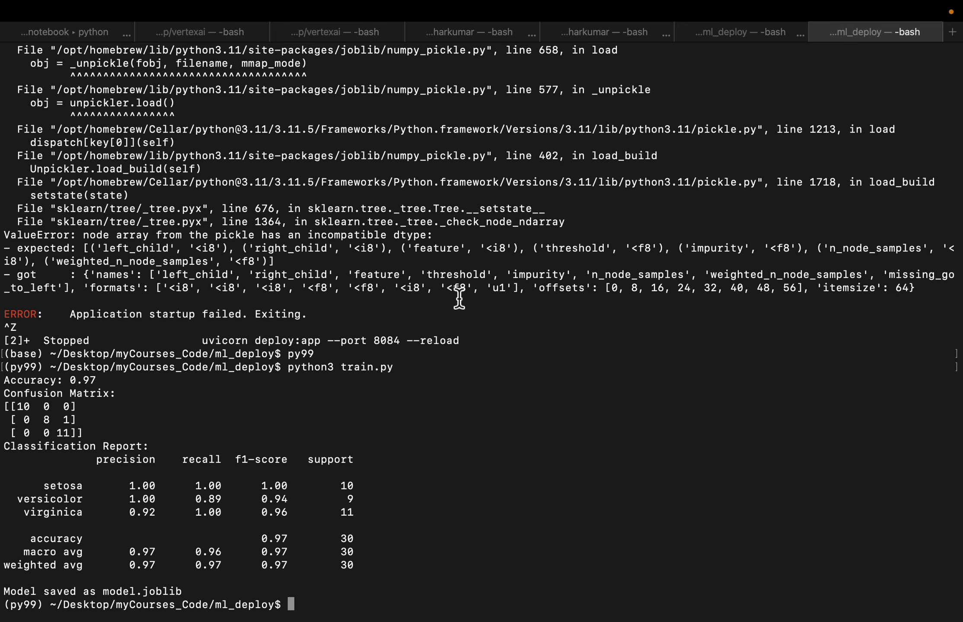
mouse_move(405, 191)
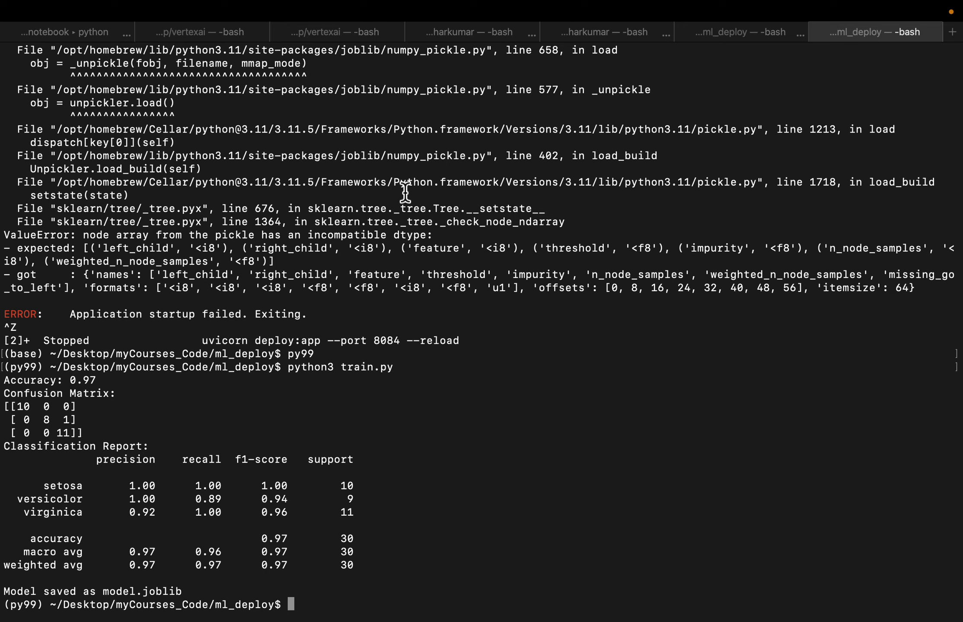
mouse_move(490, 448)
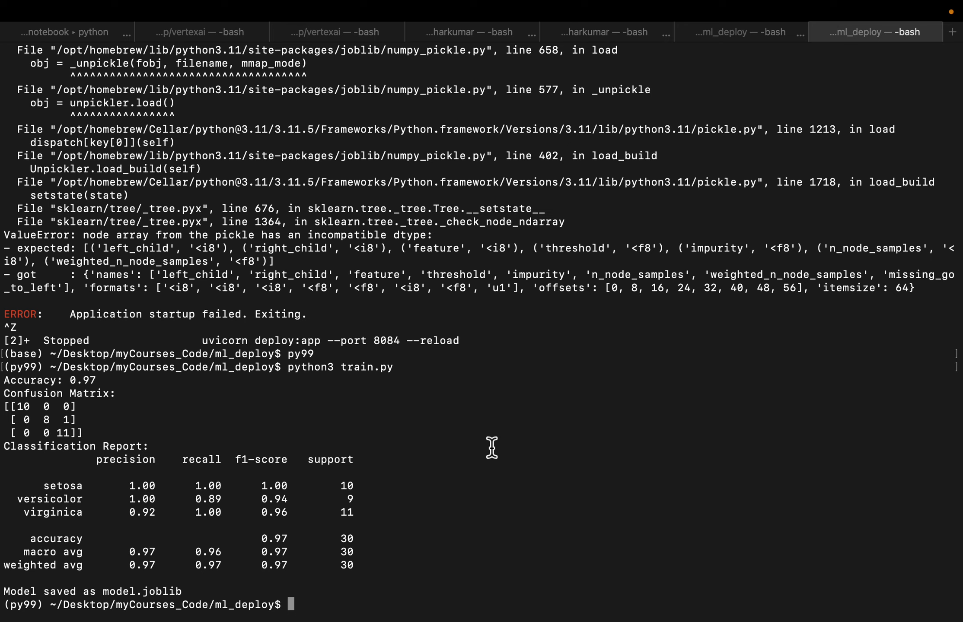
Step: Retry 'uvicorn deploy:app --port 8084 --reload' in py99, hitting address-already-in-use
type("py99")
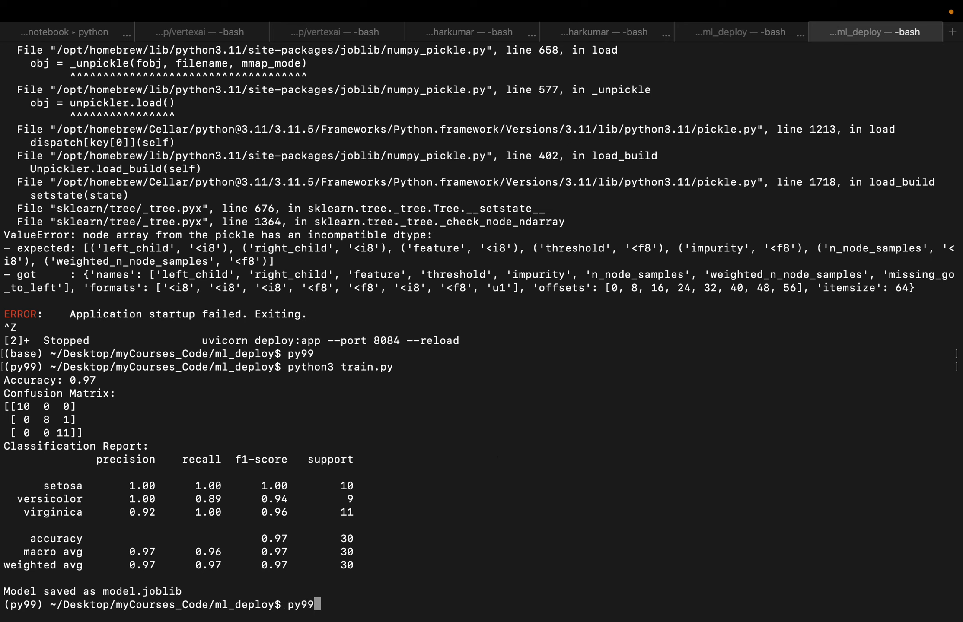
type("uvicorn deploy:app --port 8084 --reload")
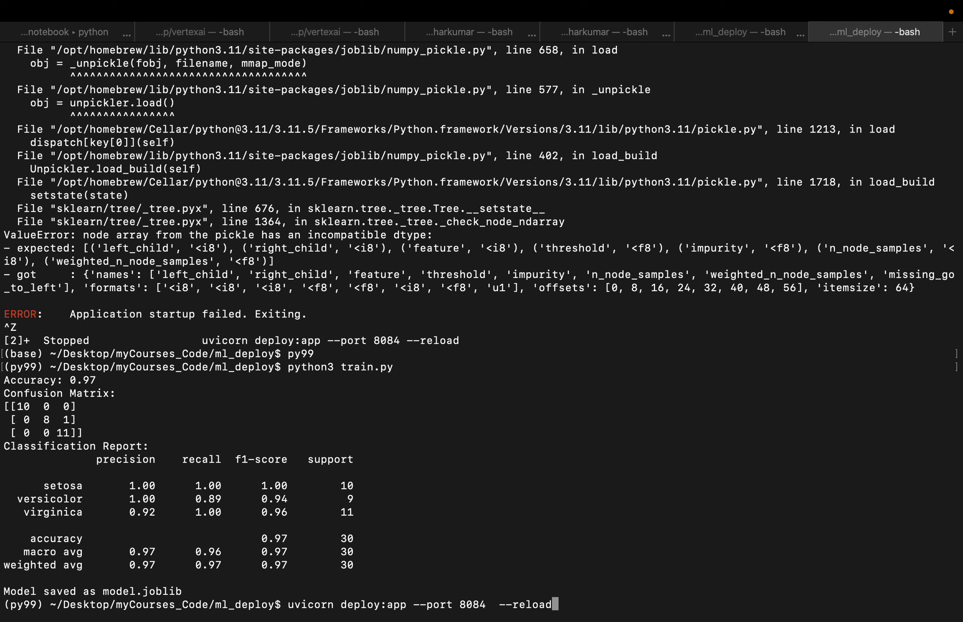
key("Return")
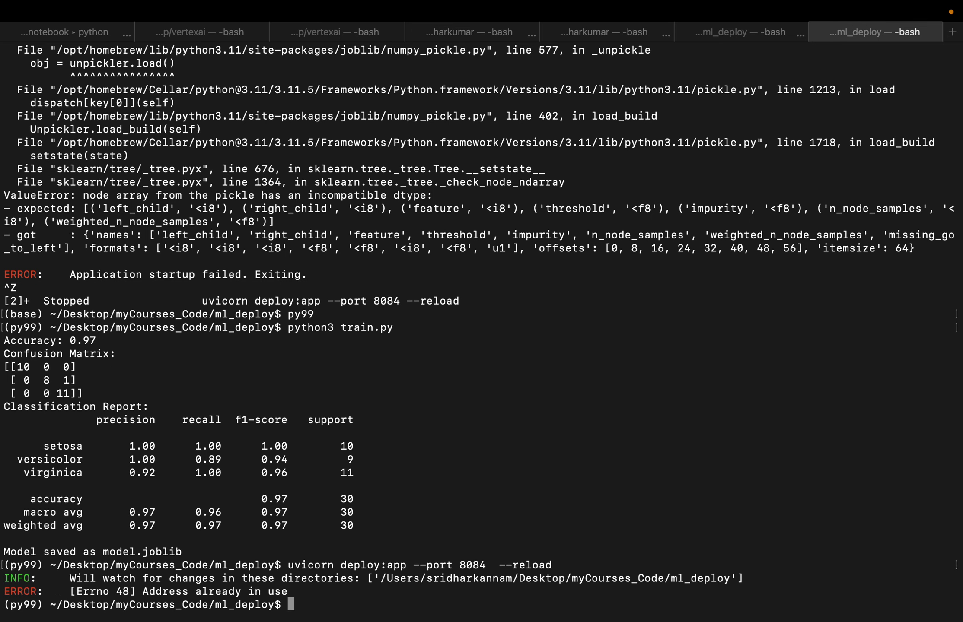
type("uvicorn deploy:app --port 8084  --reload")
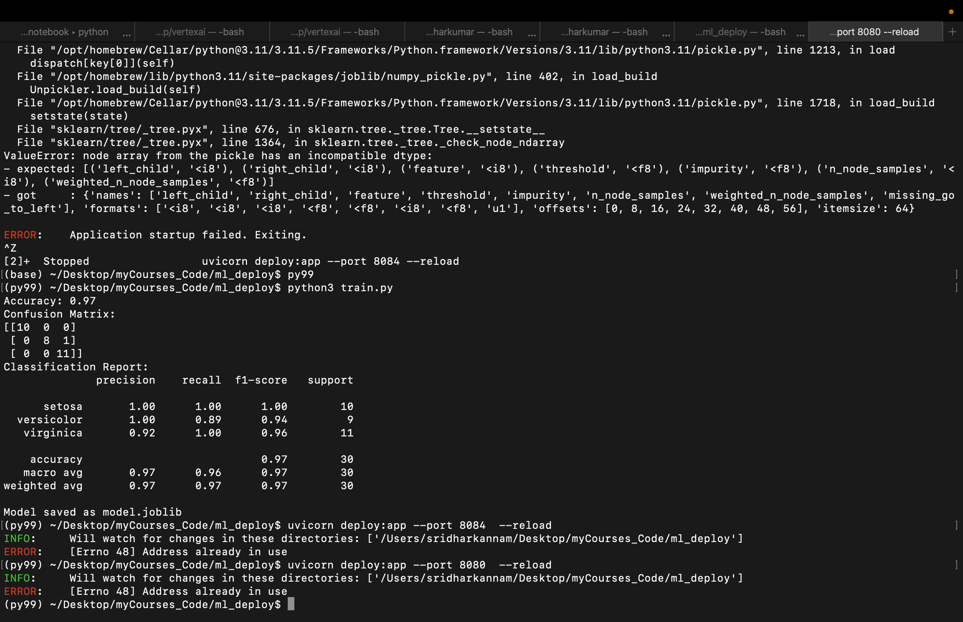
type("uvicorn deploy:app --port 8084  --reload")
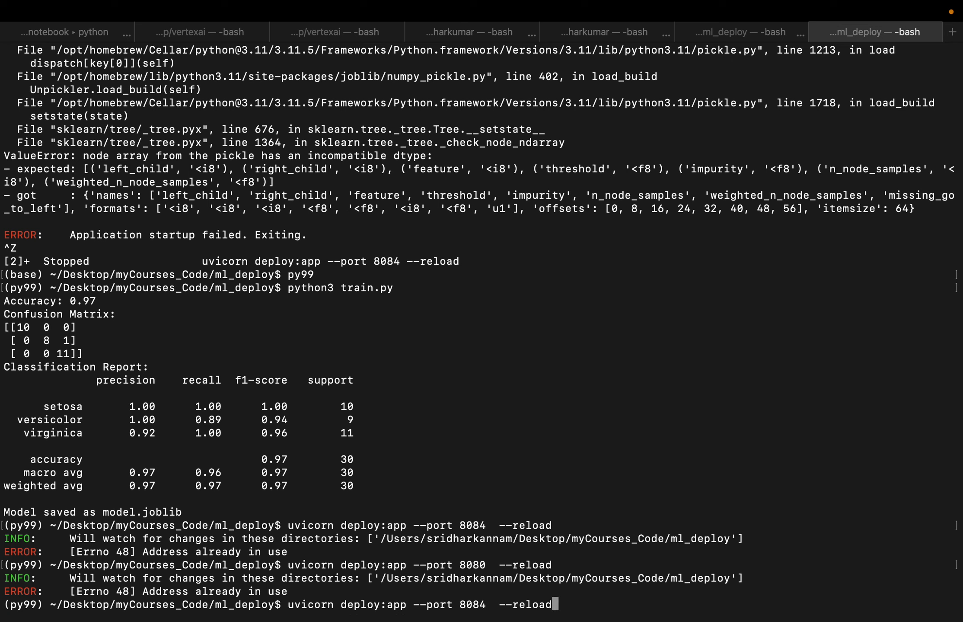
Step: Kill the process on port 8080 and relaunch uvicorn deploy:app on port 8080
type("8080")
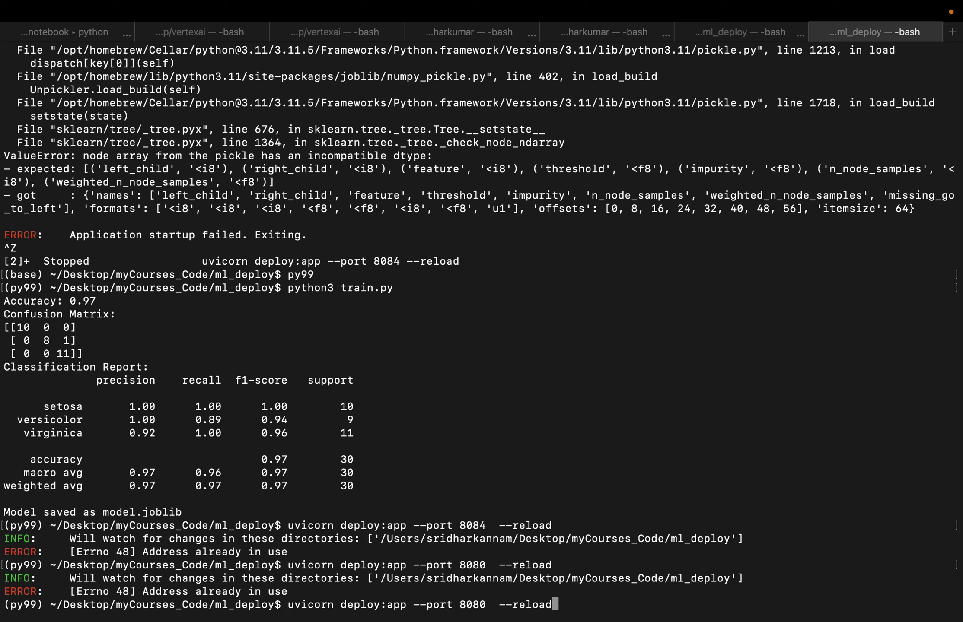
type("sudo lsof -t -i:8080 | xargs sudo kill -9")
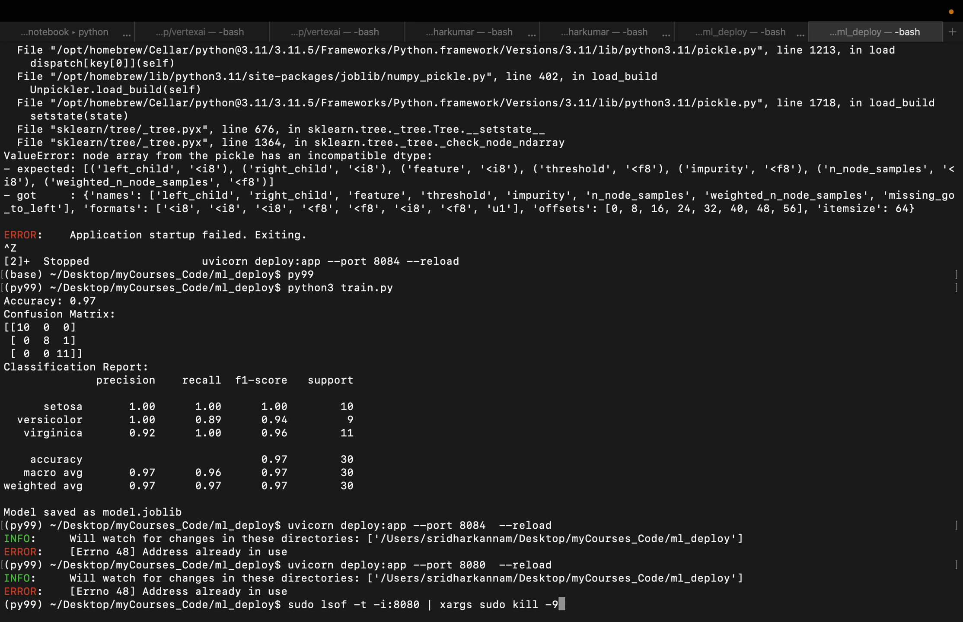
key("Return")
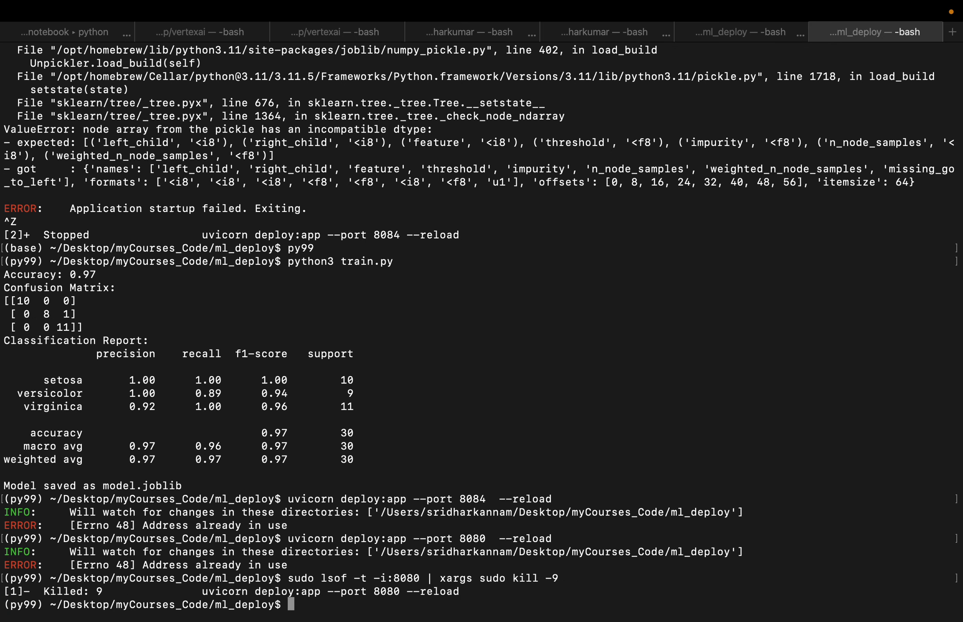
type("uvicorn deploy:app --port 8080  --reload")
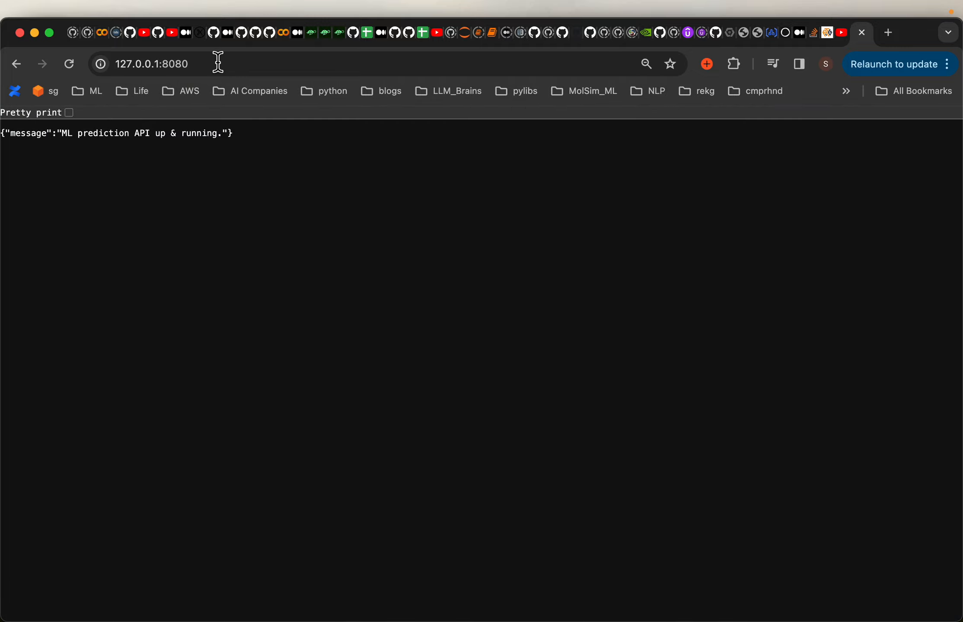
mouse_move(409, 617)
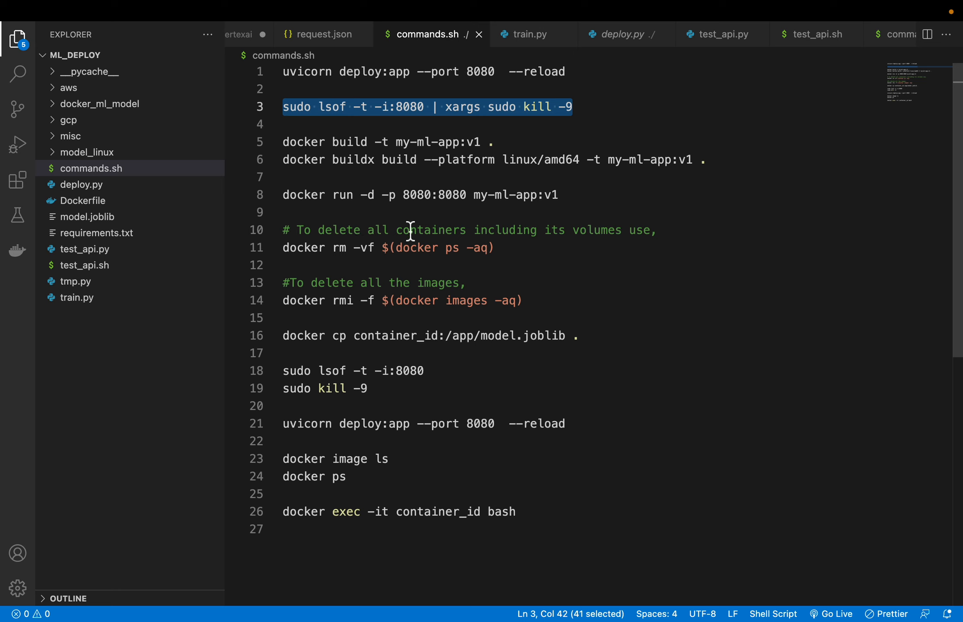
mouse_move(110, 191)
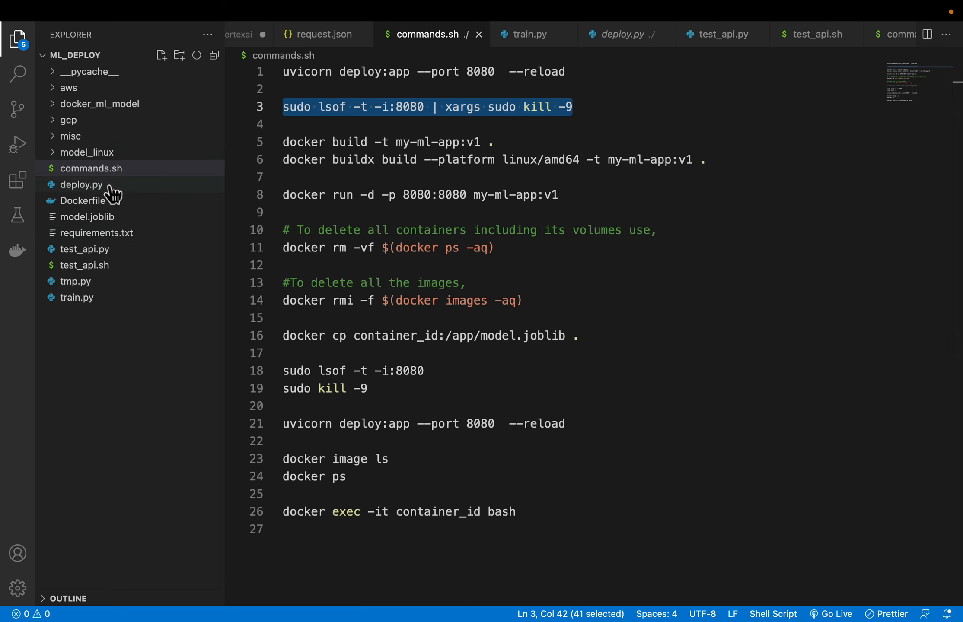
mouse_move(114, 203)
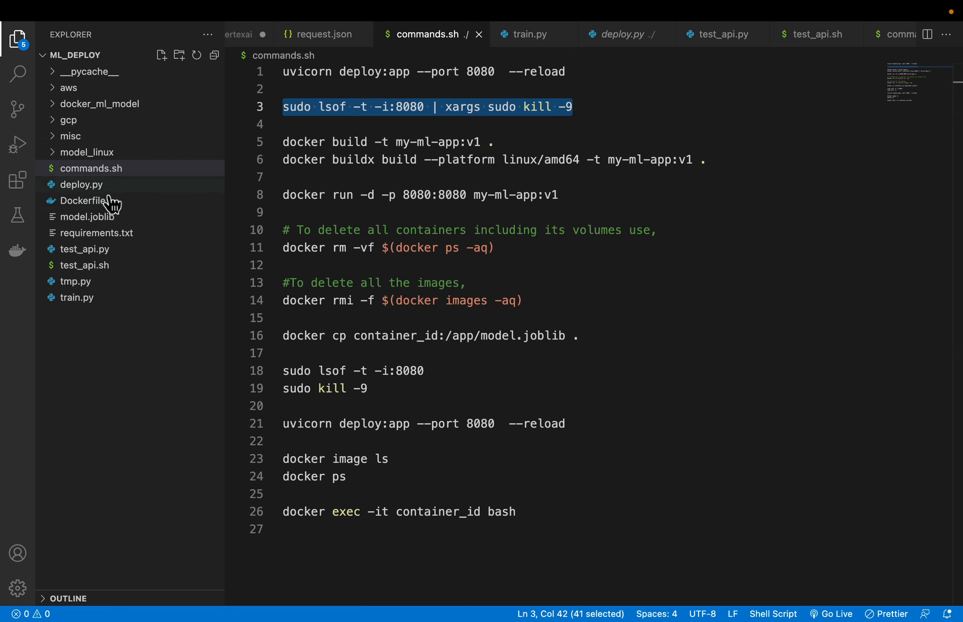
Step: Reopen deploy.py to view the root endpoint returning 'ML prediction API up & running.'
left_click(80, 184)
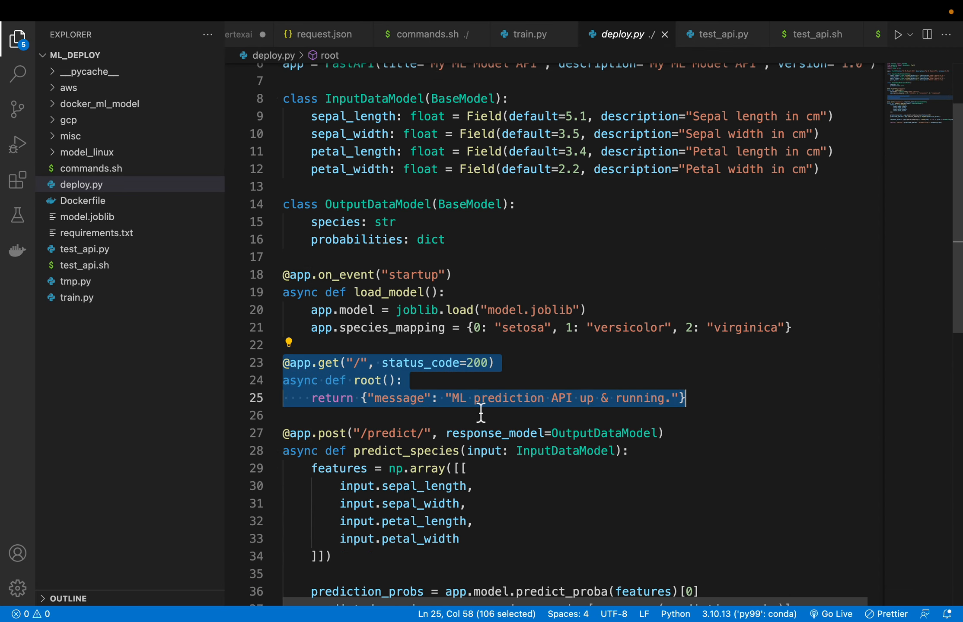
mouse_move(597, 413)
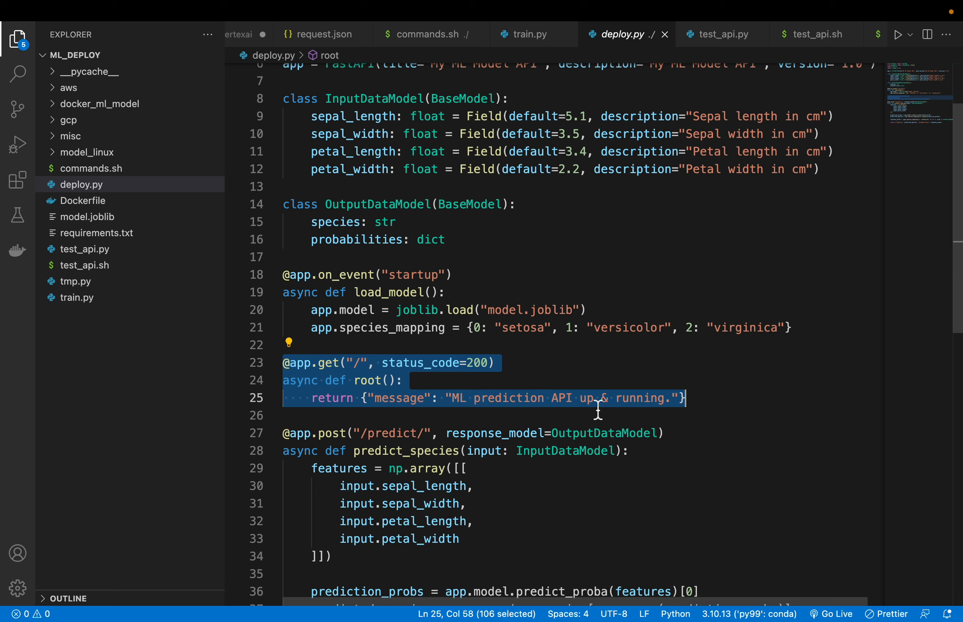
mouse_move(473, 386)
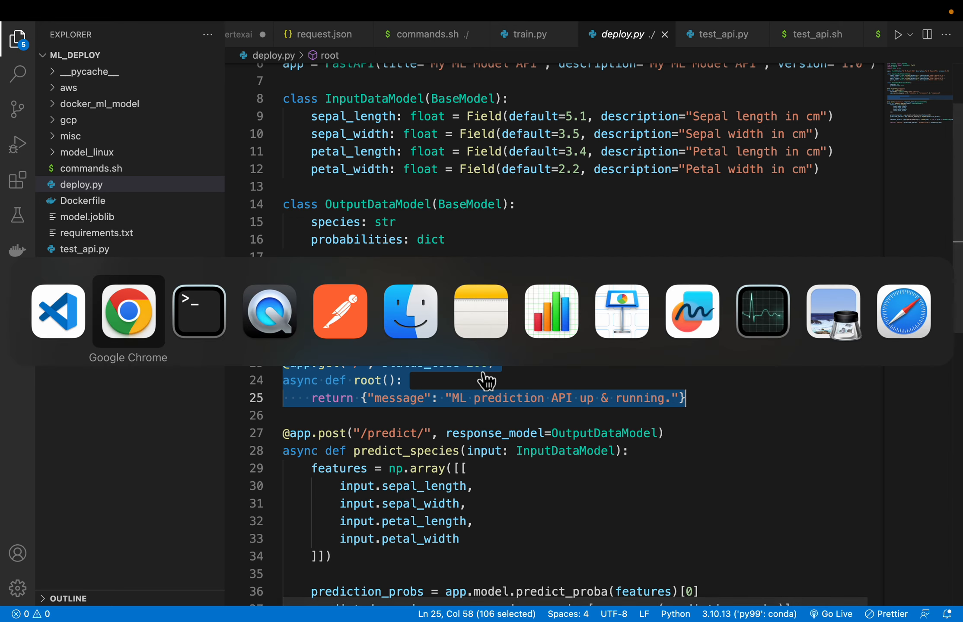
Step: Open the /docs page and execute GET / Root, returning 'ML prediction API up & running.'
left_click(128, 310)
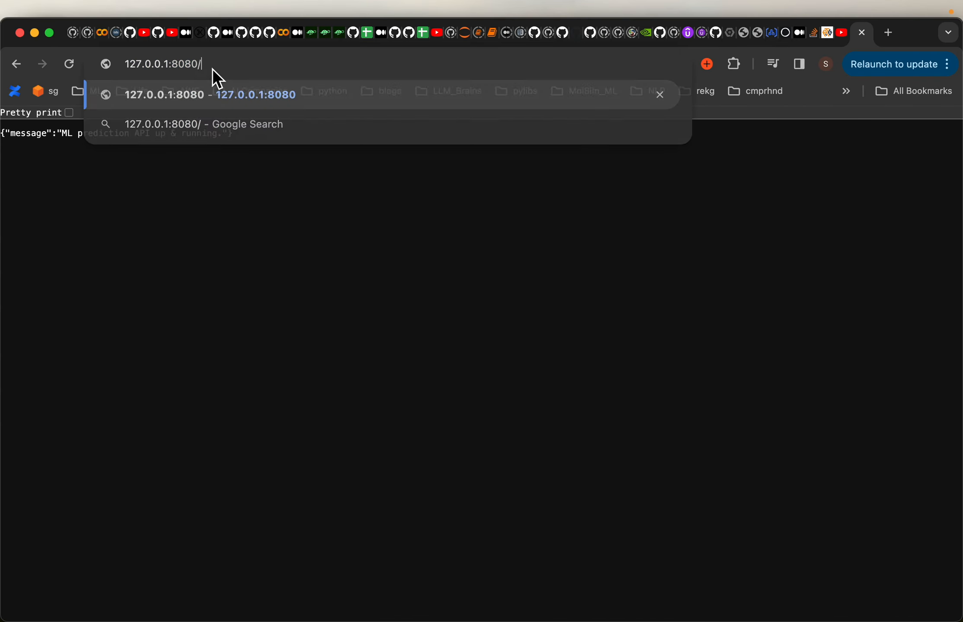
type("docs")
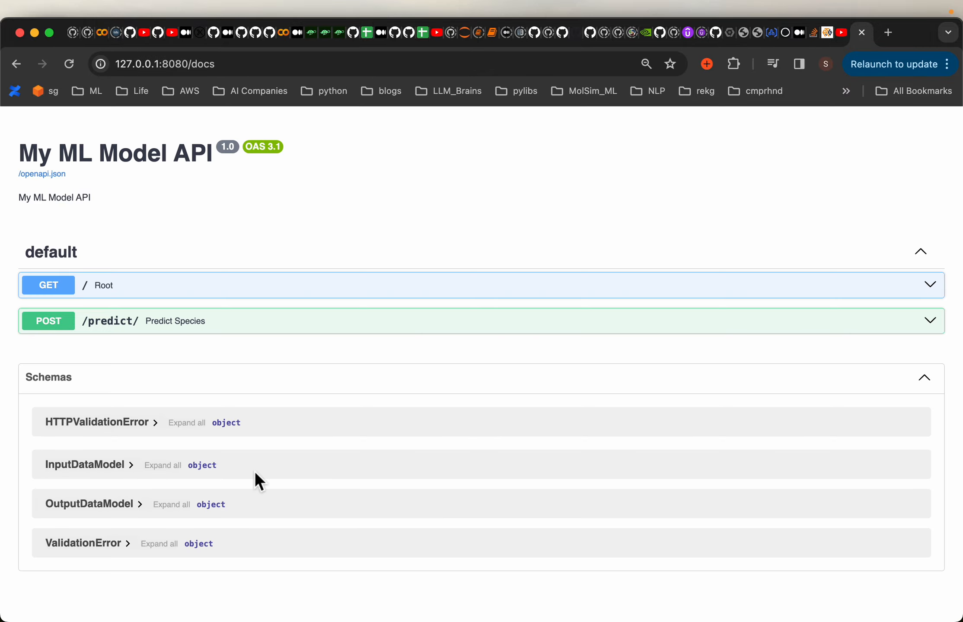
mouse_move(497, 323)
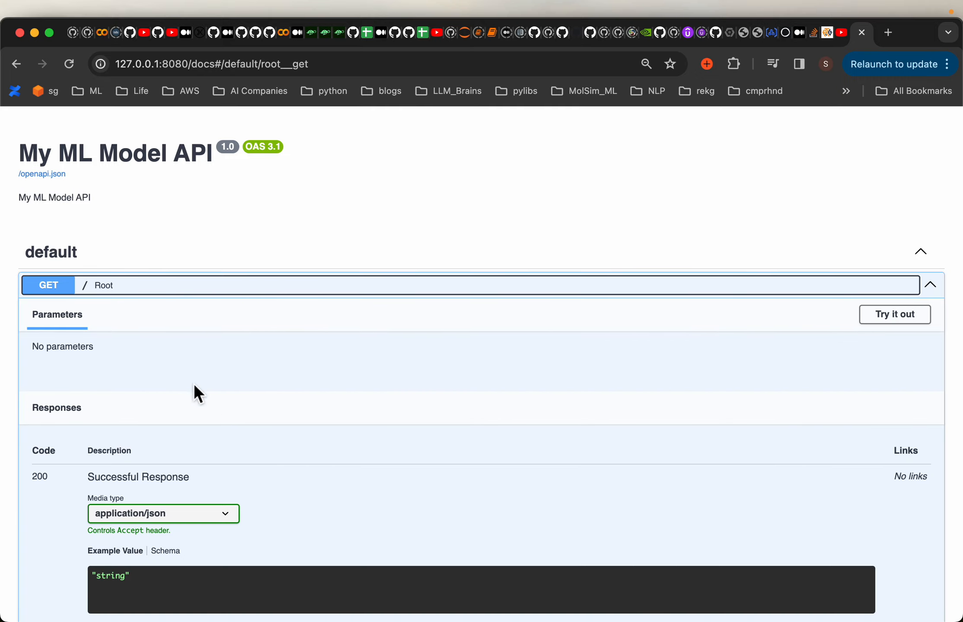
scroll("down", 3)
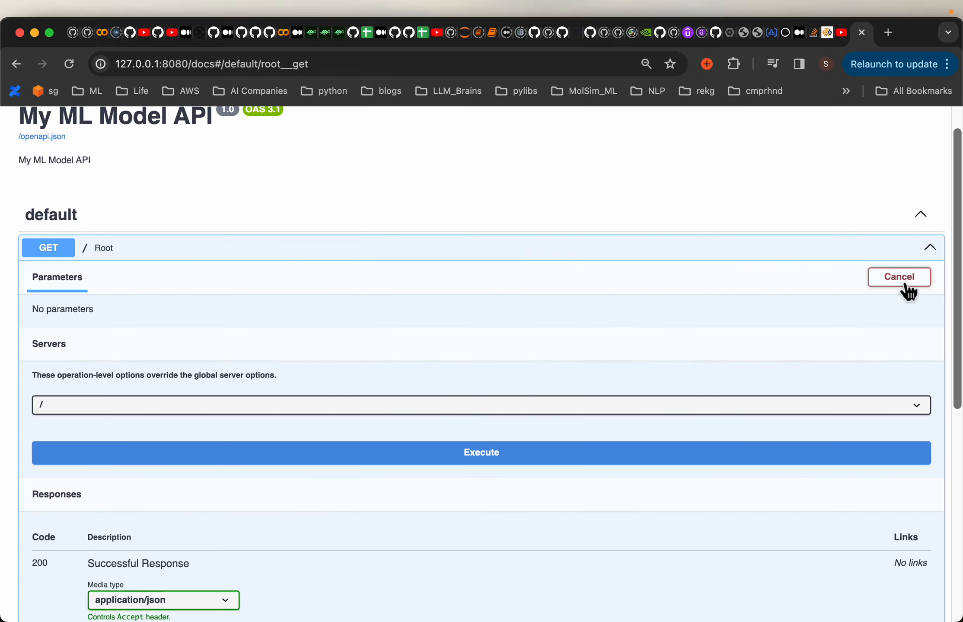
scroll("down", 3)
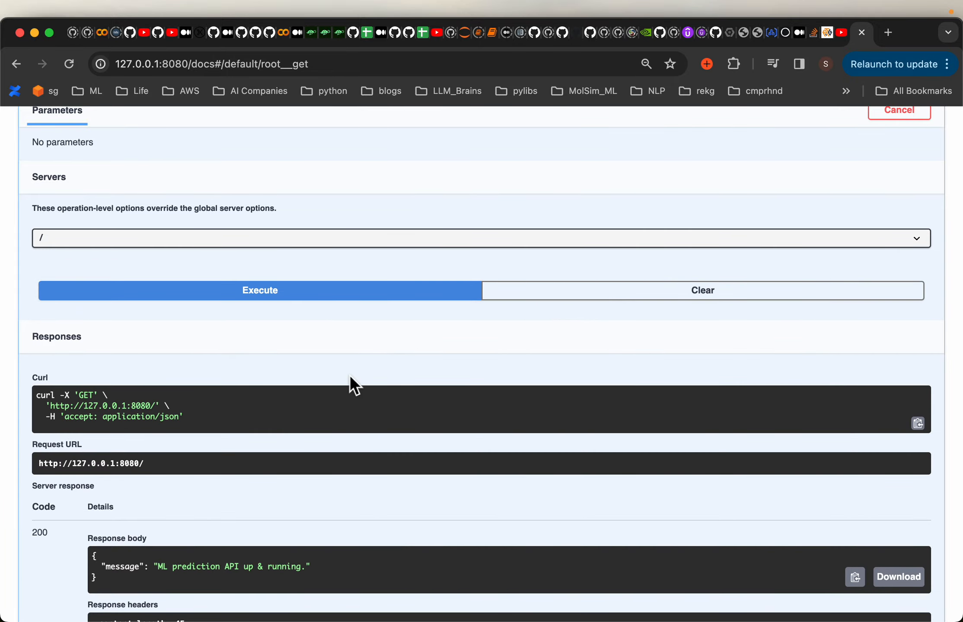
scroll("down", 3)
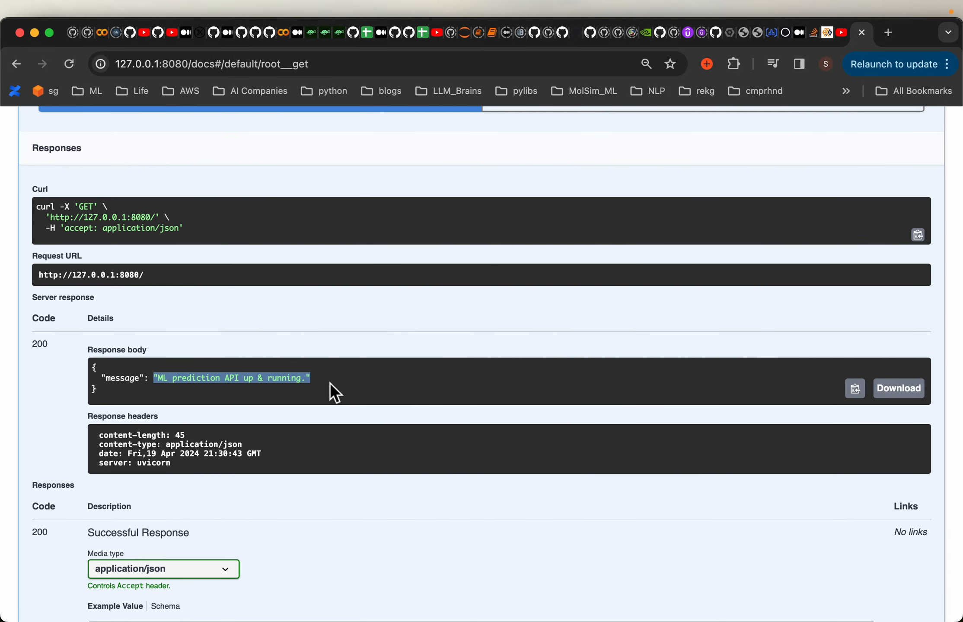
scroll("up", 3)
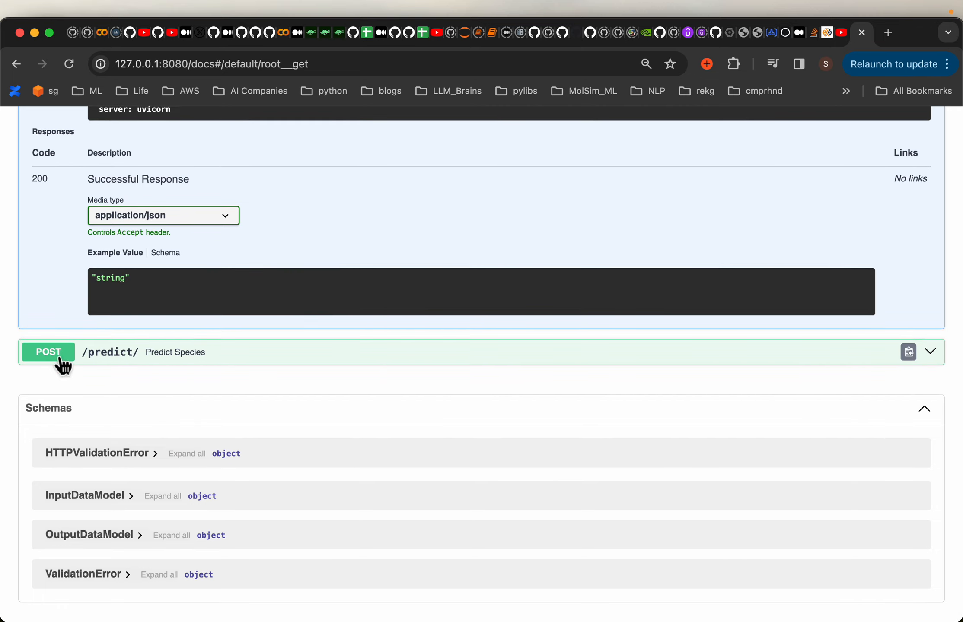
mouse_move(105, 479)
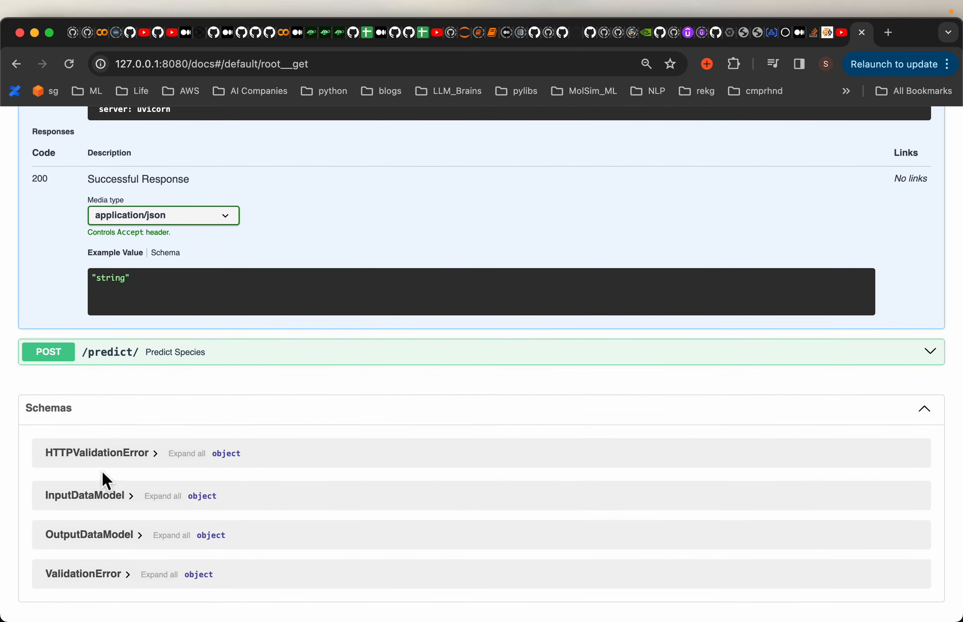
mouse_move(78, 515)
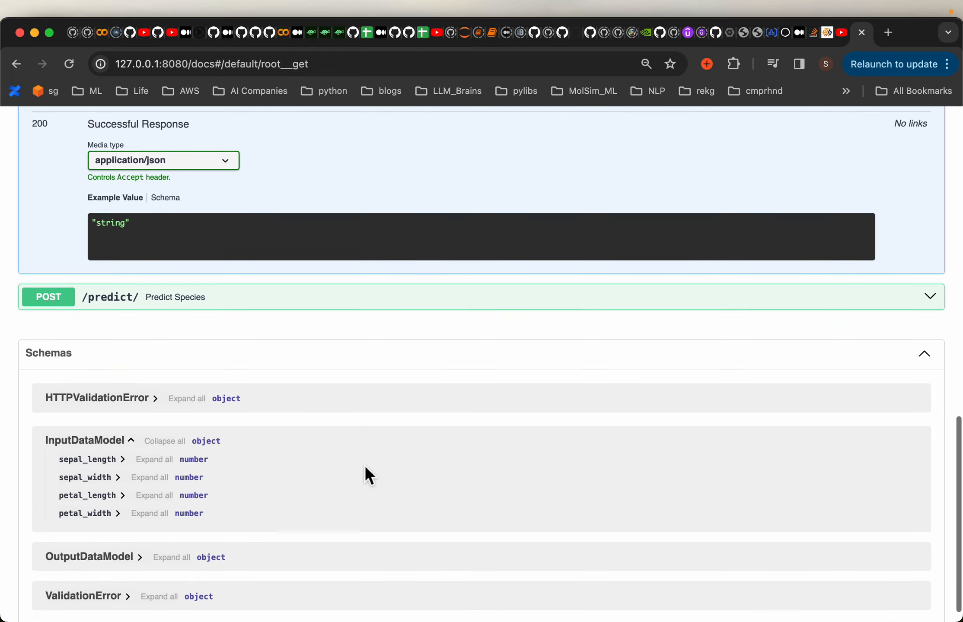
Step: Expand InputDataModel, sepal_length (default 5.1) and OutputDataModel's species and probabilities schemas
scroll("down", 3)
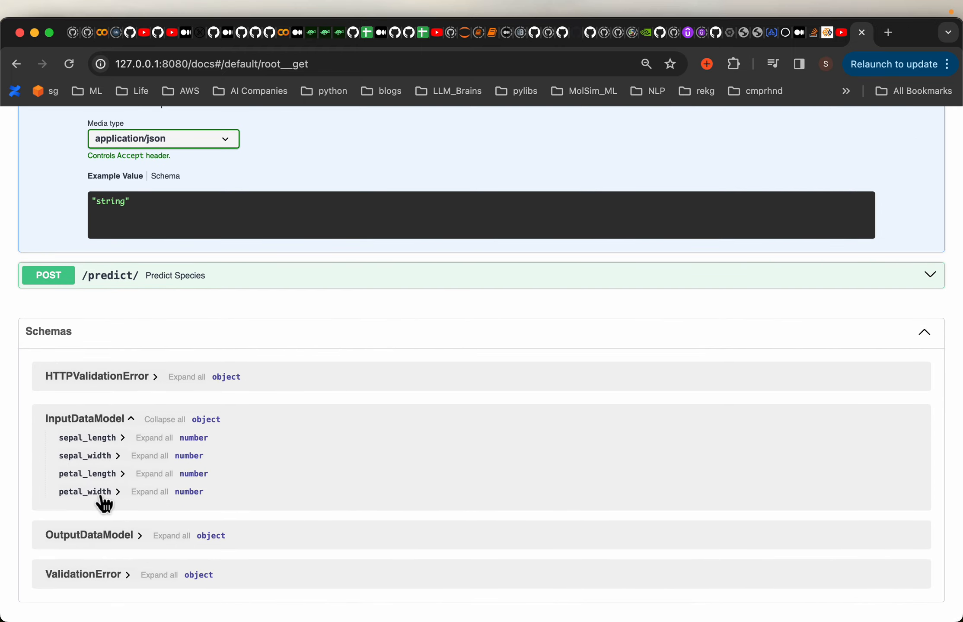
mouse_move(98, 513)
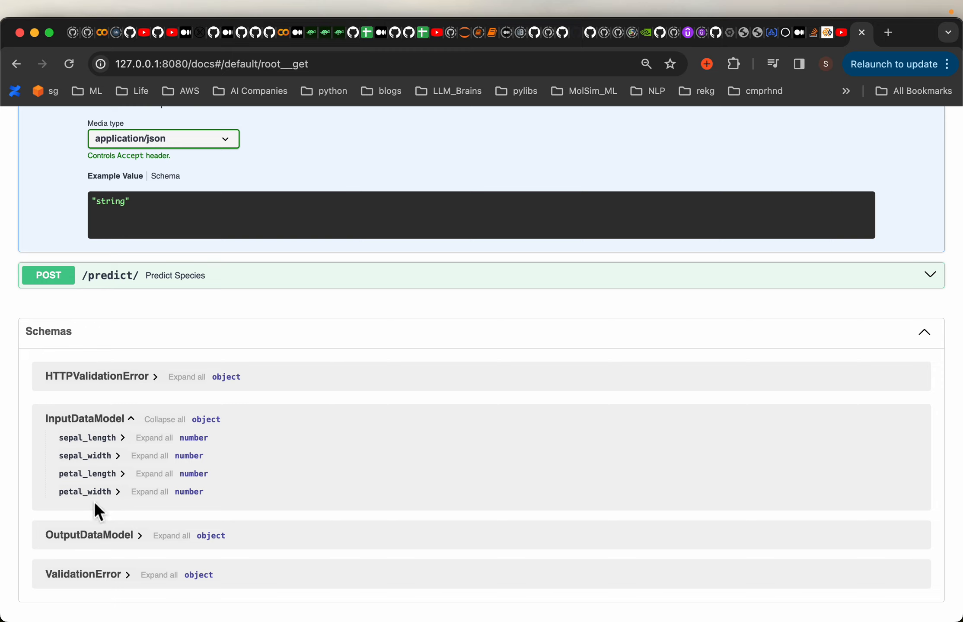
mouse_move(198, 494)
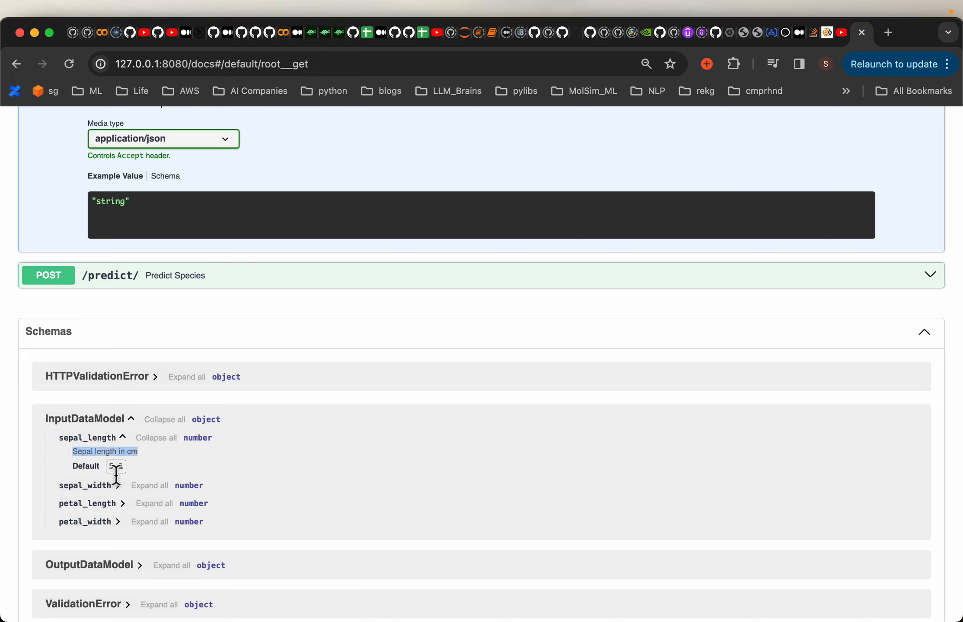
mouse_move(74, 454)
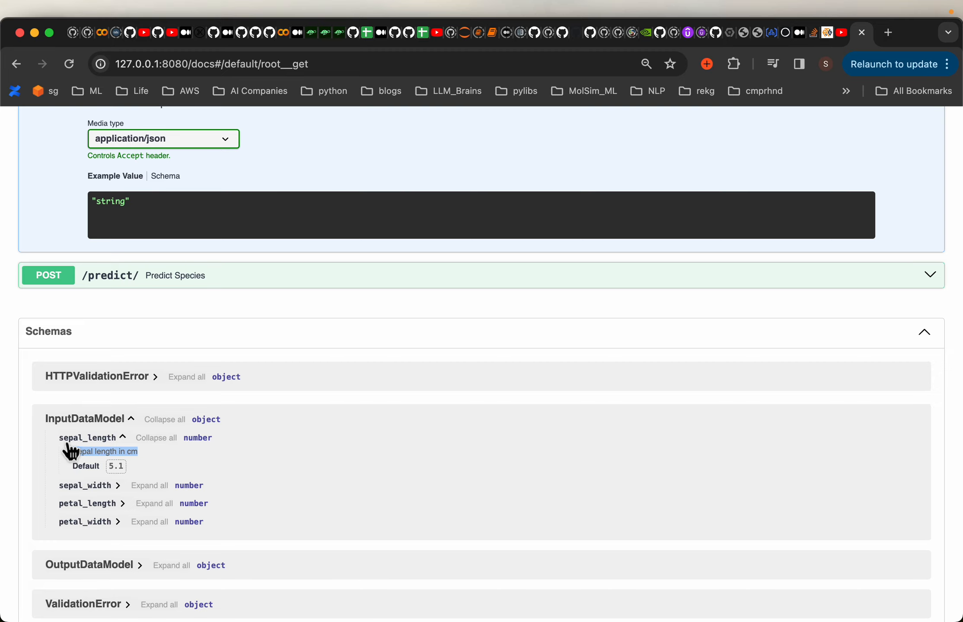
mouse_move(368, 400)
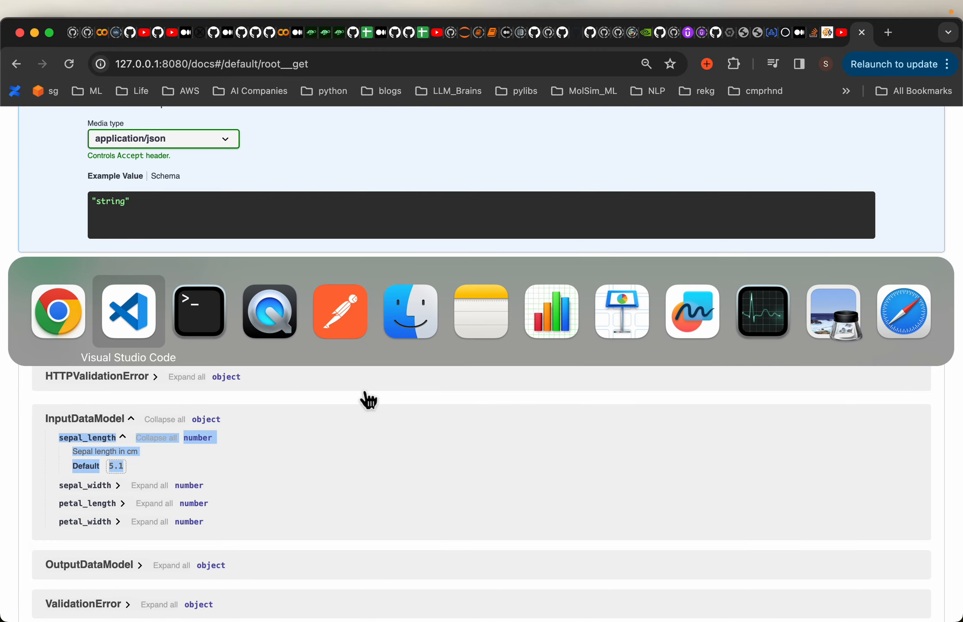
left_click(127, 311)
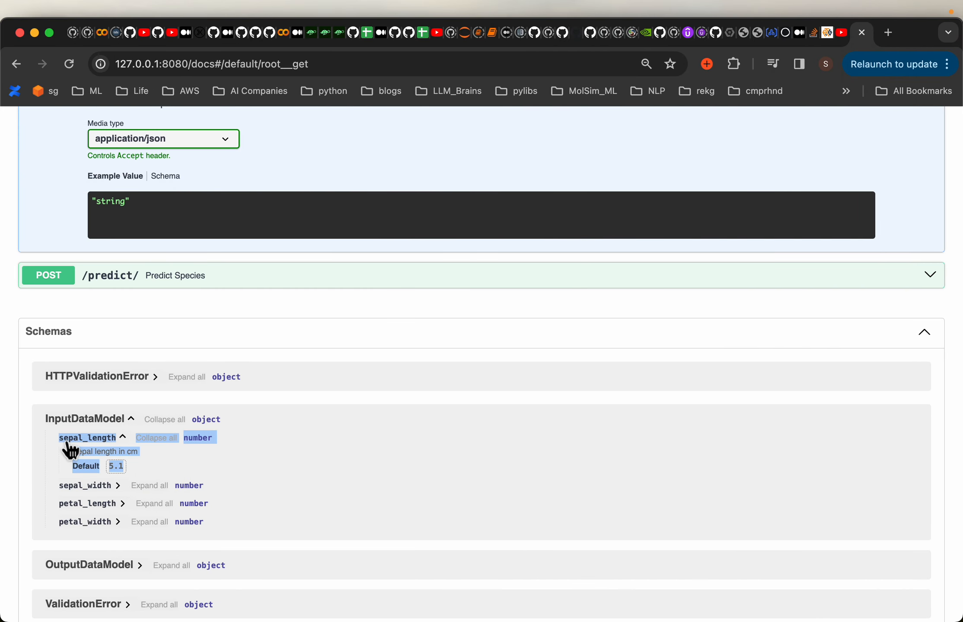
mouse_move(142, 473)
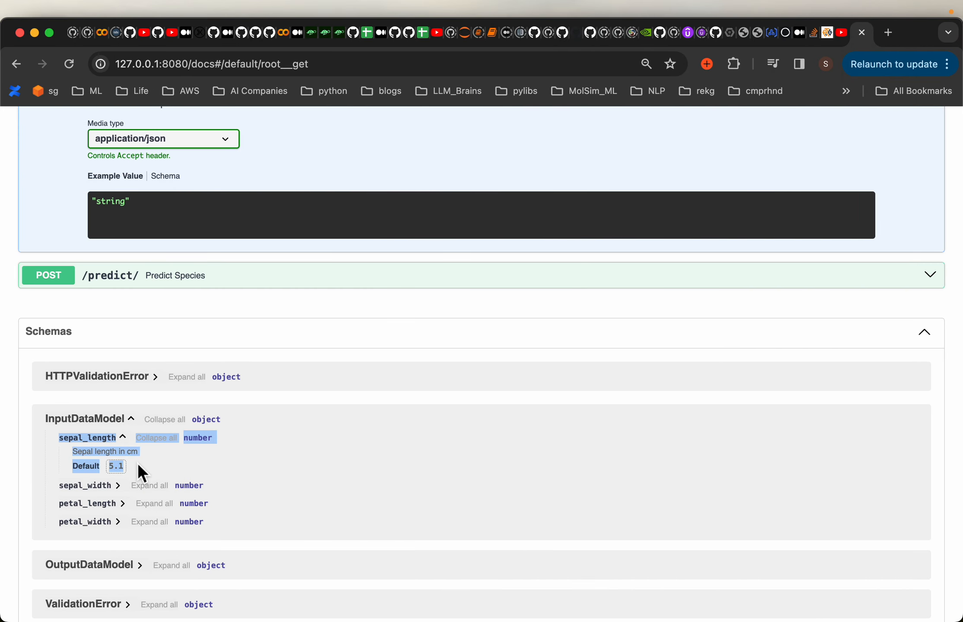
mouse_move(318, 459)
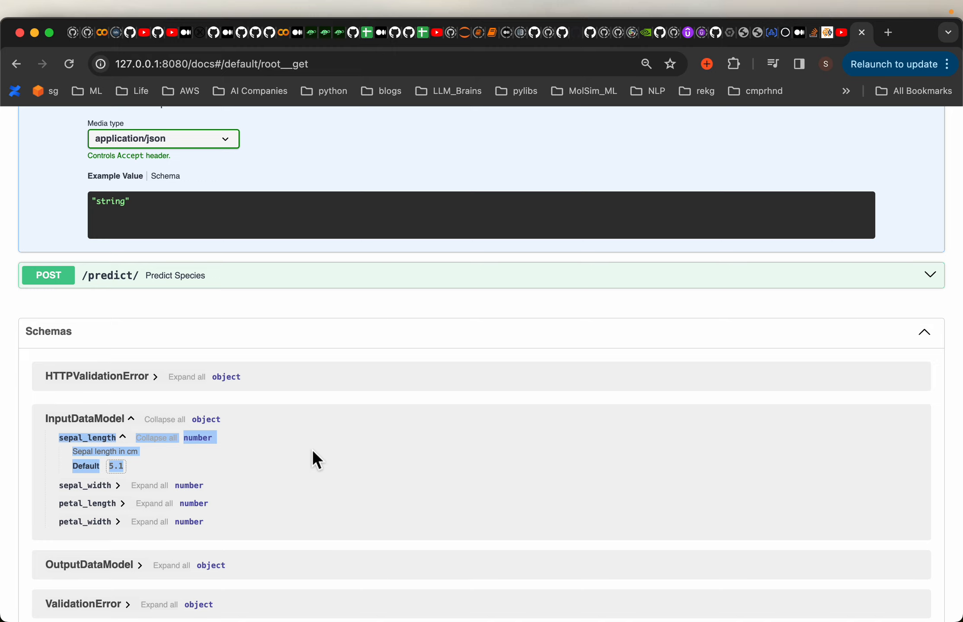
mouse_move(252, 454)
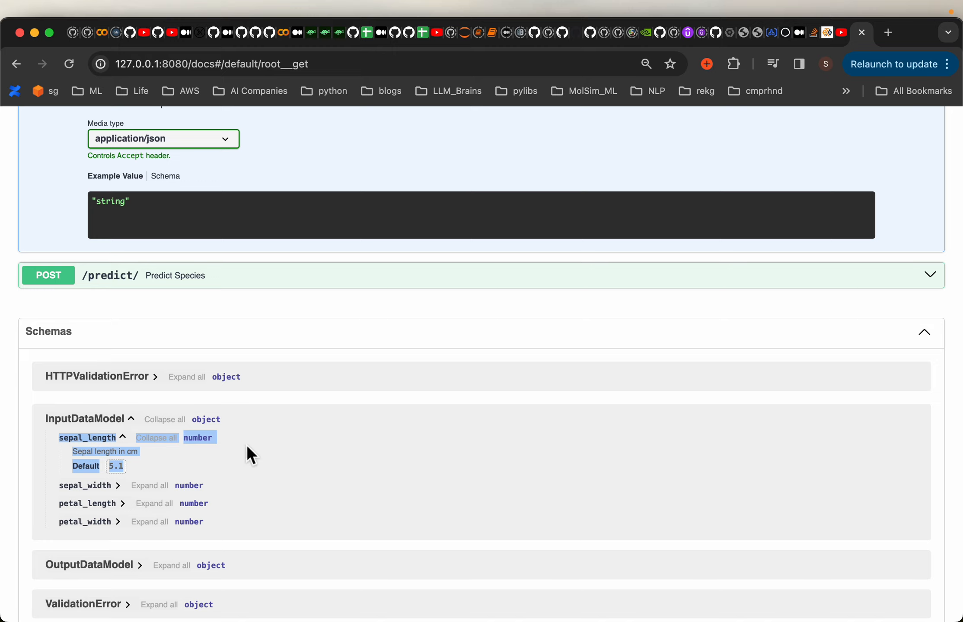
mouse_move(286, 458)
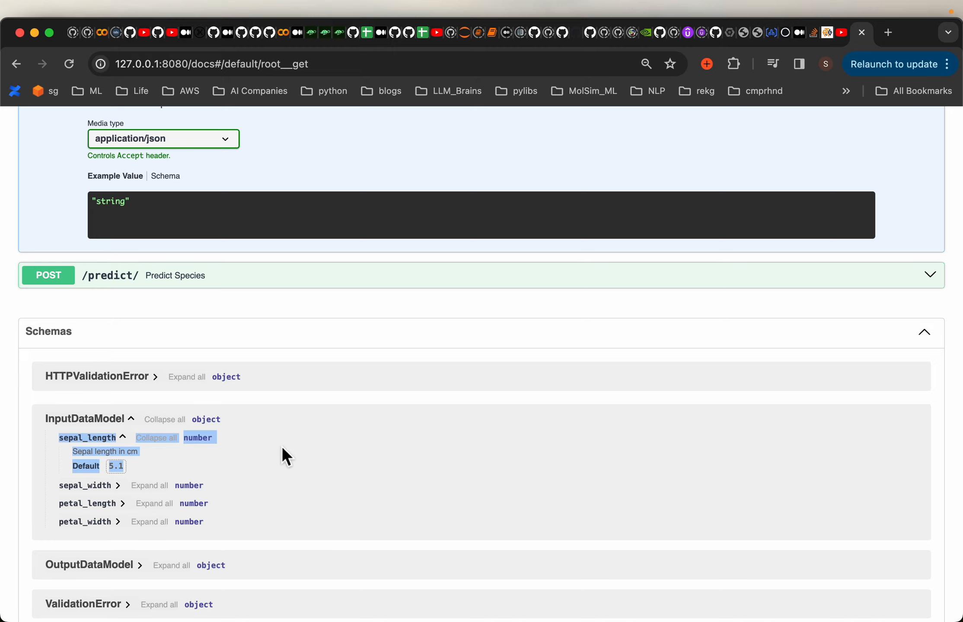
mouse_move(156, 394)
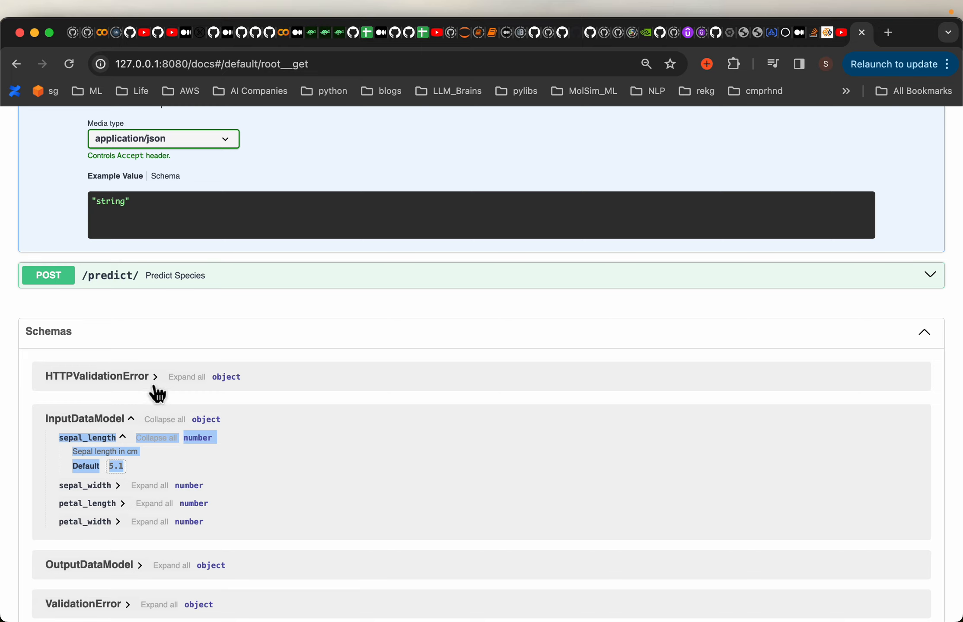
mouse_move(260, 438)
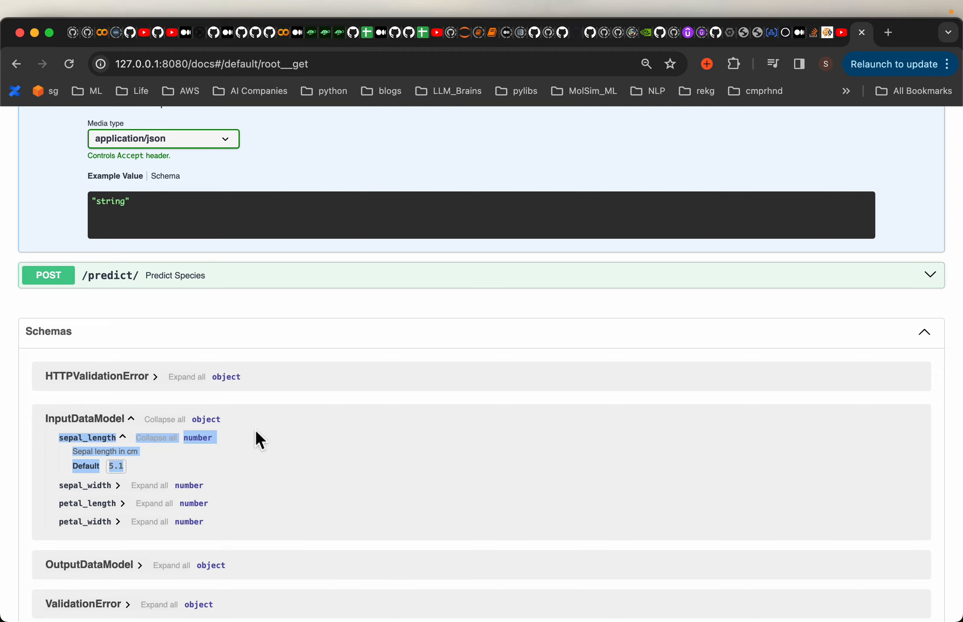
left_click(89, 565)
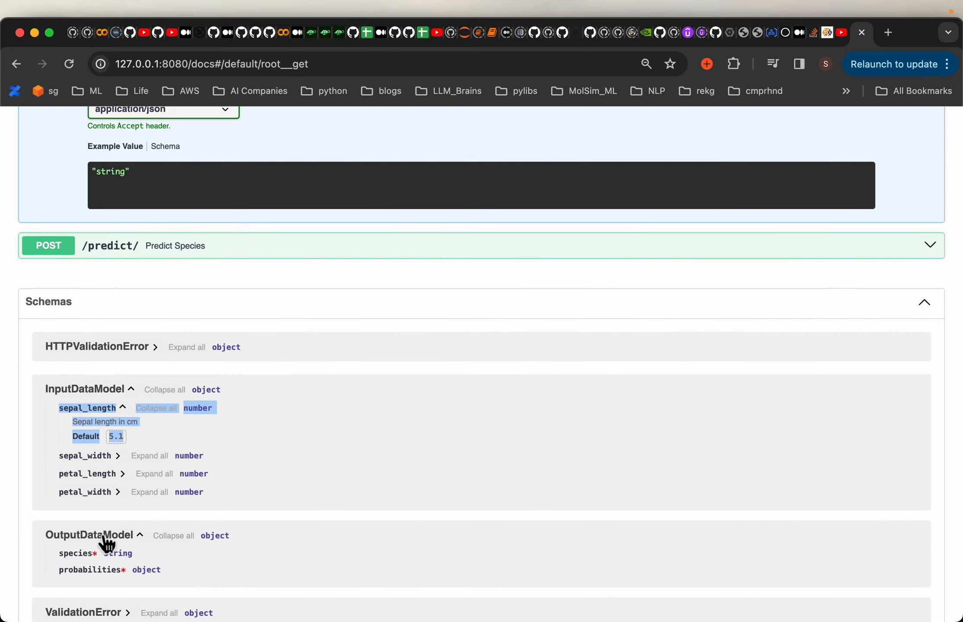
scroll("up", 3)
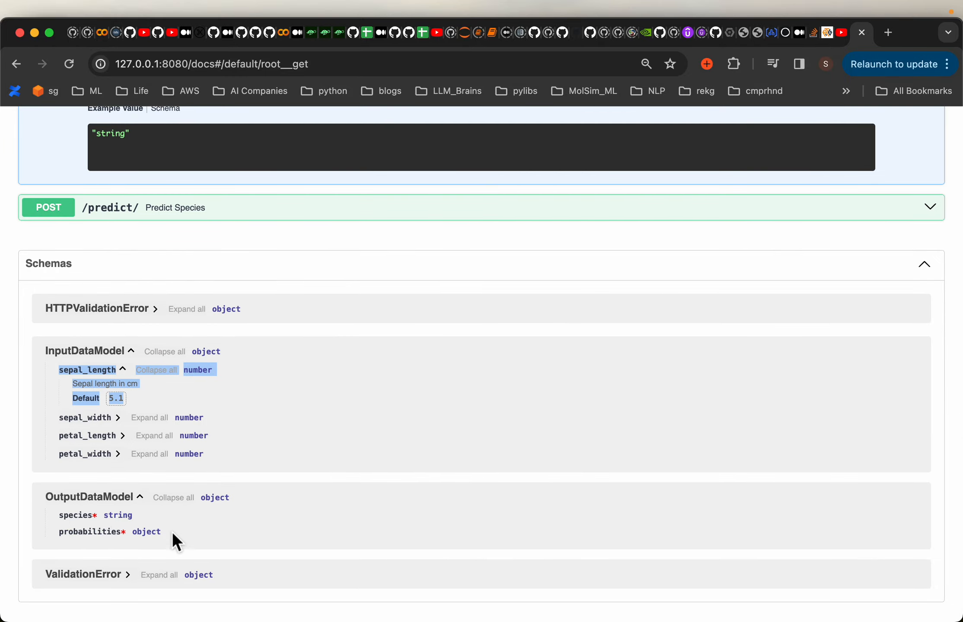
mouse_move(125, 388)
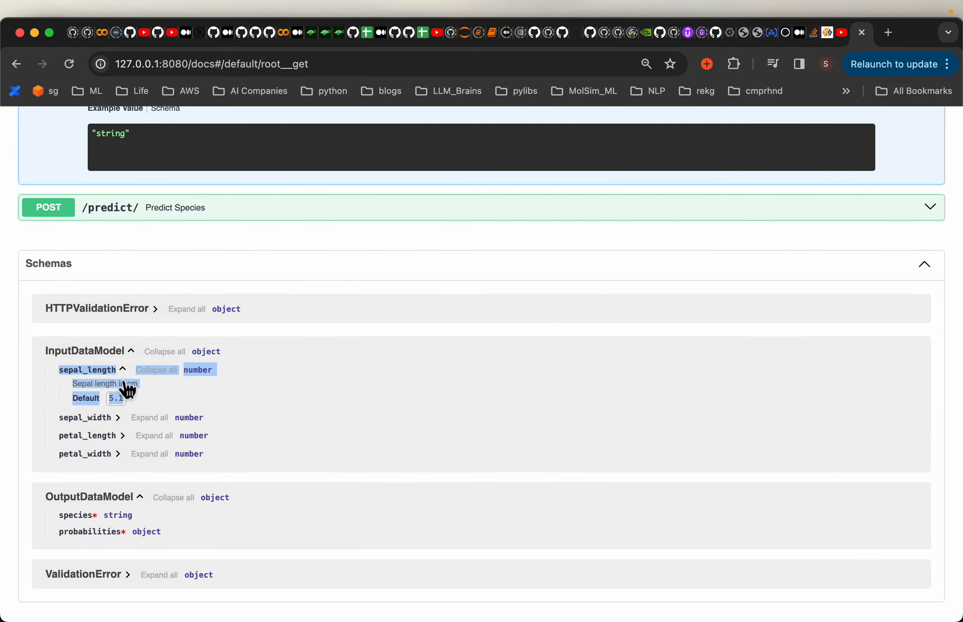
mouse_move(142, 527)
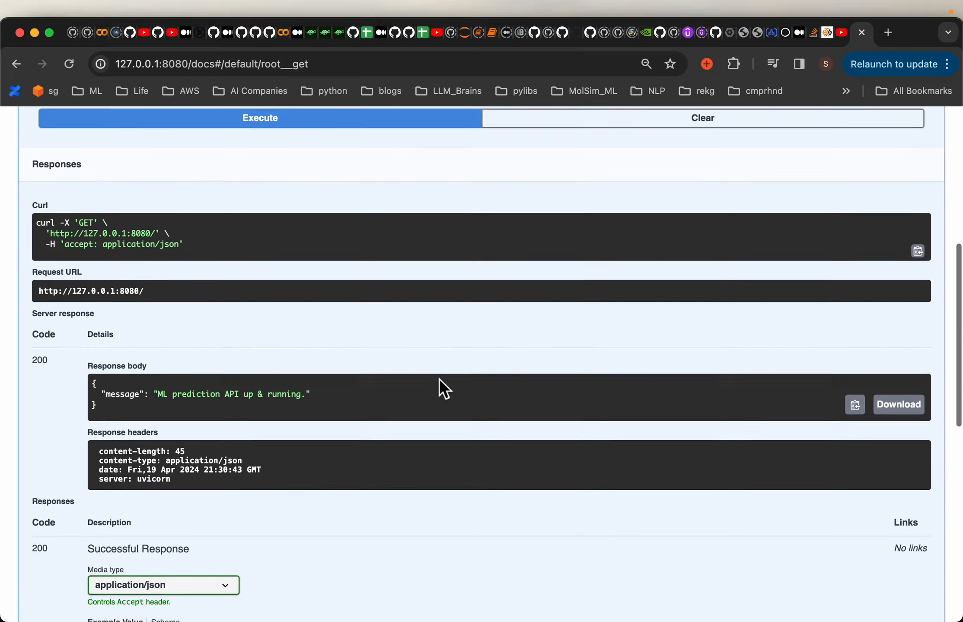
Step: Return to the top of the Swagger docs and switch to Visual Studio Code
scroll("up", 3)
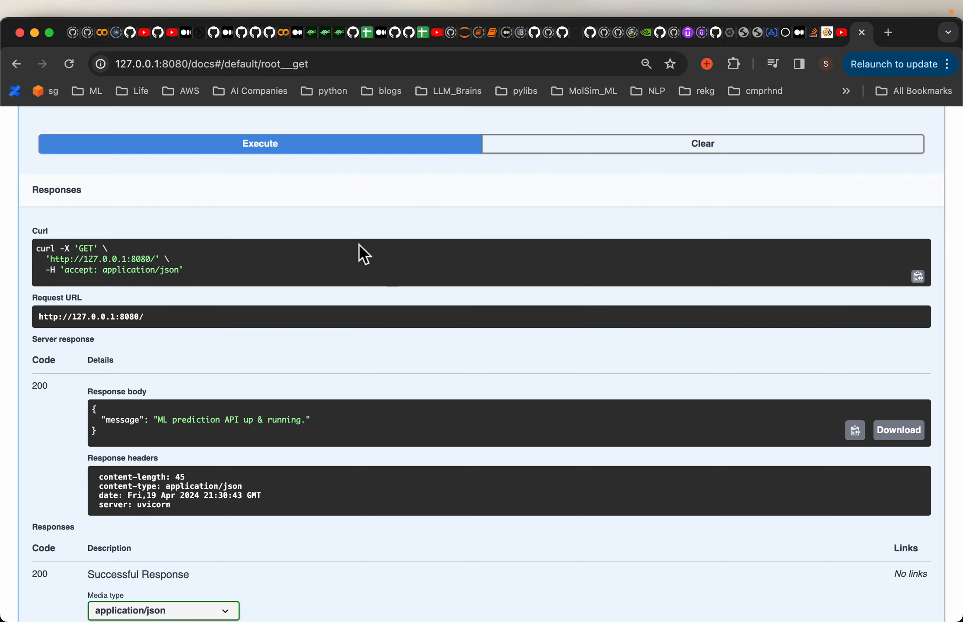
mouse_move(333, 240)
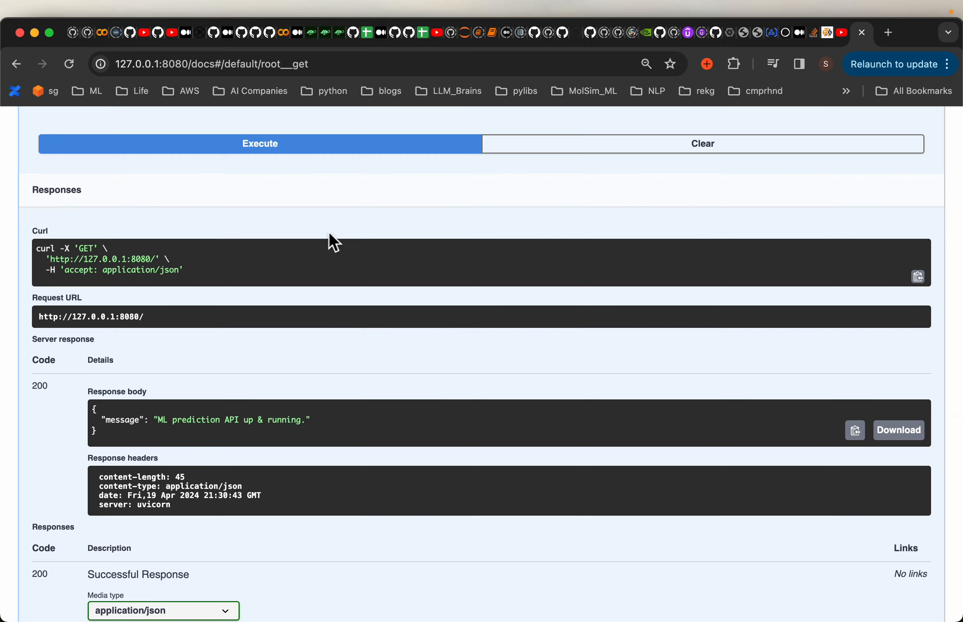
mouse_move(336, 279)
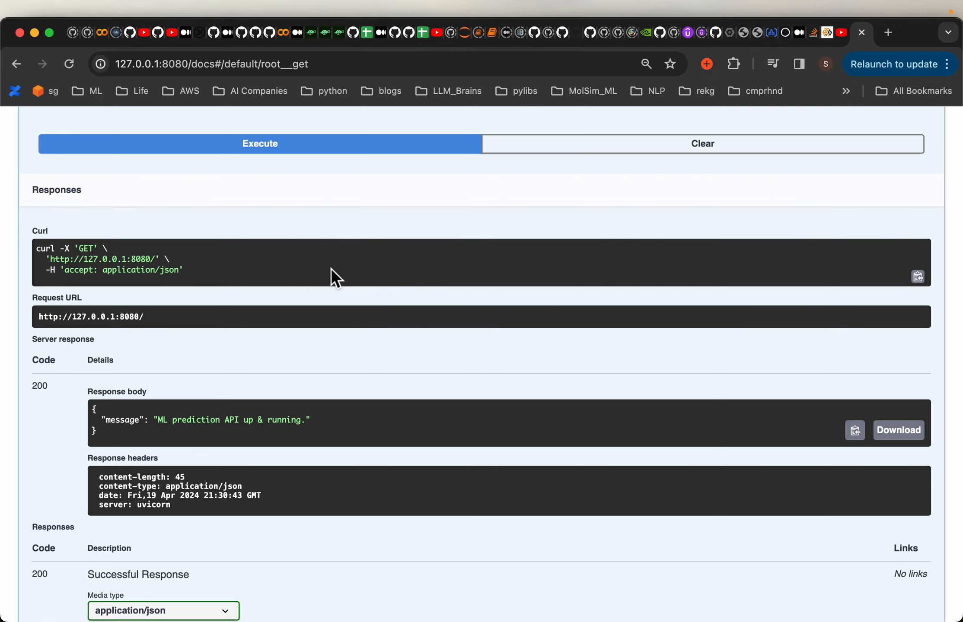
scroll("up", 3)
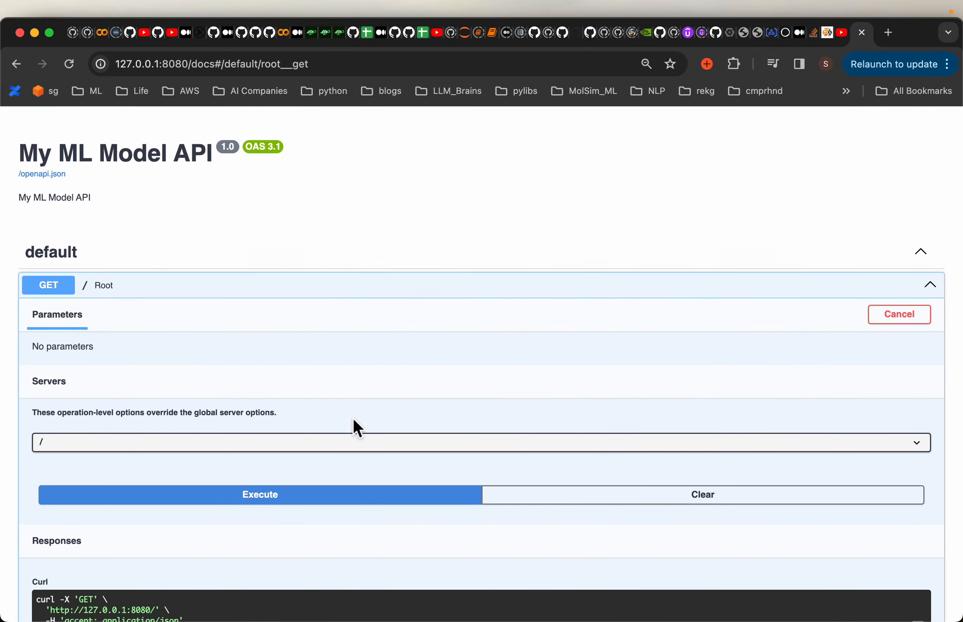
mouse_move(346, 600)
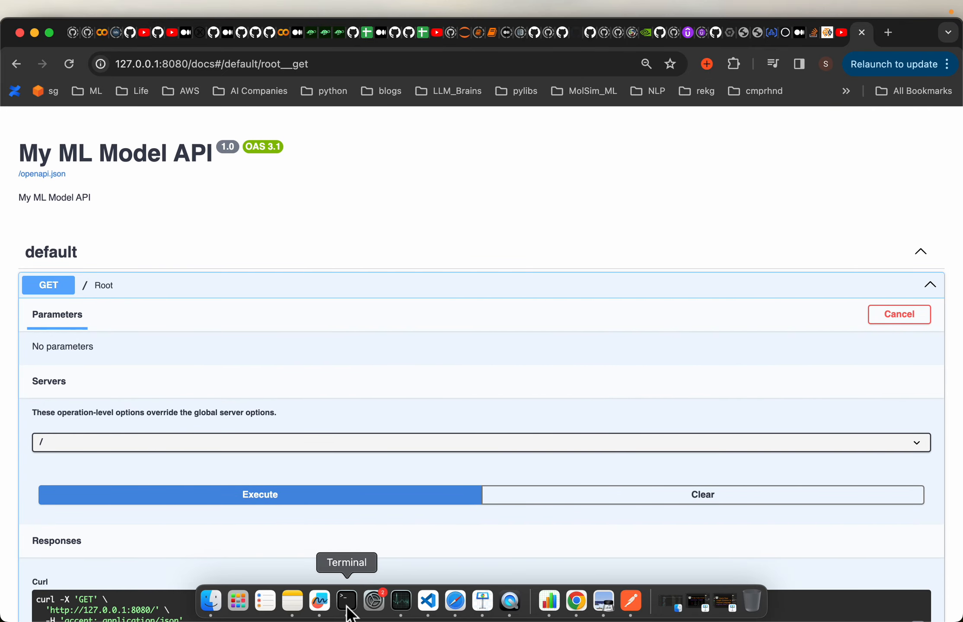
left_click(429, 605)
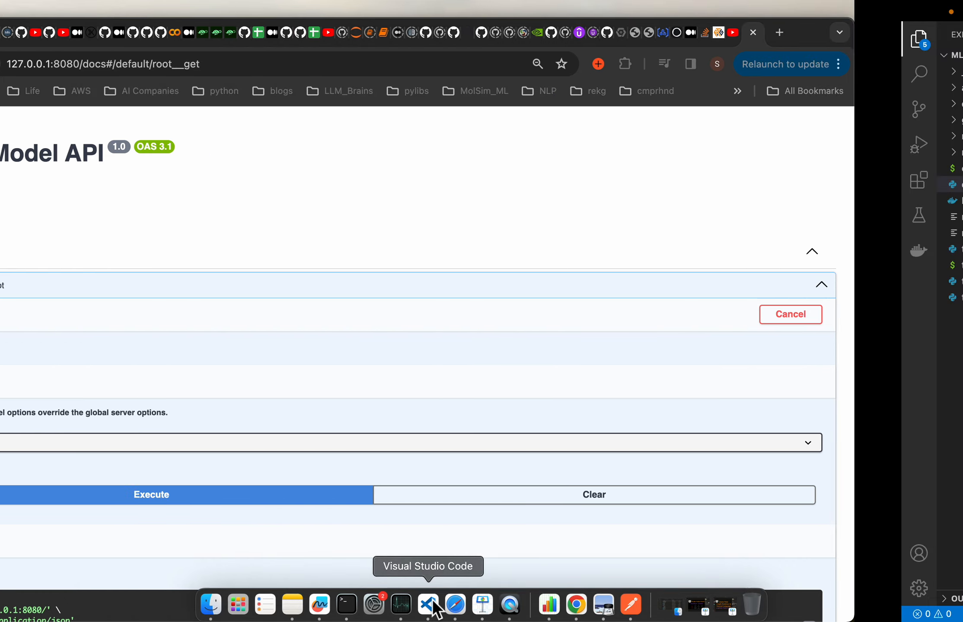
Step: Open test_api.py and walk through its requests import, predict URL, headers and post call
left_click(429, 605)
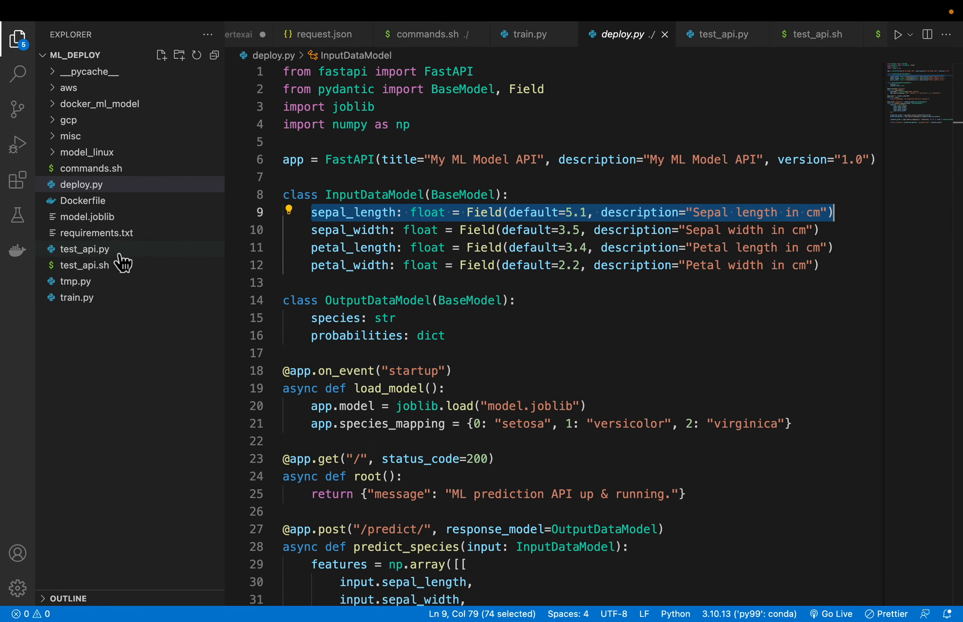
left_click(85, 248)
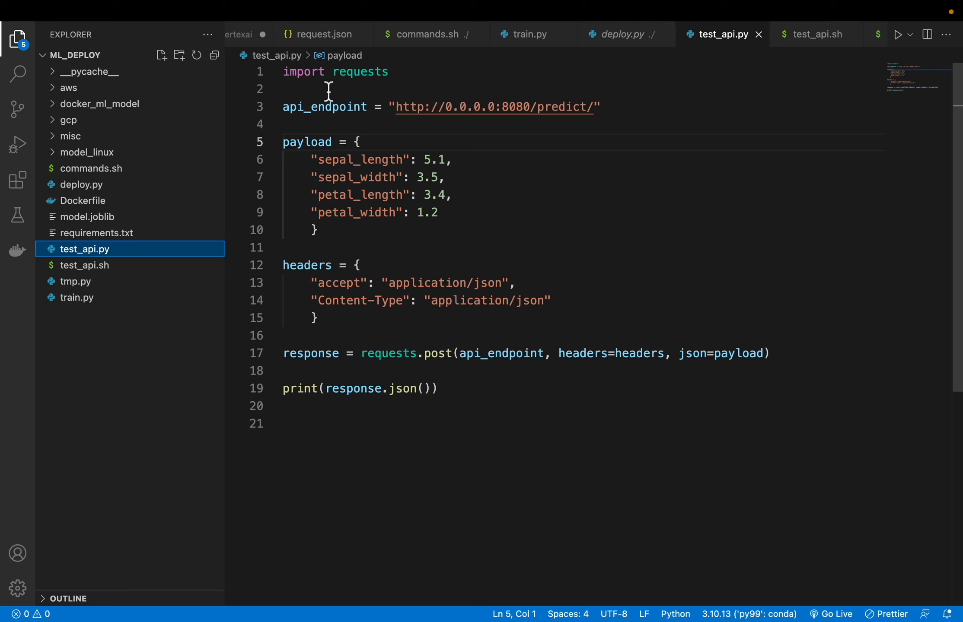
double_click(334, 71)
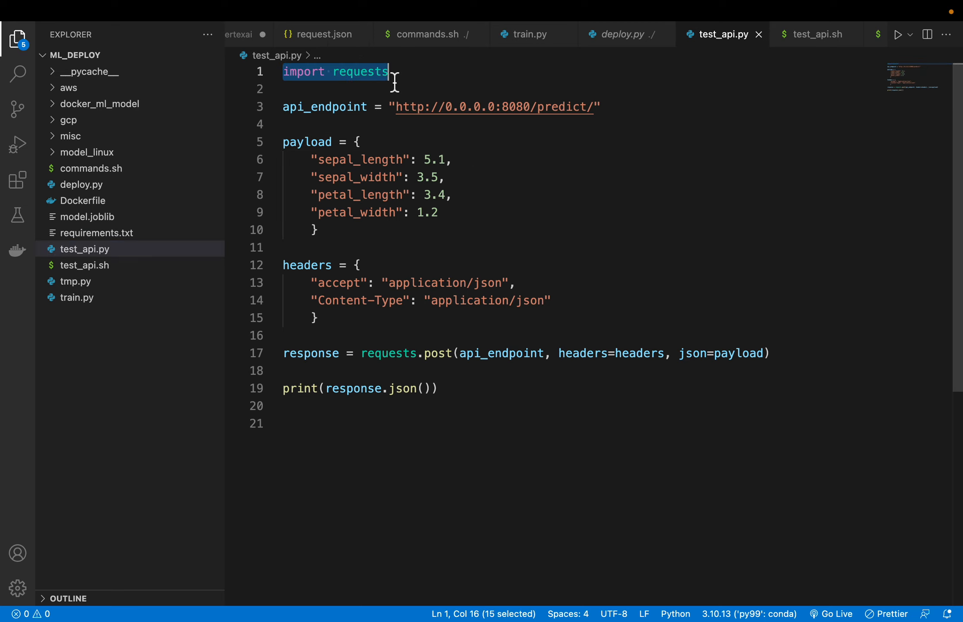
left_click(406, 108)
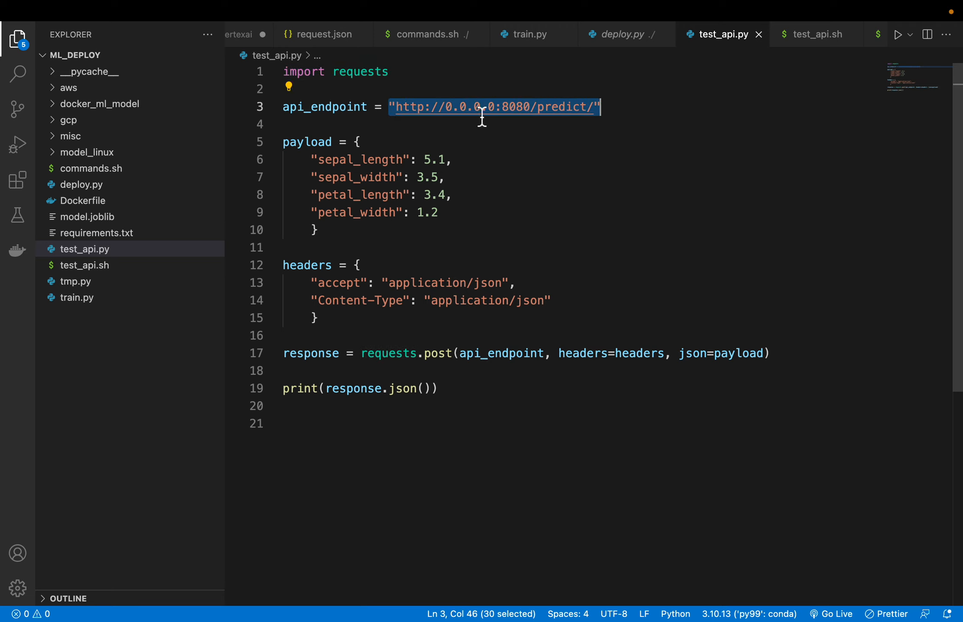
mouse_move(584, 115)
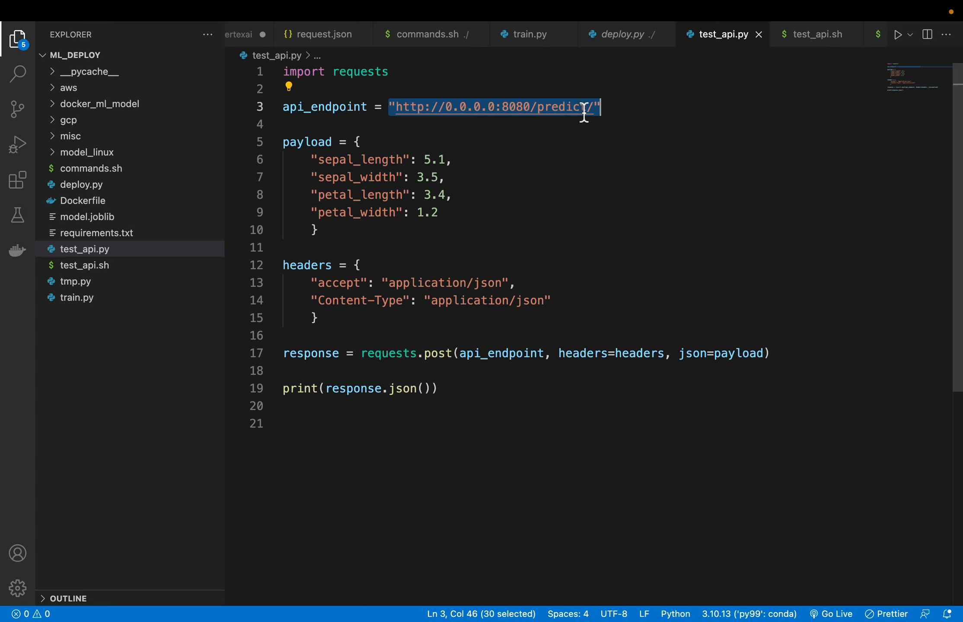
mouse_move(574, 116)
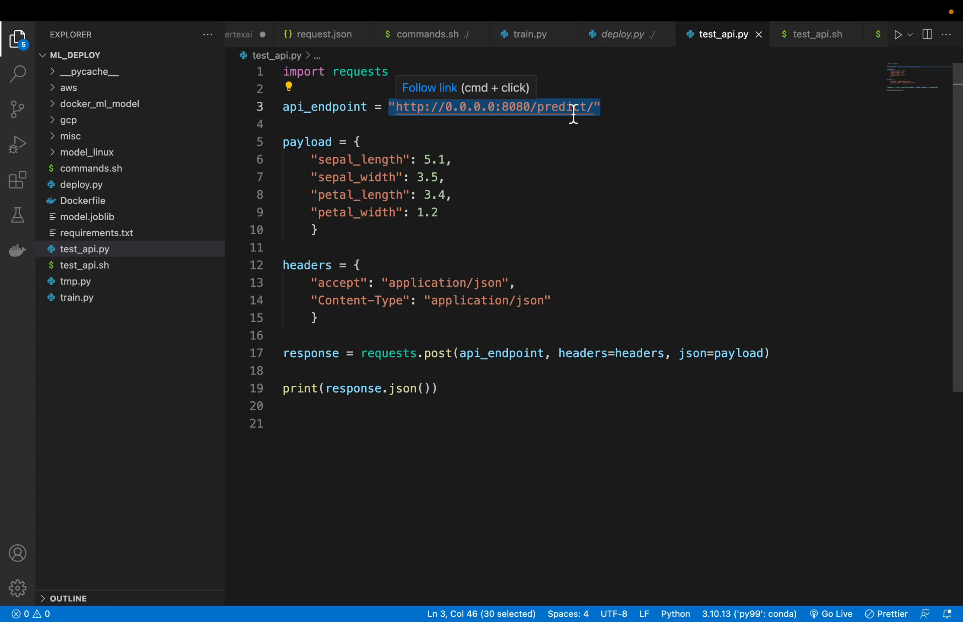
scroll("up", 3)
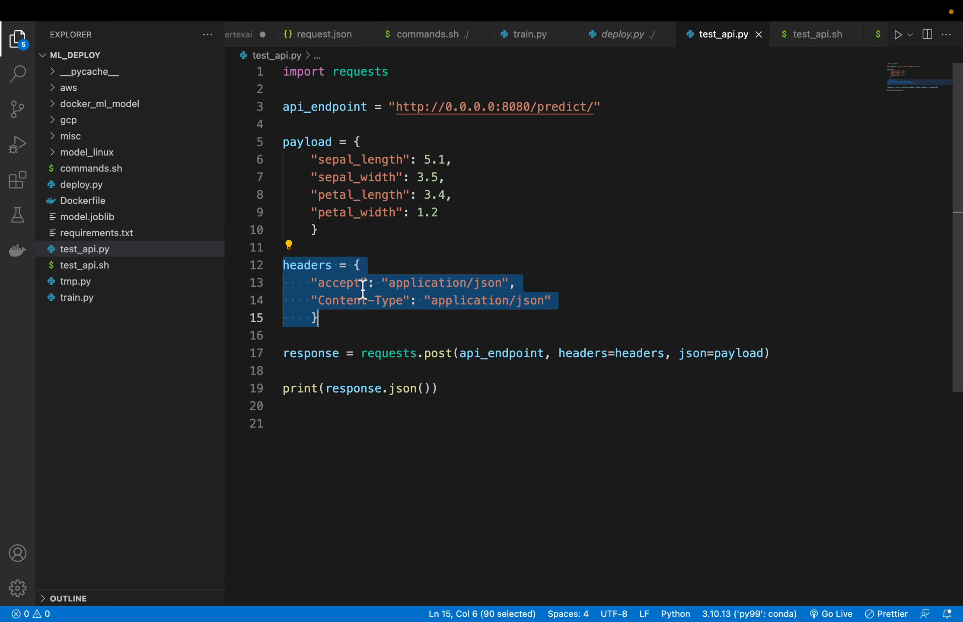
mouse_move(469, 283)
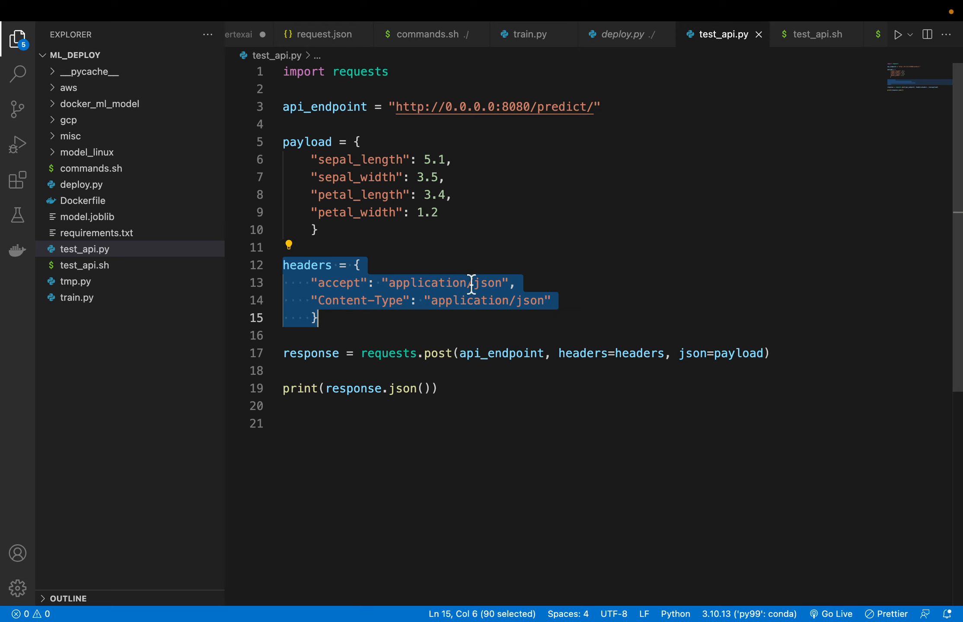
scroll("down", 3)
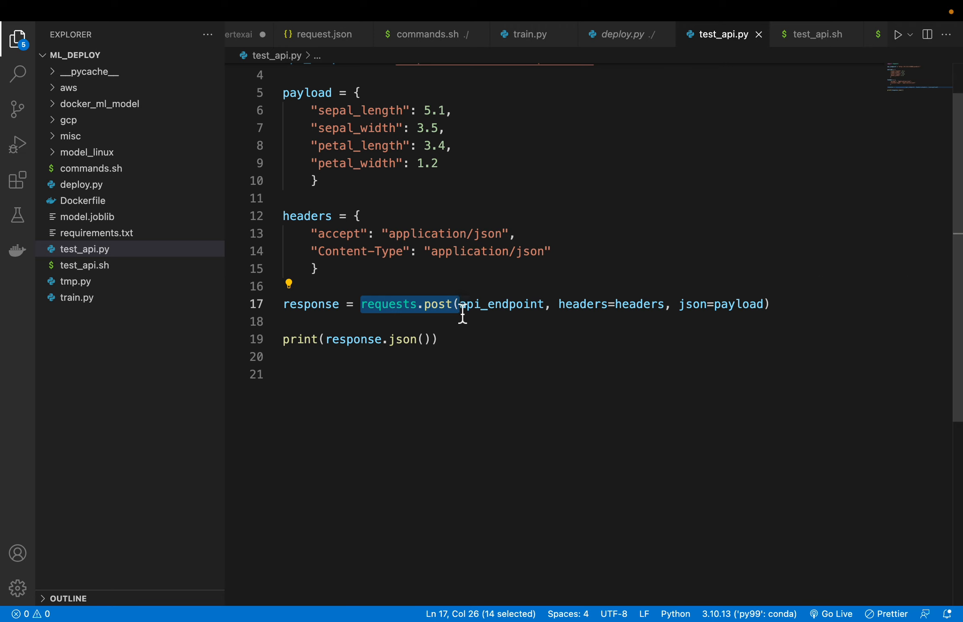
mouse_move(502, 304)
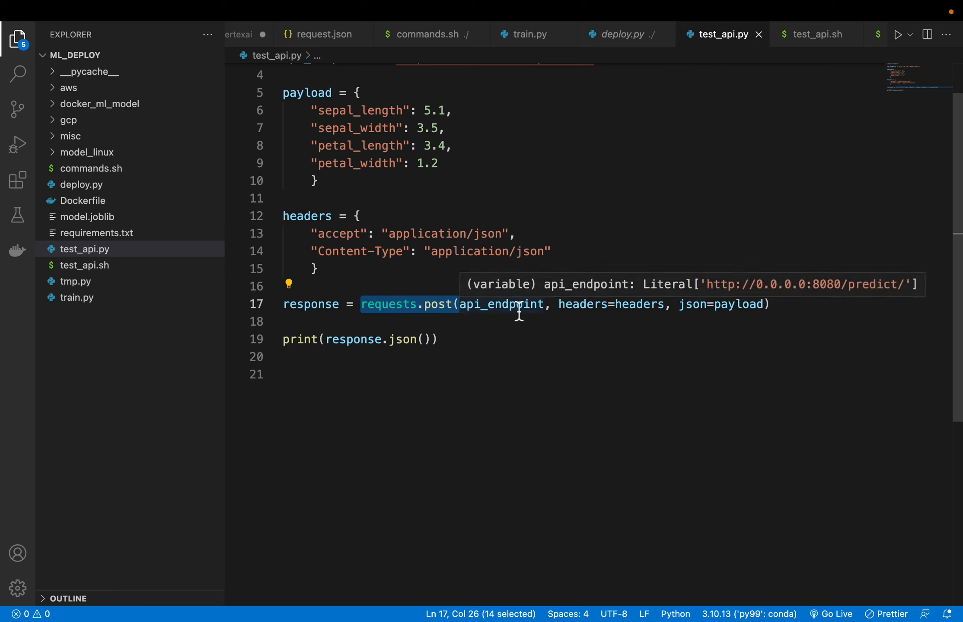
mouse_move(753, 304)
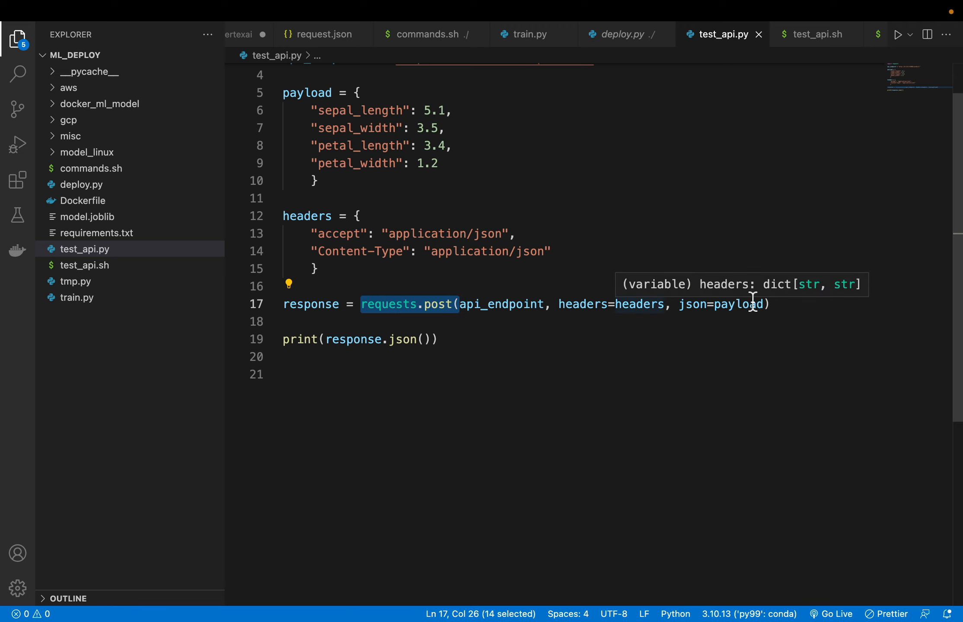
mouse_move(465, 349)
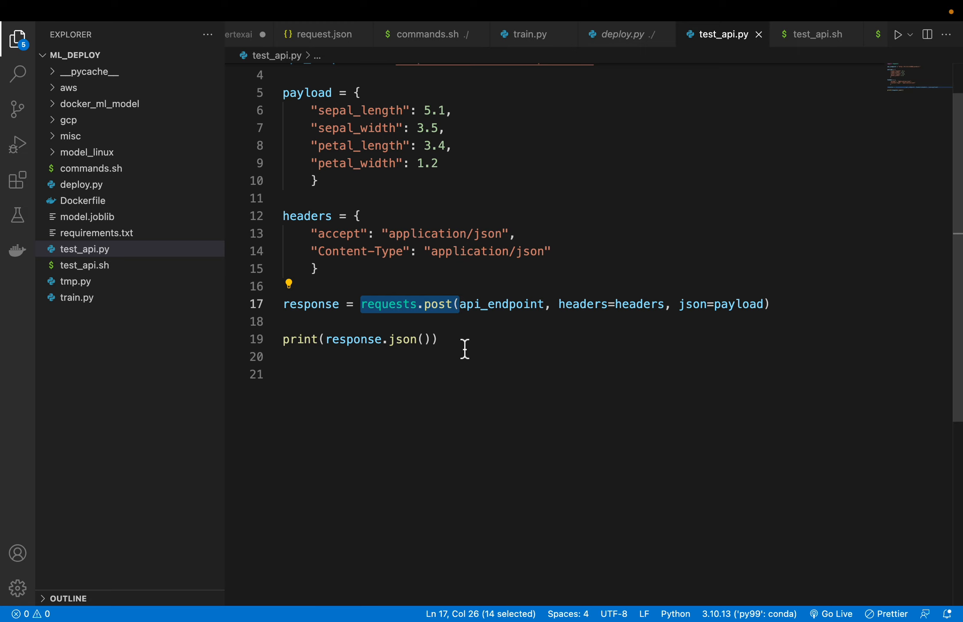
mouse_move(359, 298)
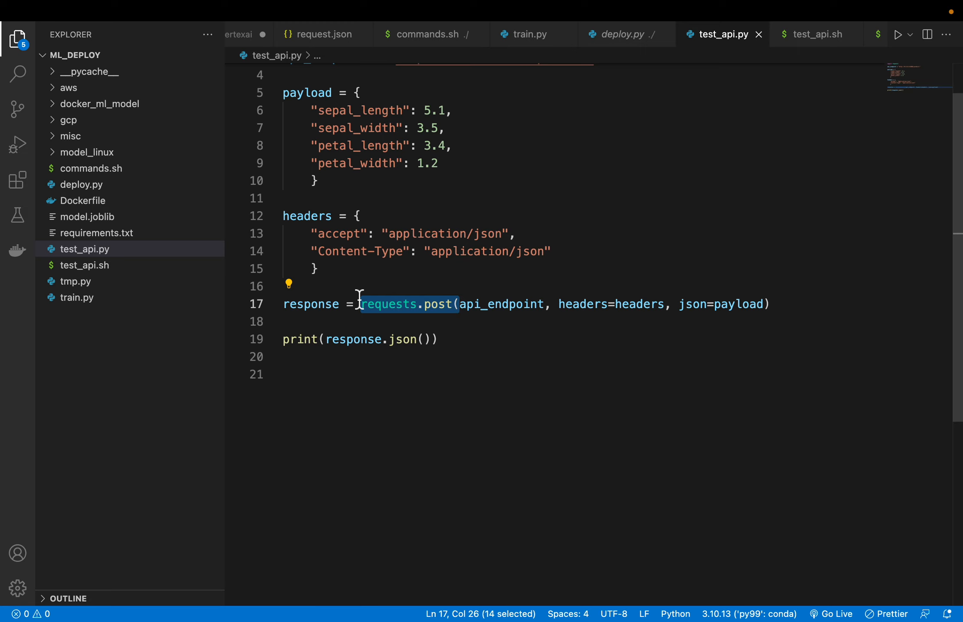
scroll("up", 3)
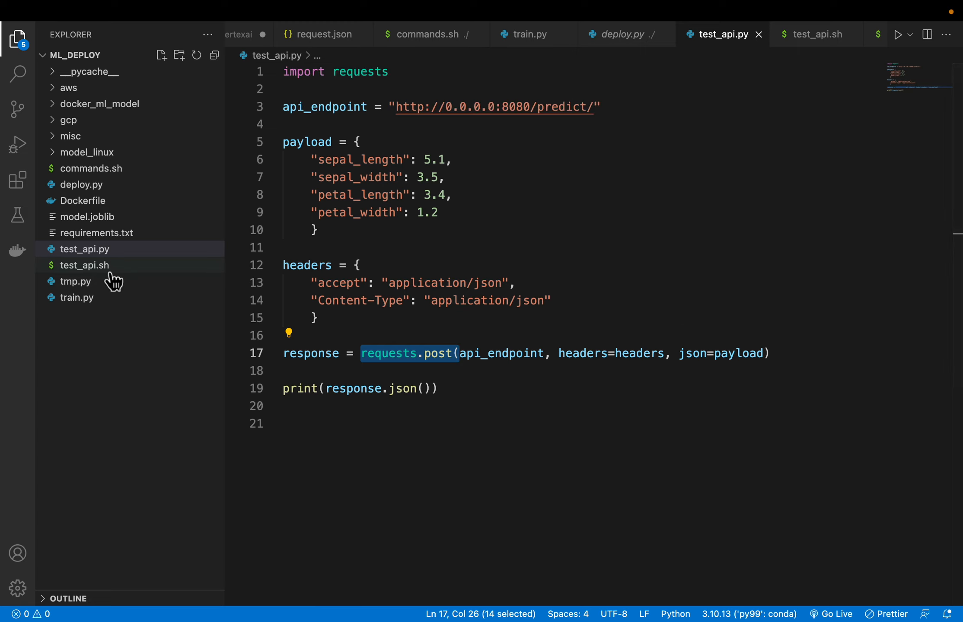
Step: Open test_api.sh and highlight the sample iris DATA payload in the curl script
left_click(86, 265)
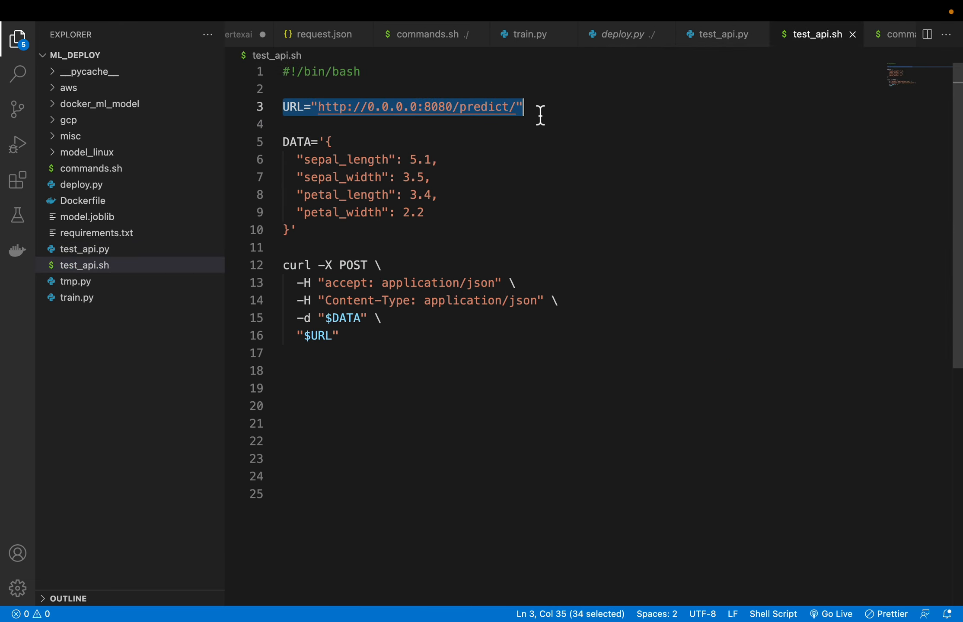
mouse_move(286, 143)
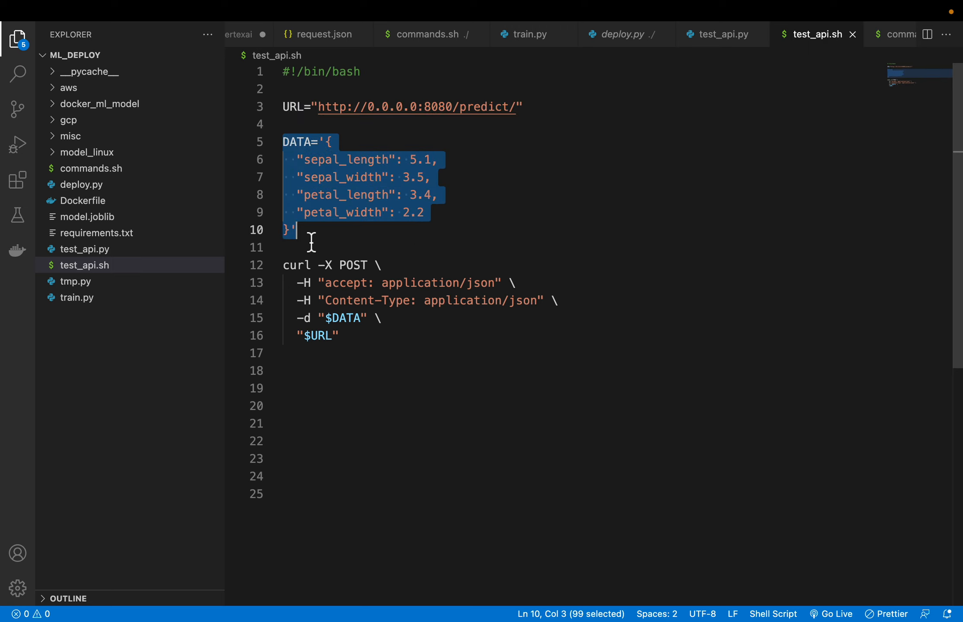
mouse_move(329, 267)
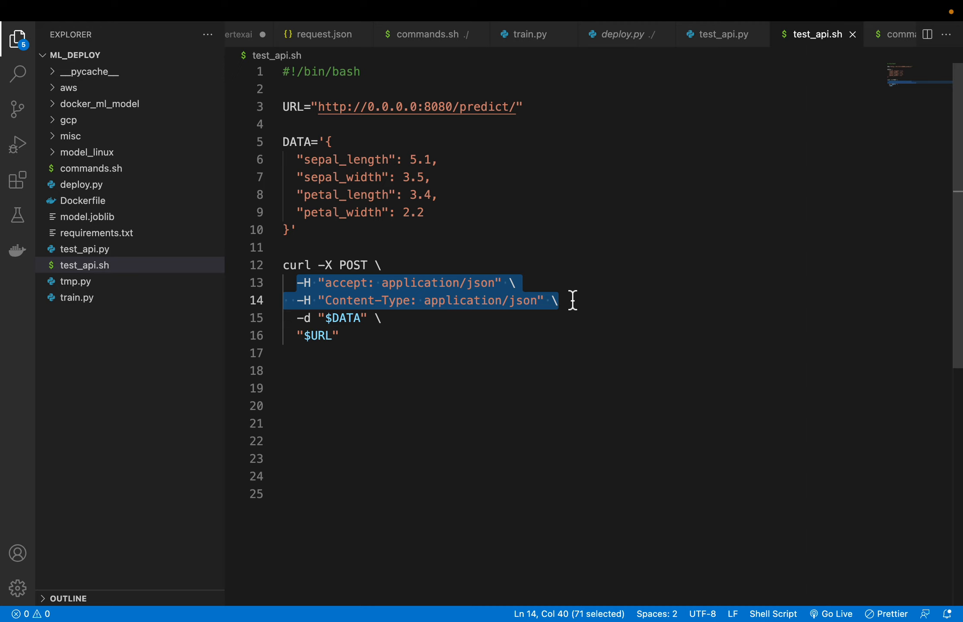
mouse_move(288, 344)
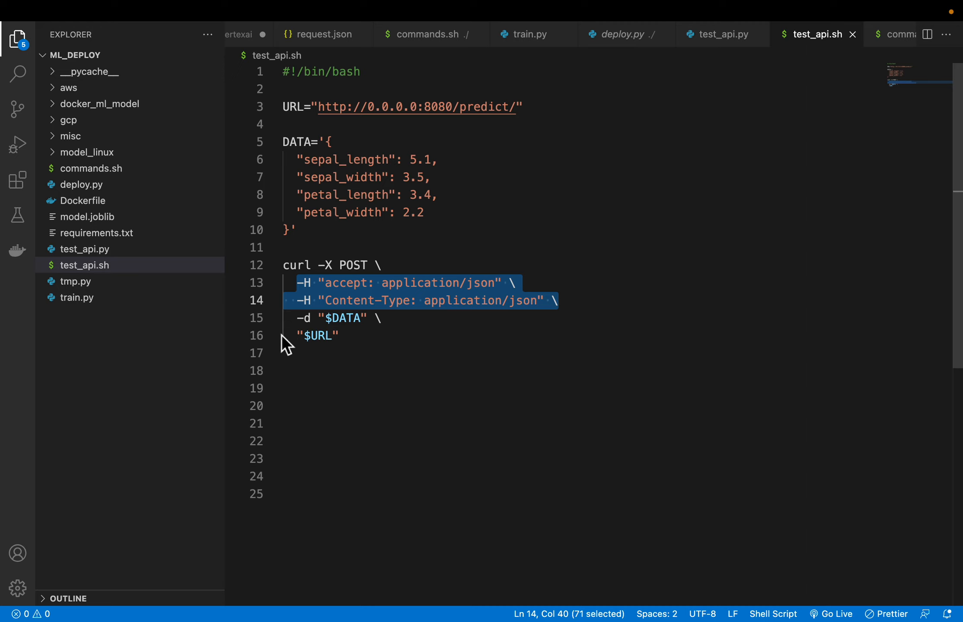
left_click(353, 318)
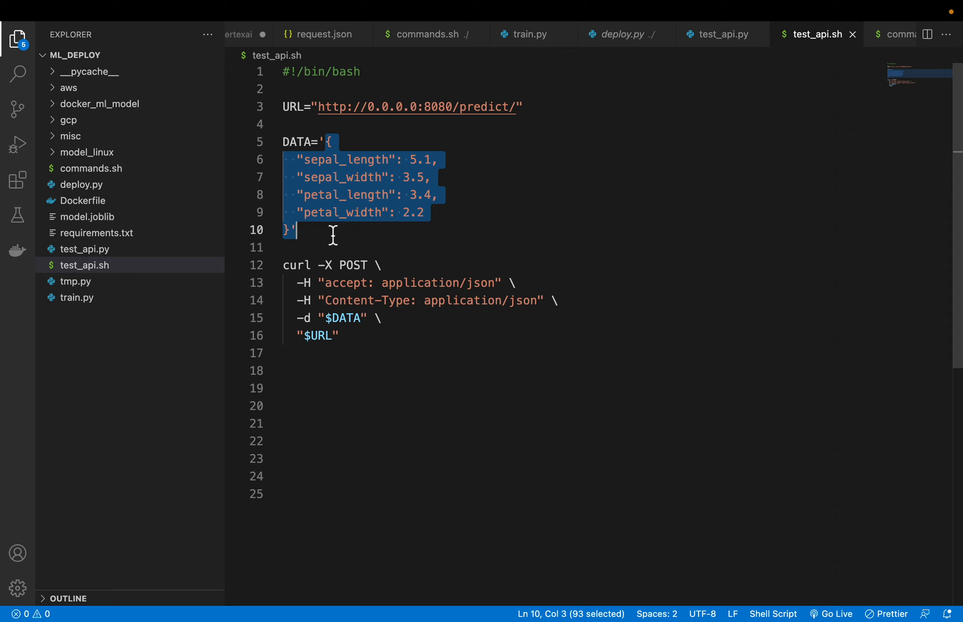
mouse_move(252, 310)
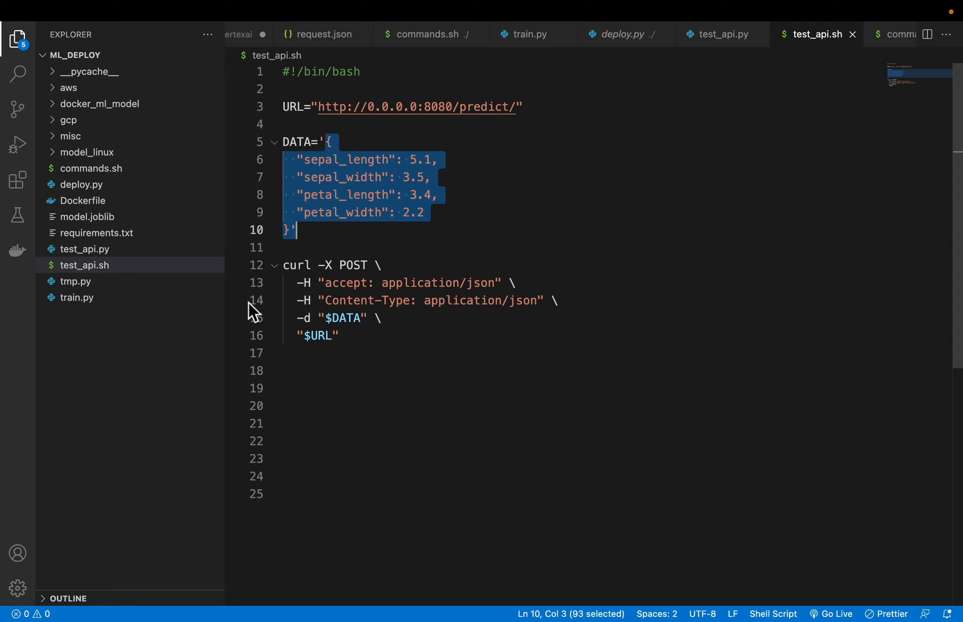
mouse_move(346, 600)
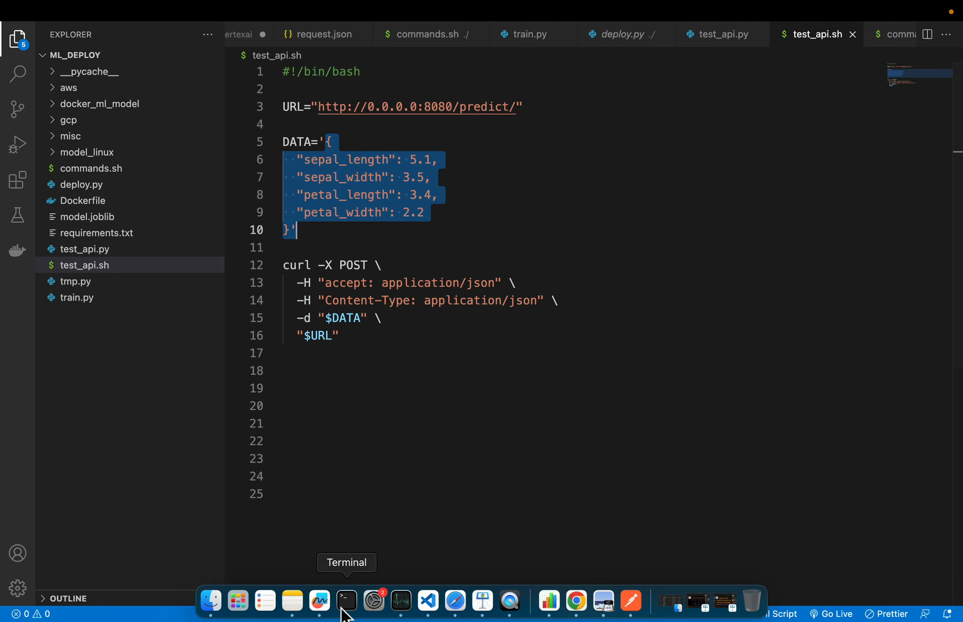
Step: Switch to the terminal and start a new shell tab
left_click(346, 600)
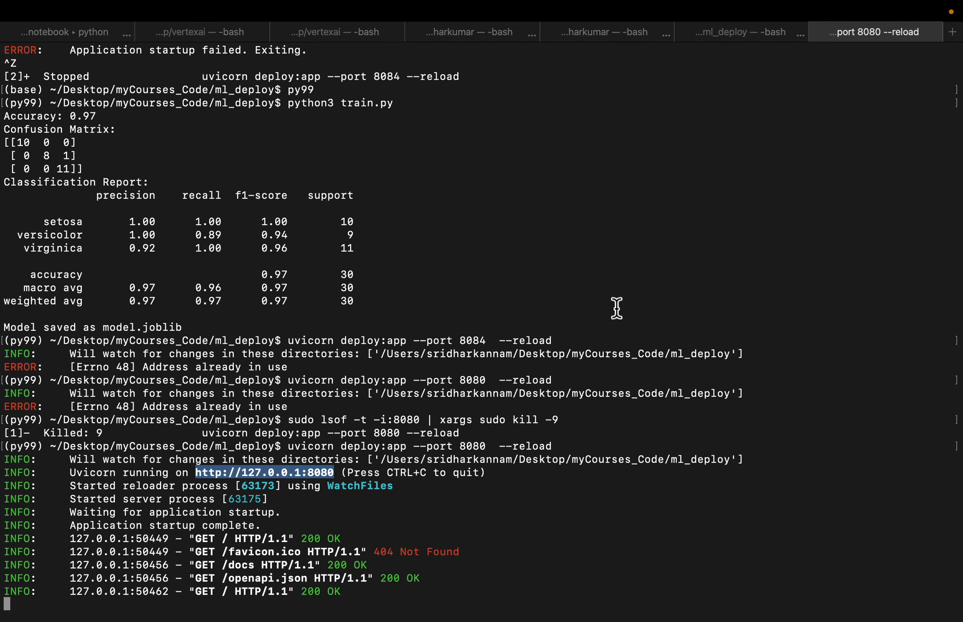
left_click(106, 10)
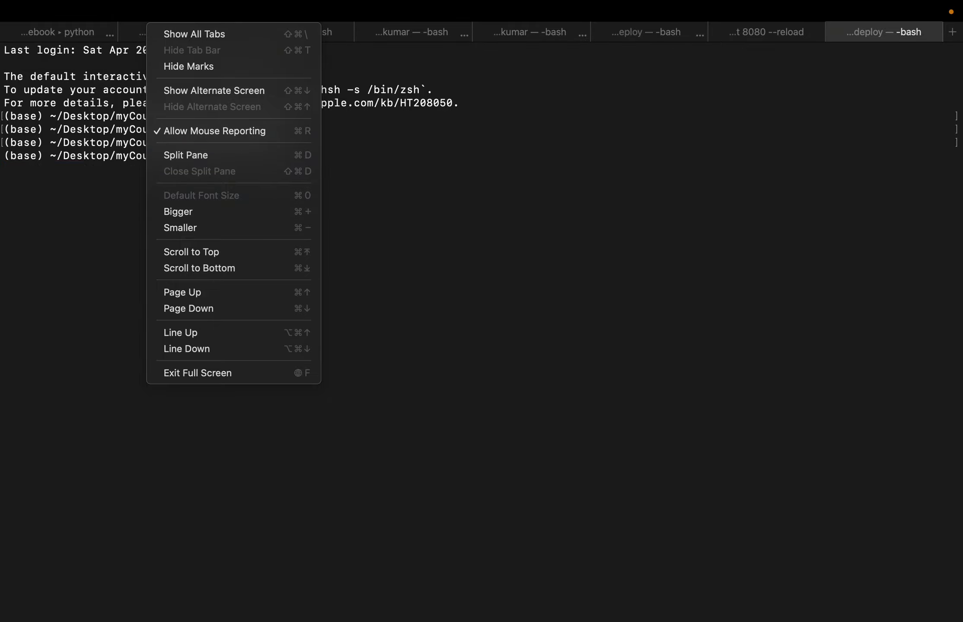
mouse_move(426, 459)
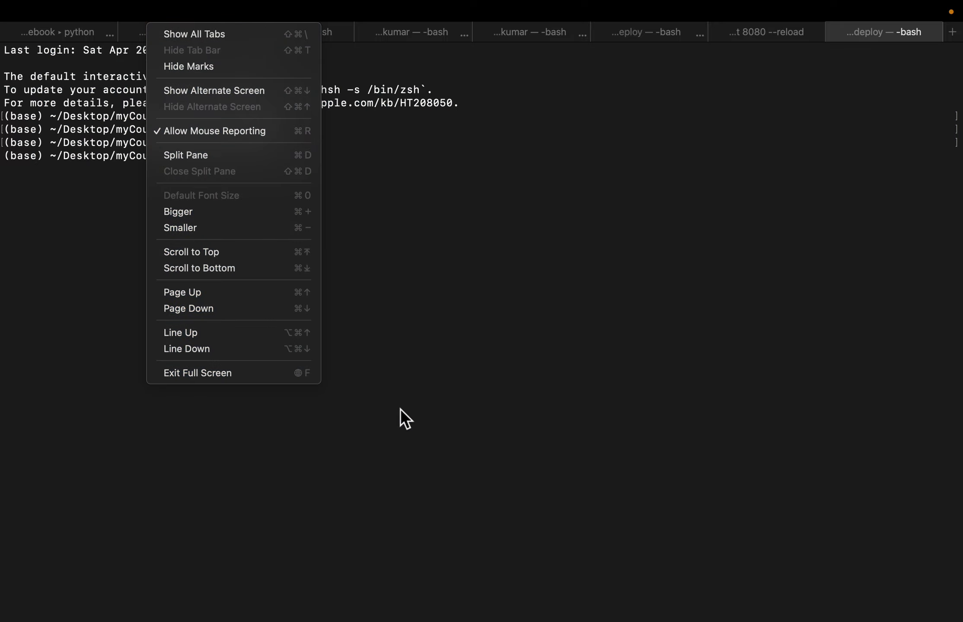
left_click(197, 373)
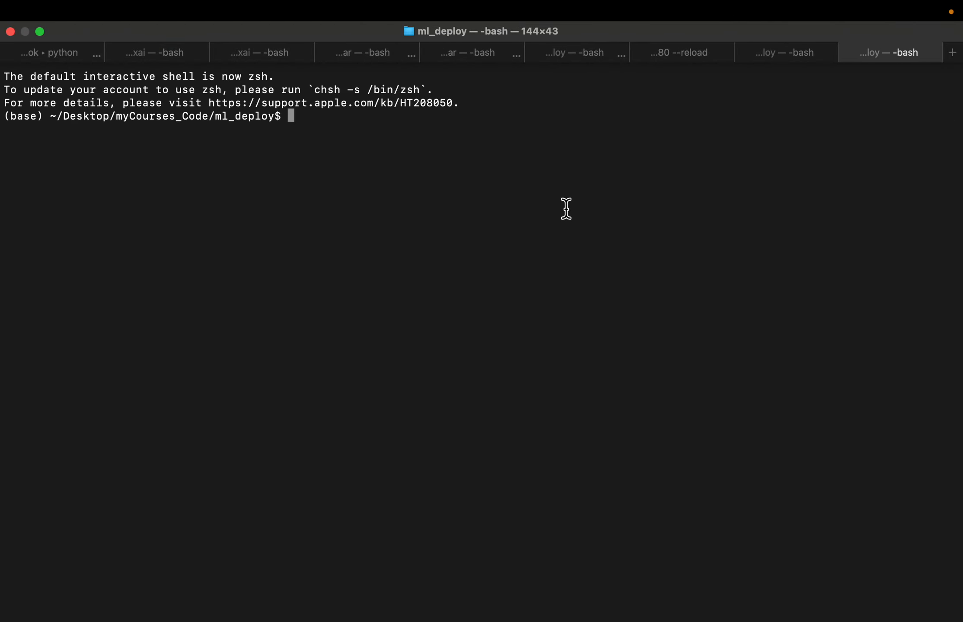
Step: Run python test_api.py and ./test_api.sh, each predicting versicolor at 0.97 probability
type("python")
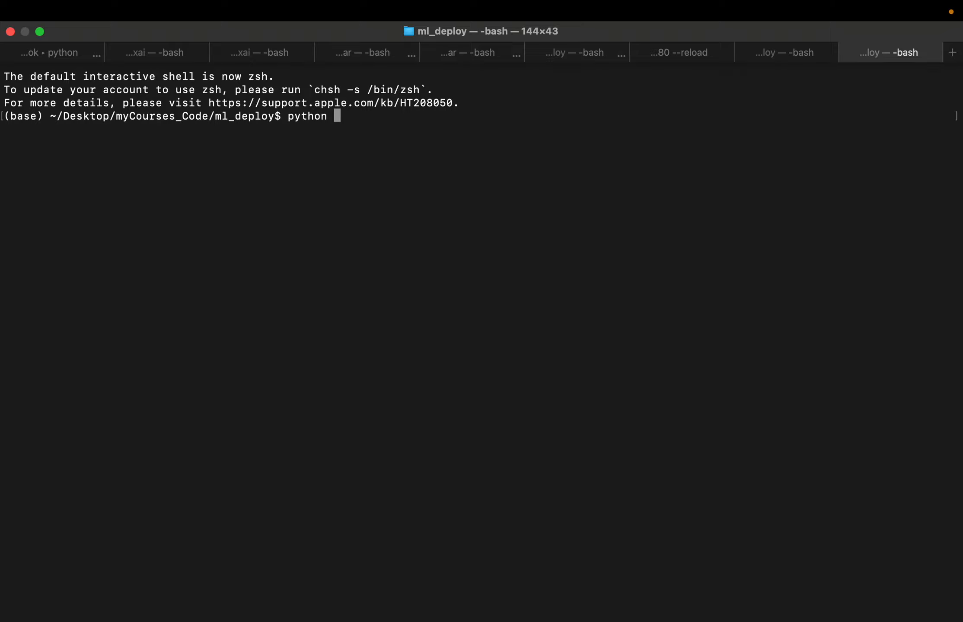
type("test_api.py")
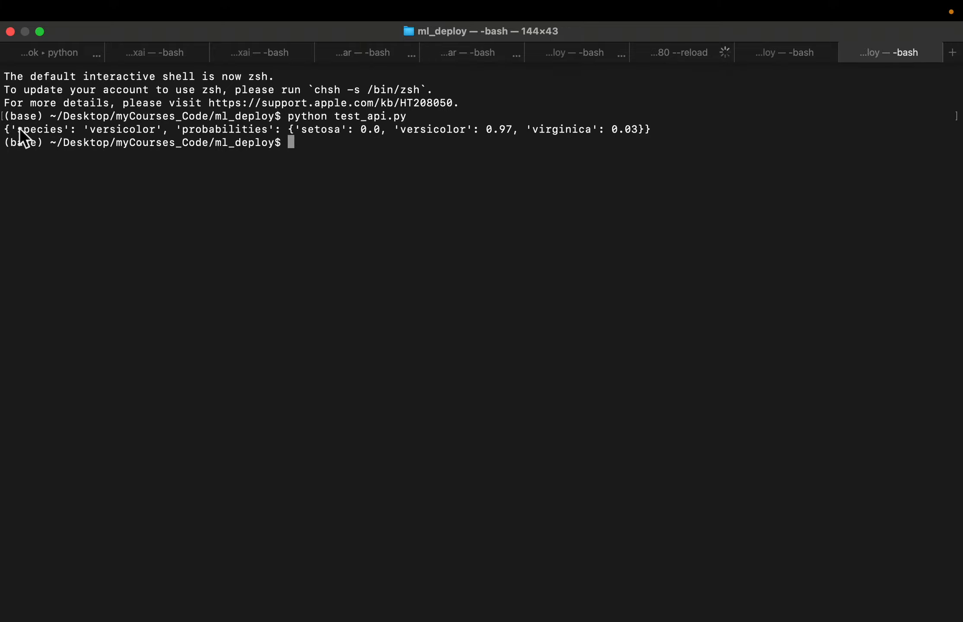
left_click_drag(19, 129, 163, 130)
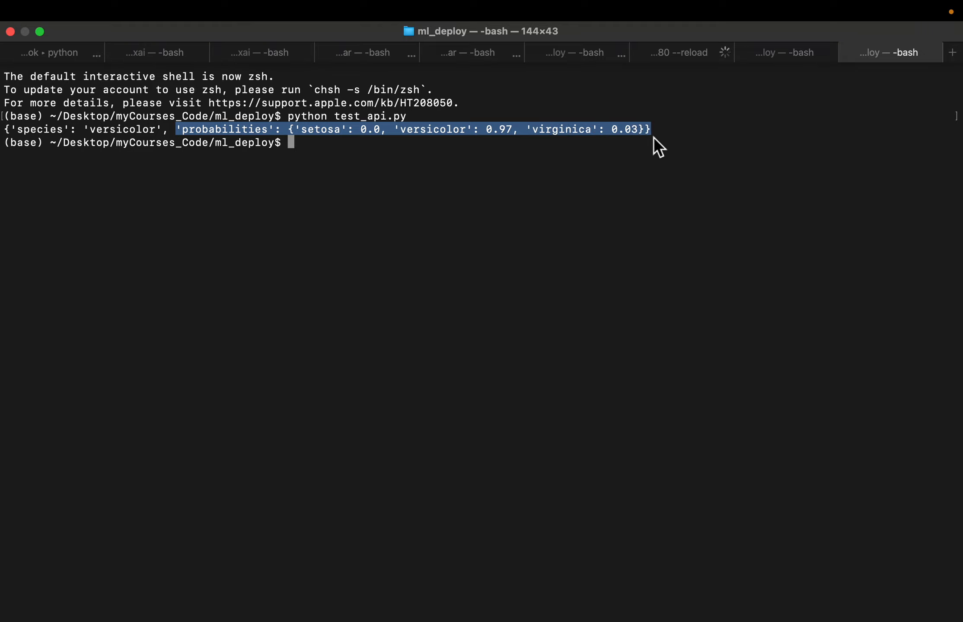
mouse_move(514, 213)
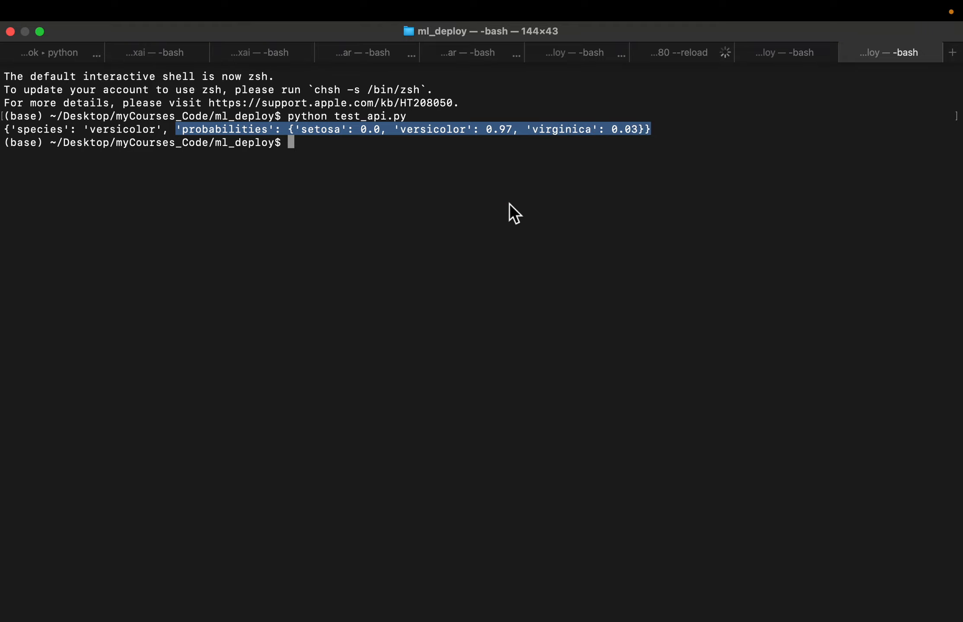
type("./test_api.sh")
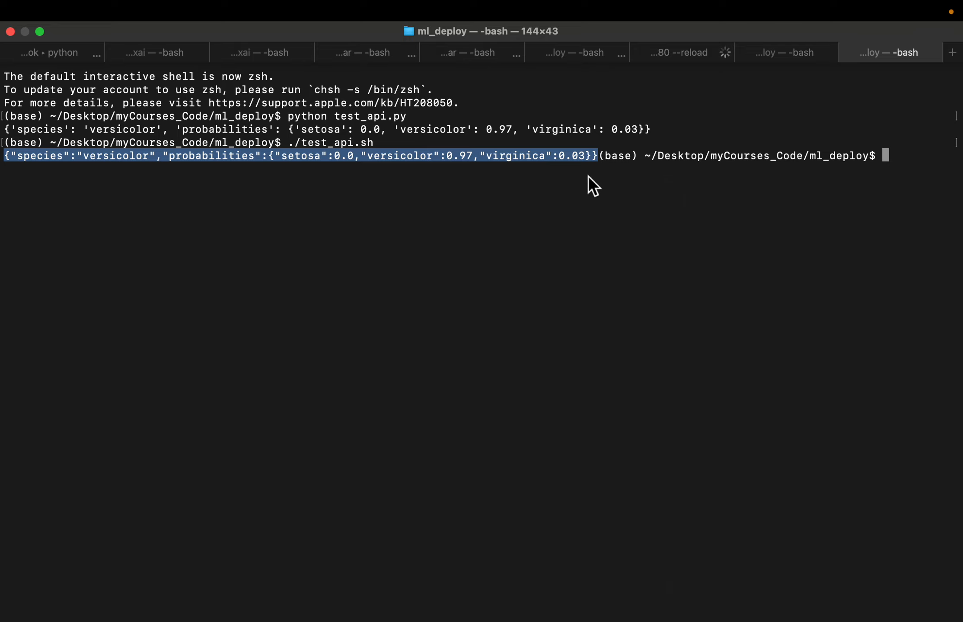
mouse_move(385, 147)
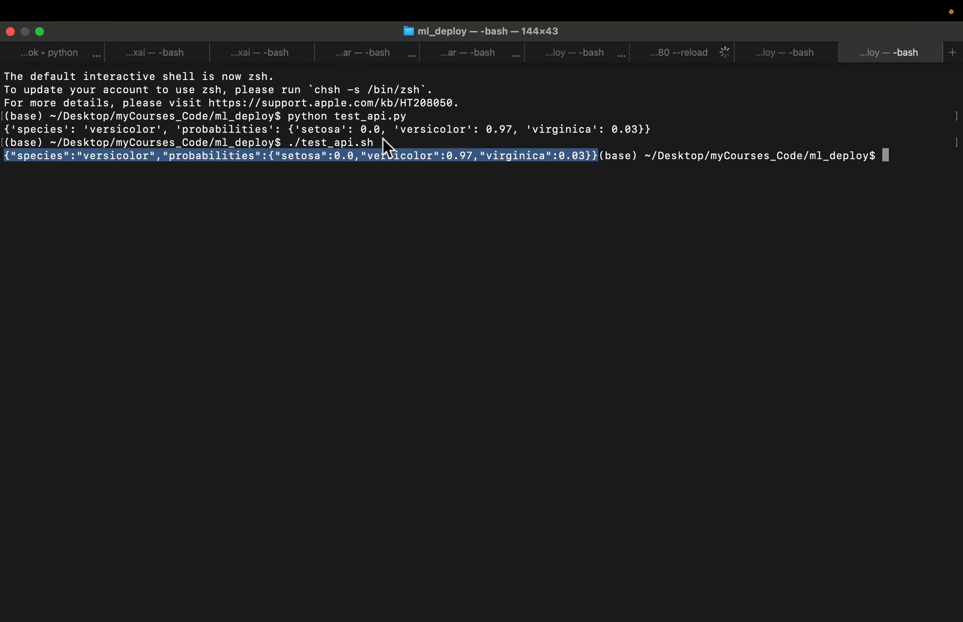
mouse_move(458, 215)
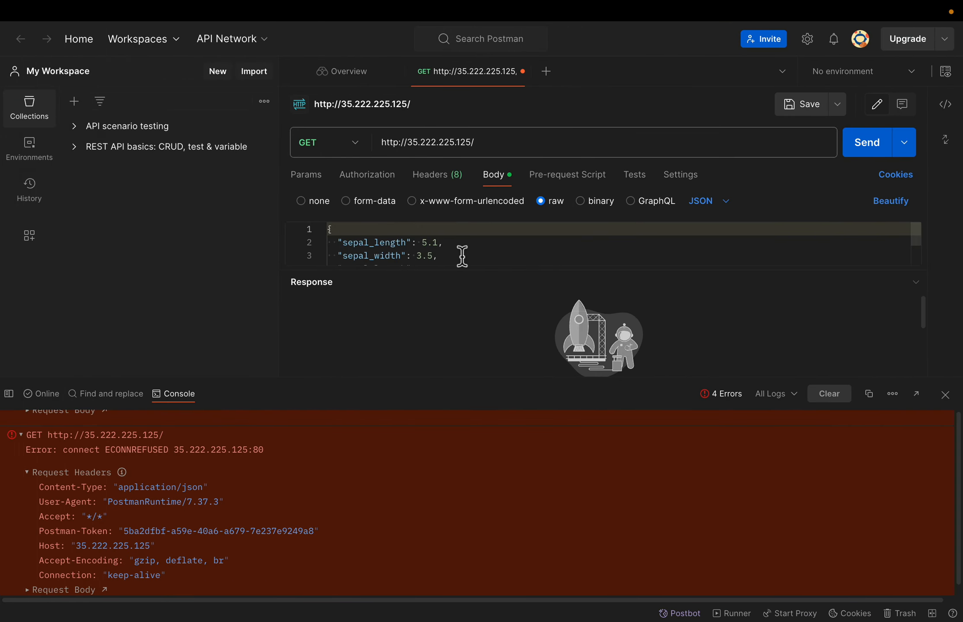
left_click(945, 394)
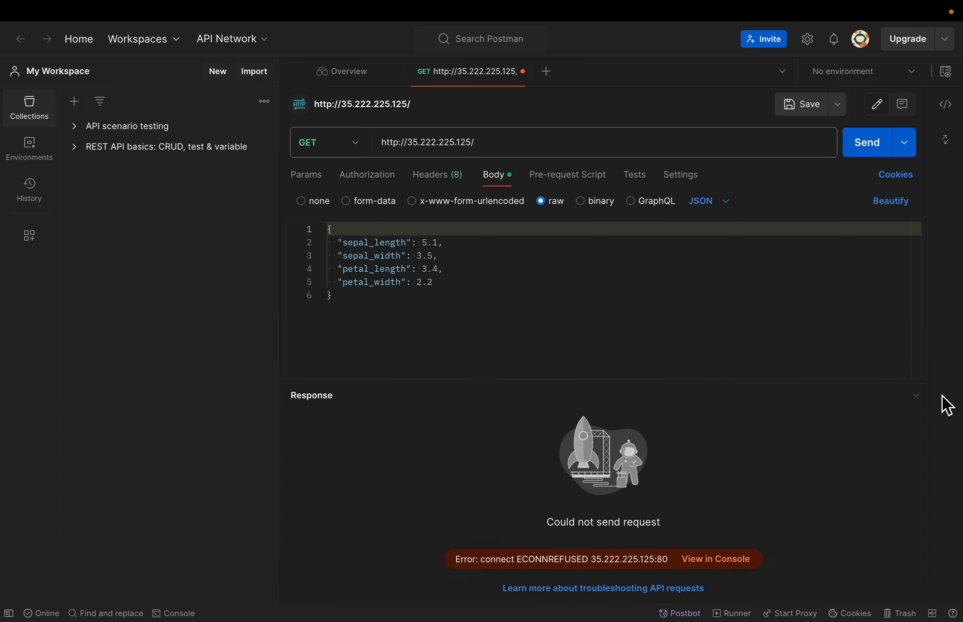
mouse_move(443, 223)
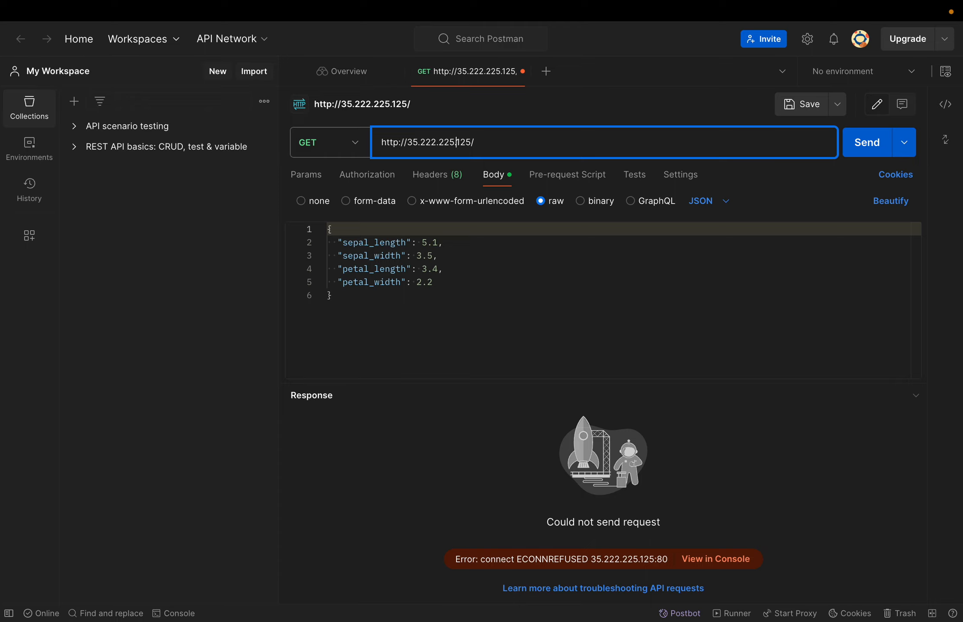
key("Backspace")
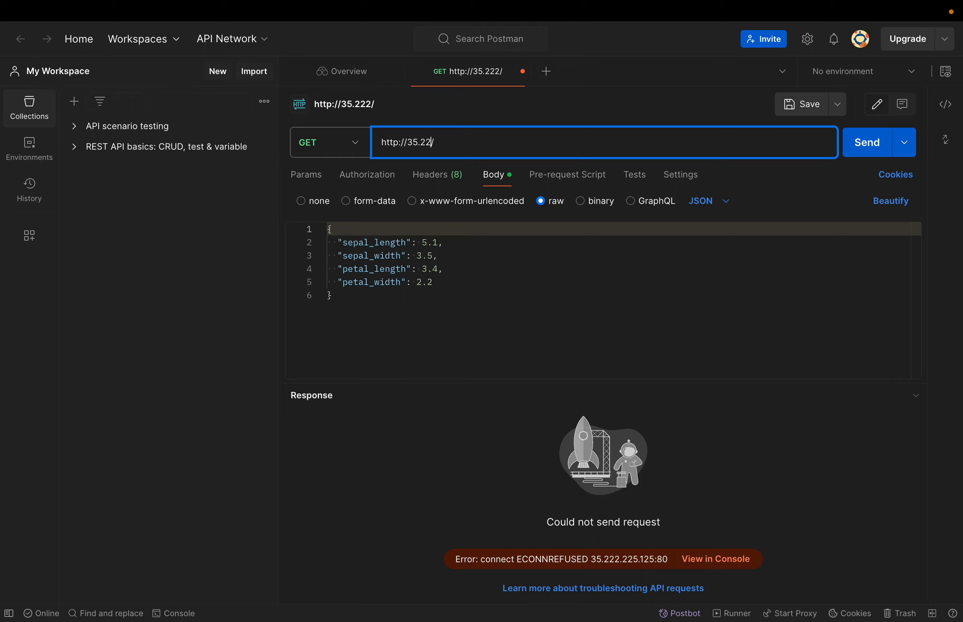
type("http://0./")
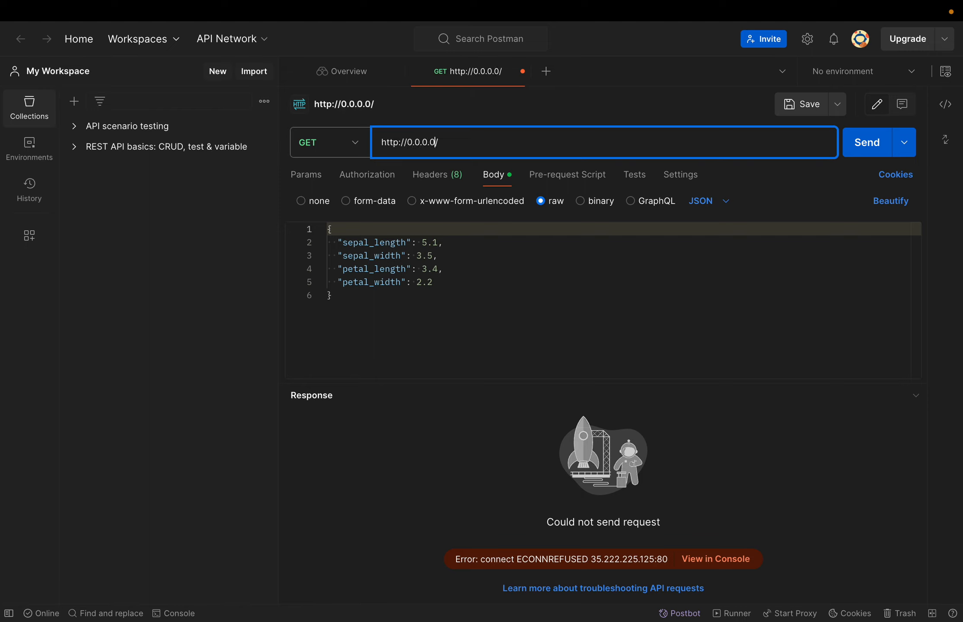
type(":8080")
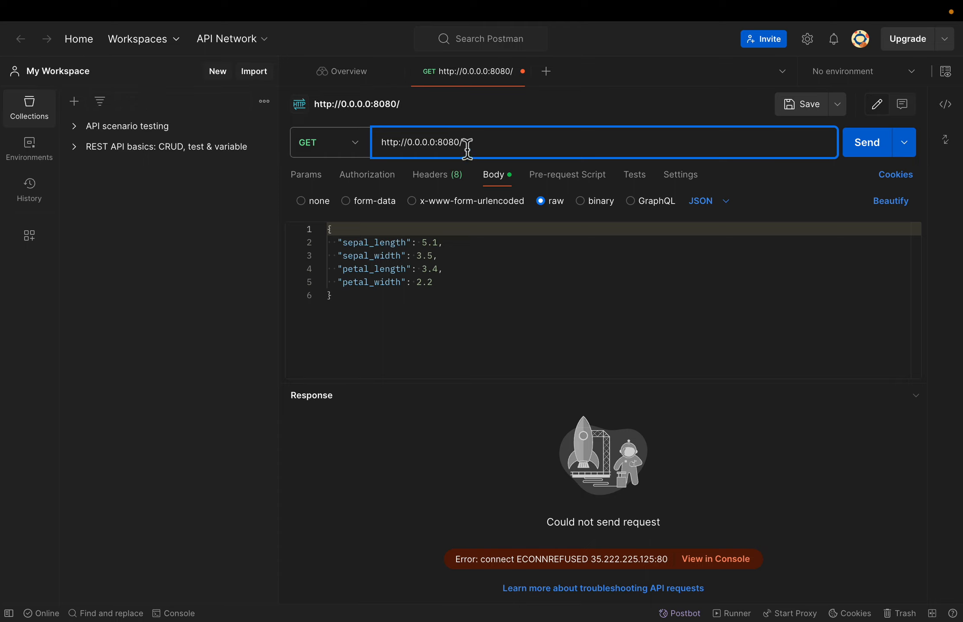
left_click(866, 143)
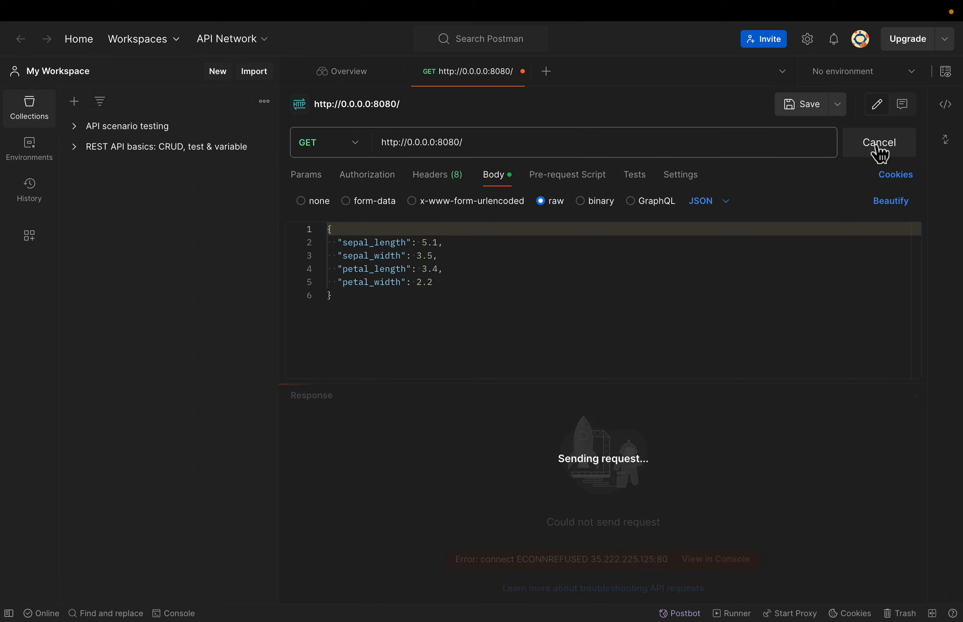
left_click(878, 143)
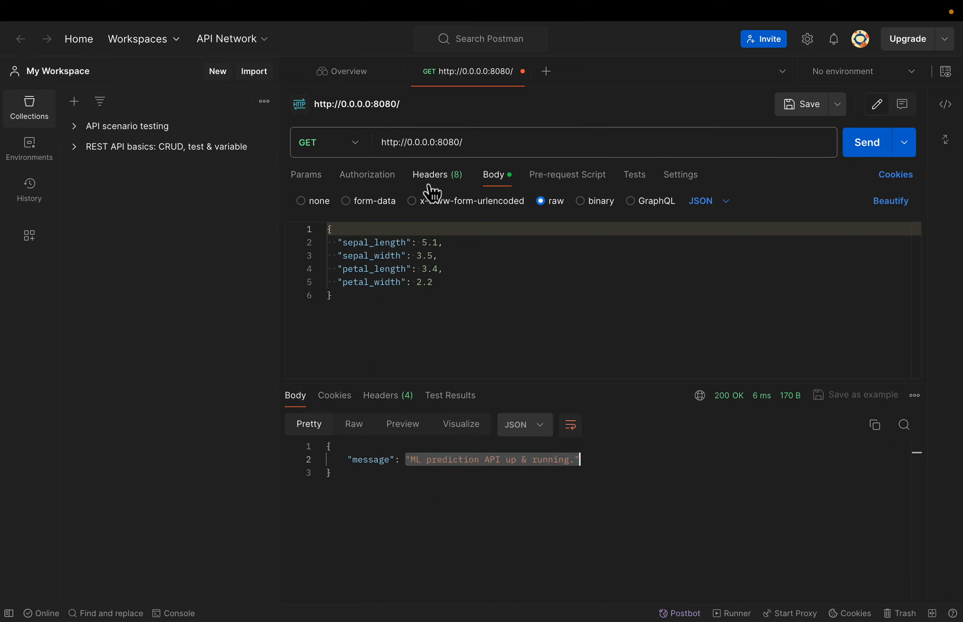
Step: Switch the request to POST at 0.0.0.0:8080/predict and dismiss the related requests notice
left_click(329, 142)
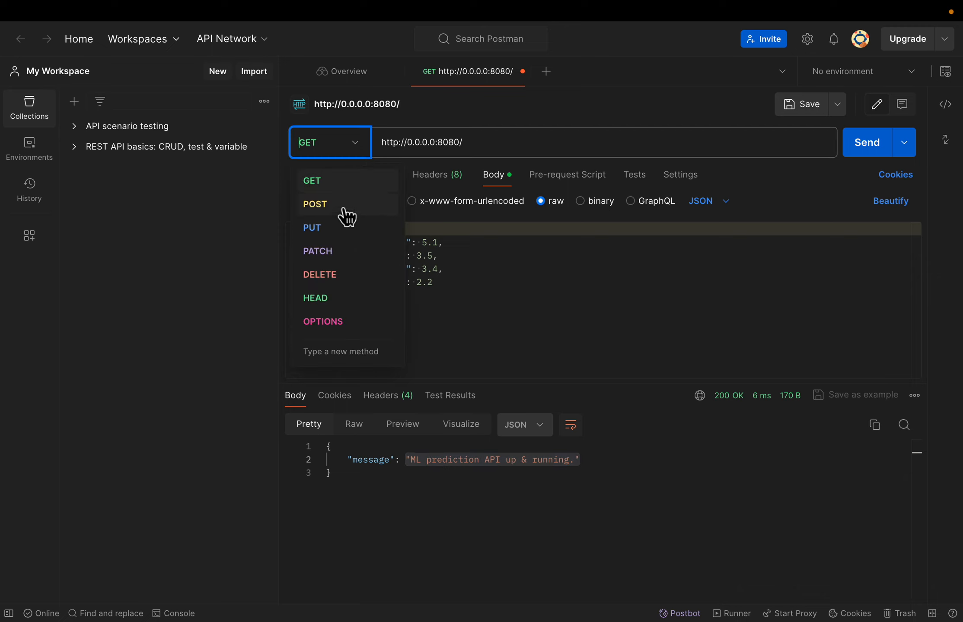
left_click(315, 204)
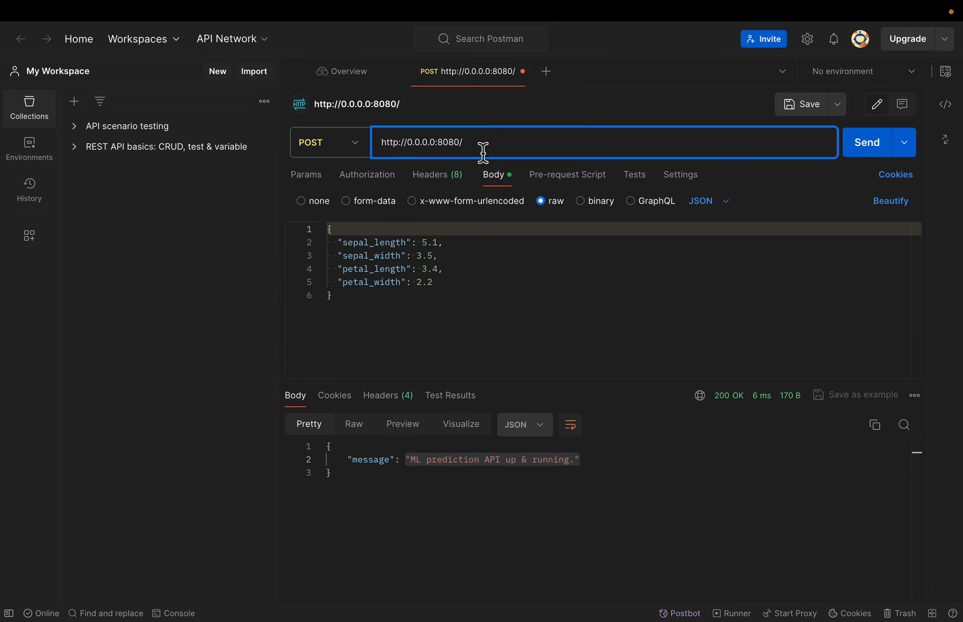
type("predic")
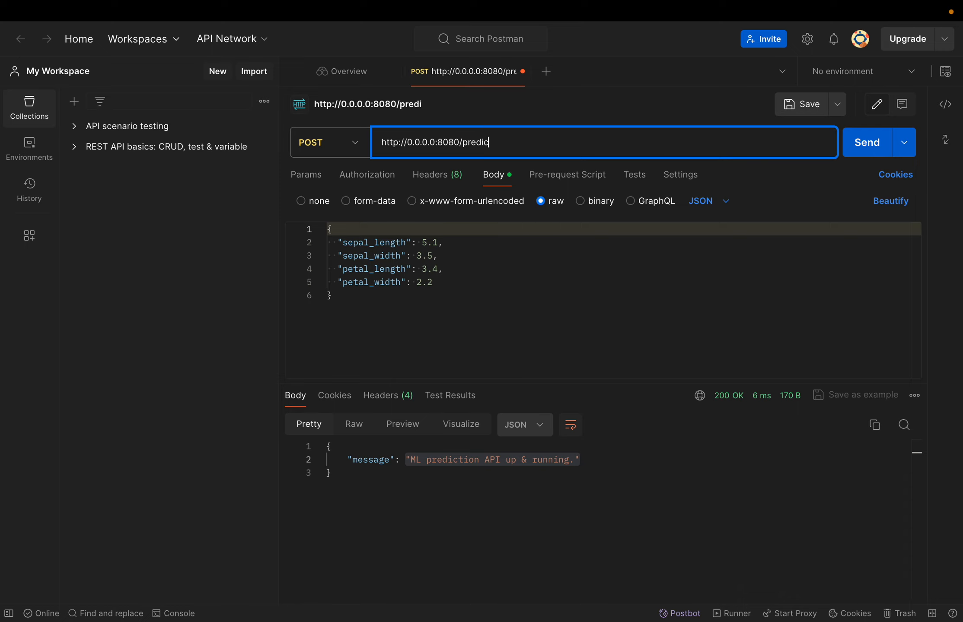
type("t")
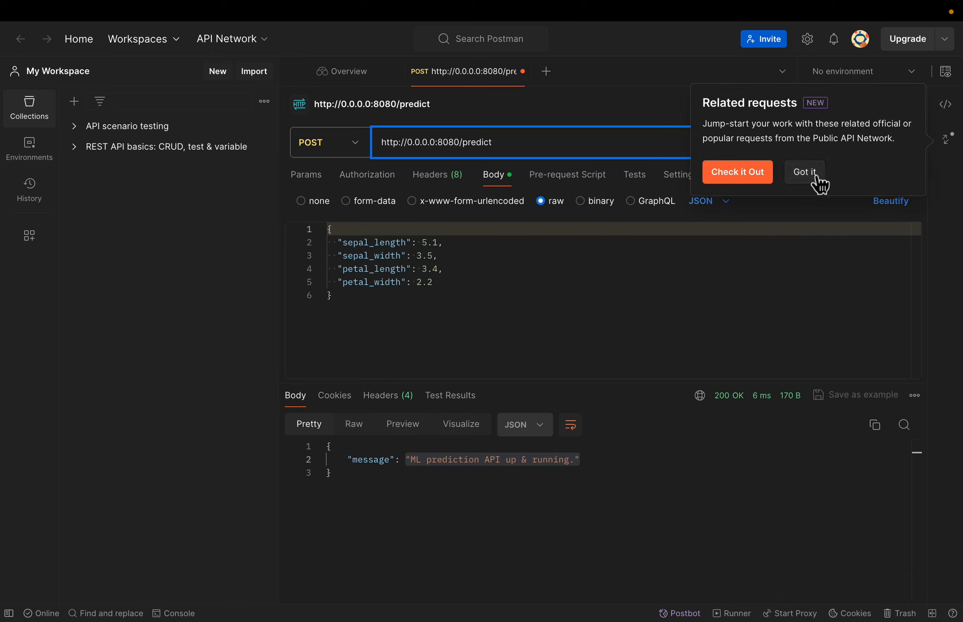
left_click(804, 171)
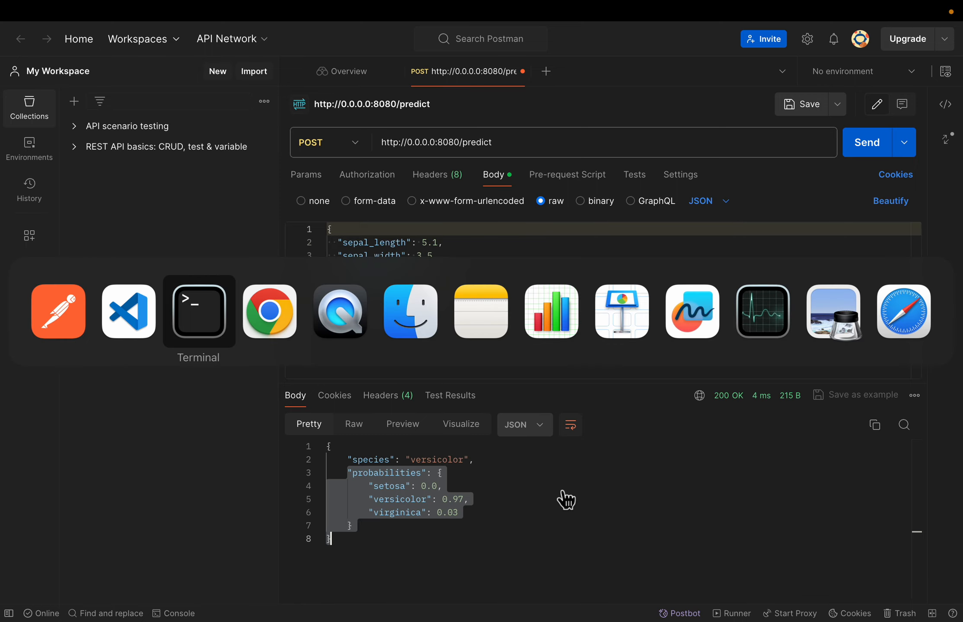
Step: Open deploy.py and review the pydantic import, startup loader and predict route
left_click(128, 311)
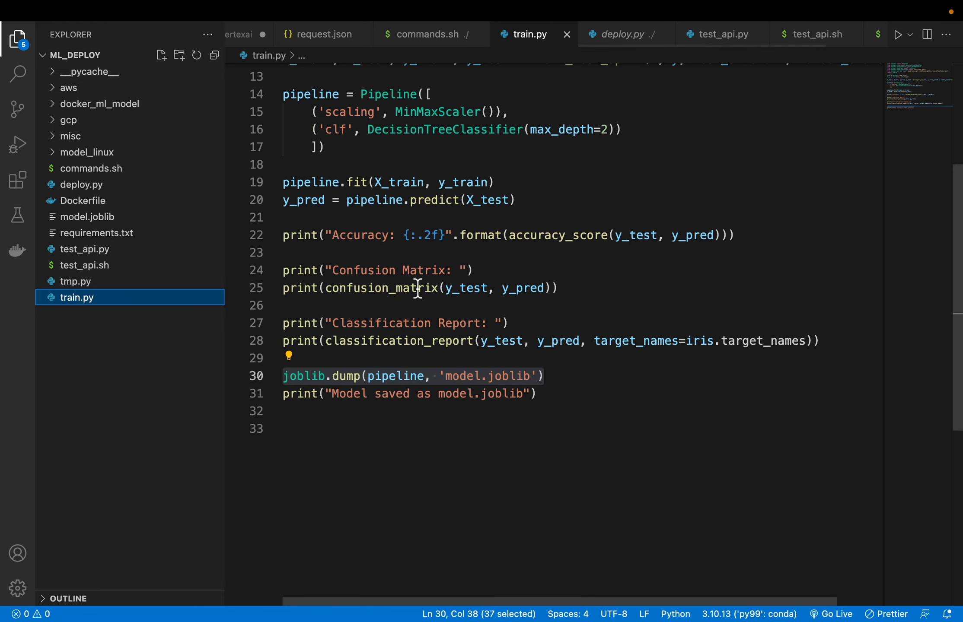
scroll("up", 3)
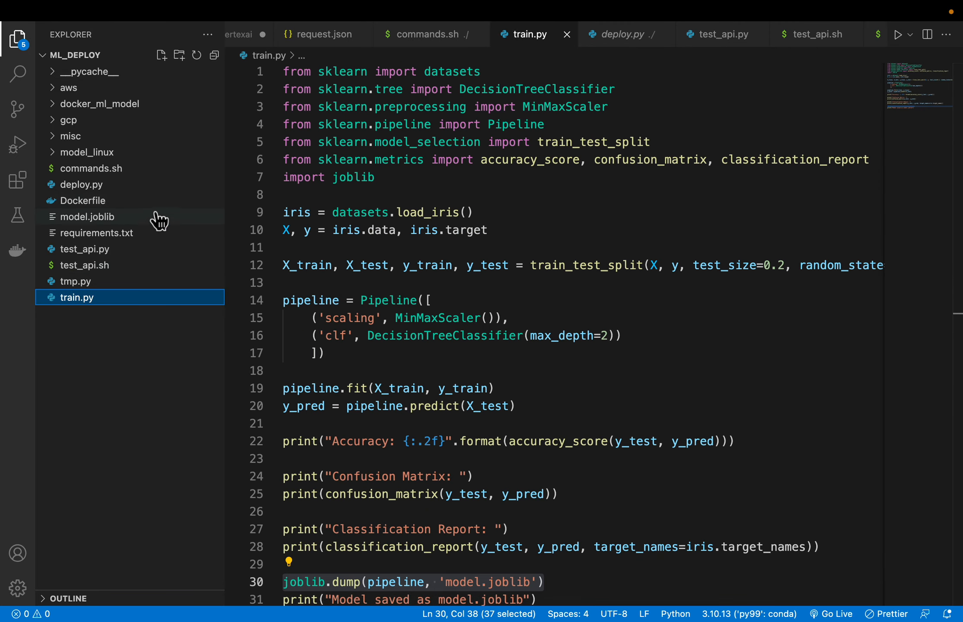
left_click(622, 34)
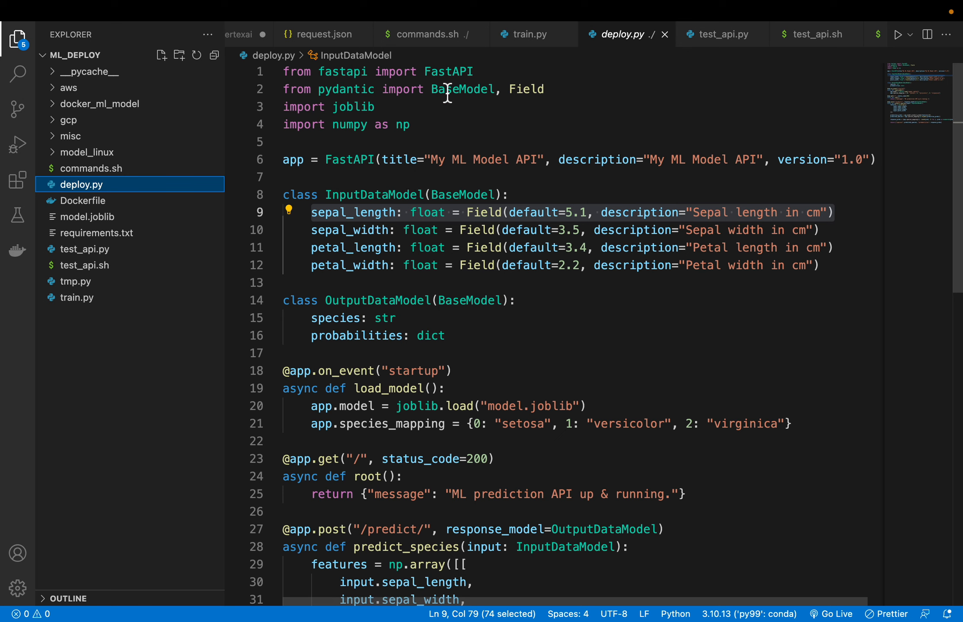
double_click(448, 72)
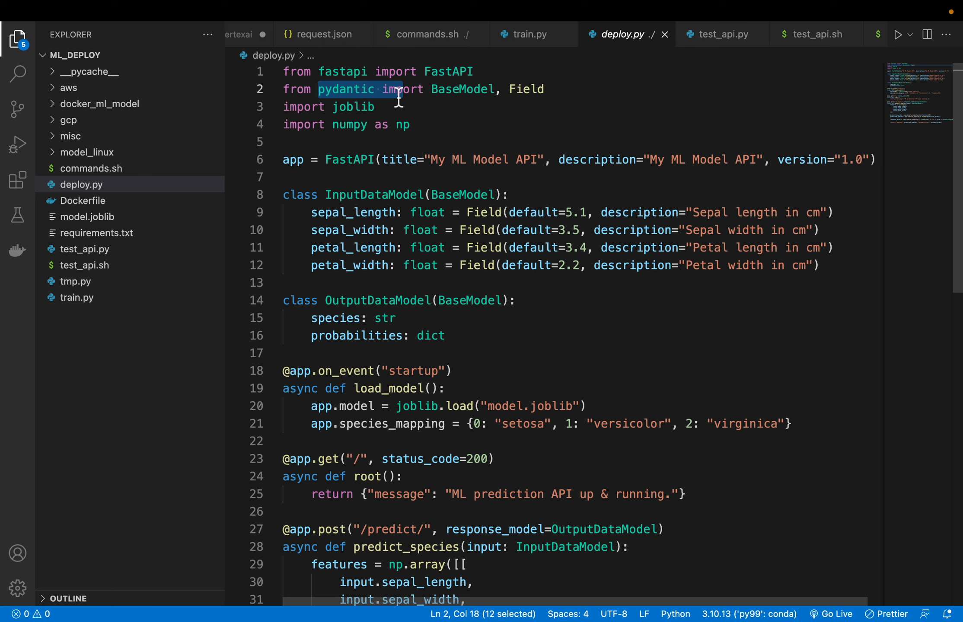
mouse_move(283, 166)
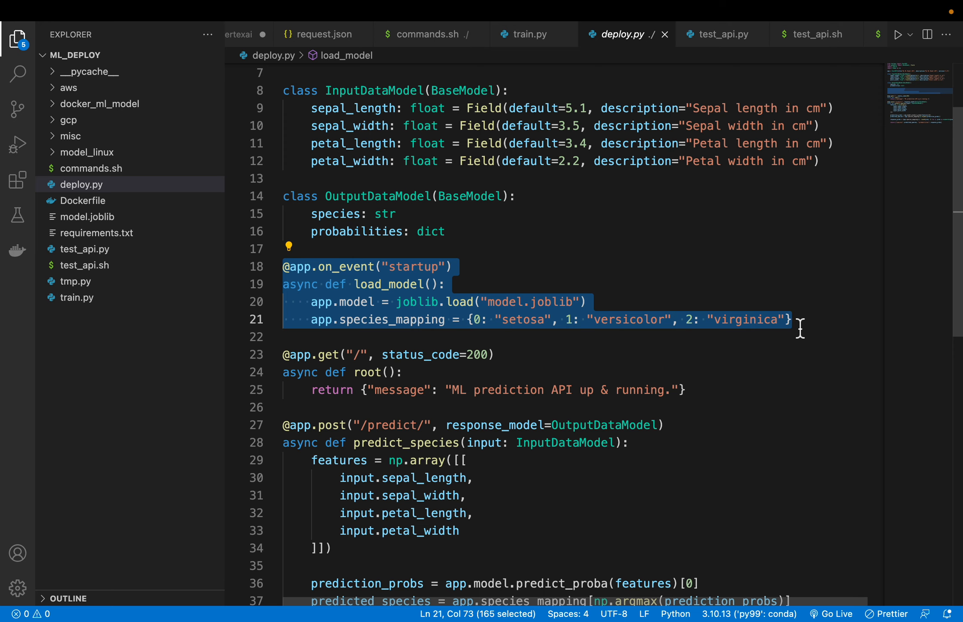
scroll("down", 3)
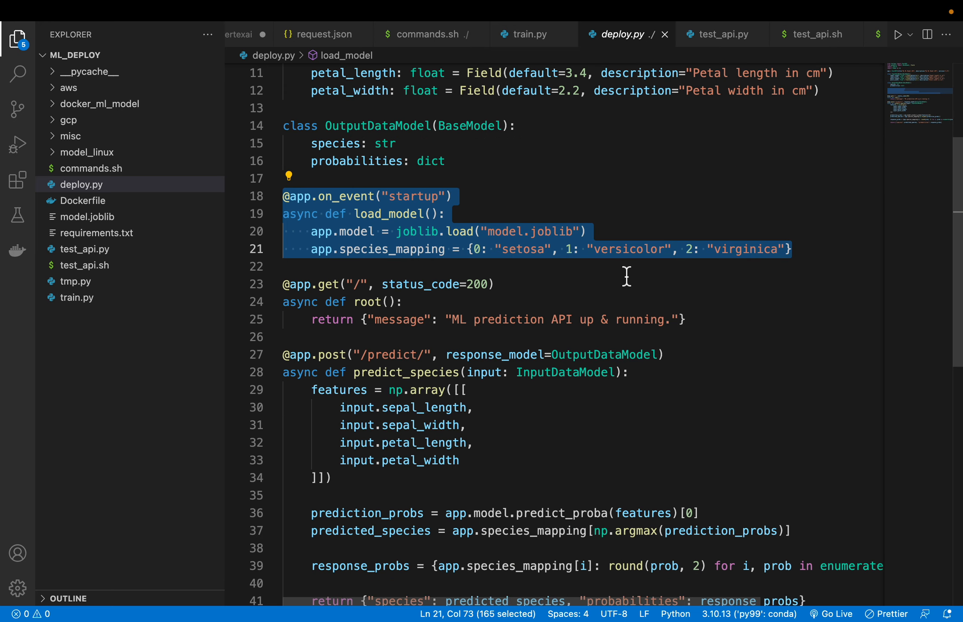
scroll("down", 3)
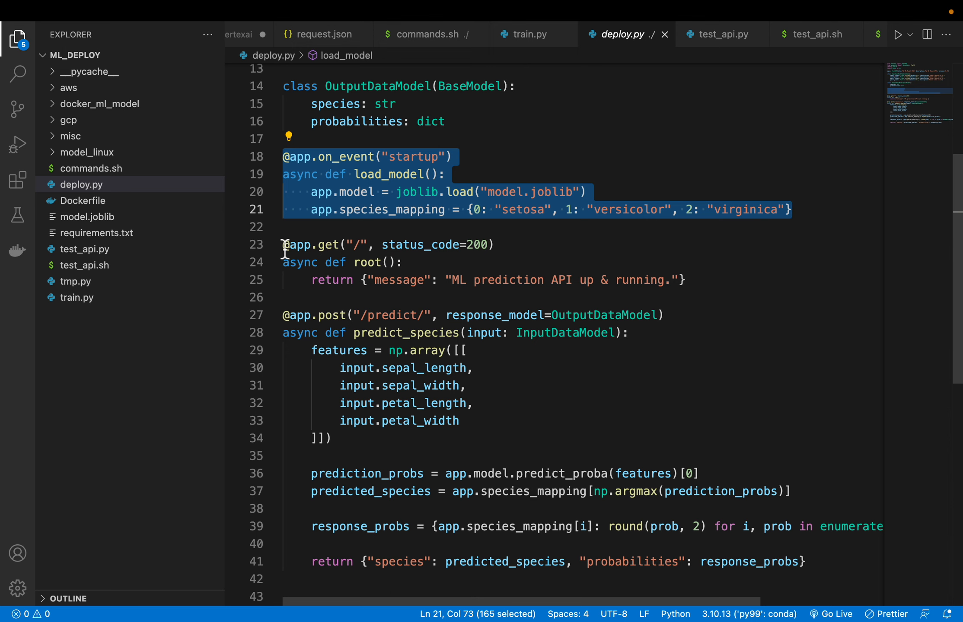
left_click(722, 277)
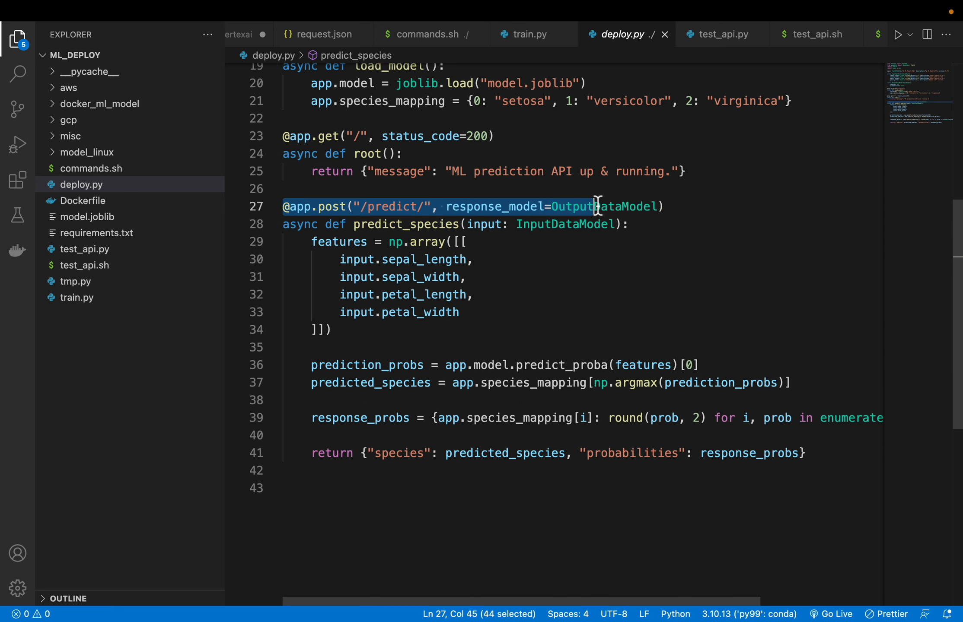
mouse_move(564, 225)
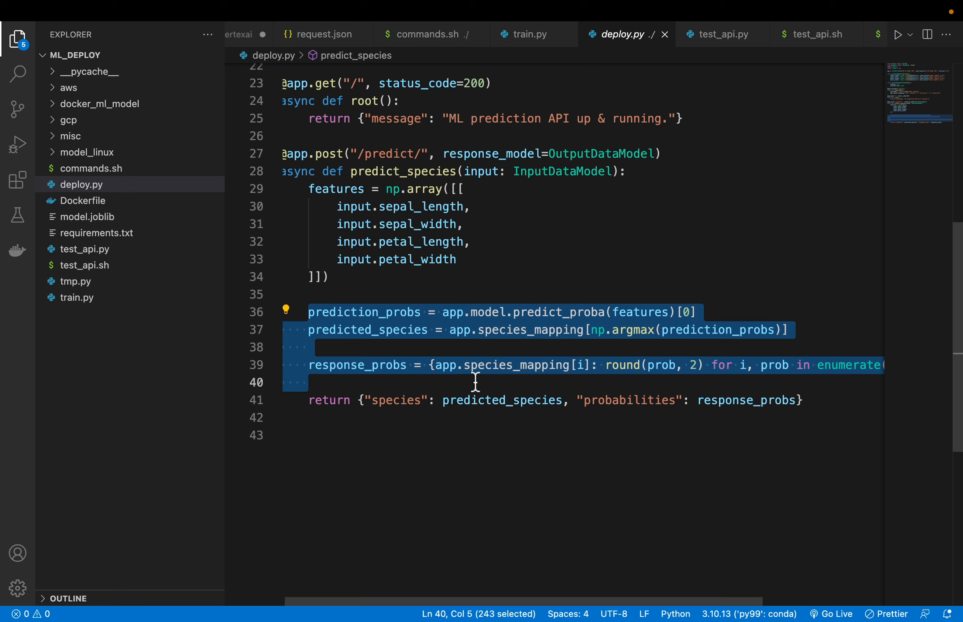
mouse_move(334, 425)
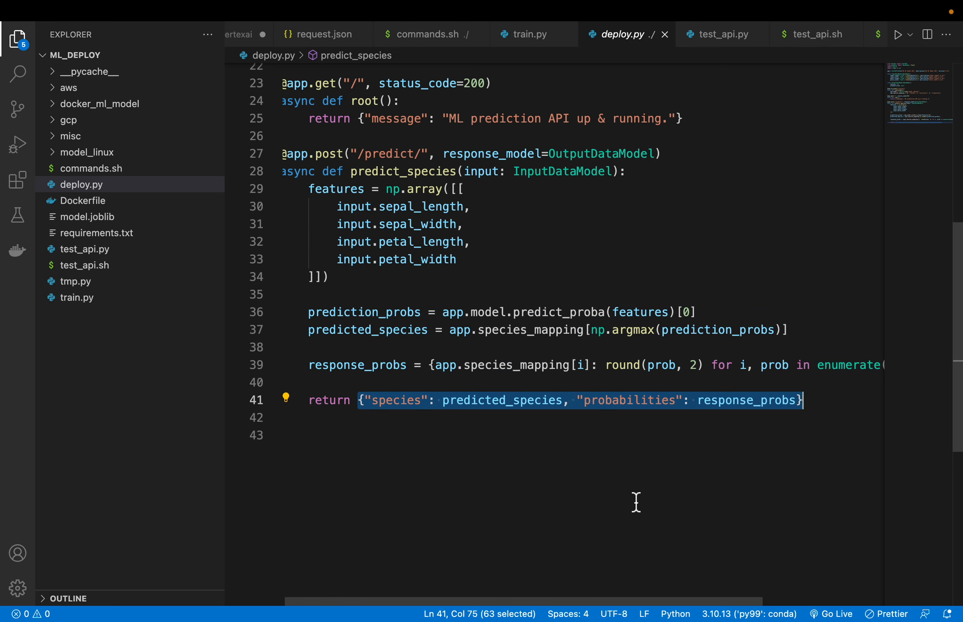
scroll("up", 3)
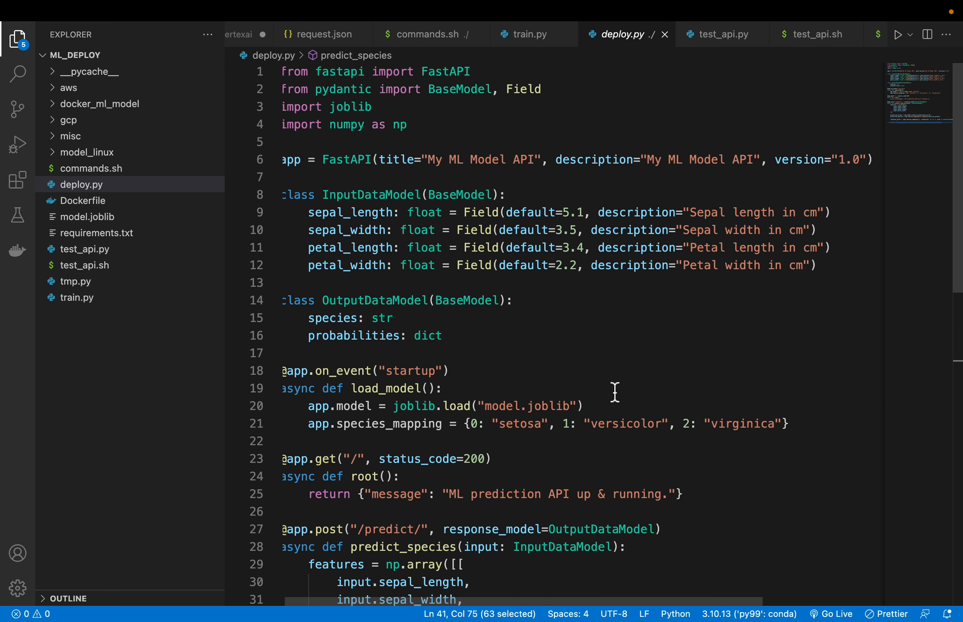